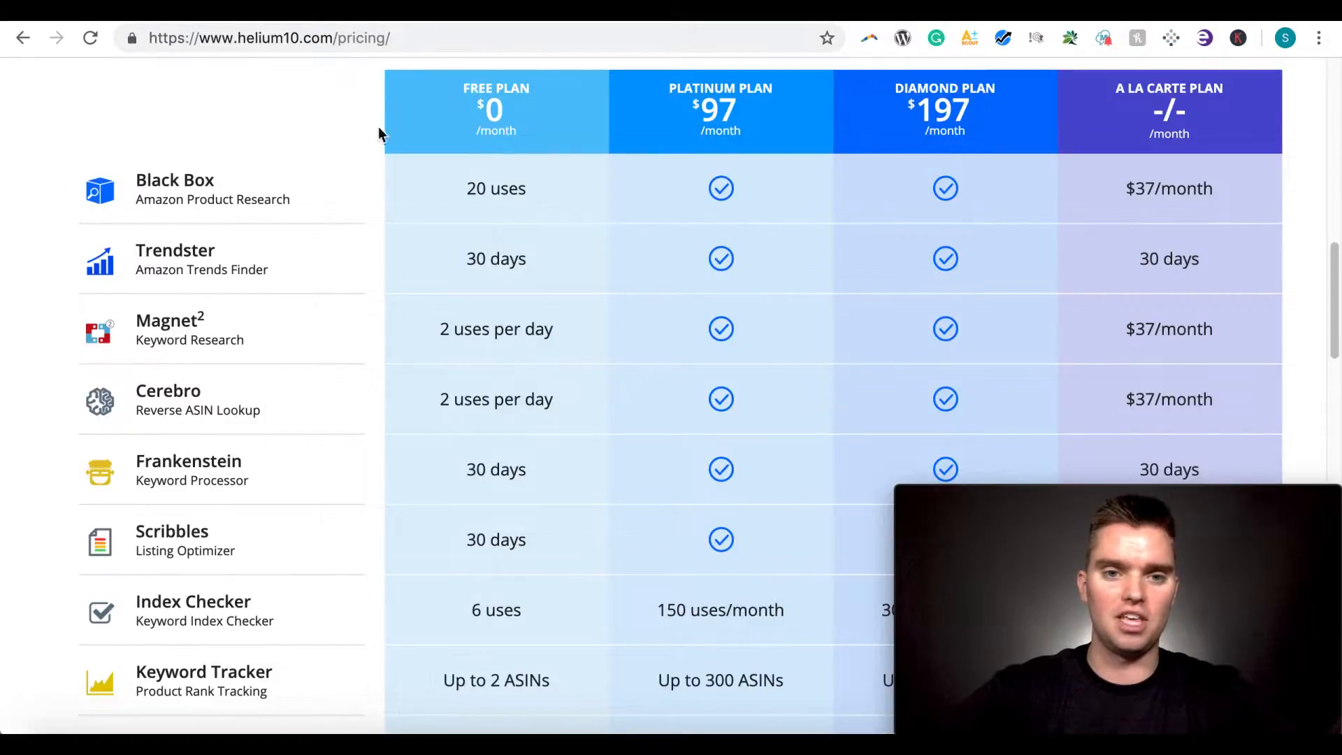
mouse_move(695, 285)
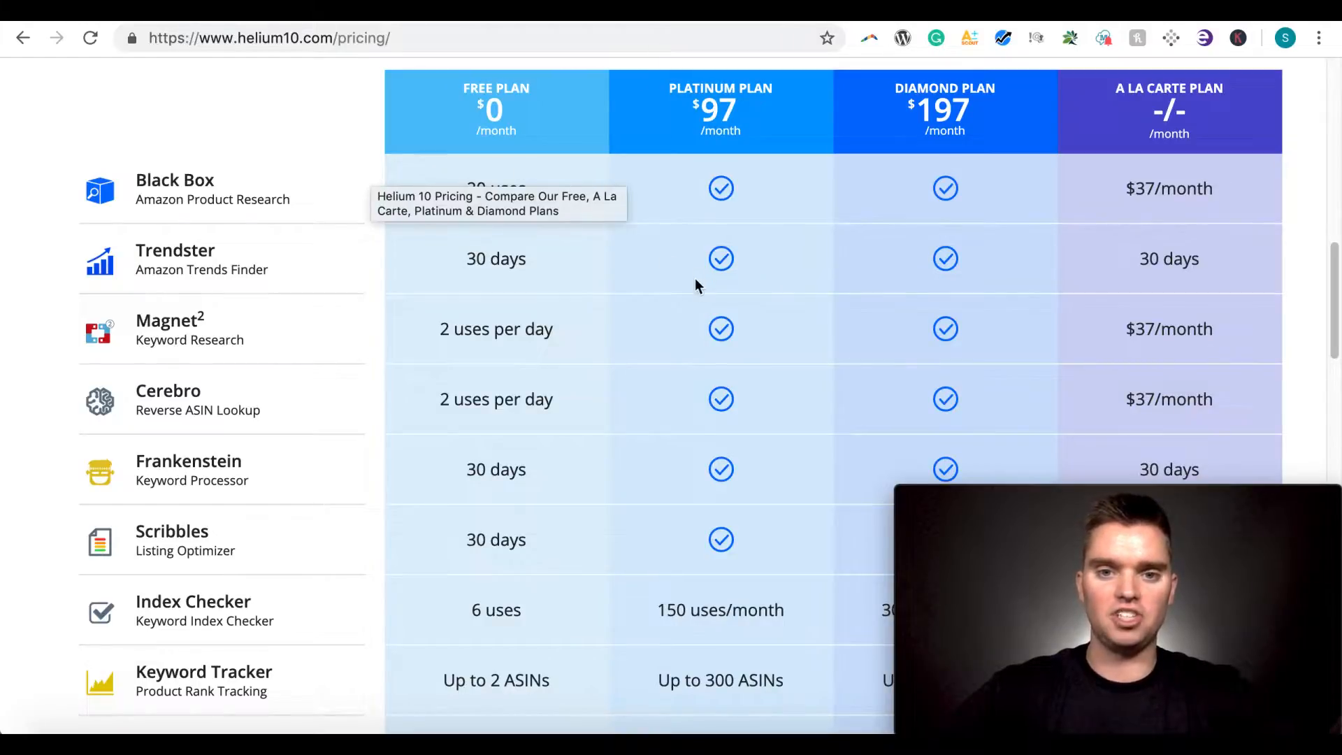
mouse_move(715, 417)
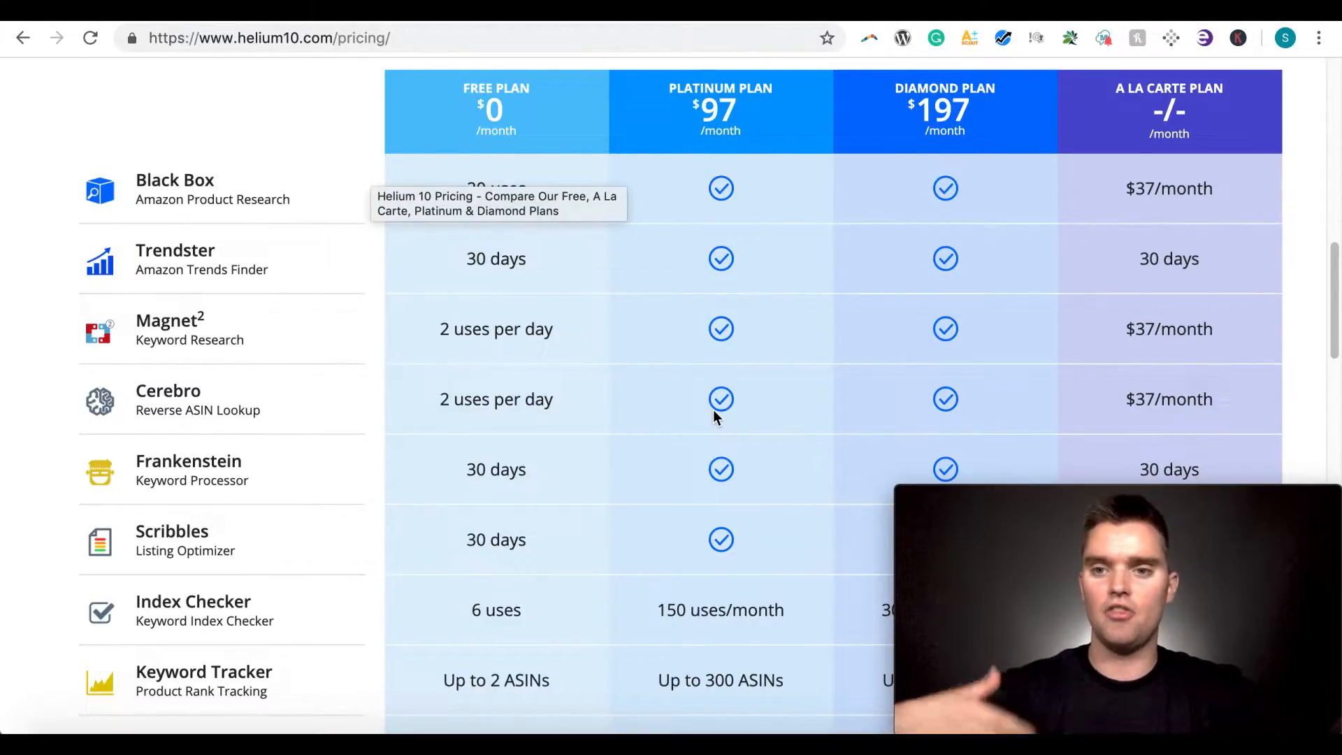
mouse_move(980, 220)
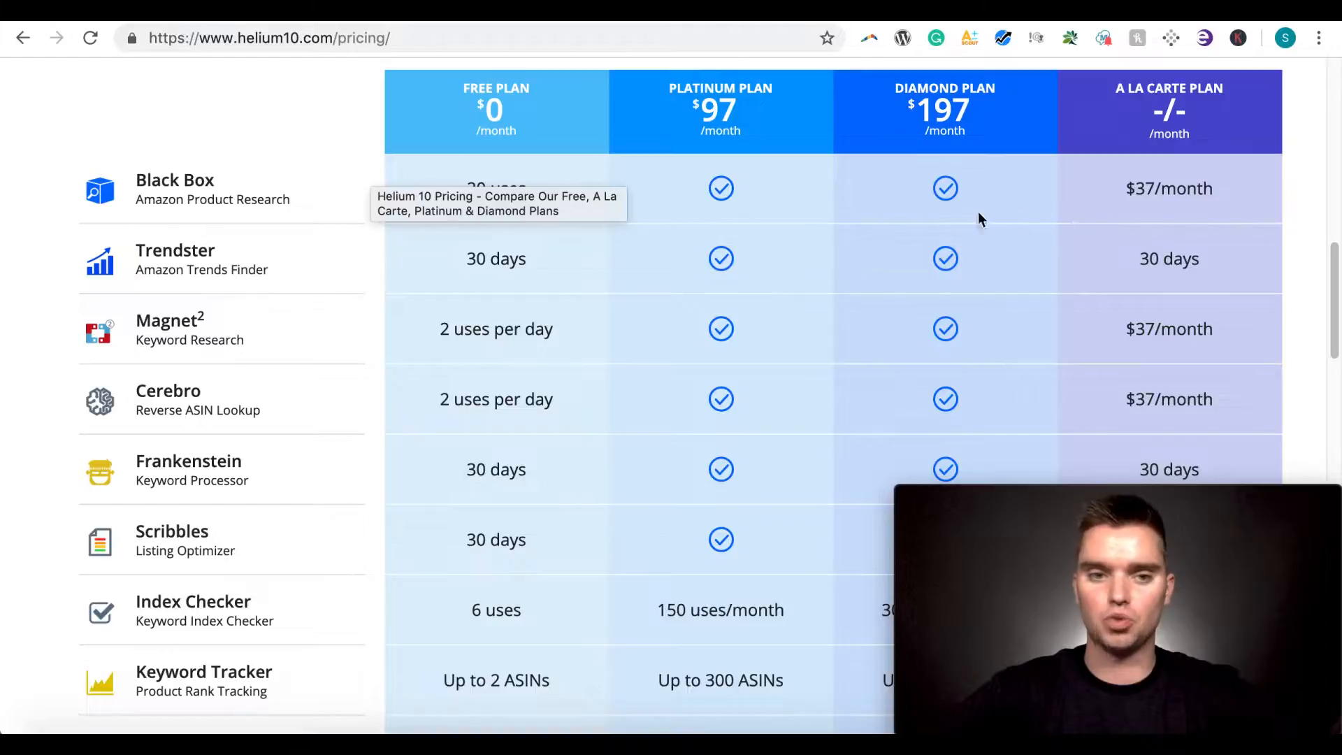
mouse_move(1118, 230)
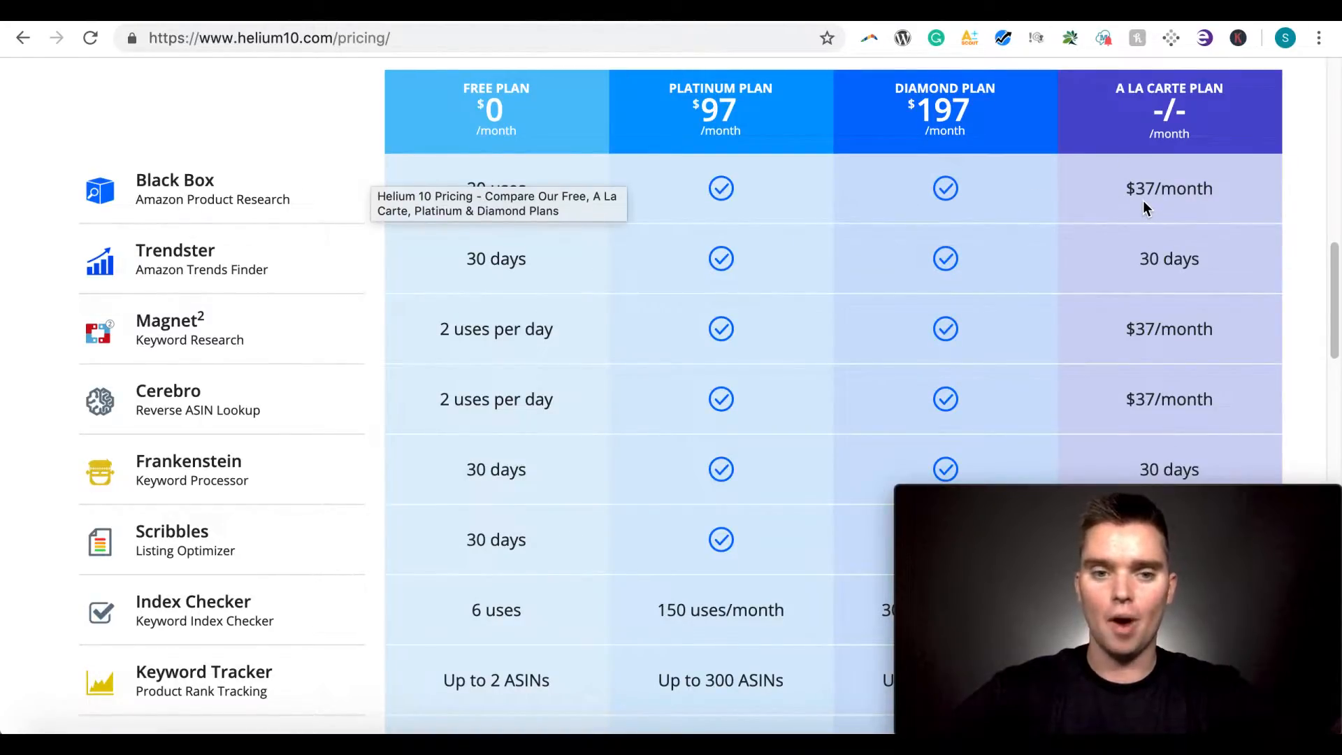
mouse_move(960, 192)
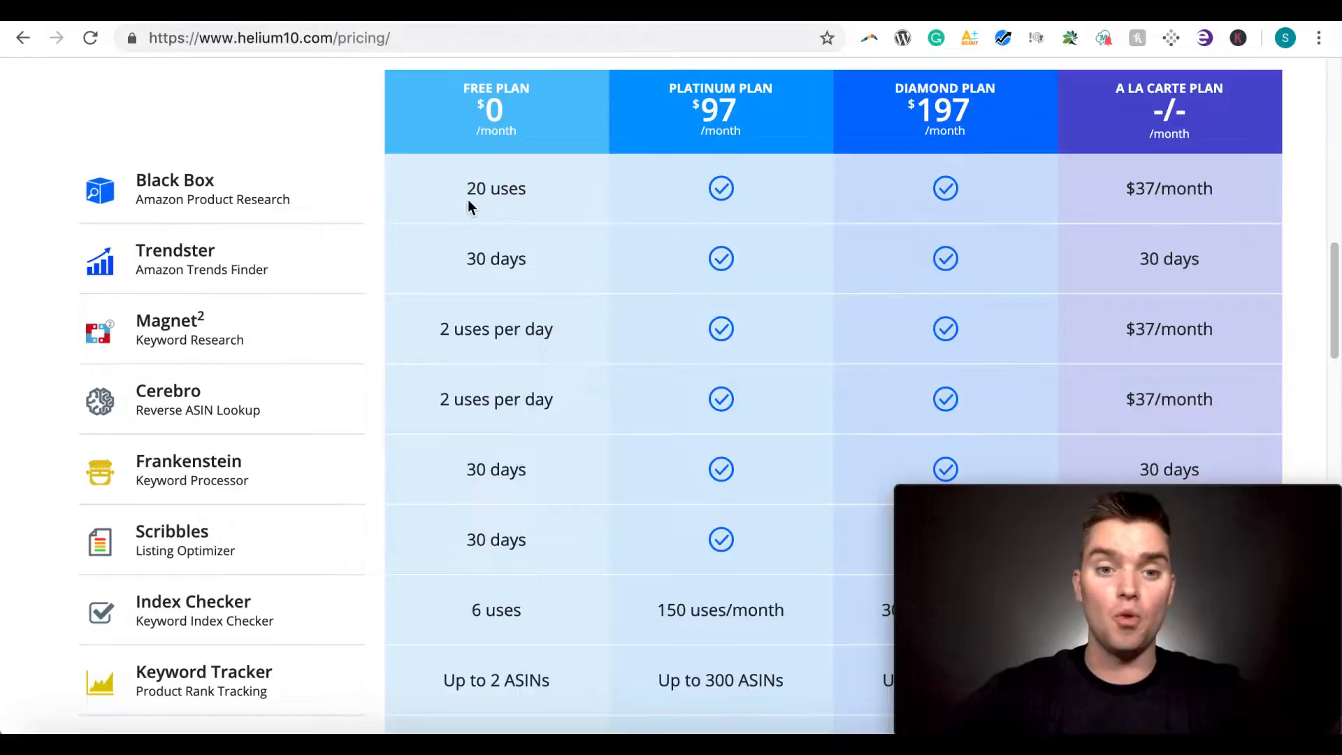
Scroll through the soap molds search results before running Xray
scroll(down, 3)
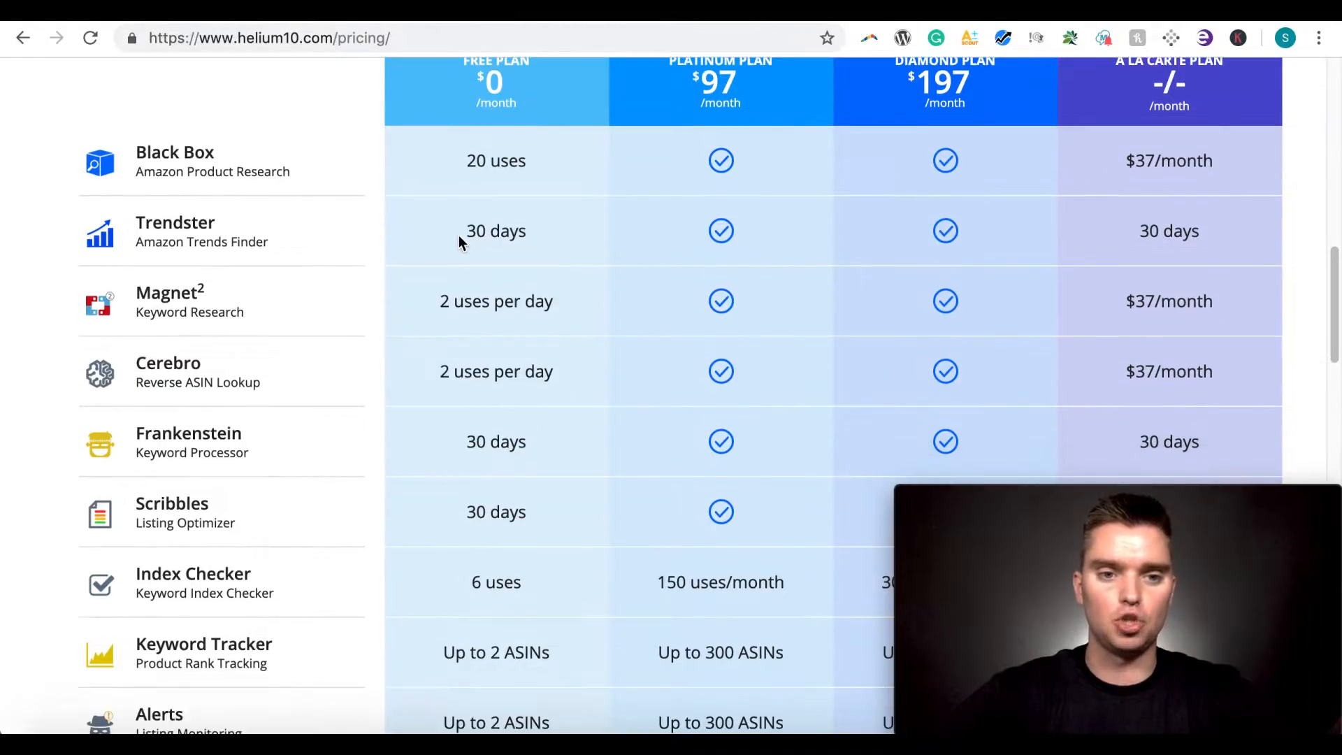
scroll(down, 3)
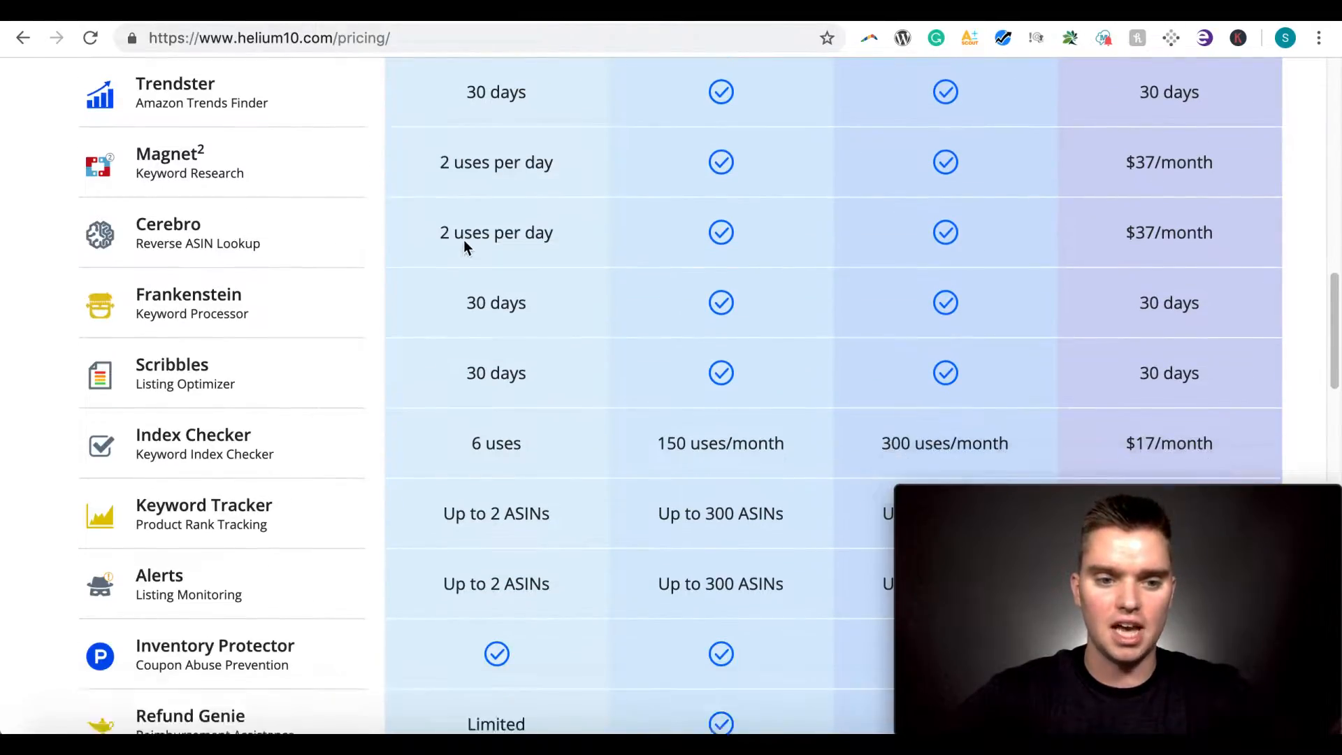
scroll(down, 3)
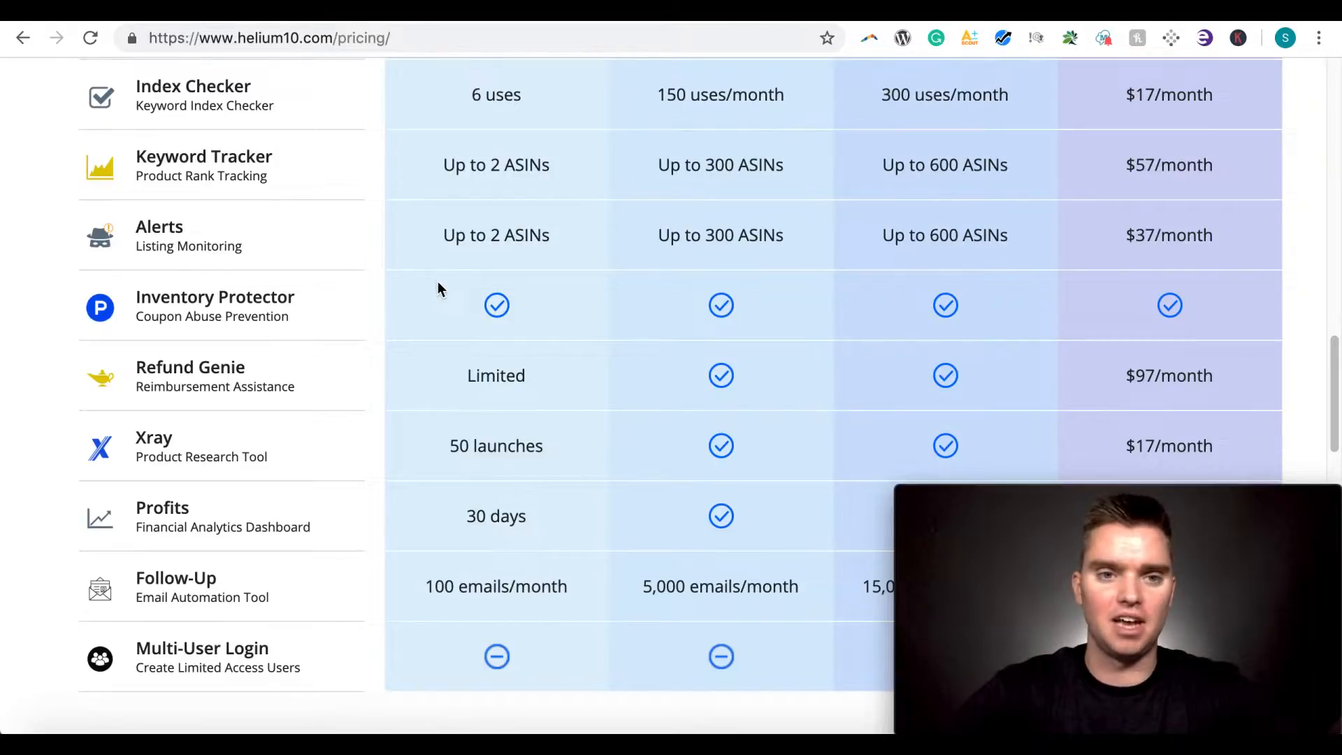
mouse_move(460, 270)
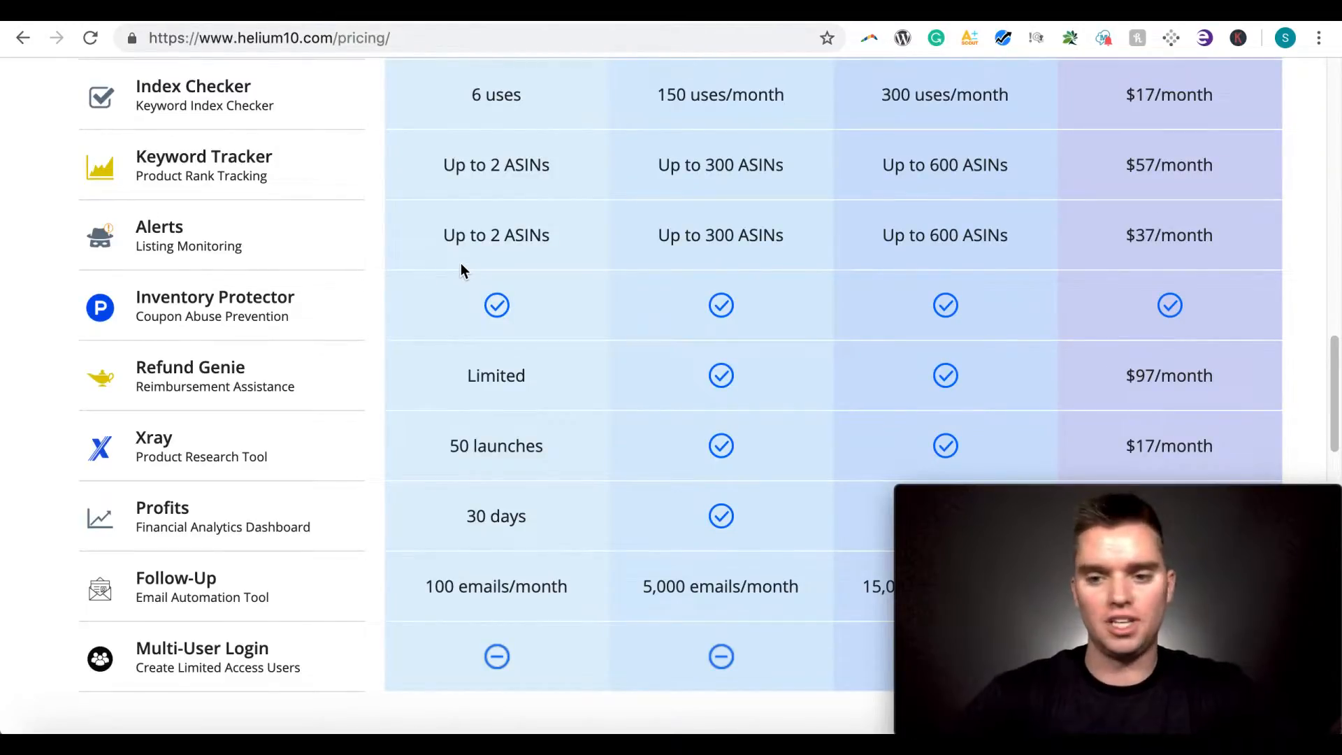
mouse_move(474, 451)
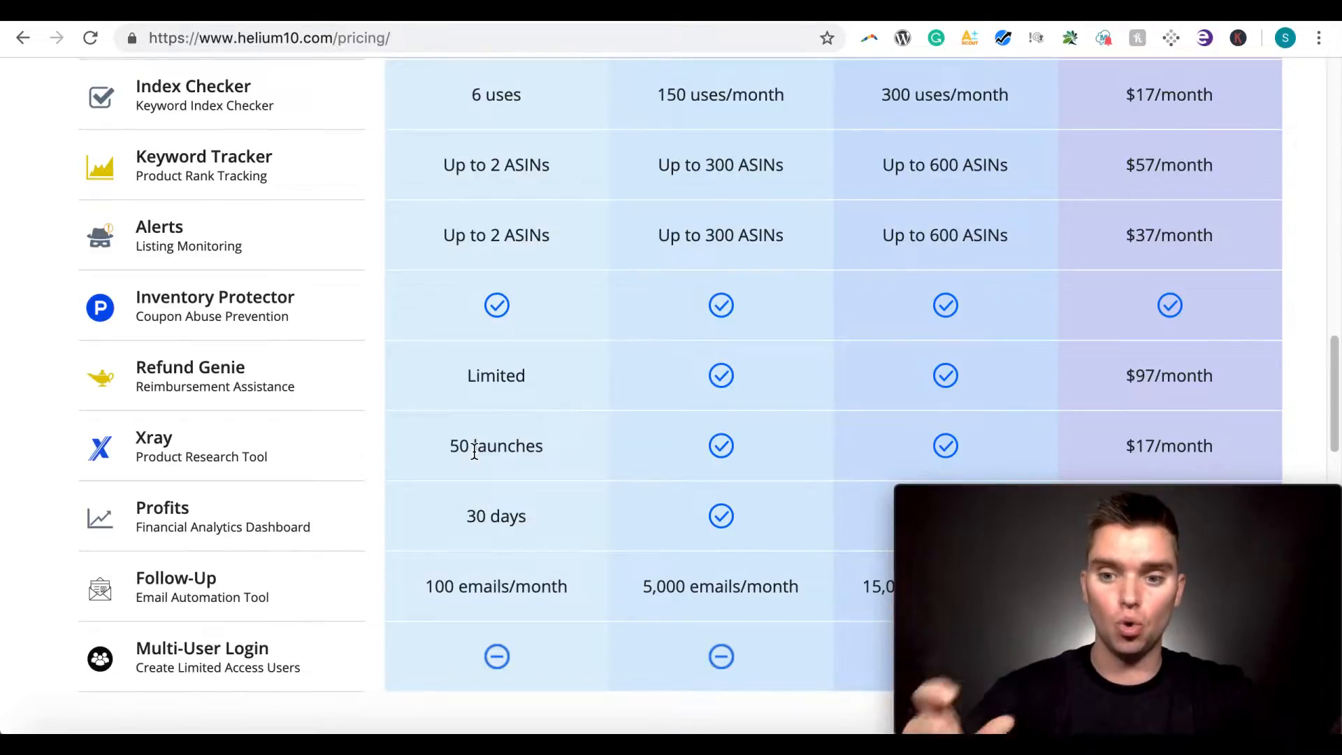
scroll(up, 3)
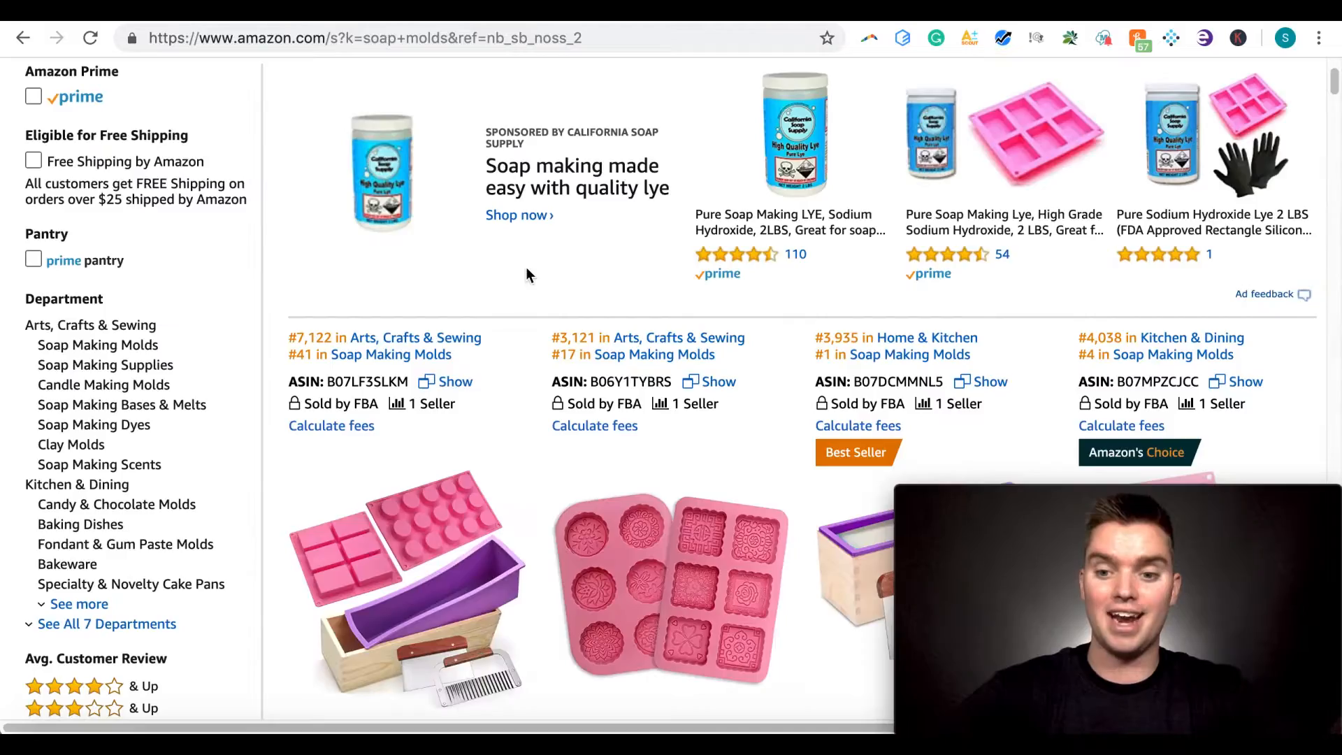
mouse_move(528, 275)
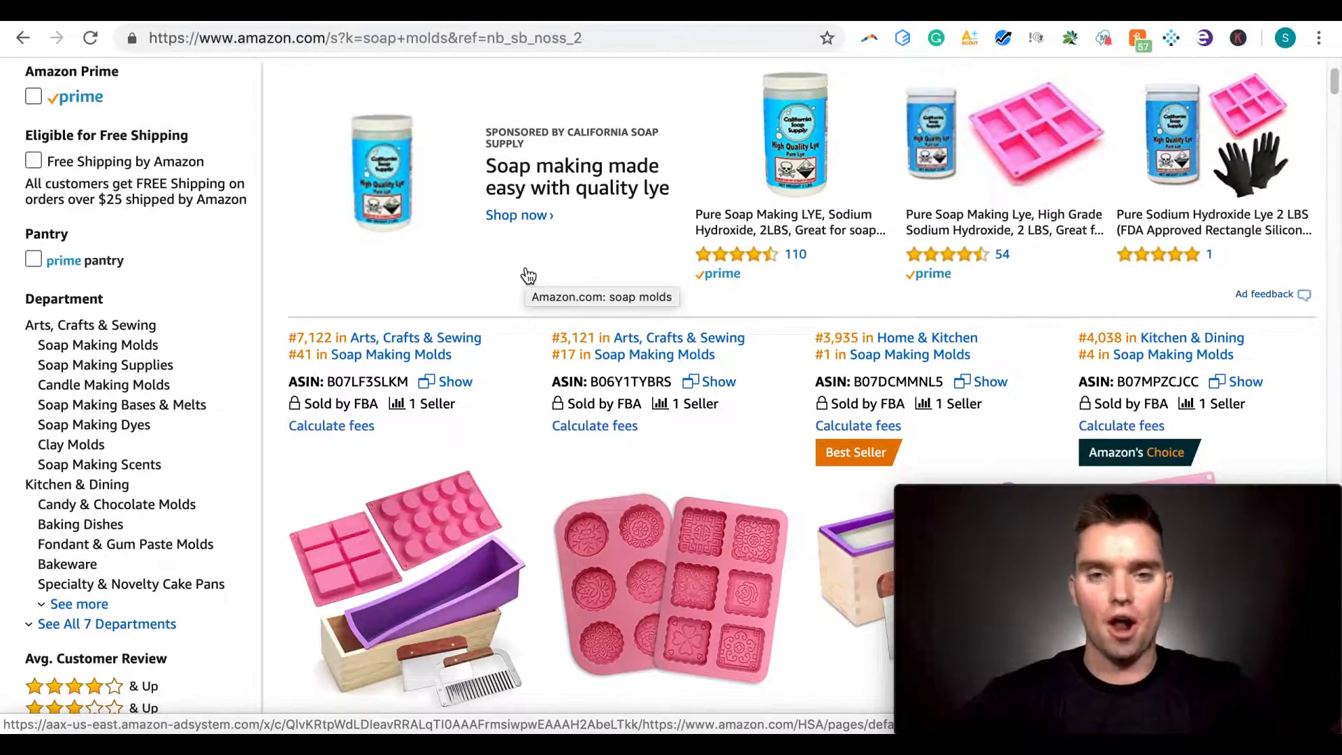
scroll(up, 3)
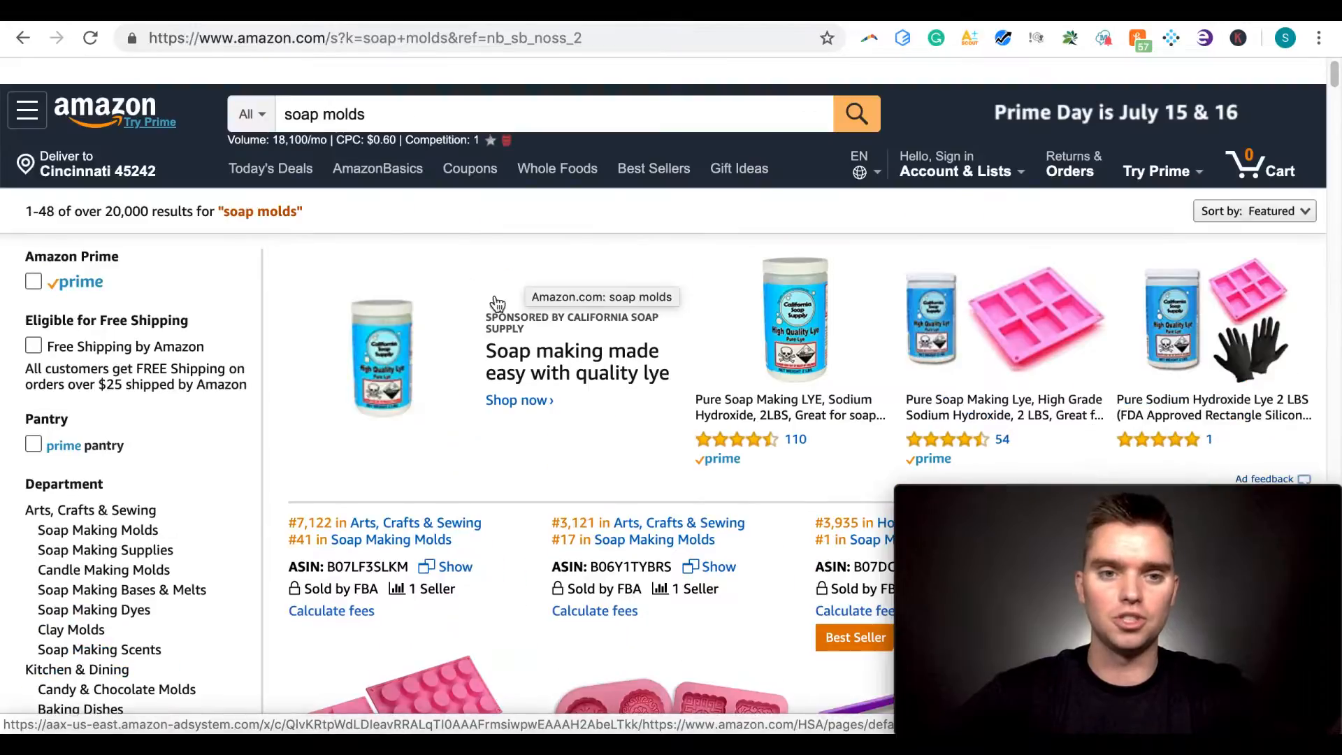
scroll(down, 3)
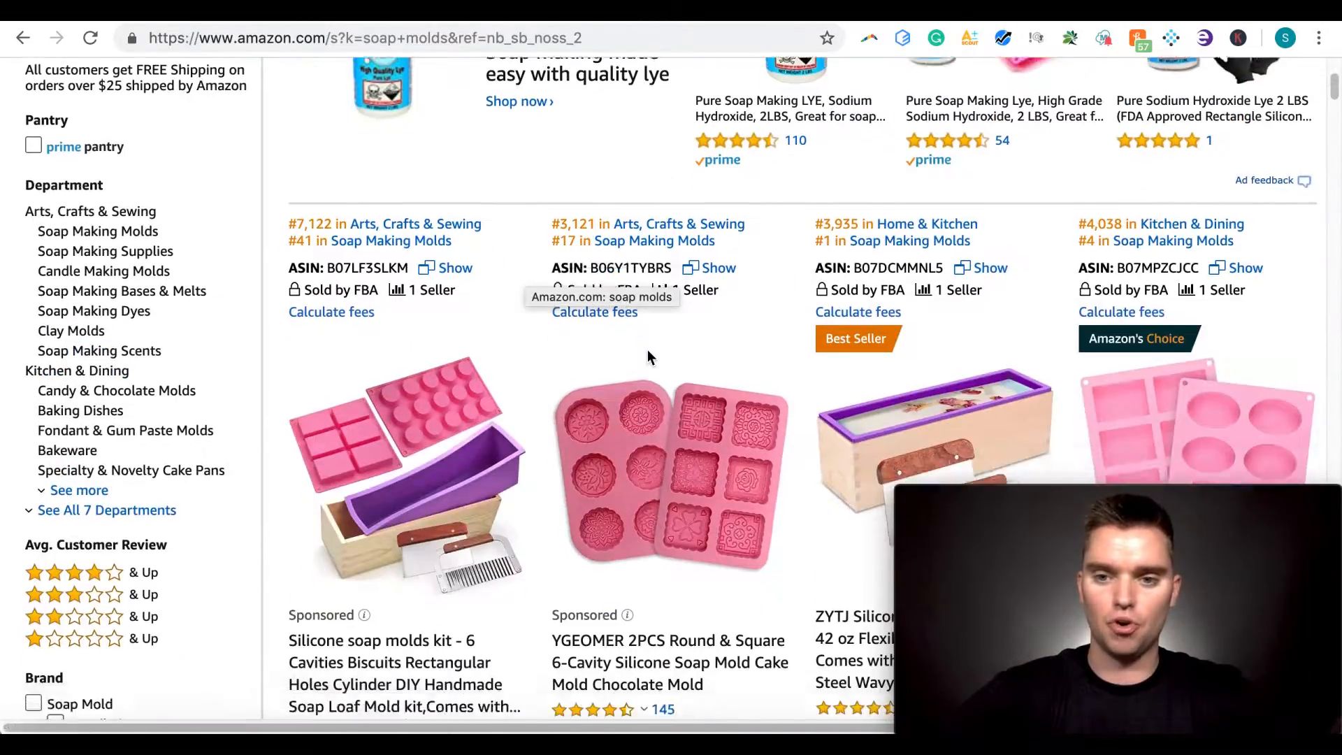
scroll(down, 3)
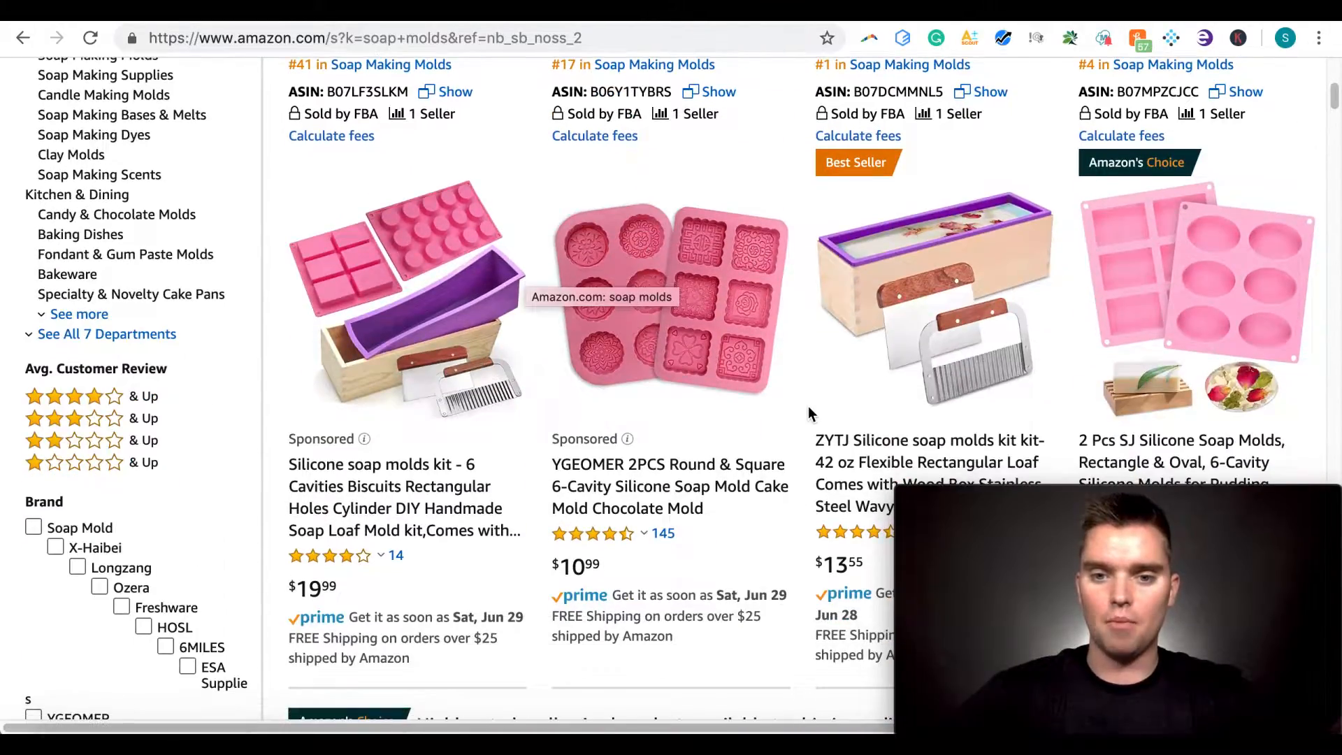
mouse_move(1032, 126)
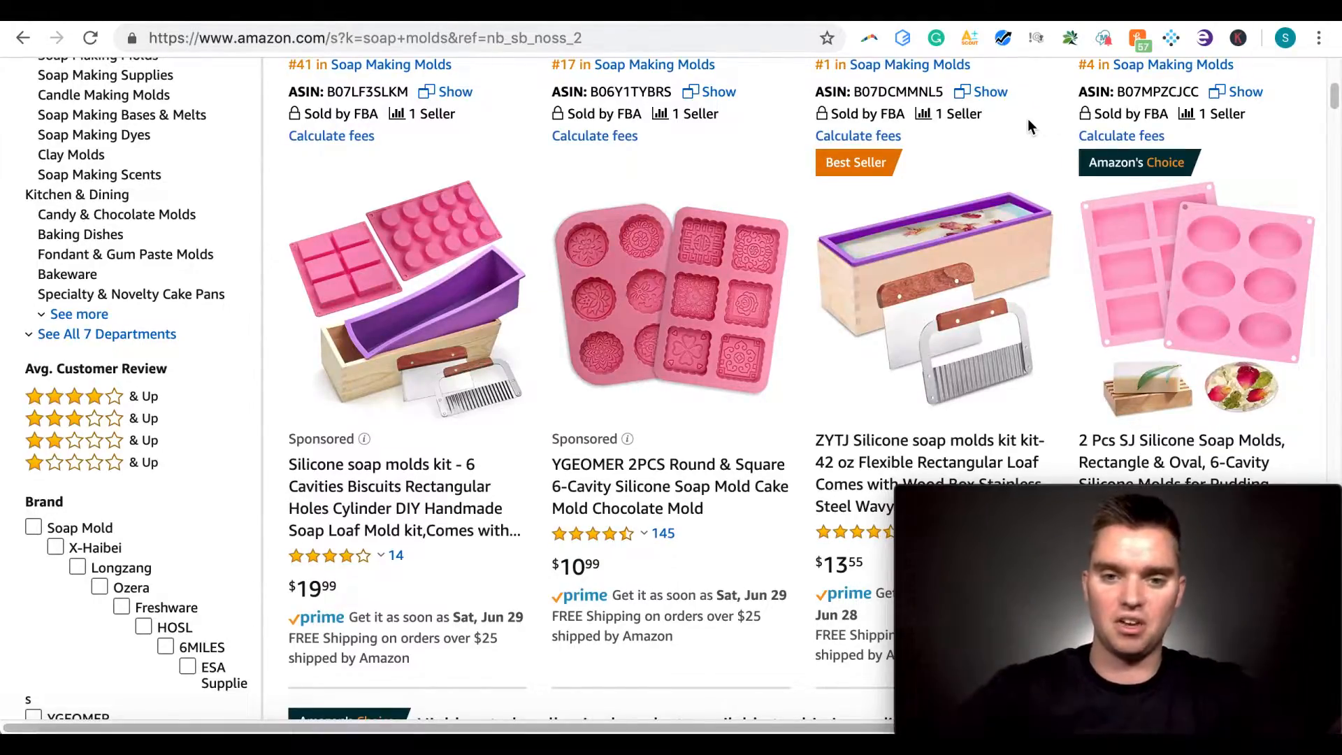
mouse_move(813, 273)
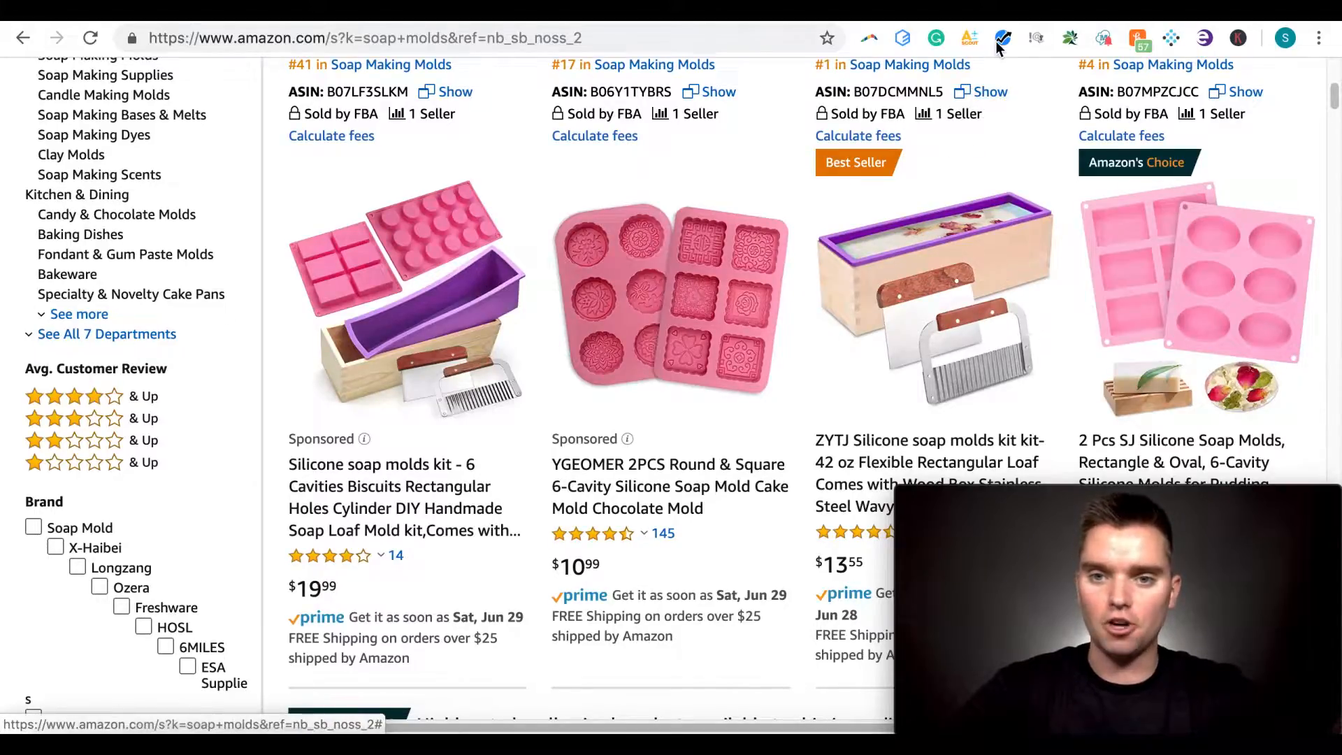
Launch Xray from the Helium 10 extension menu and reveal the BSR and review columns
click(1001, 37)
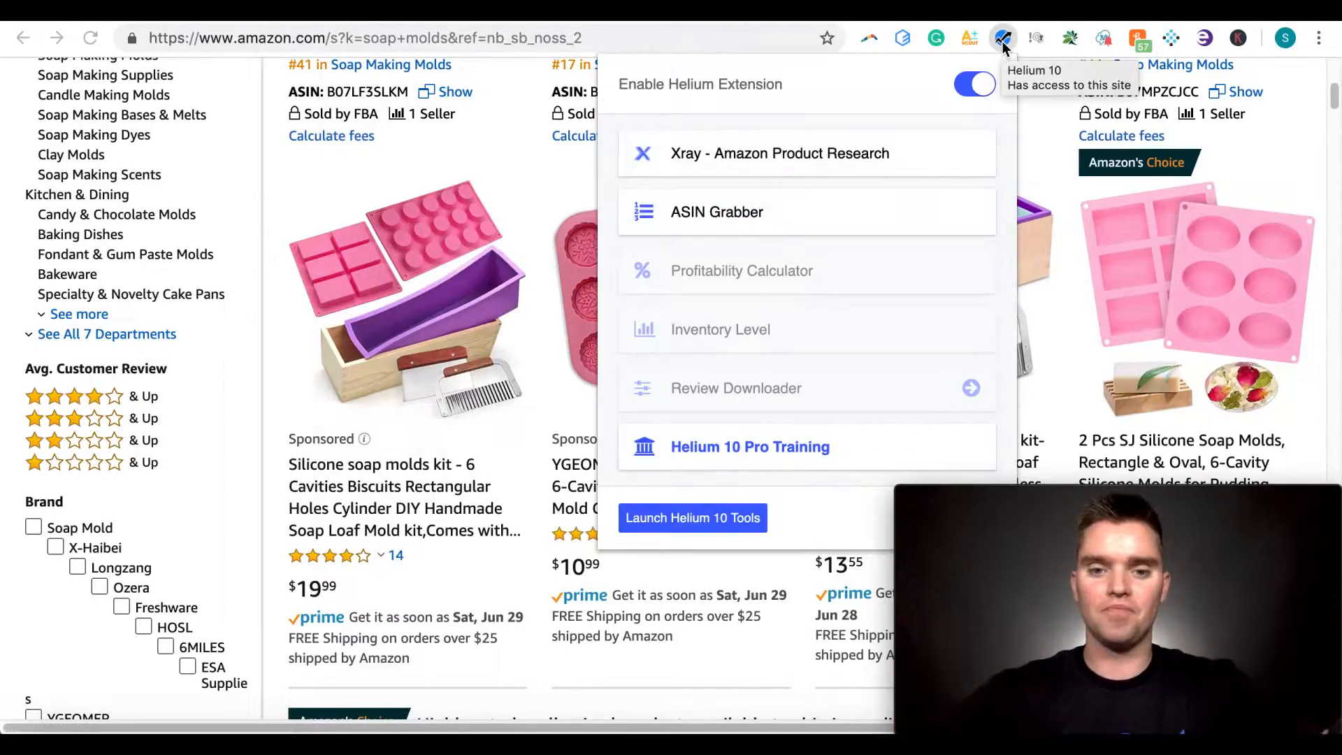
mouse_move(979, 189)
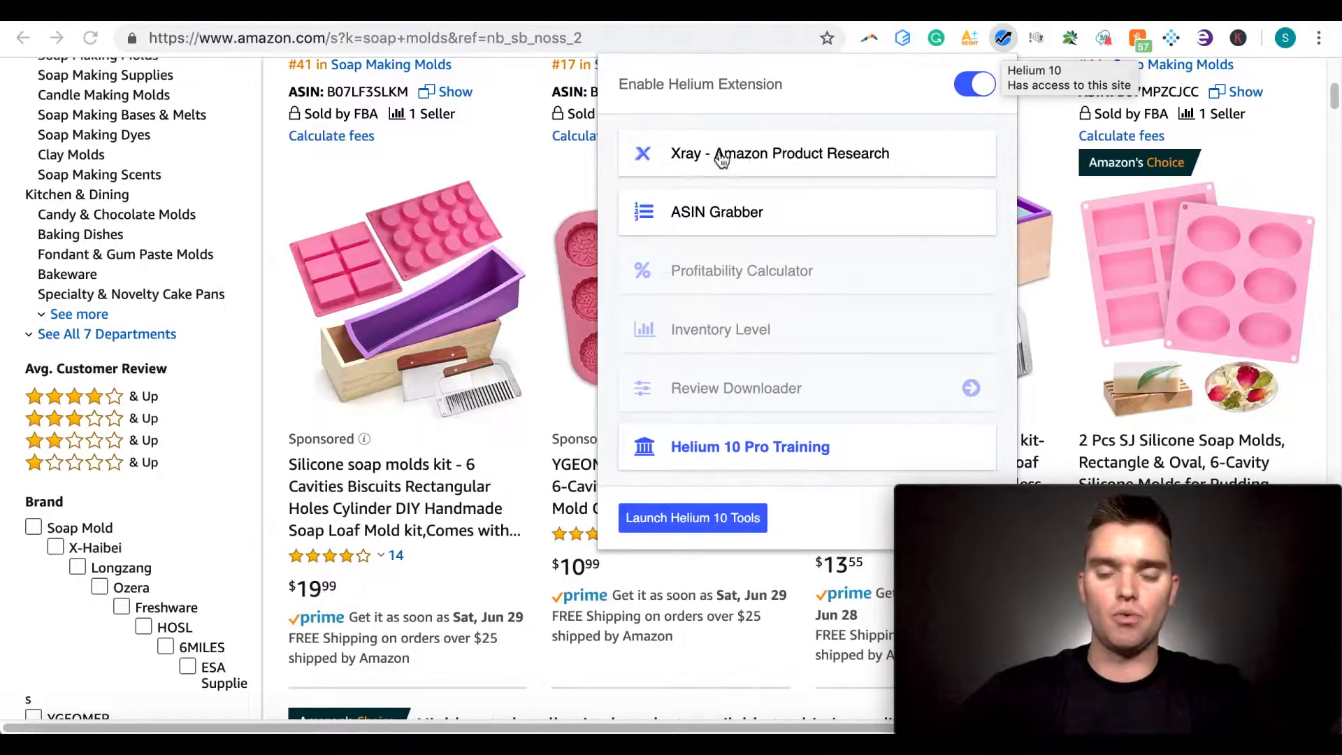
mouse_move(824, 157)
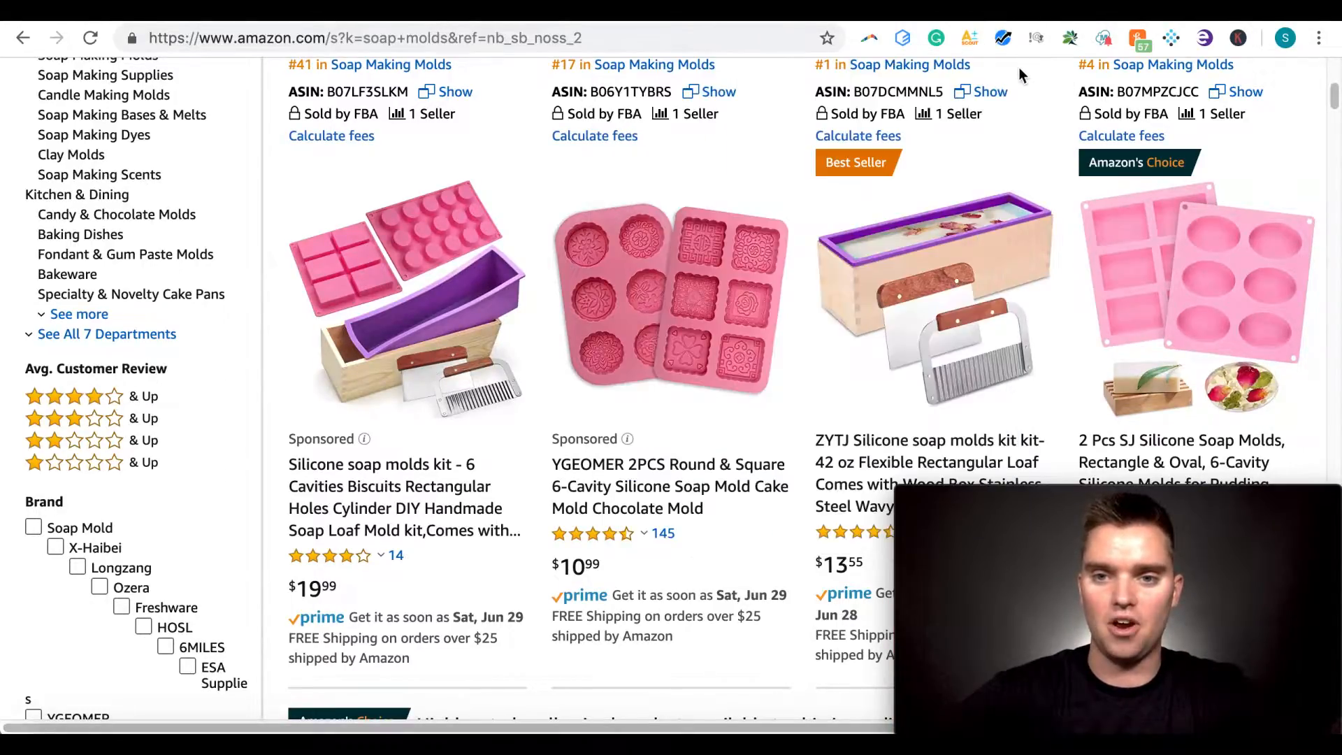
click(1004, 38)
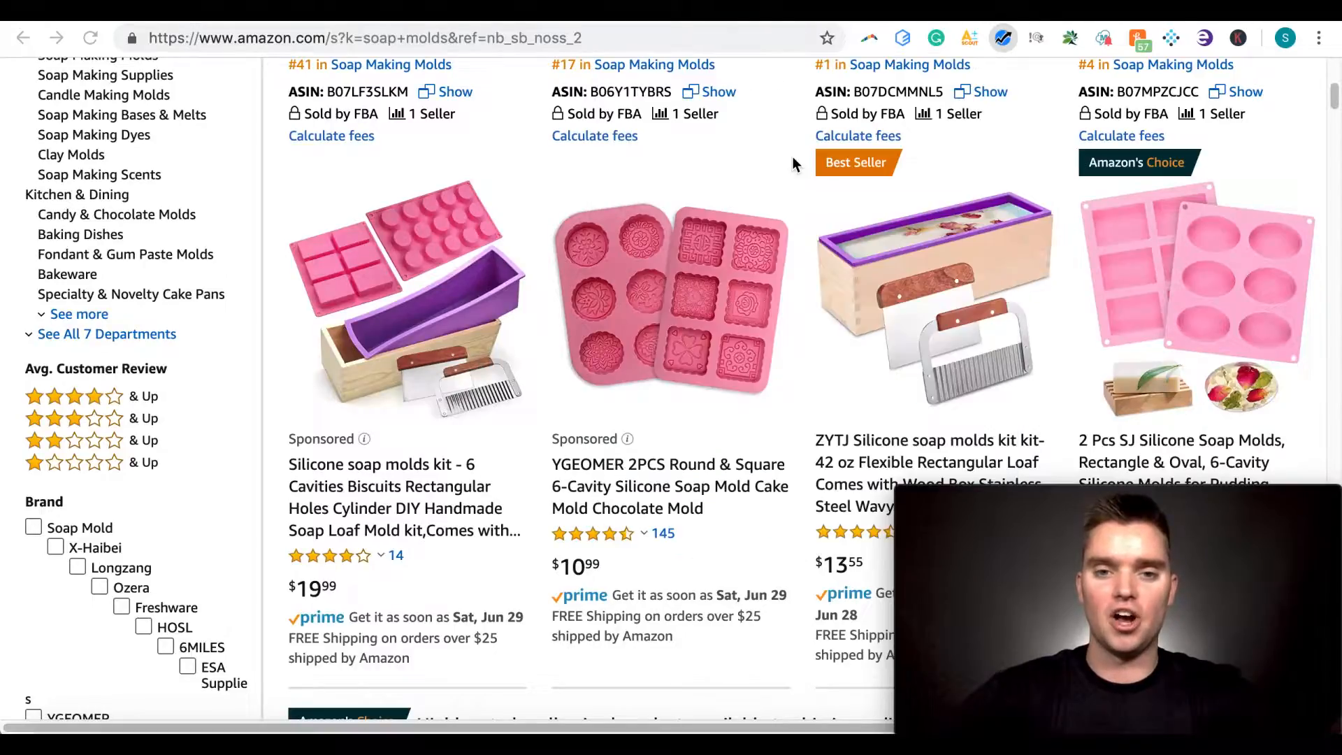
click(1003, 38)
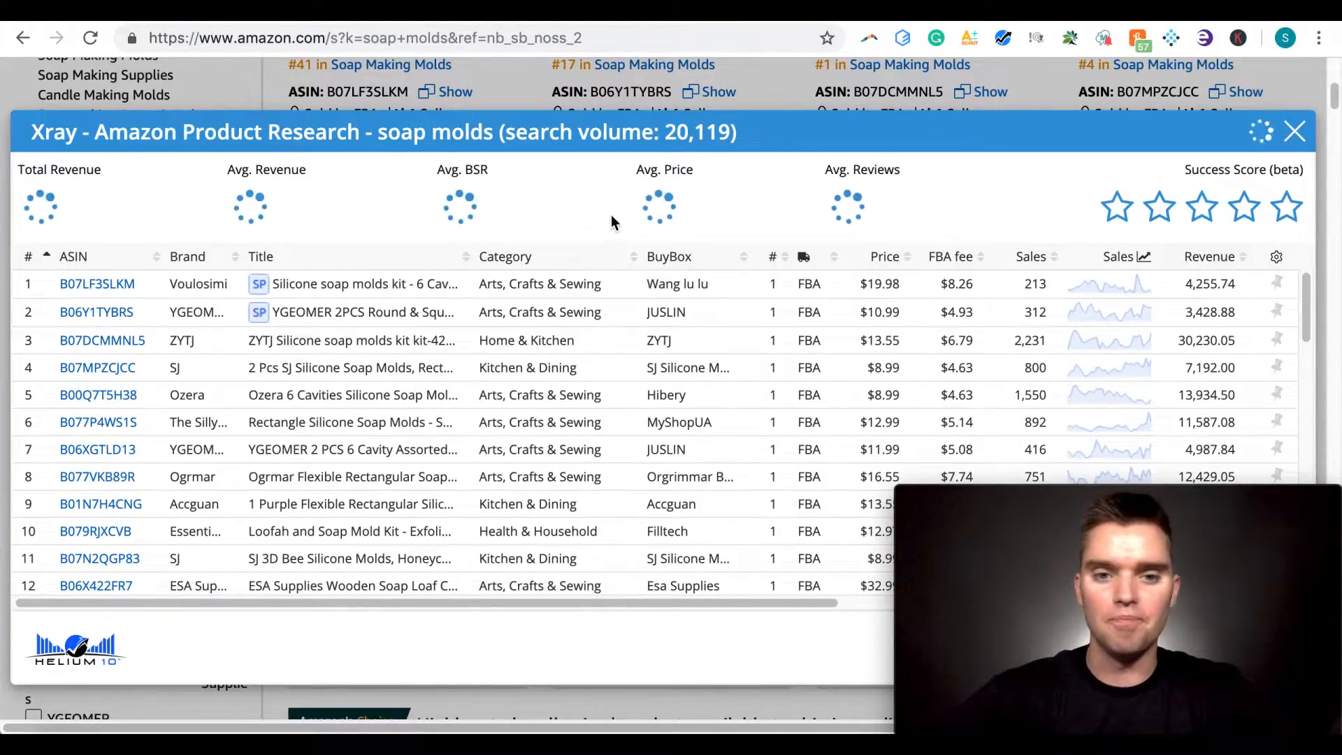
mouse_move(908, 257)
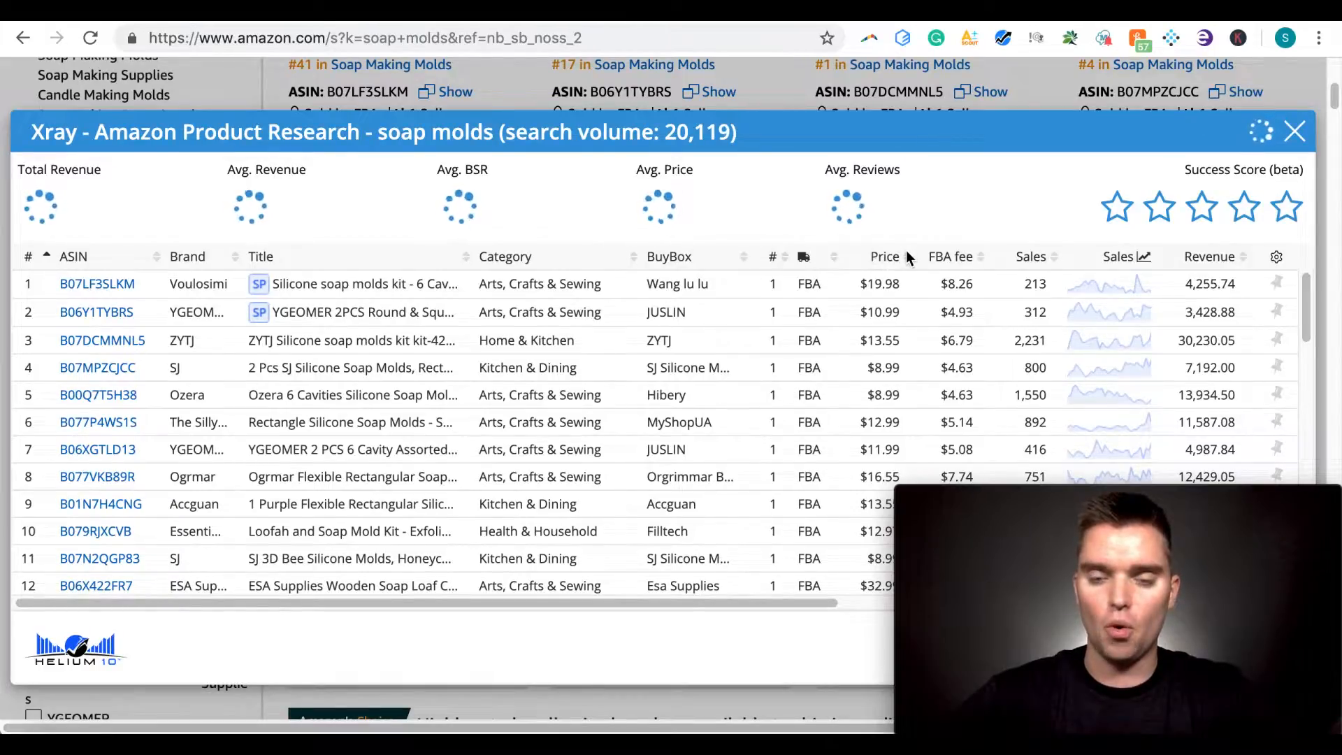
mouse_move(1010, 257)
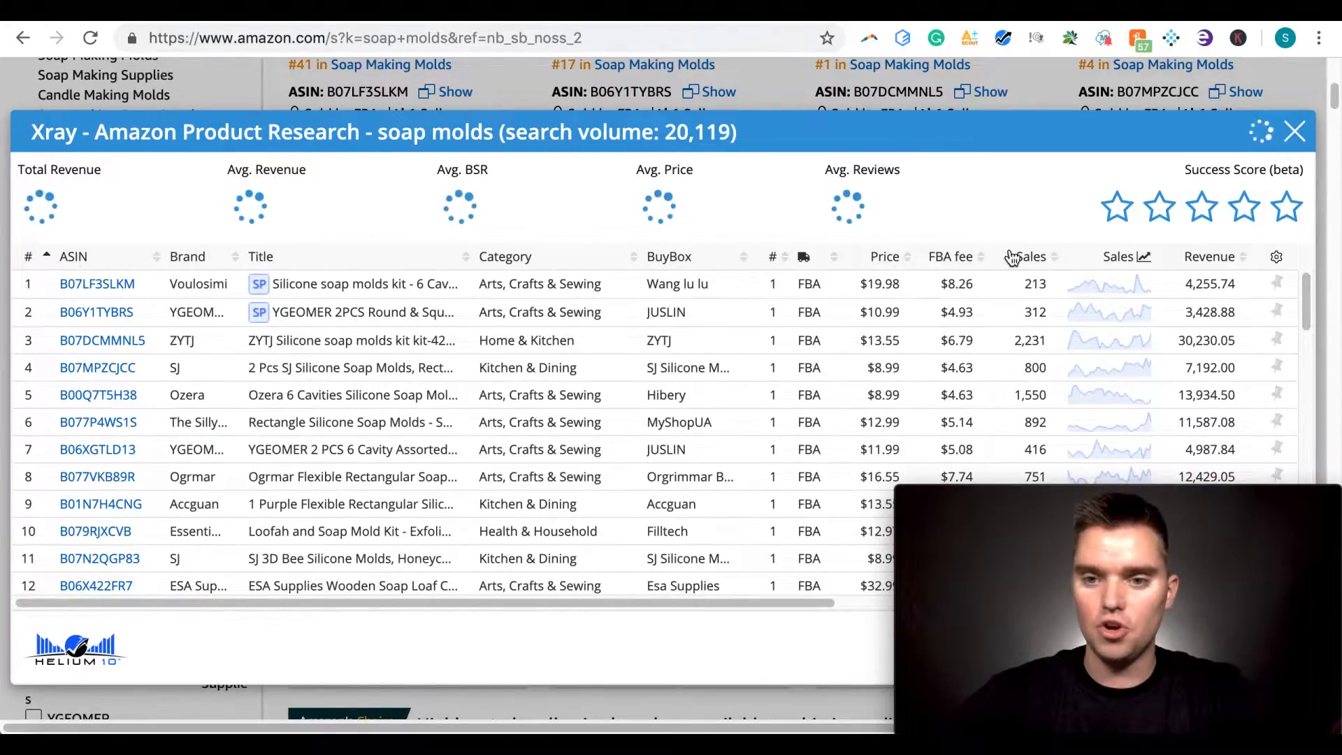
mouse_move(1042, 258)
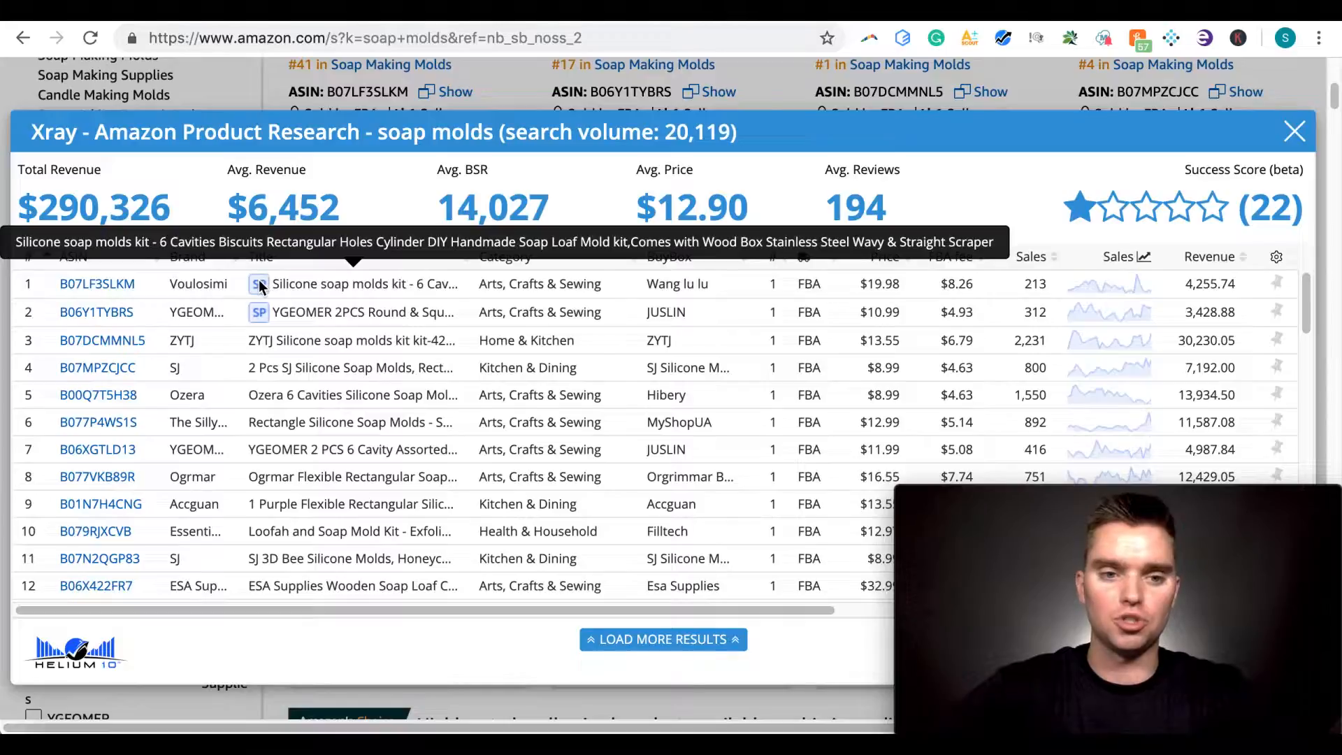
mouse_move(257, 294)
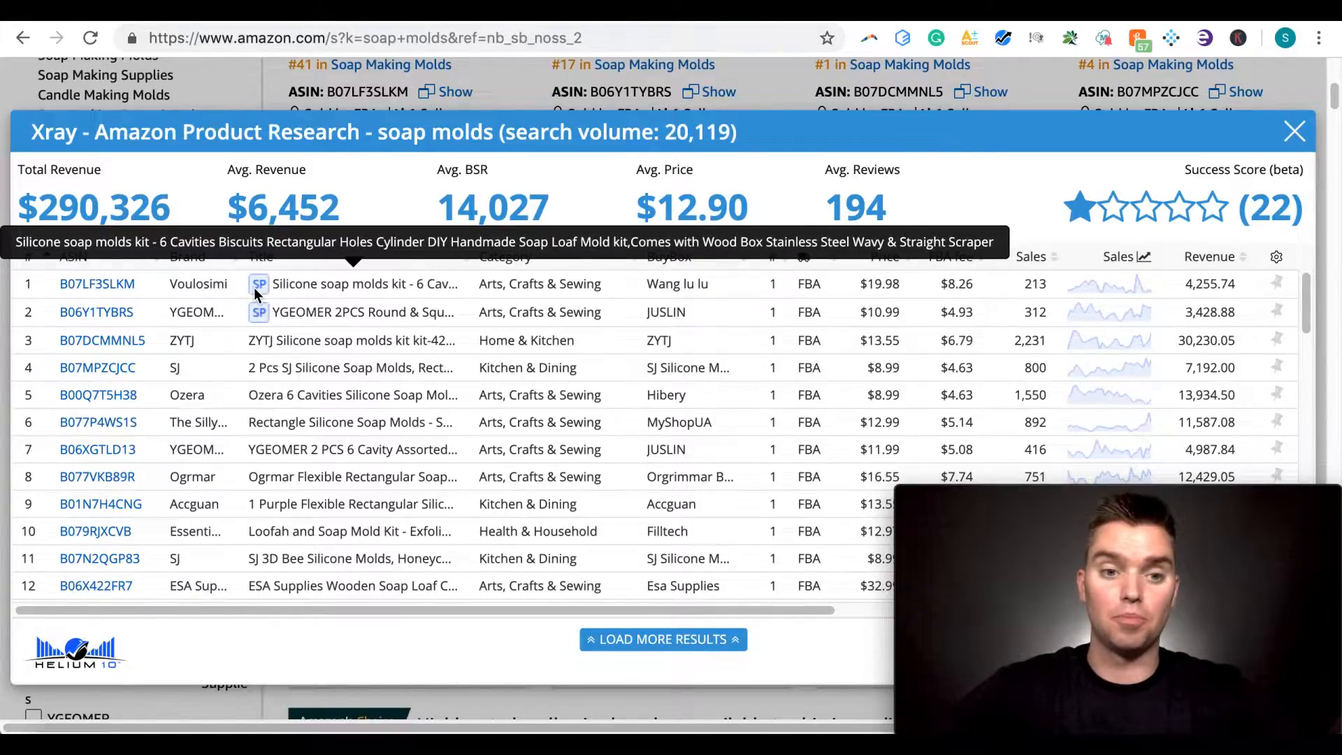
mouse_move(282, 334)
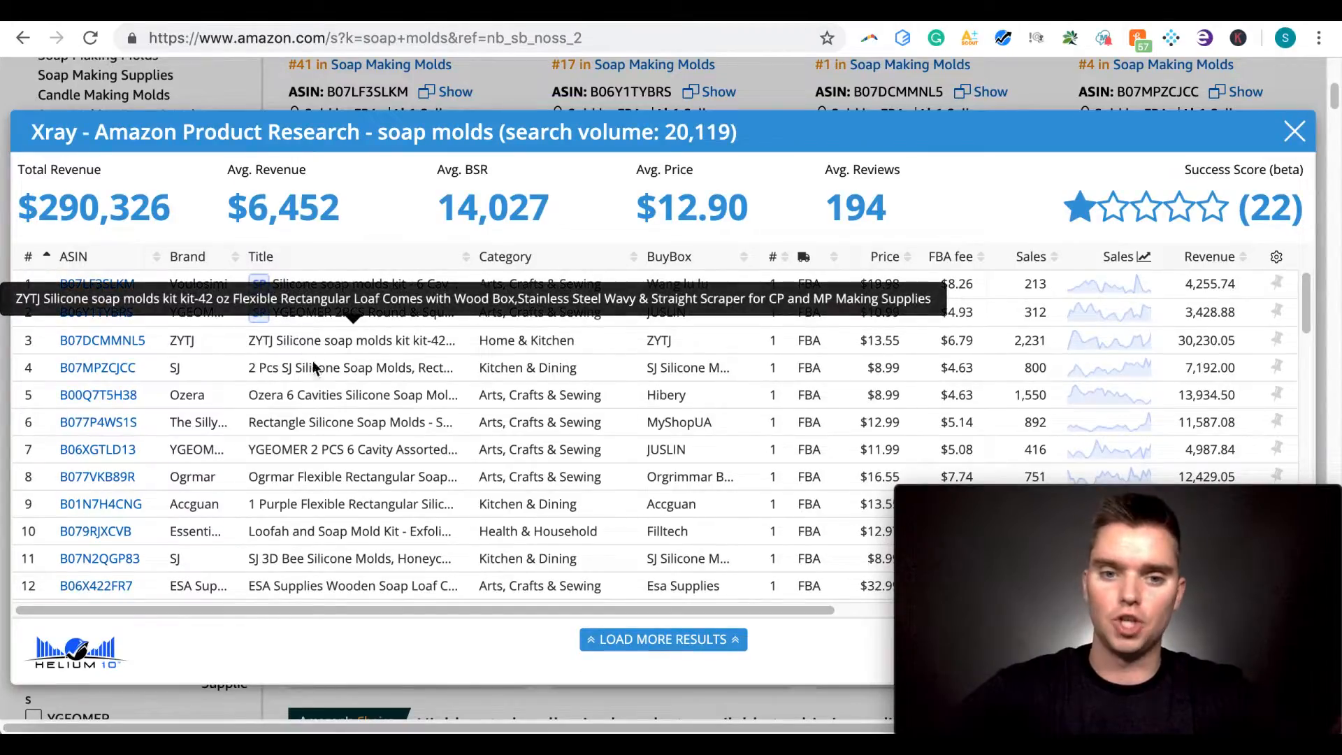
mouse_move(435, 340)
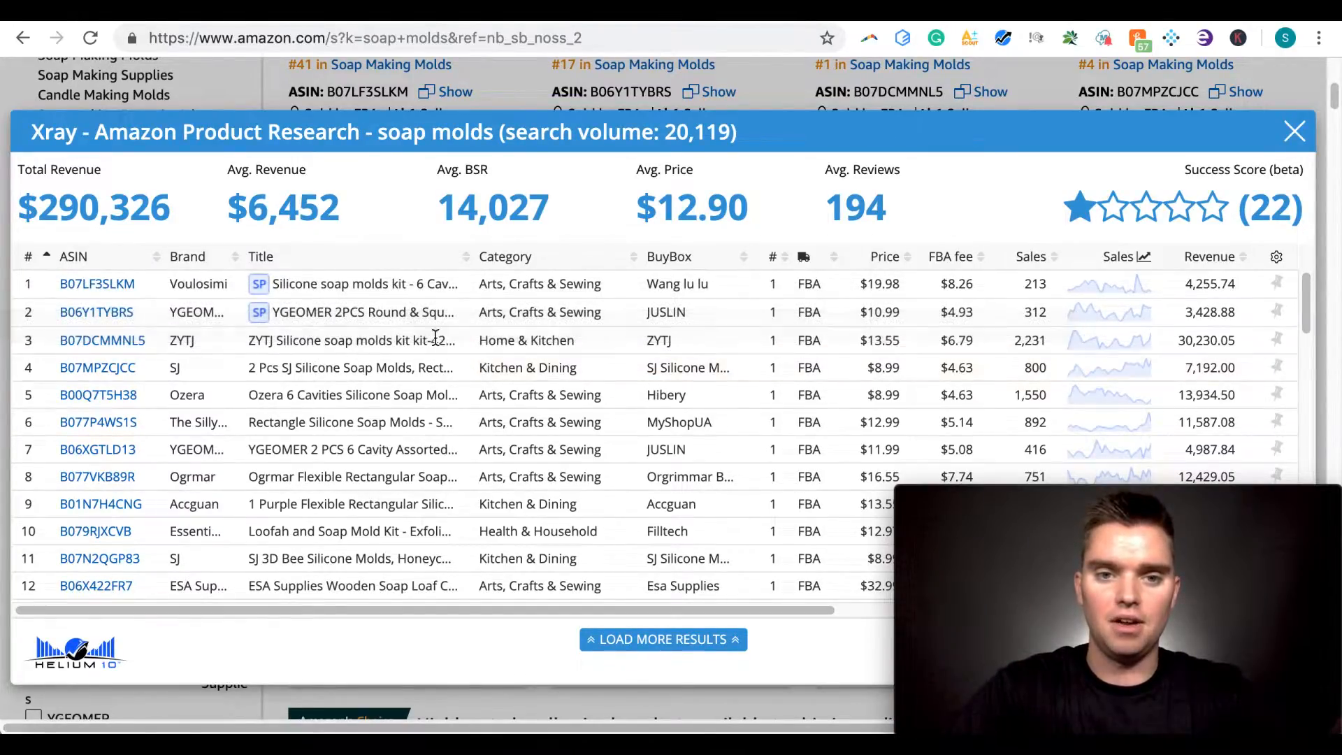
scroll(right, 3)
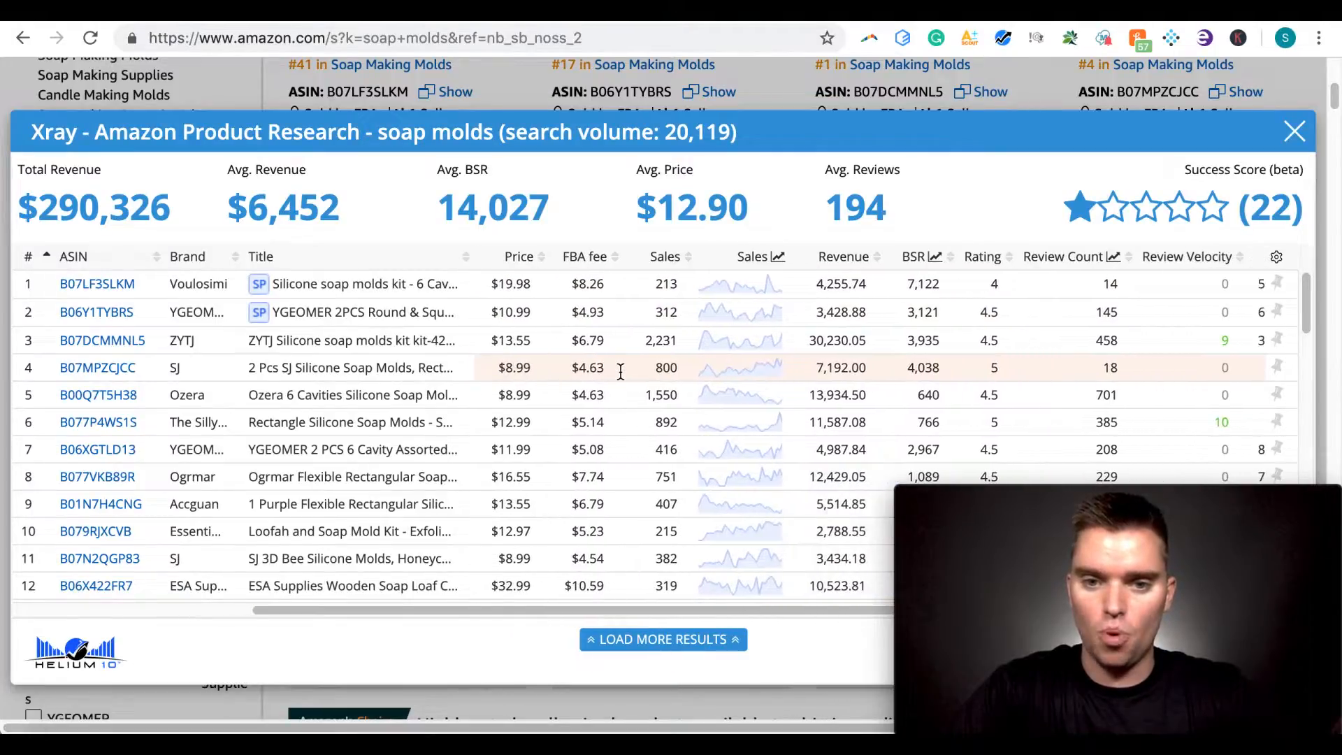
mouse_move(727, 295)
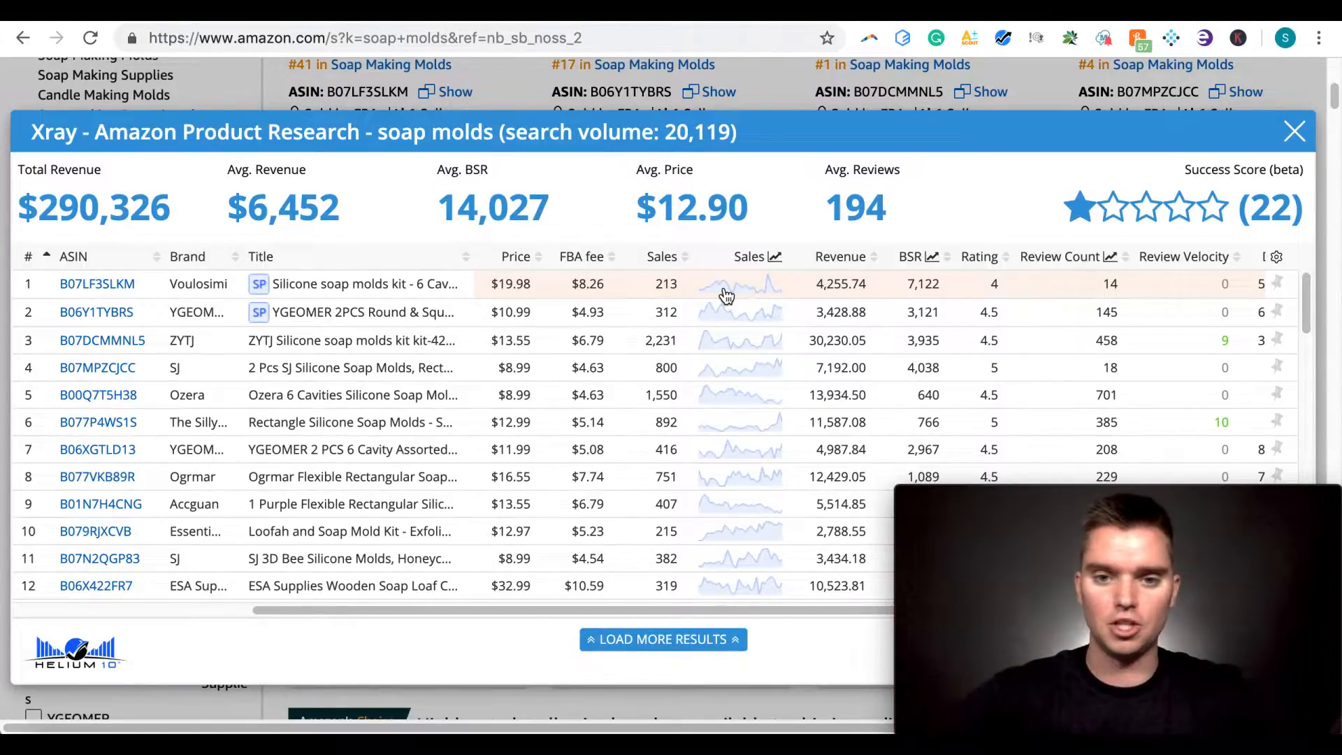
click(738, 284)
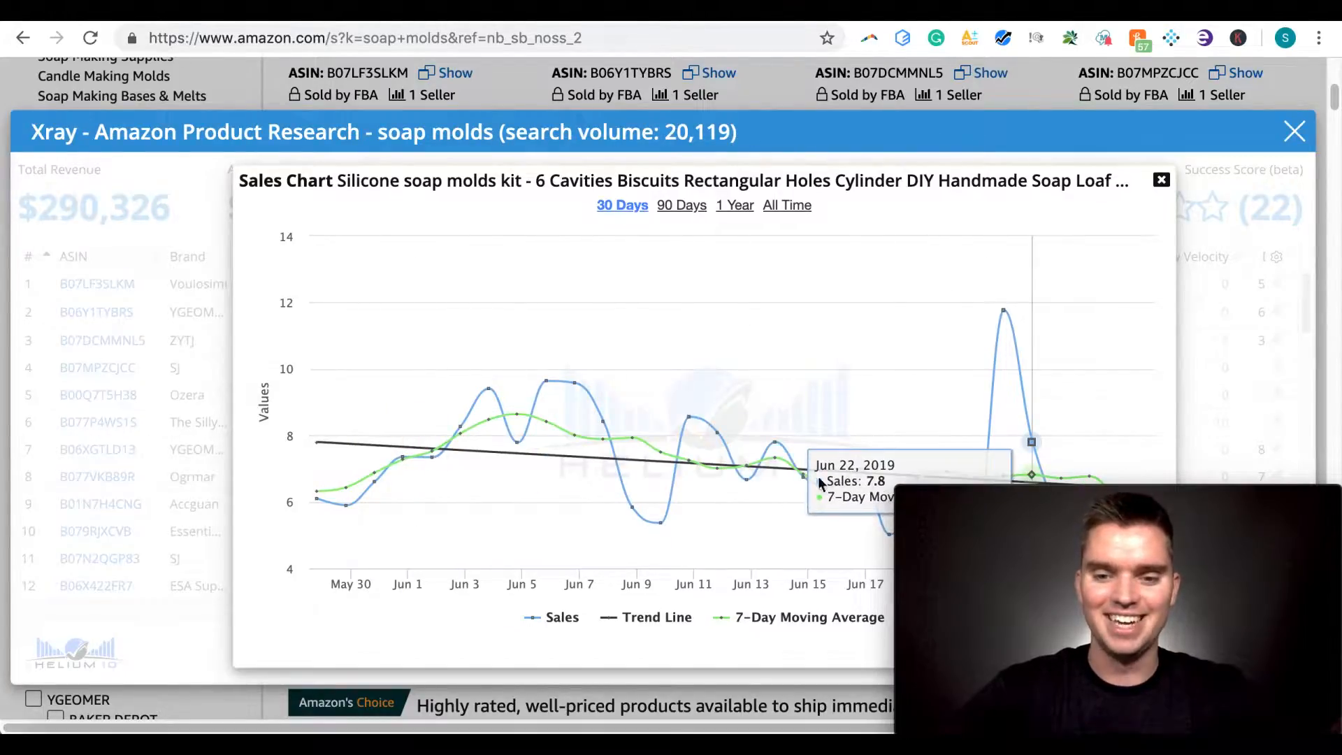
mouse_move(867, 322)
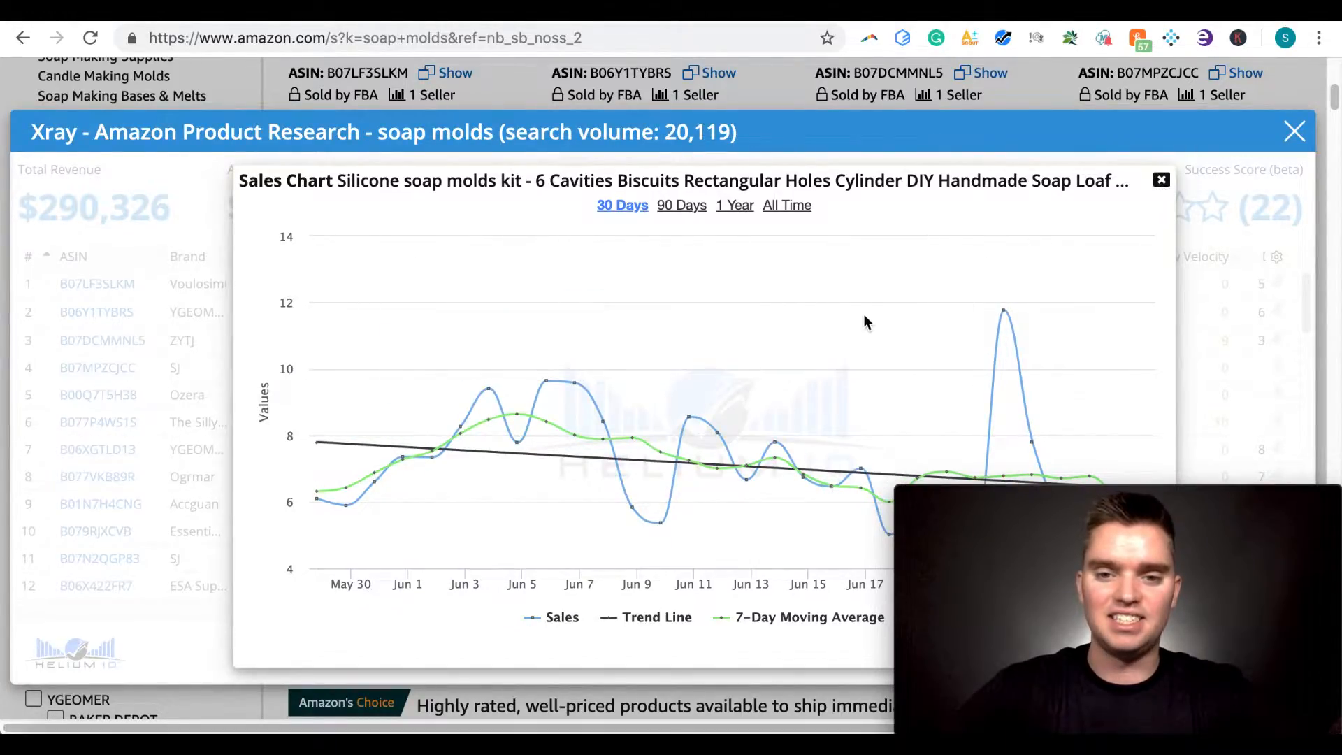
click(1162, 181)
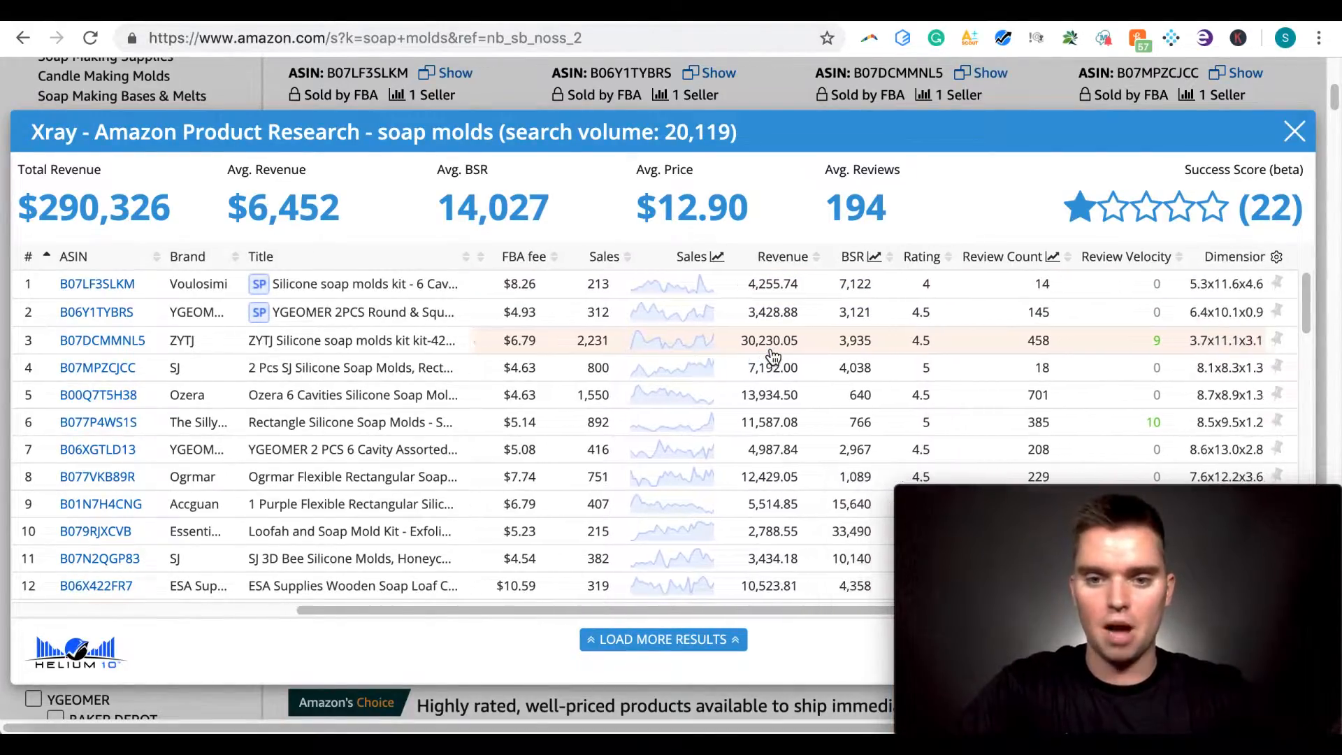
Sort the Xray soap molds results by BSR, highest first
scroll(right, 3)
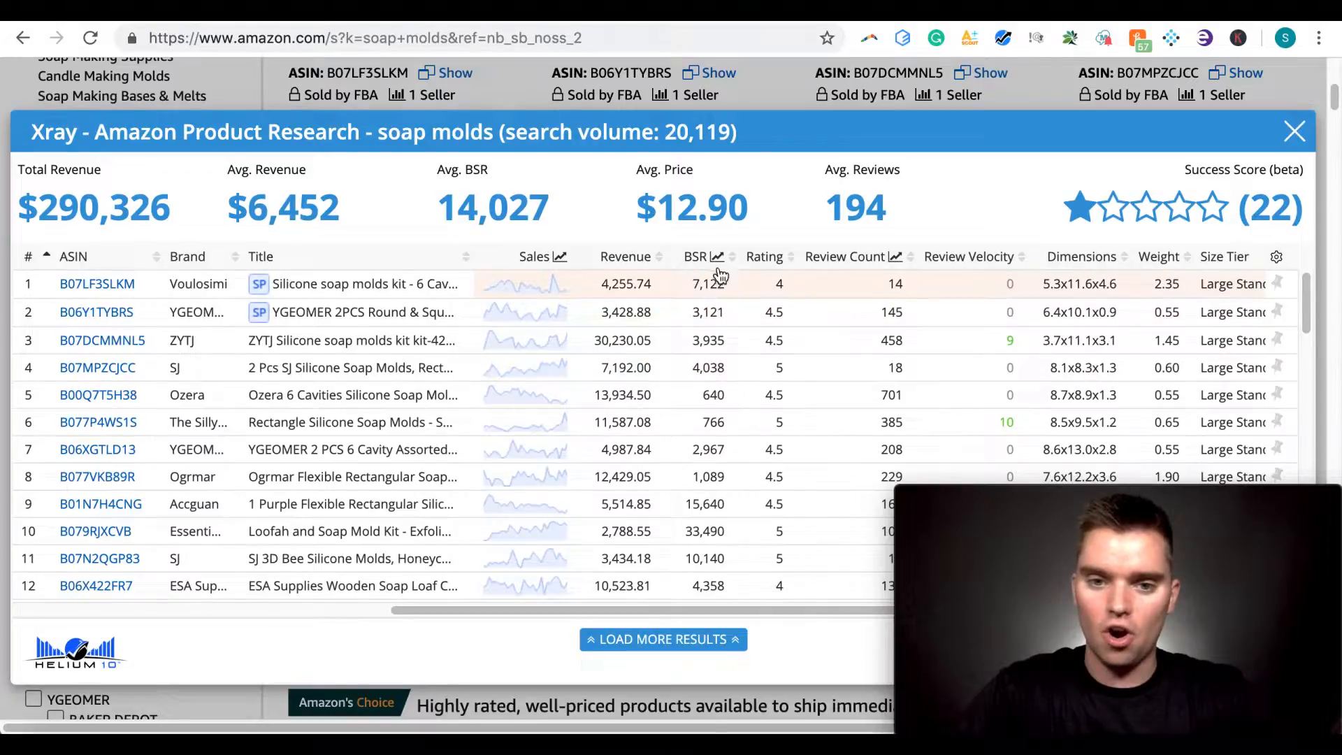
click(697, 255)
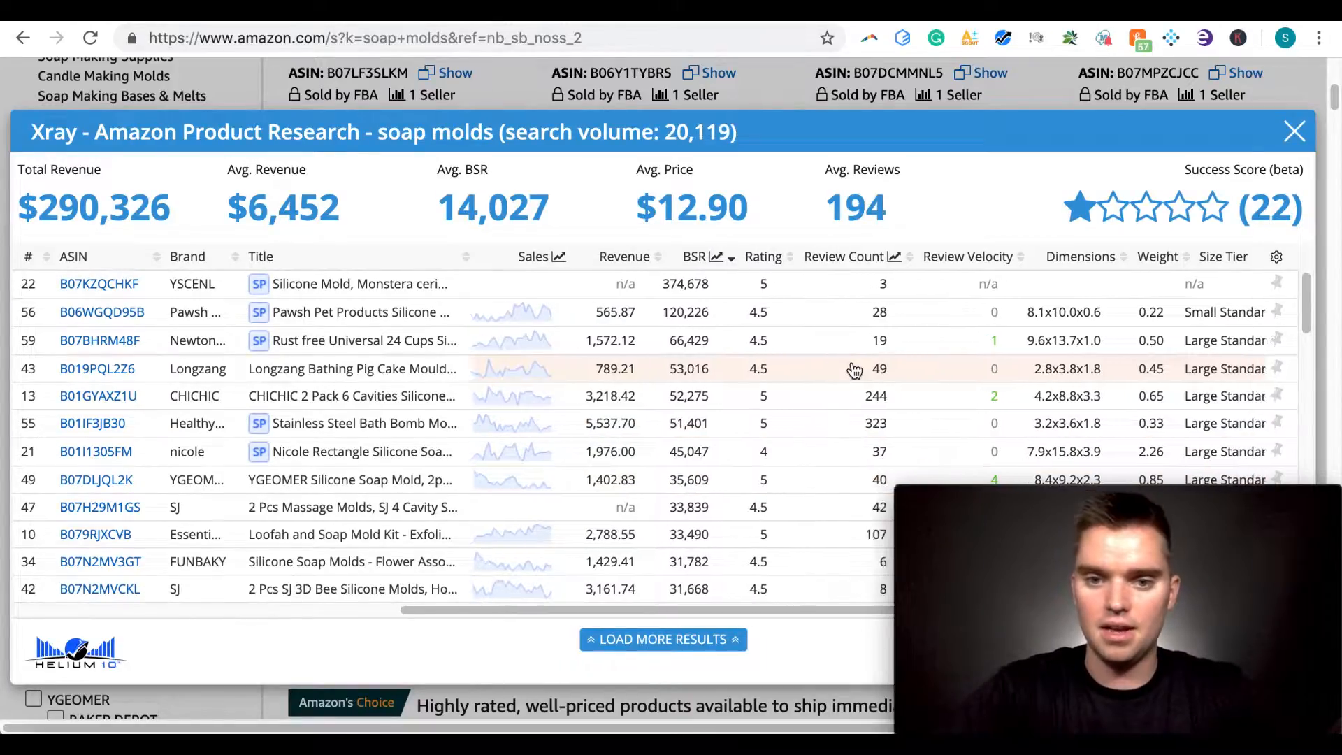
scroll(right, 3)
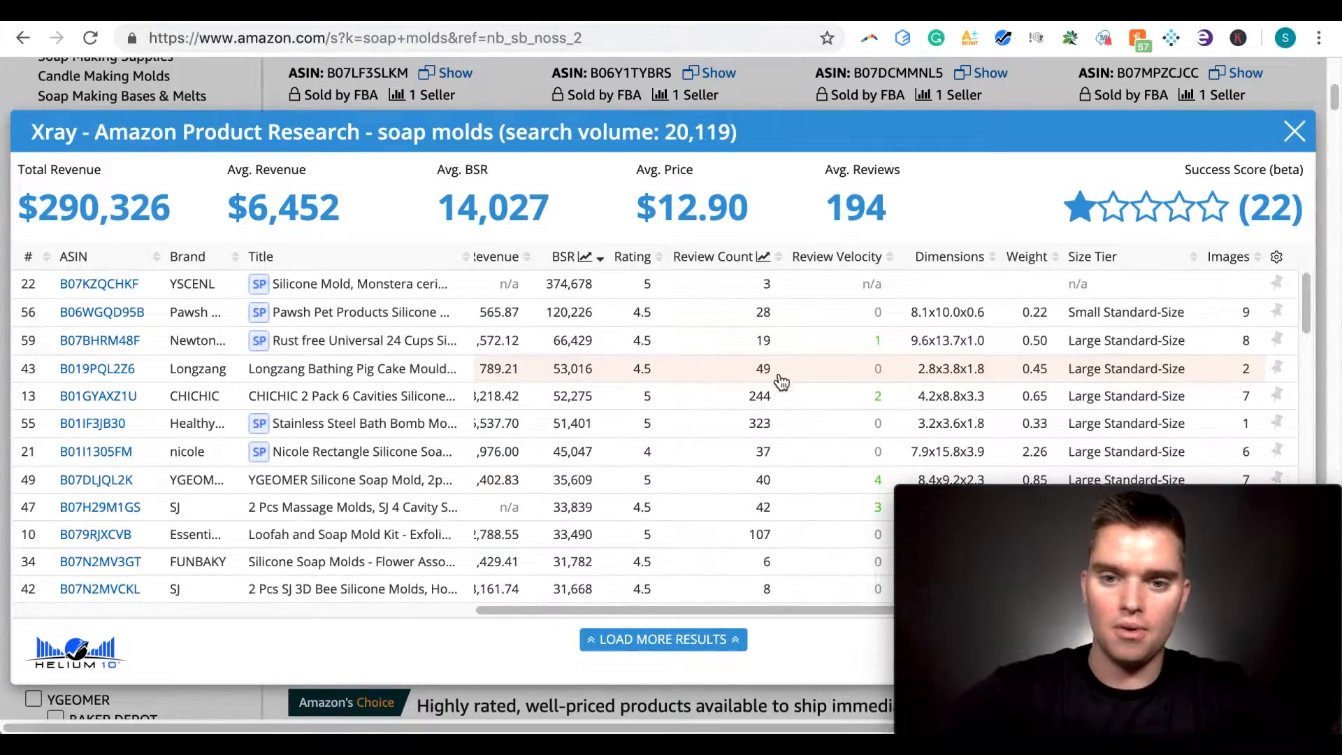
mouse_move(762, 422)
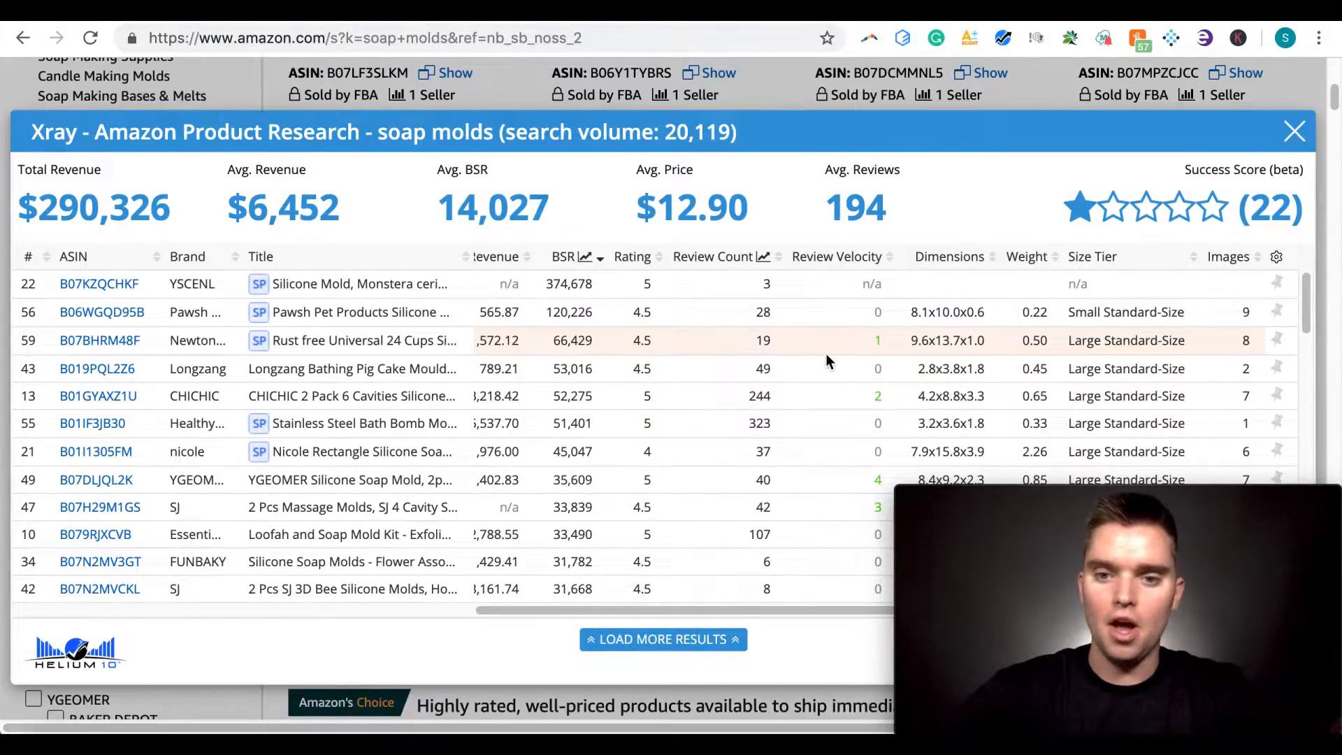
Scroll through the BSR-sorted listings to review their sales and Review Velocity data
scroll(down, 3)
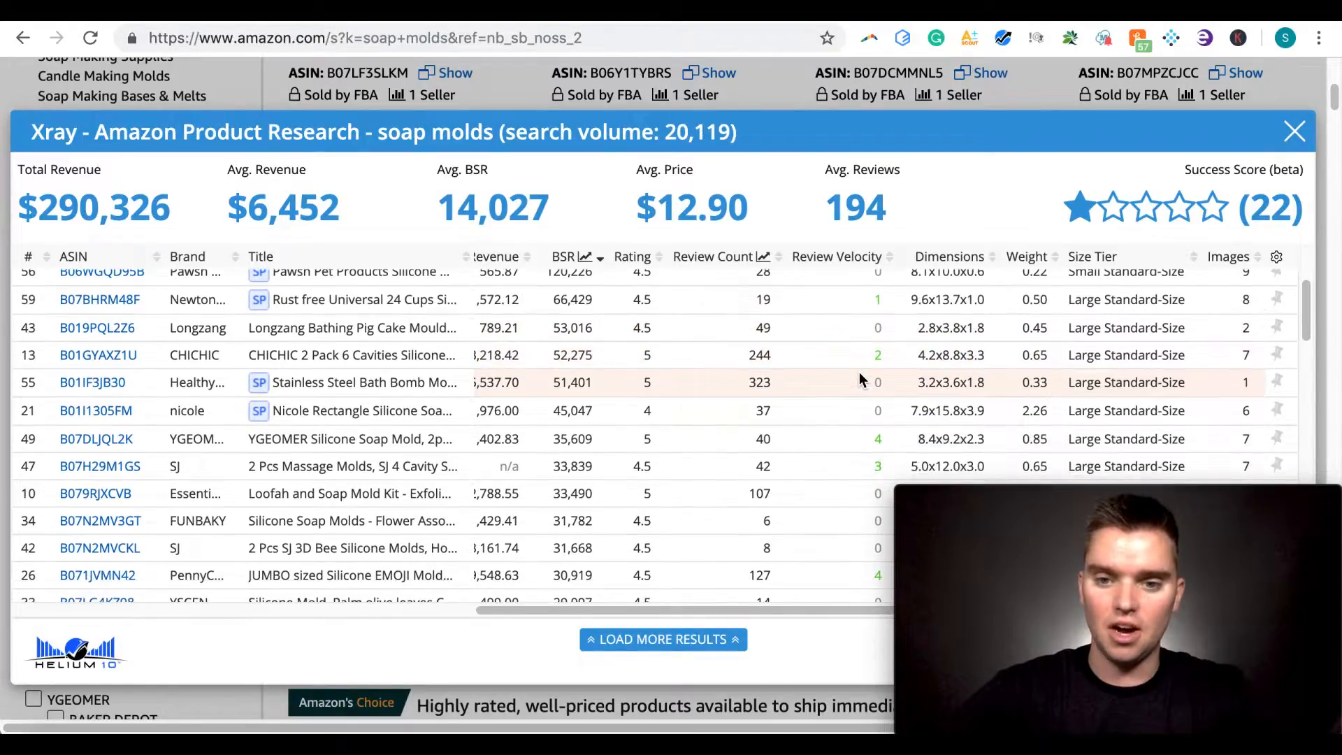
scroll(down, 3)
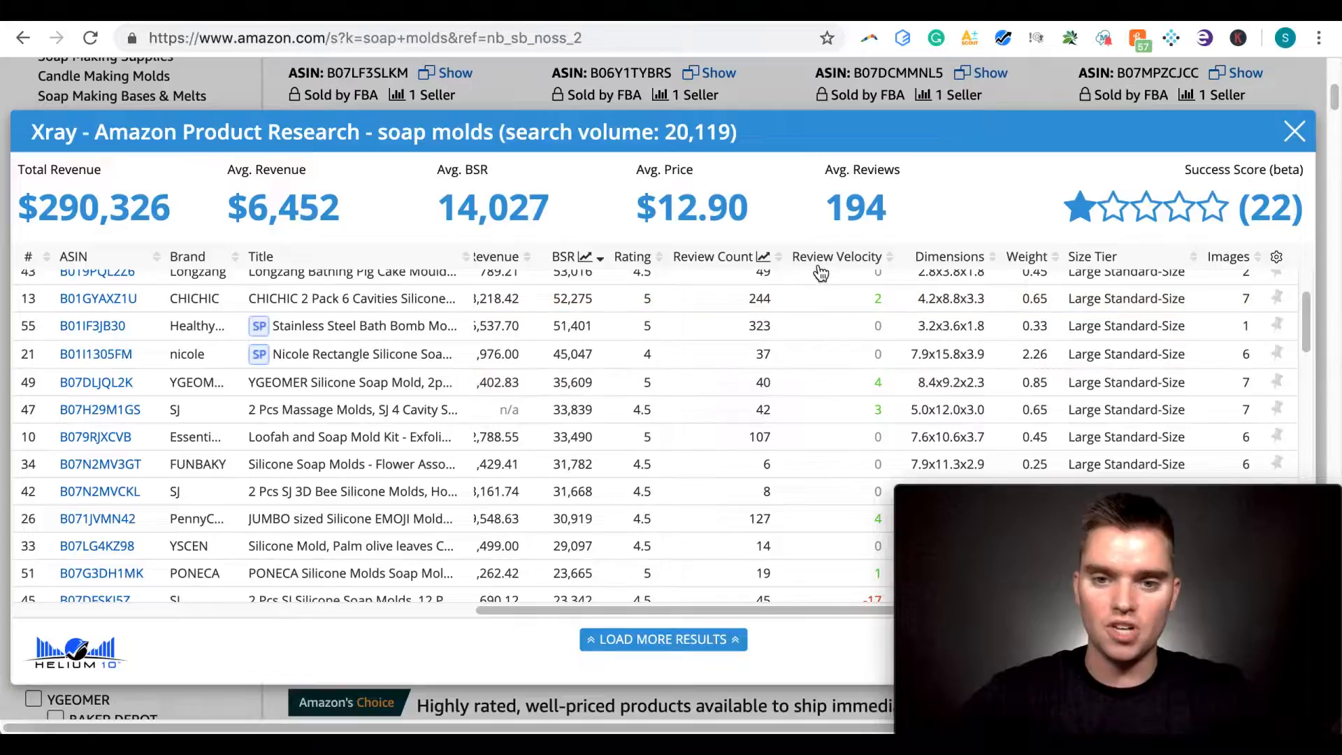
mouse_move(822, 266)
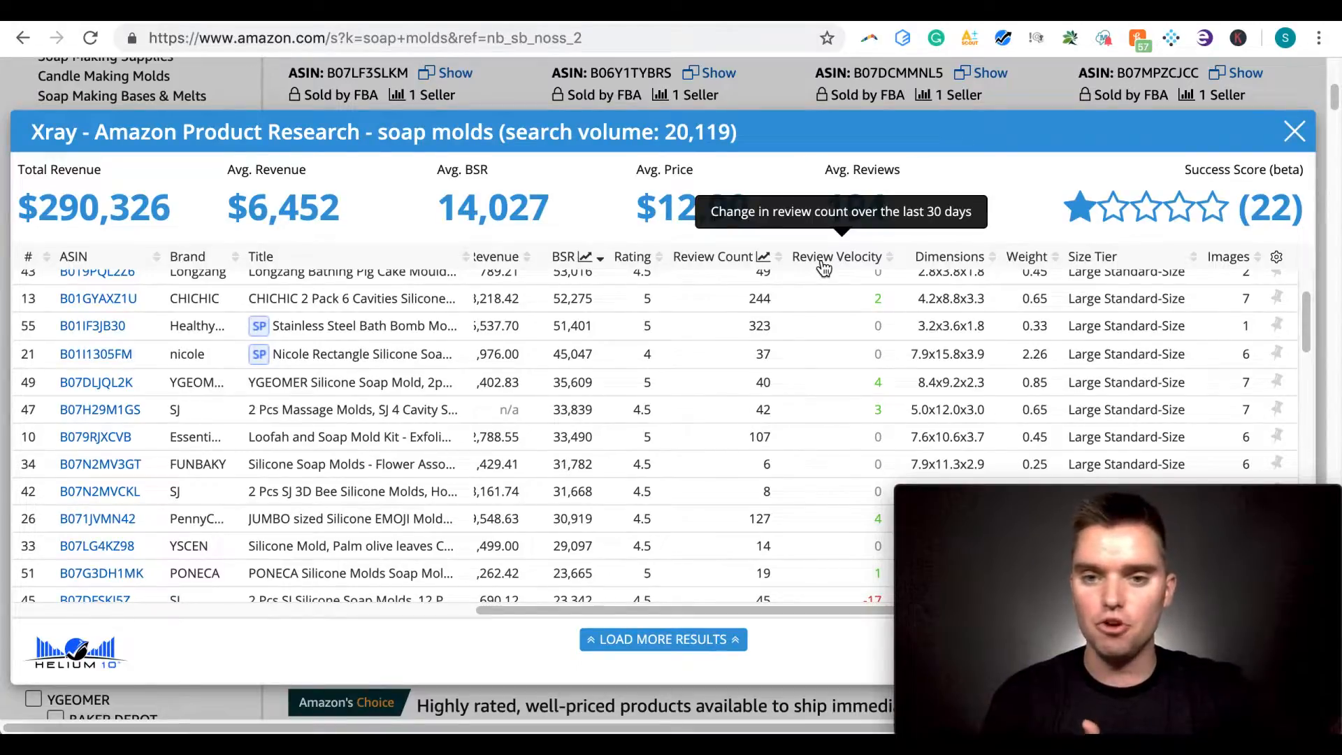
scroll(up, 3)
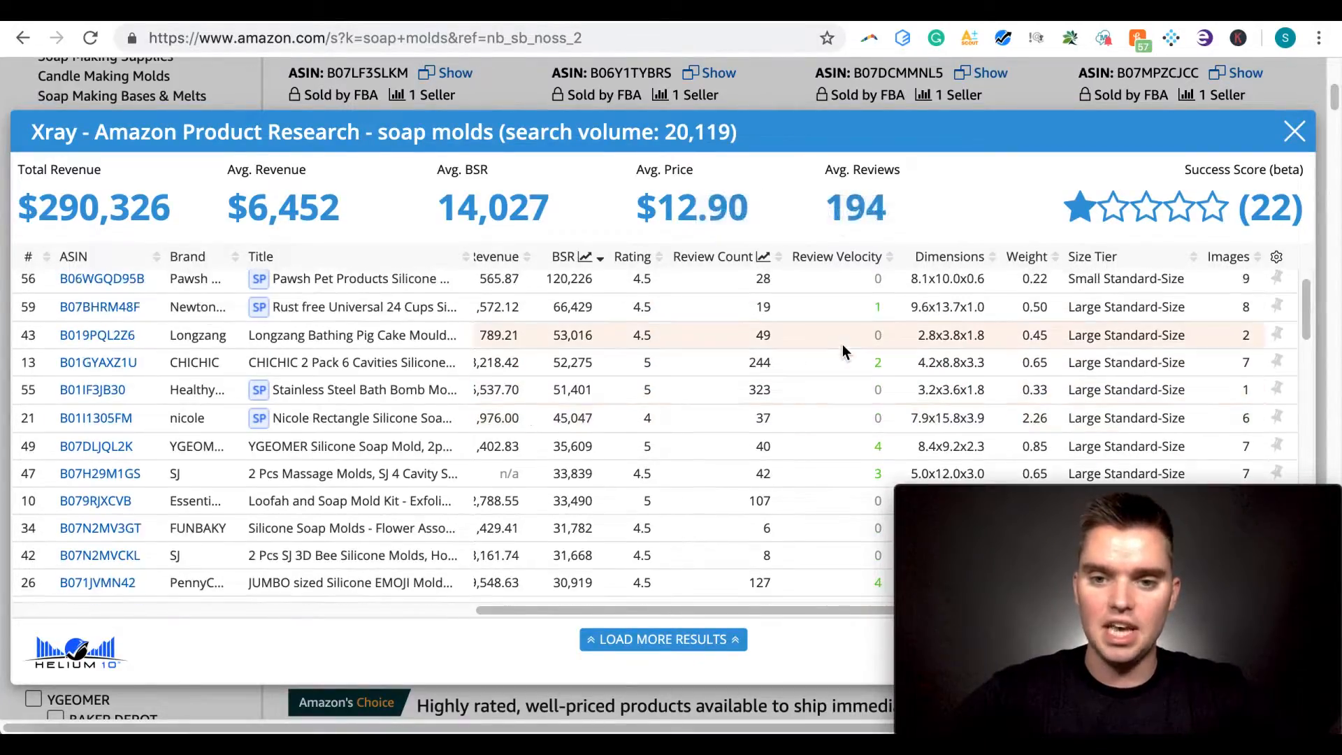
scroll(down, 3)
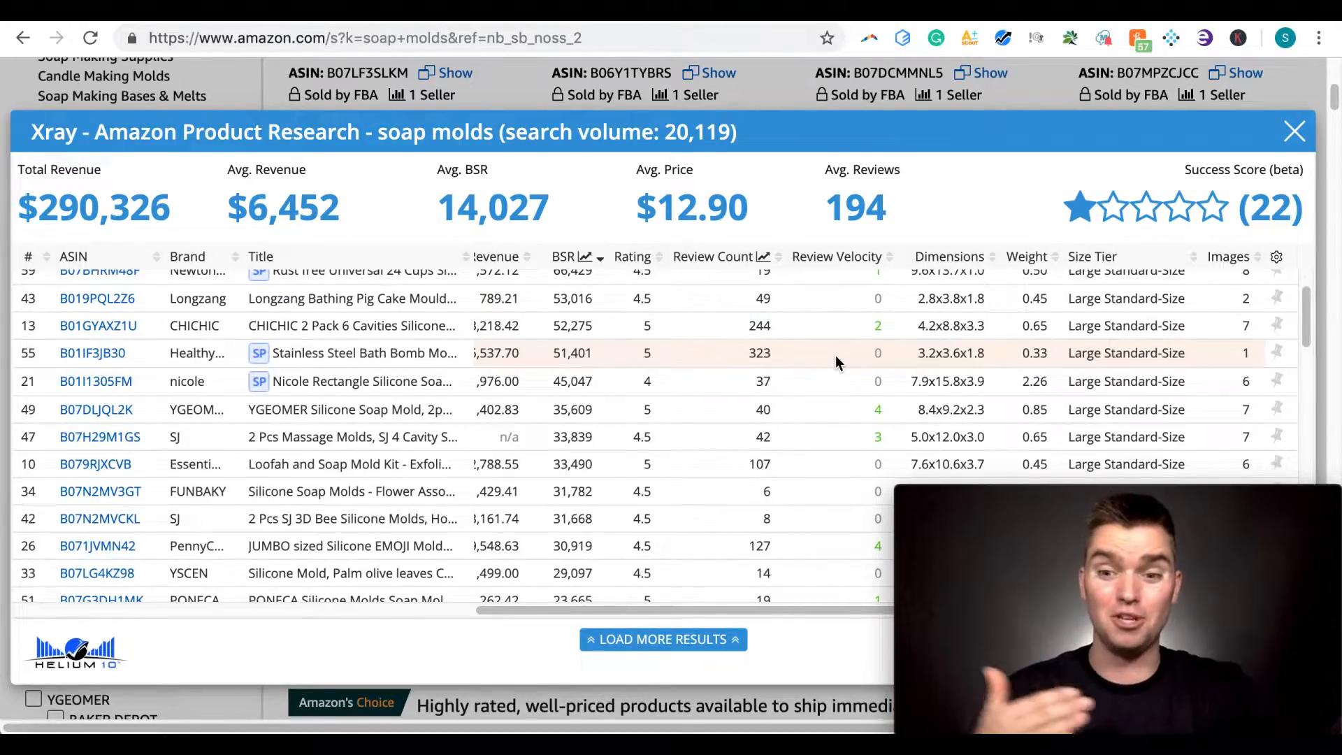
scroll(down, 3)
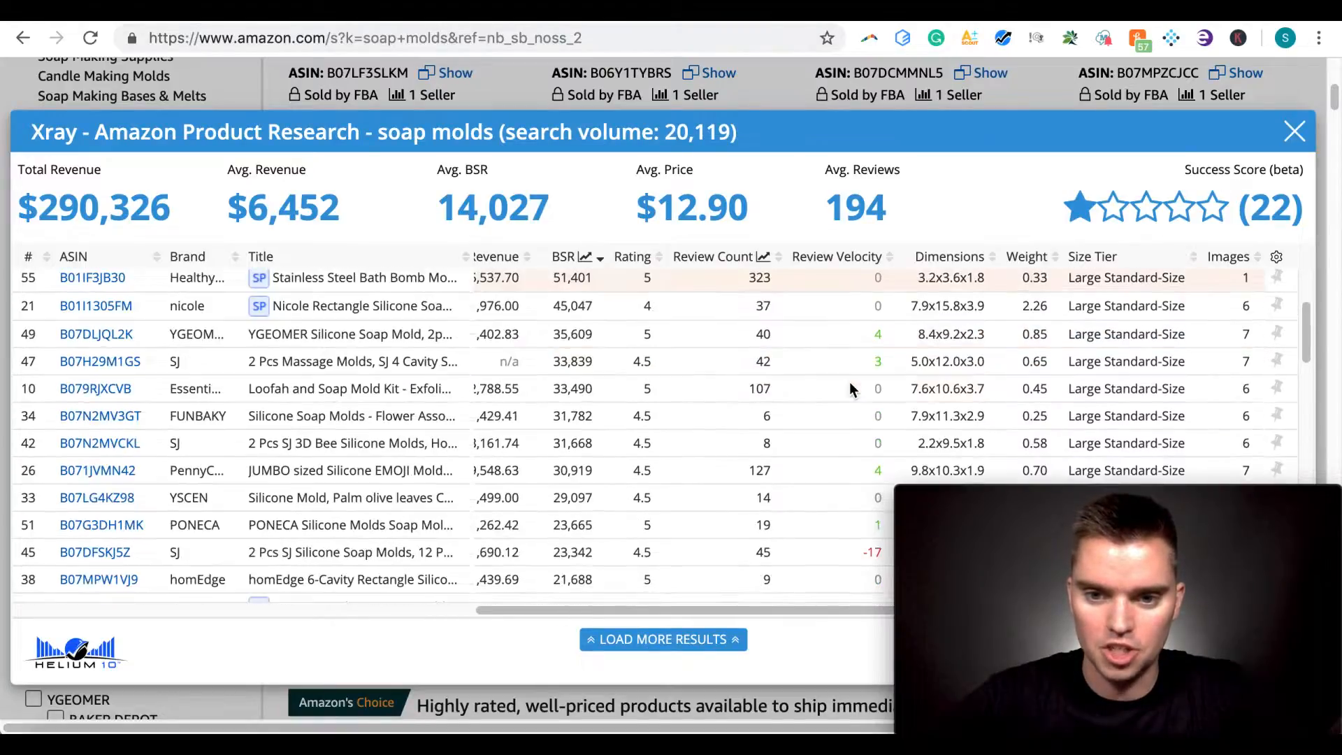
scroll(down, 3)
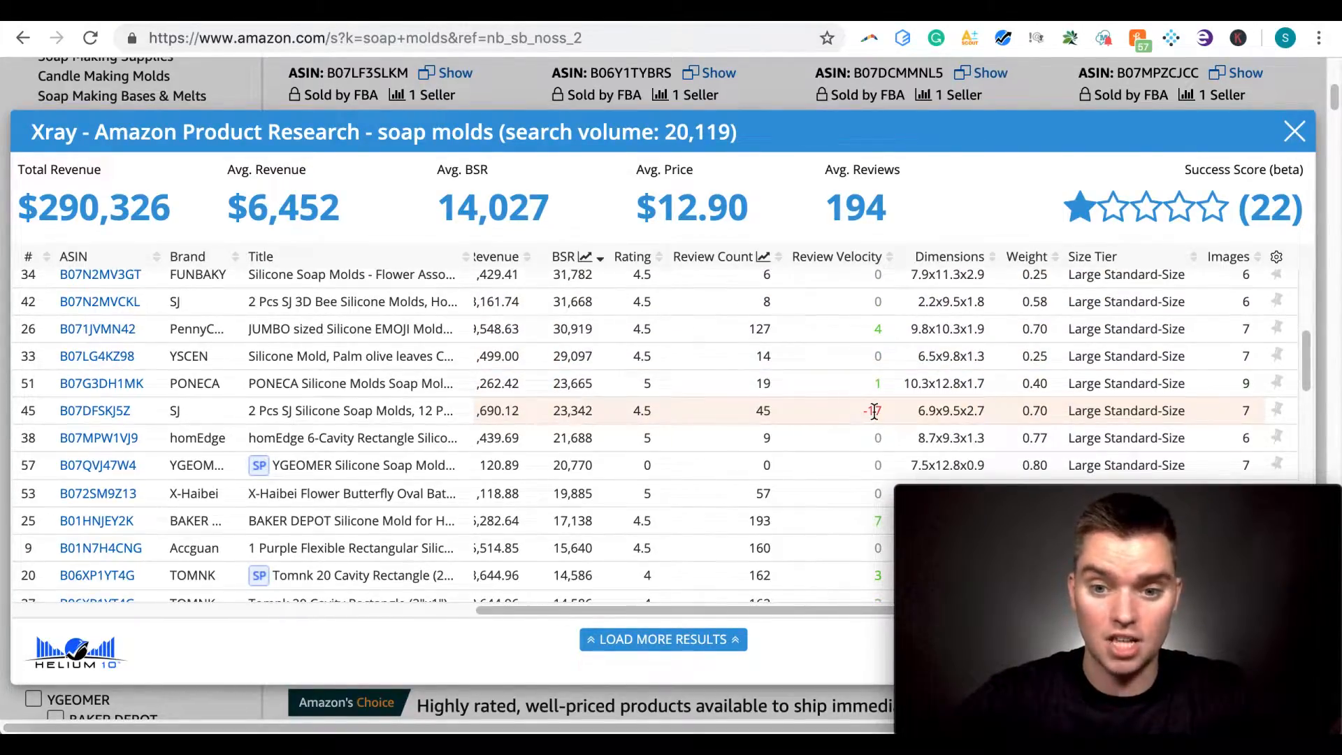
mouse_move(838, 256)
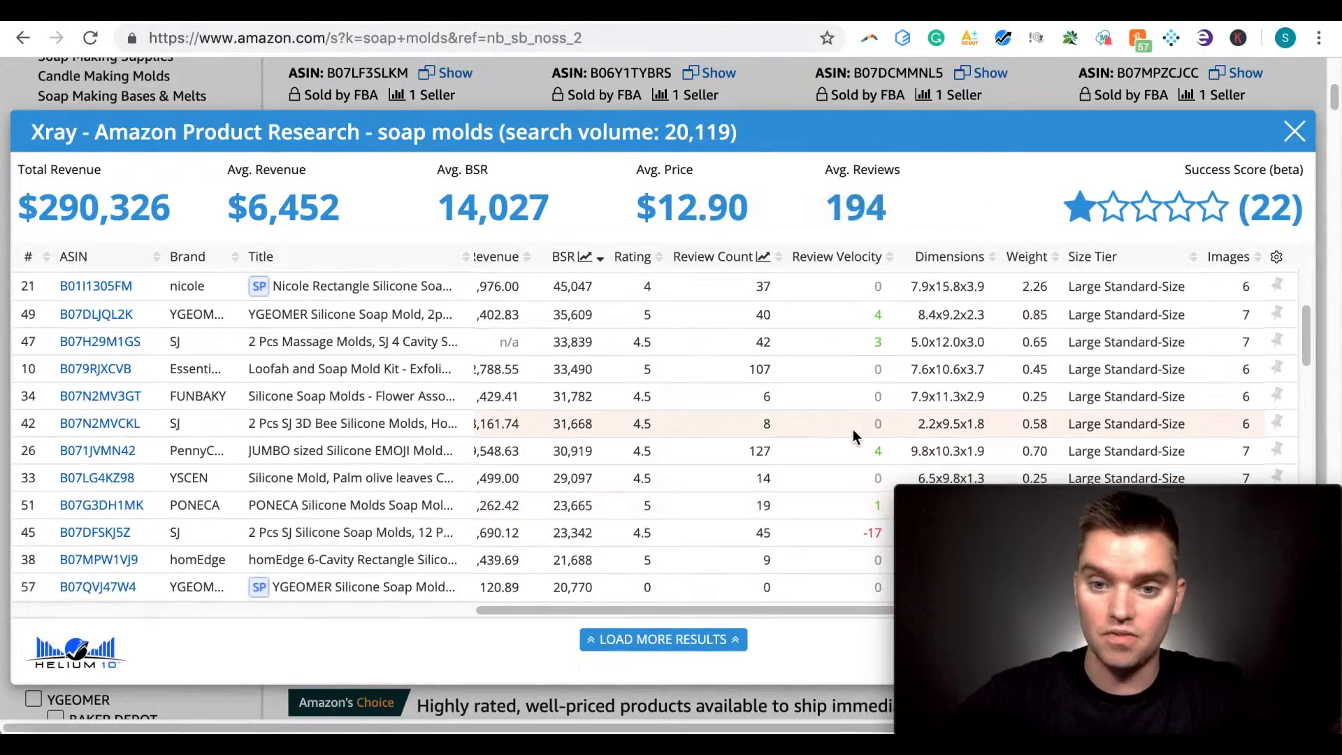
scroll(up, 3)
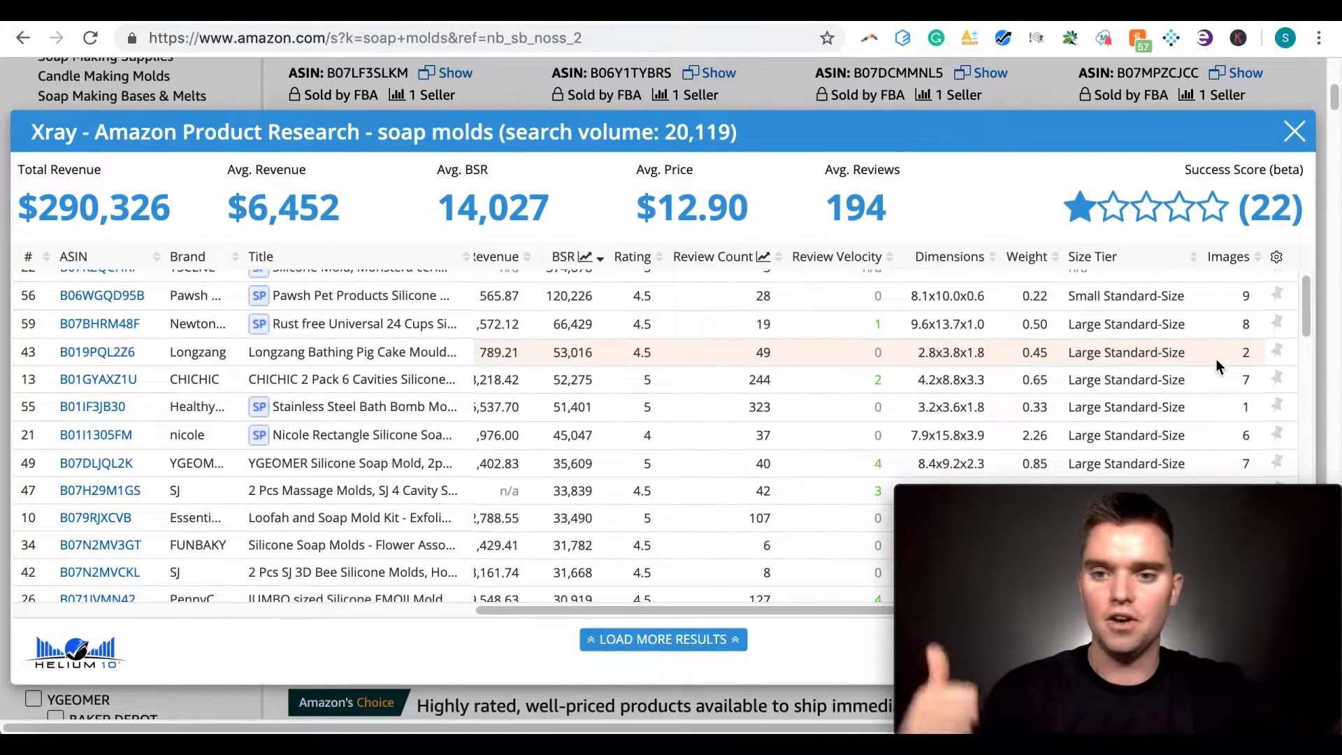
mouse_move(862, 414)
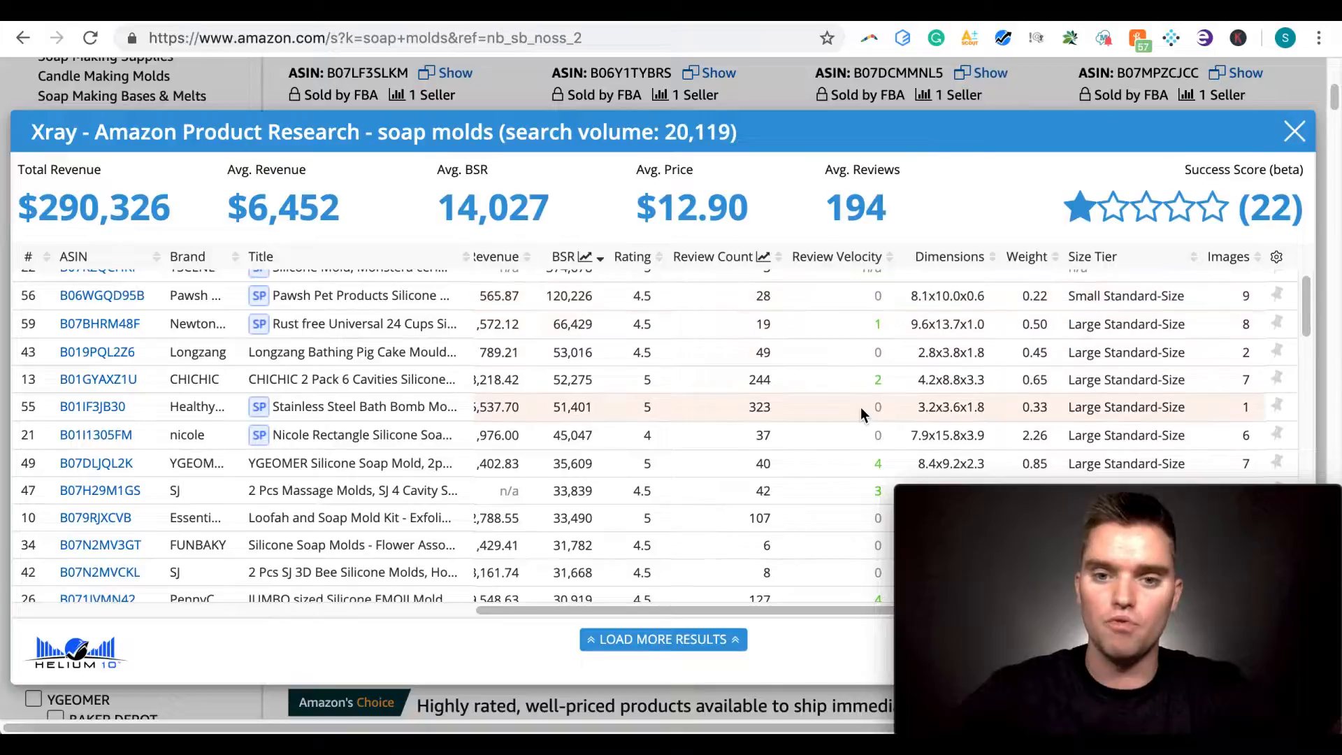
mouse_move(756, 411)
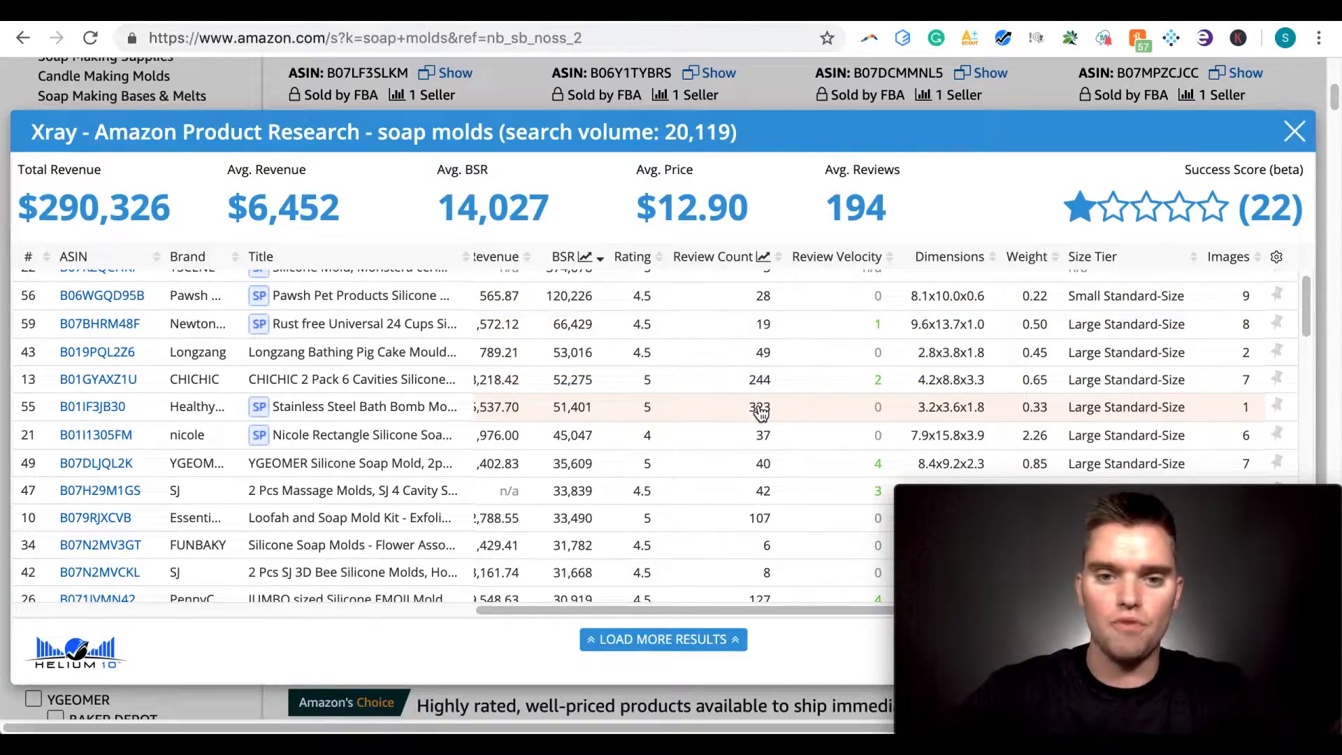
mouse_move(698, 402)
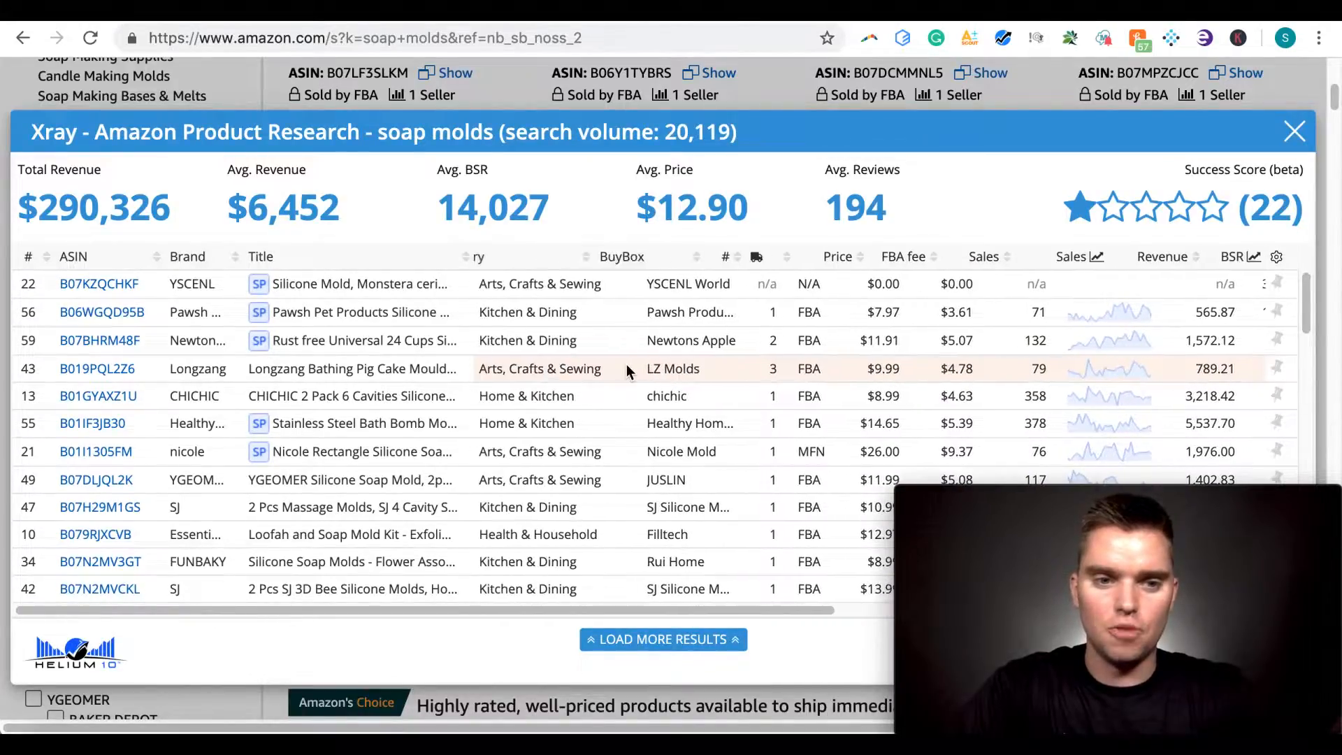
Scroll the Xray table right after restoring the original numbered order
scroll(right, 3)
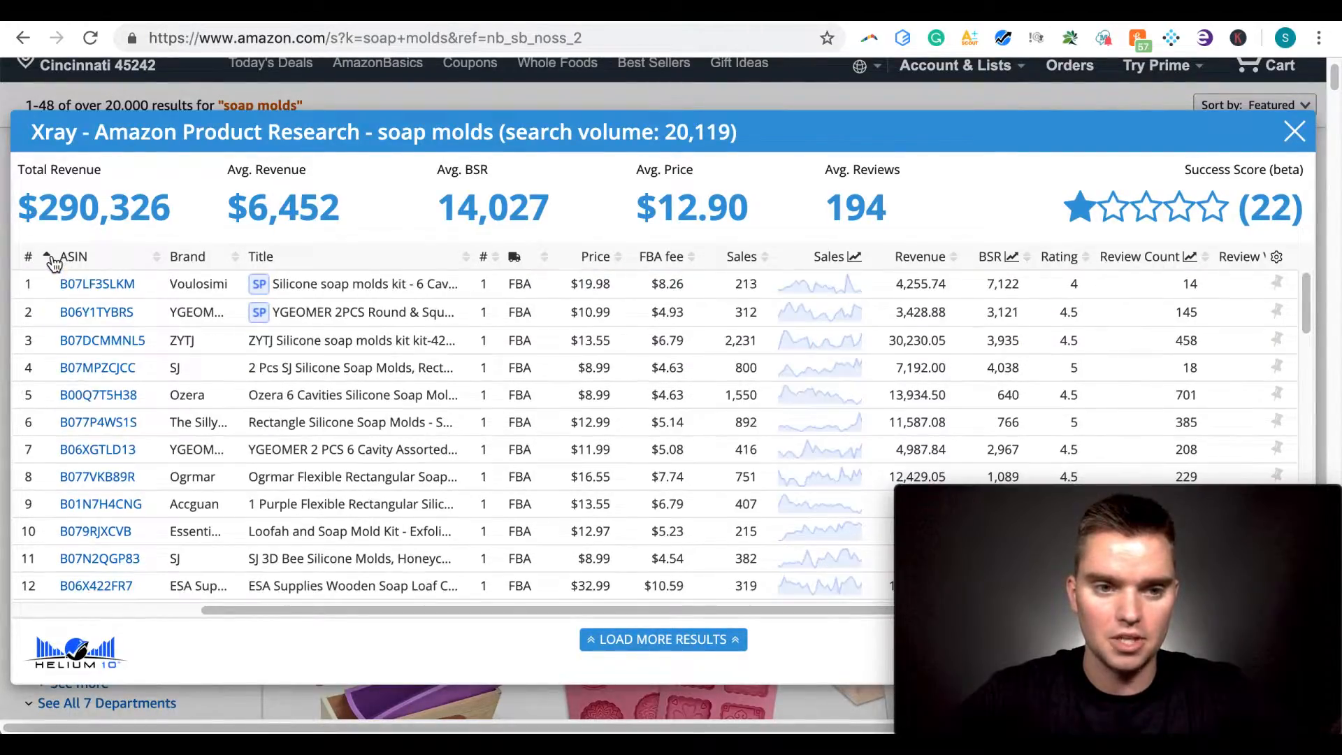
mouse_move(100, 340)
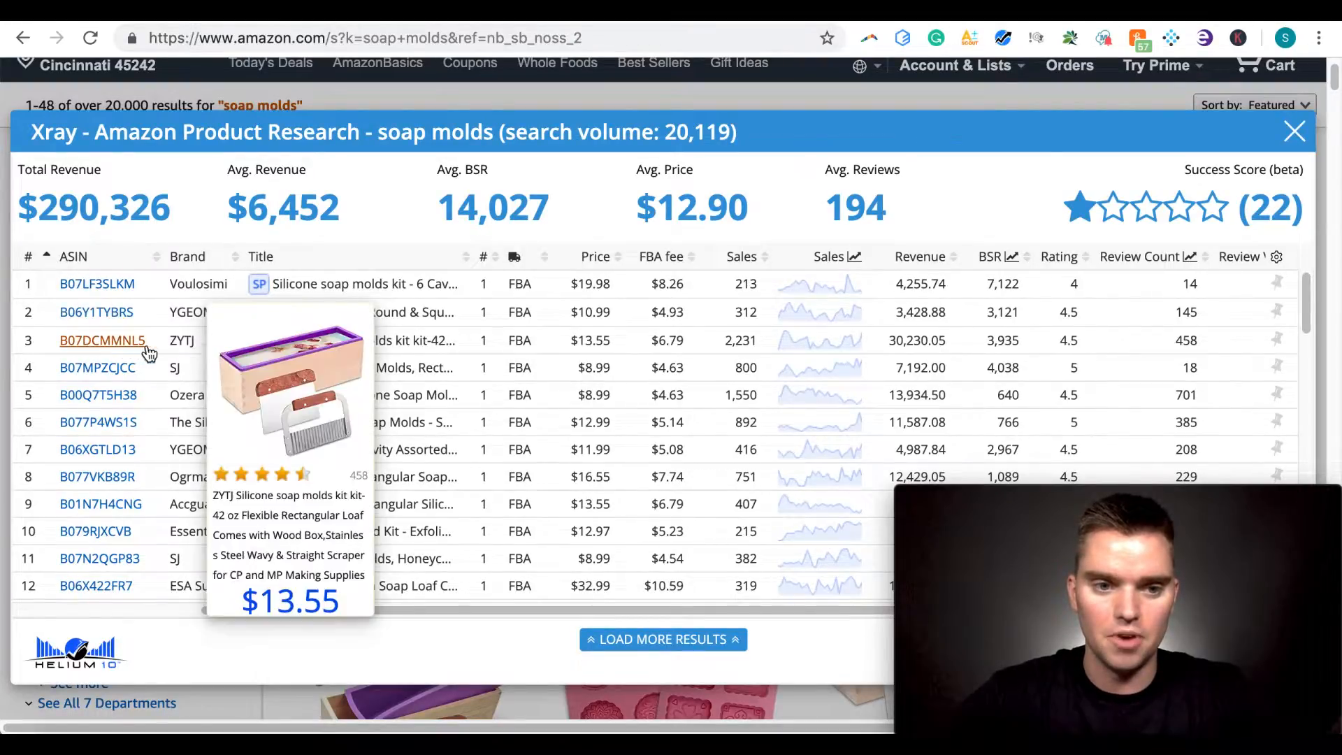
mouse_move(492, 368)
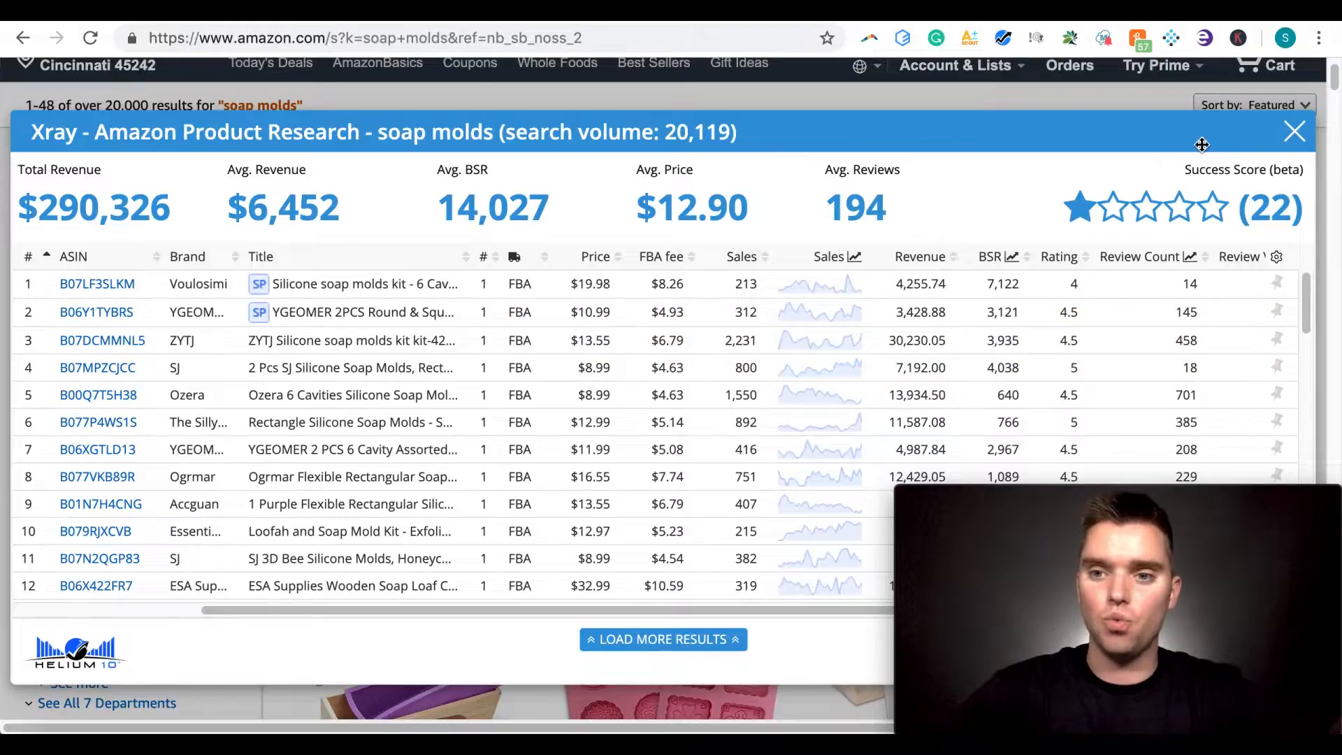
Close Xray, run the ASIN Grabber on the soap molds search, then close its results
click(1295, 131)
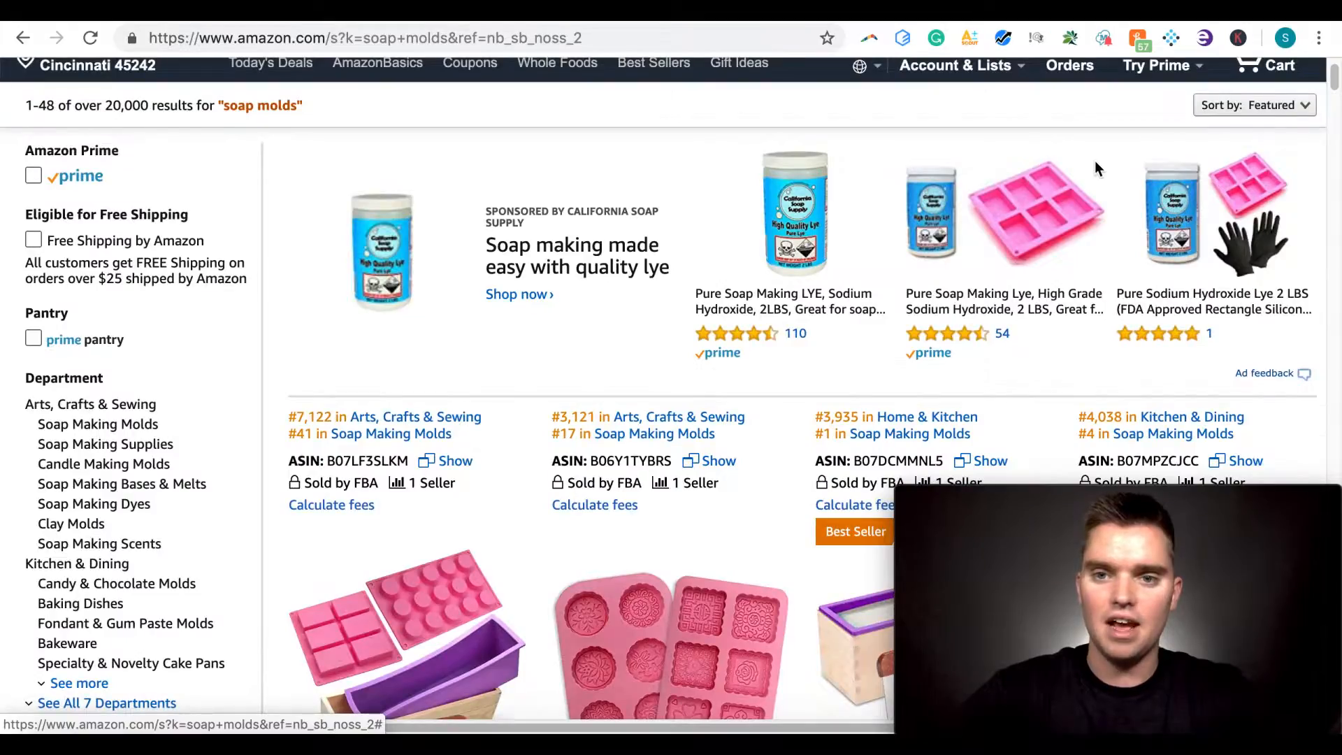
click(1002, 38)
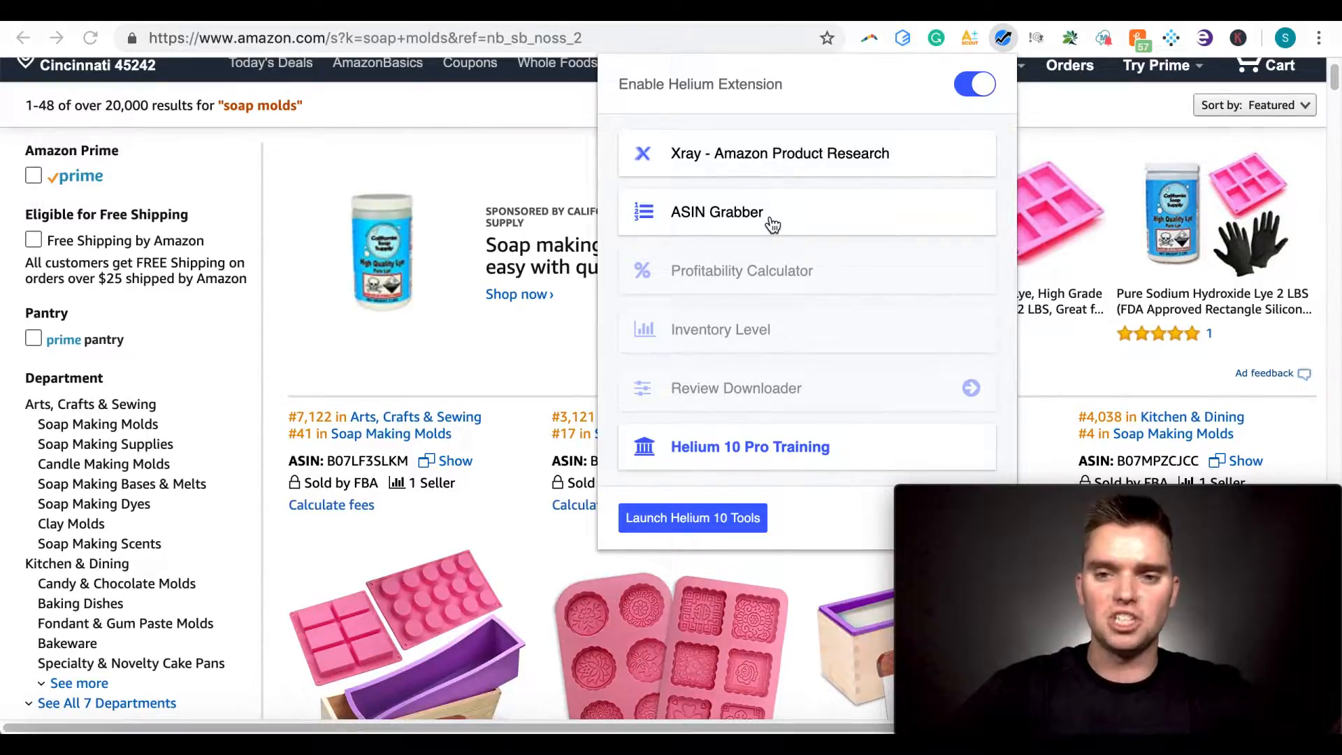
click(716, 211)
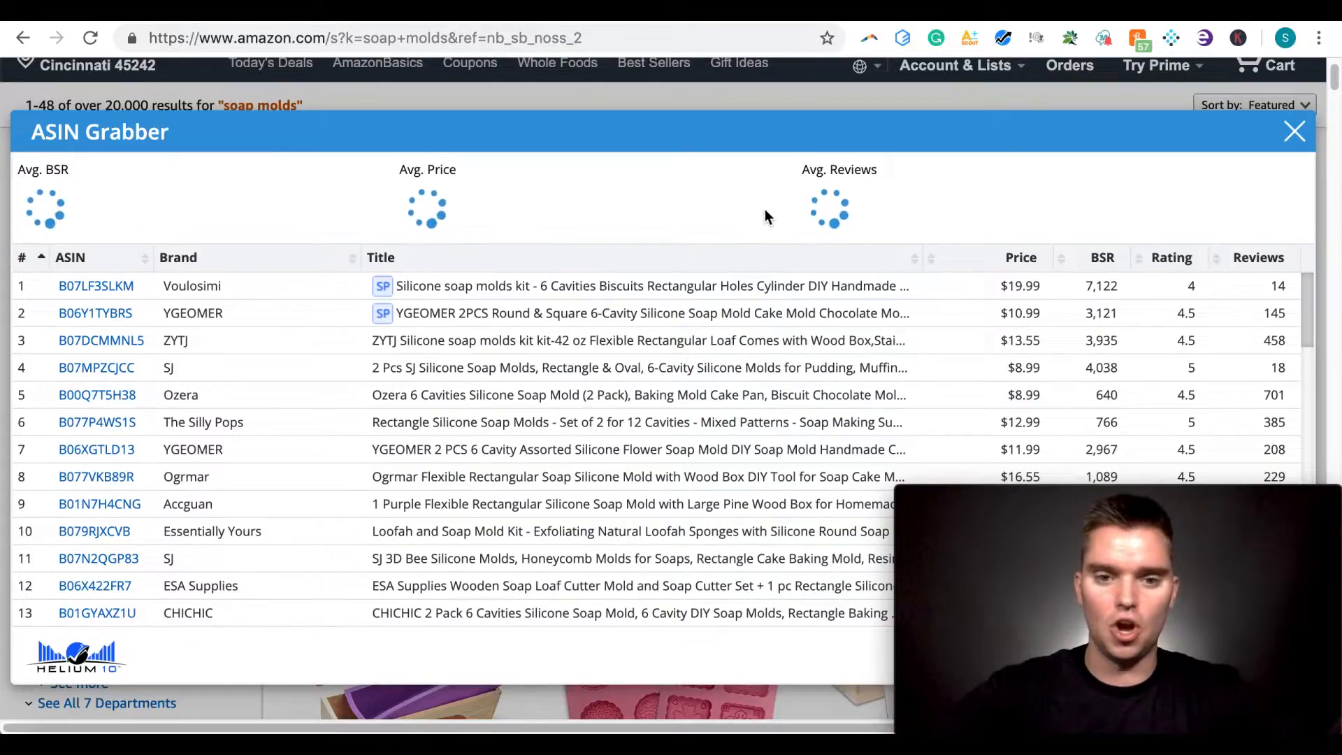
mouse_move(863, 198)
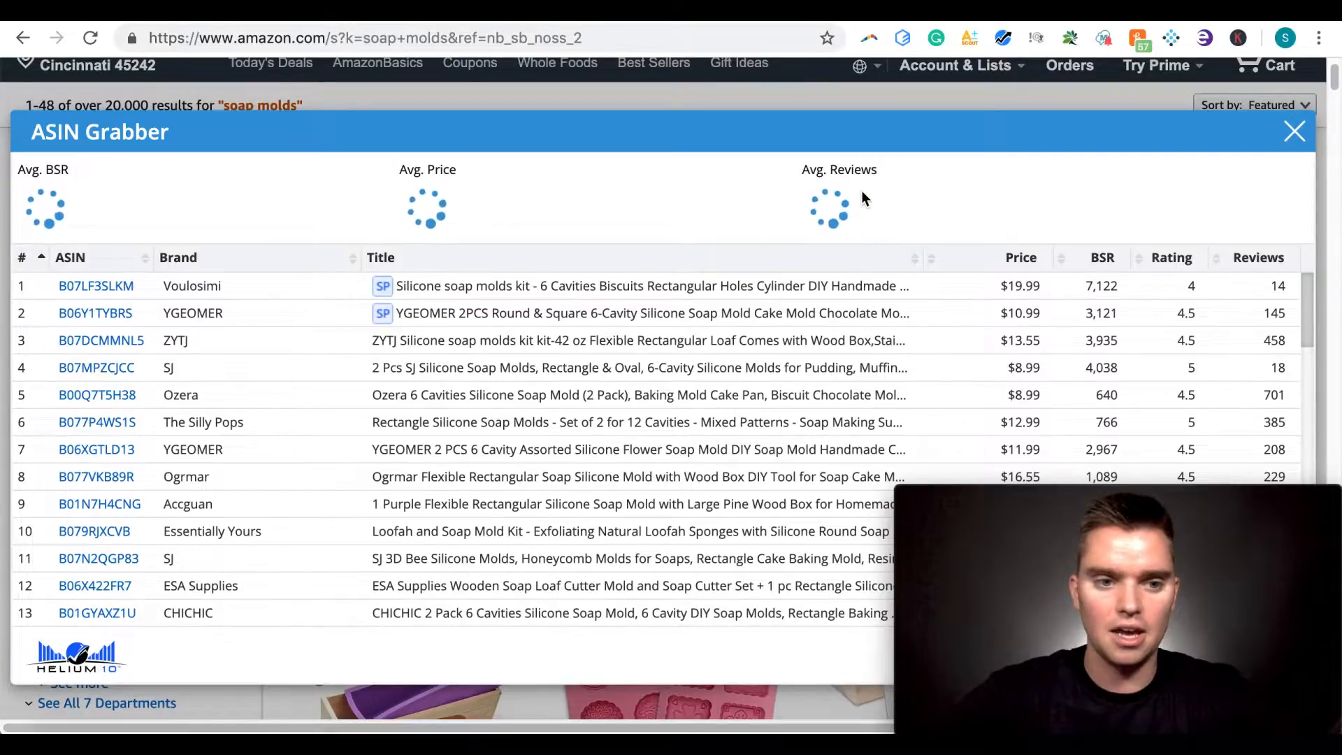
mouse_move(1293, 133)
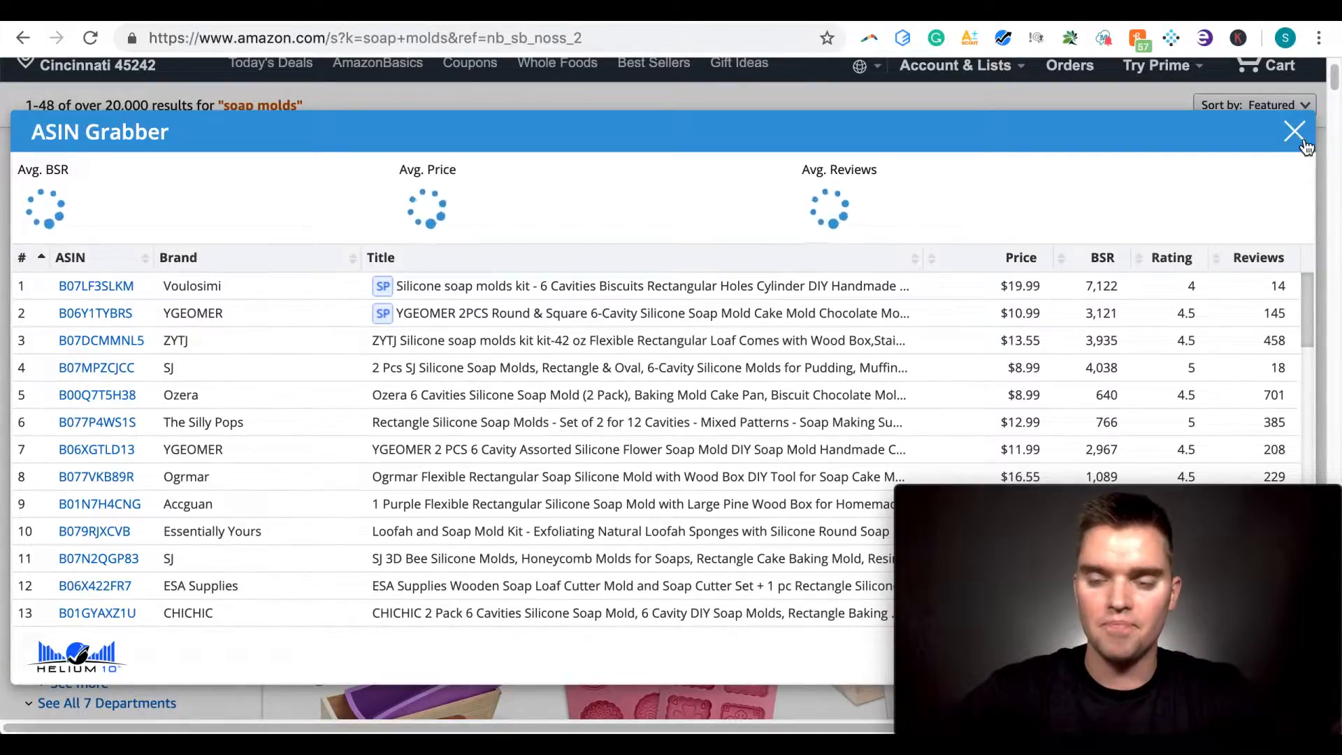
mouse_move(1190, 157)
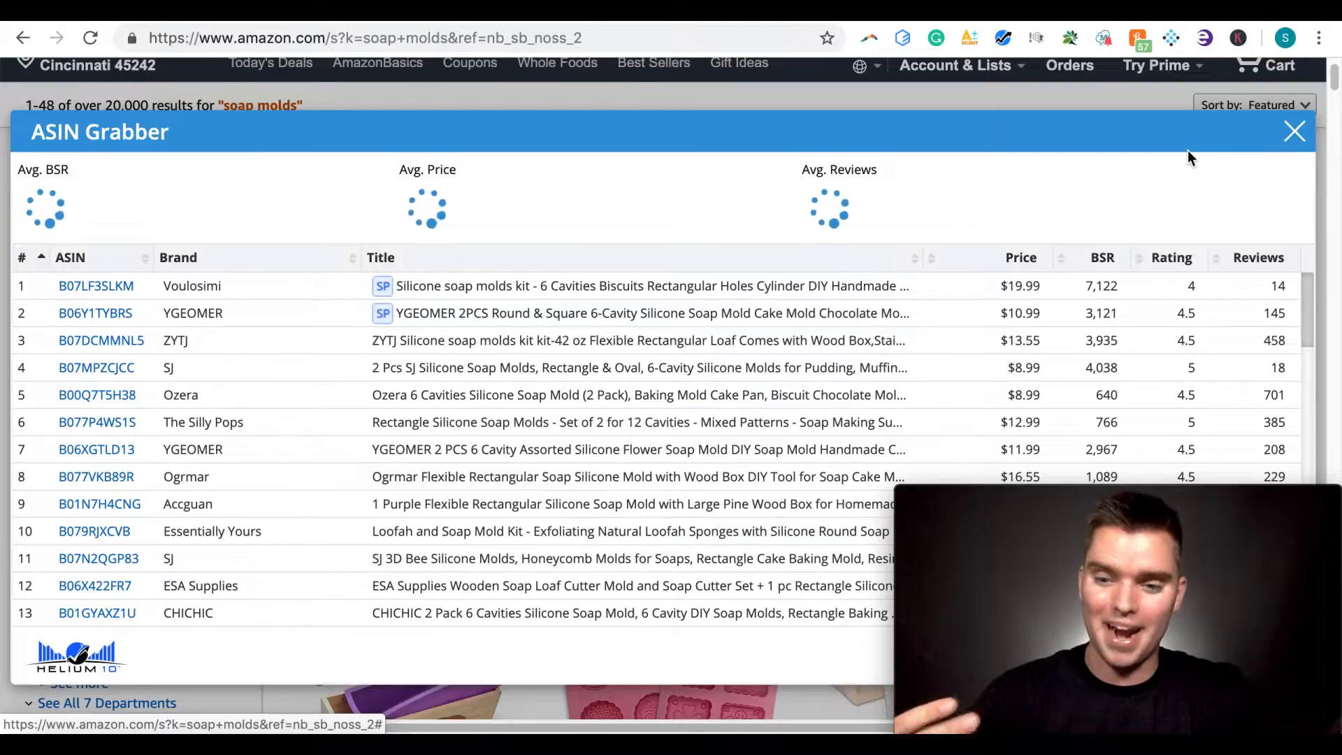
mouse_move(1293, 135)
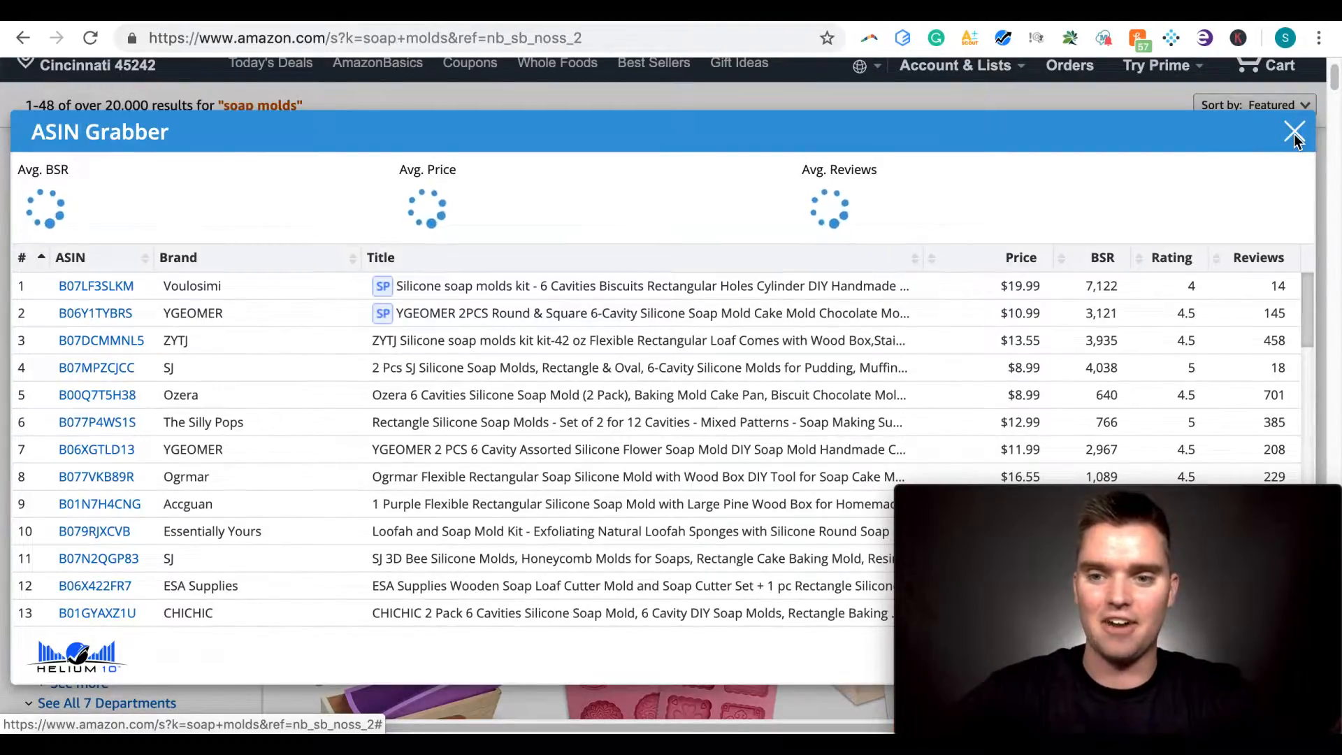
click(1295, 135)
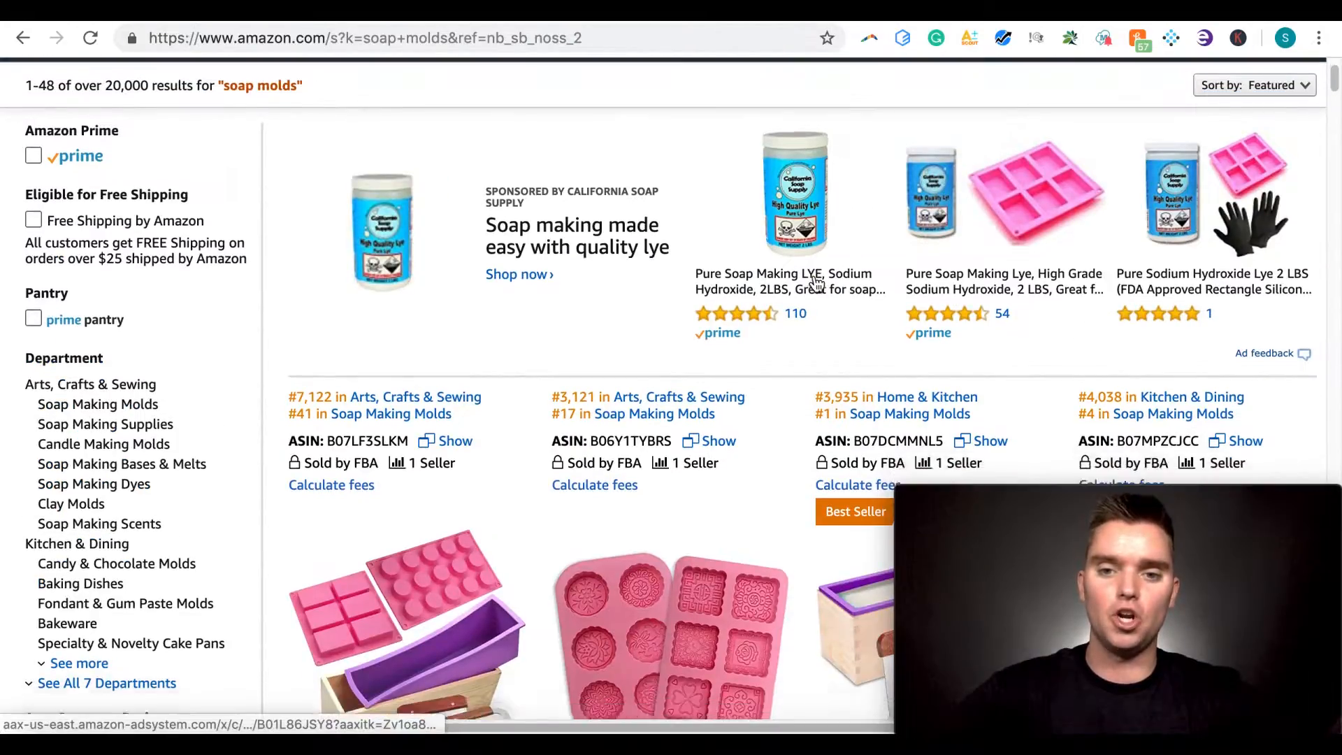
Open the ZYTJ silicone soap mold kit listing and scroll down to the Helium 10 toolbar
scroll(down, 3)
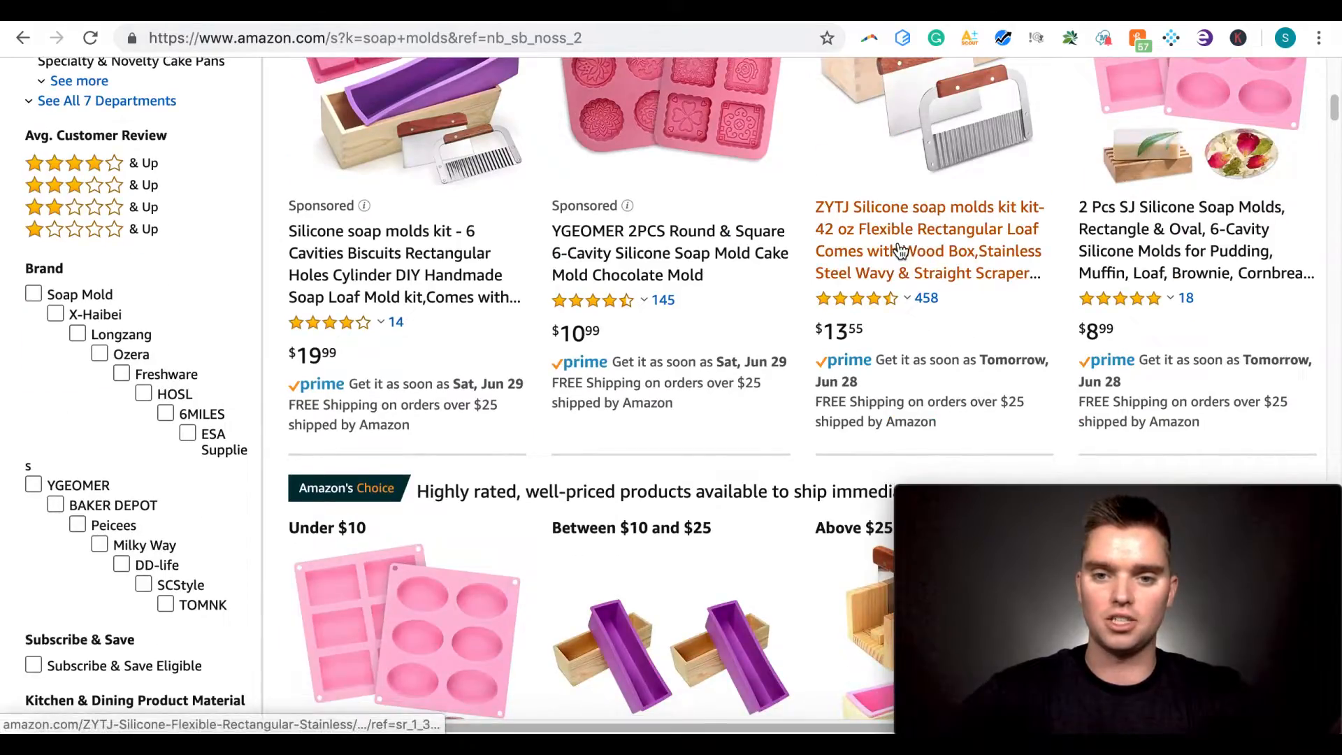
click(927, 227)
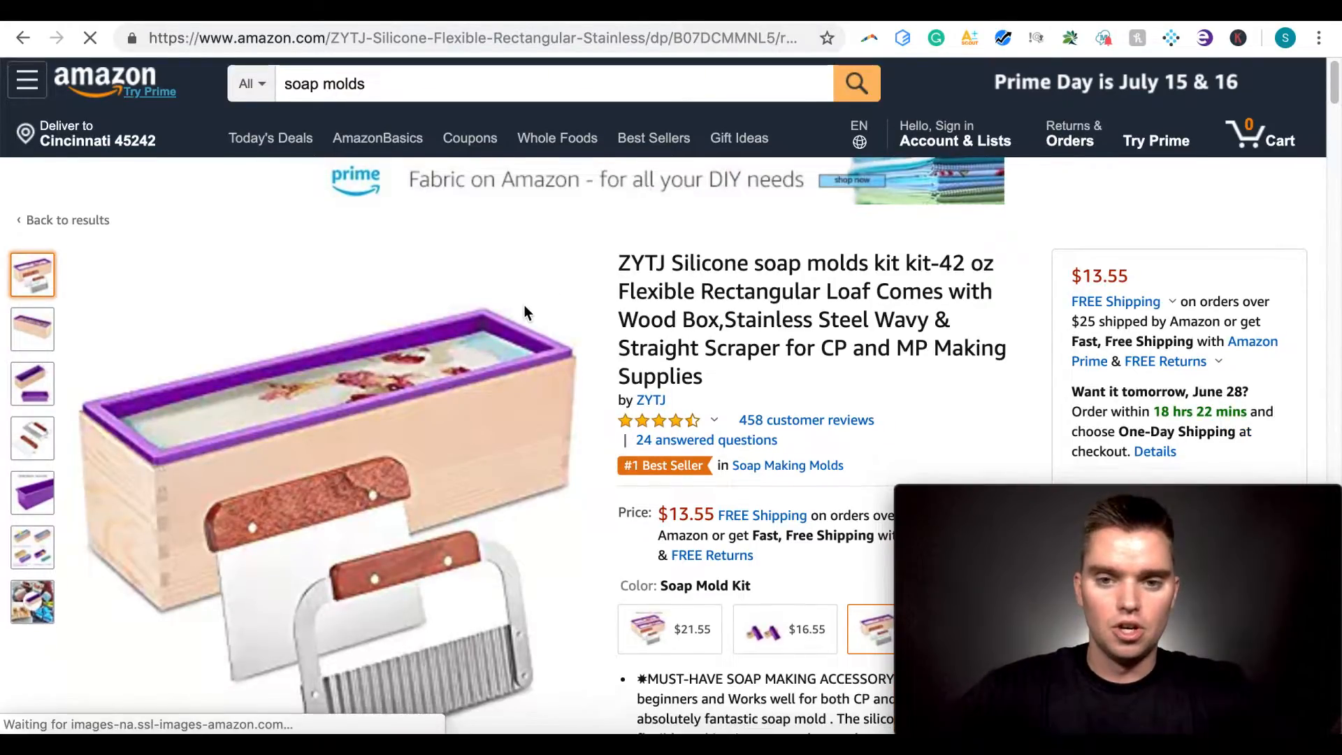
scroll(down, 3)
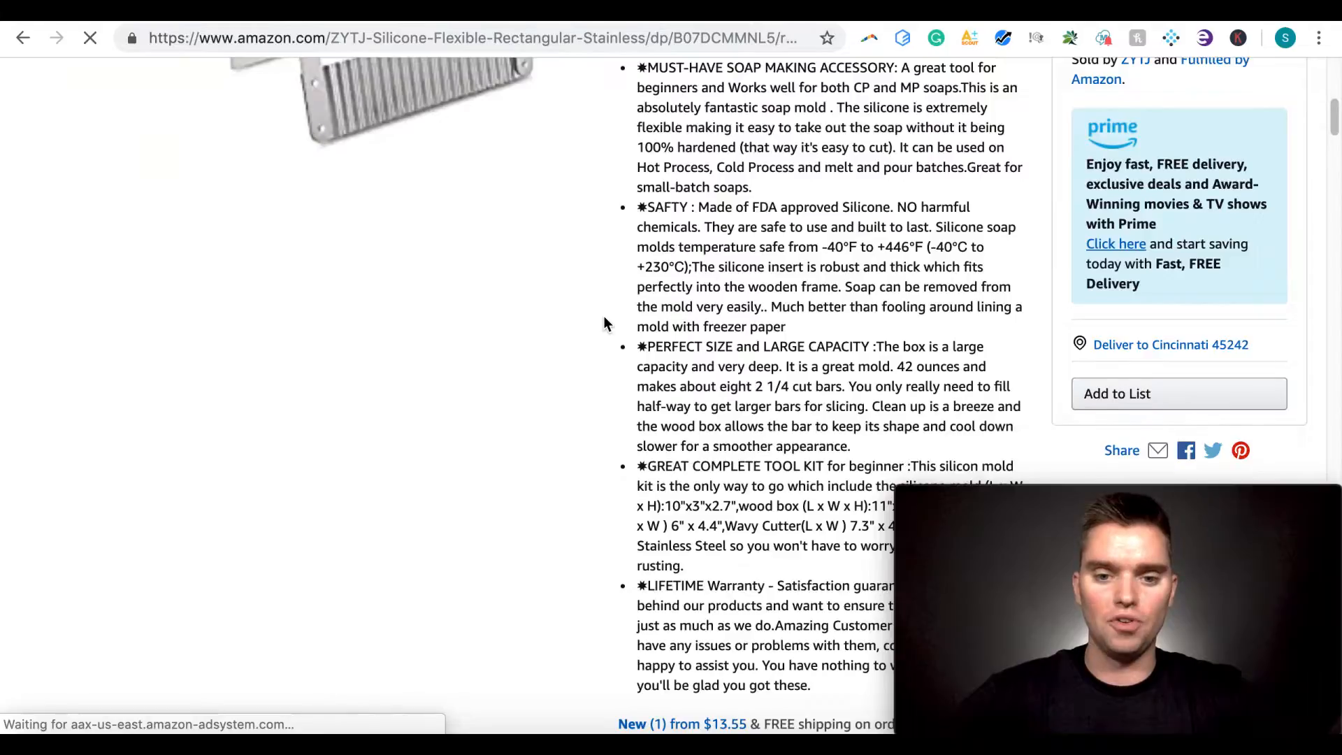
scroll(down, 3)
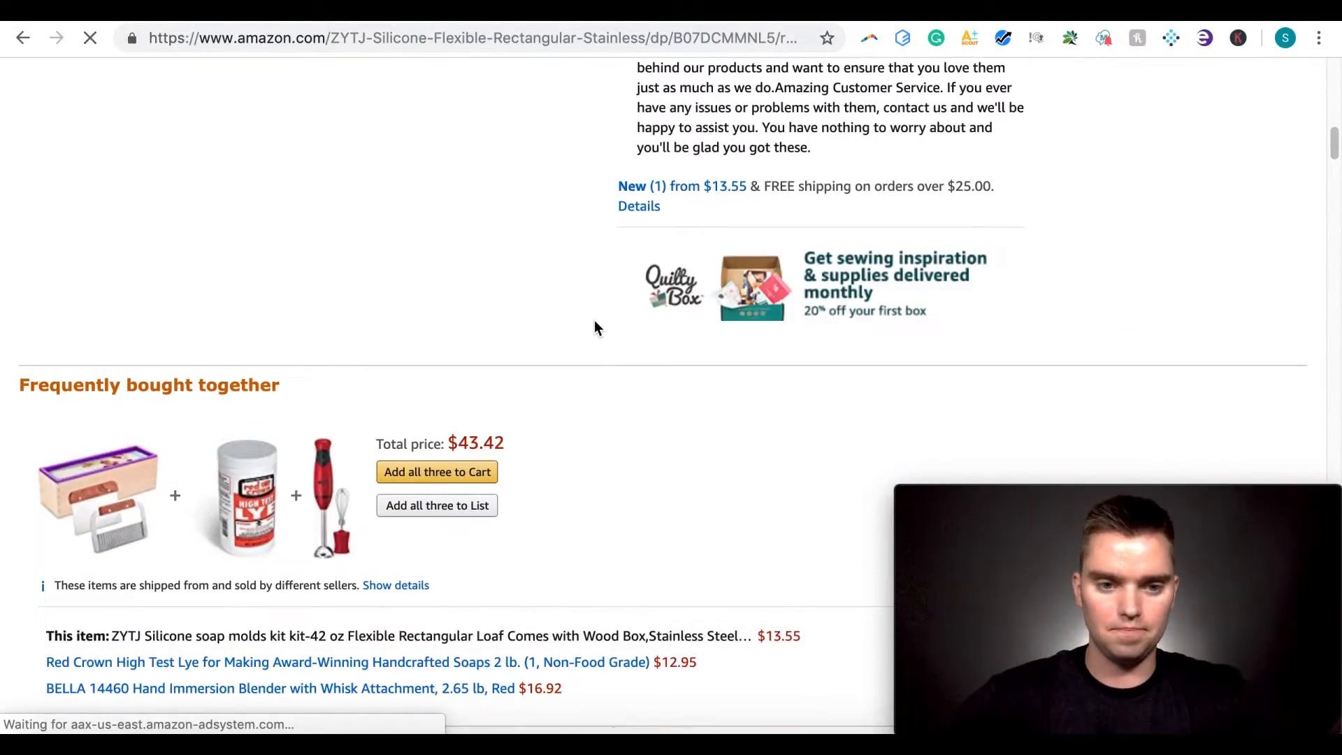
scroll(down, 3)
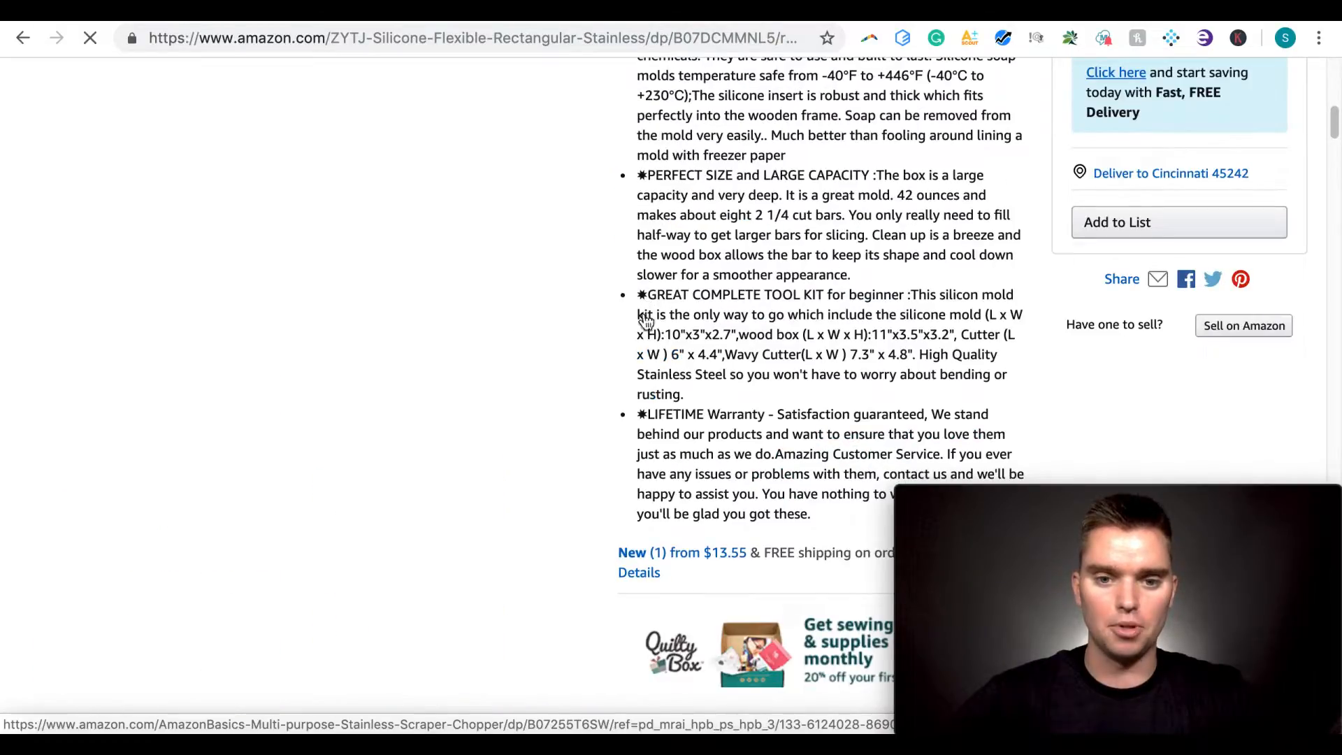
scroll(down, 3)
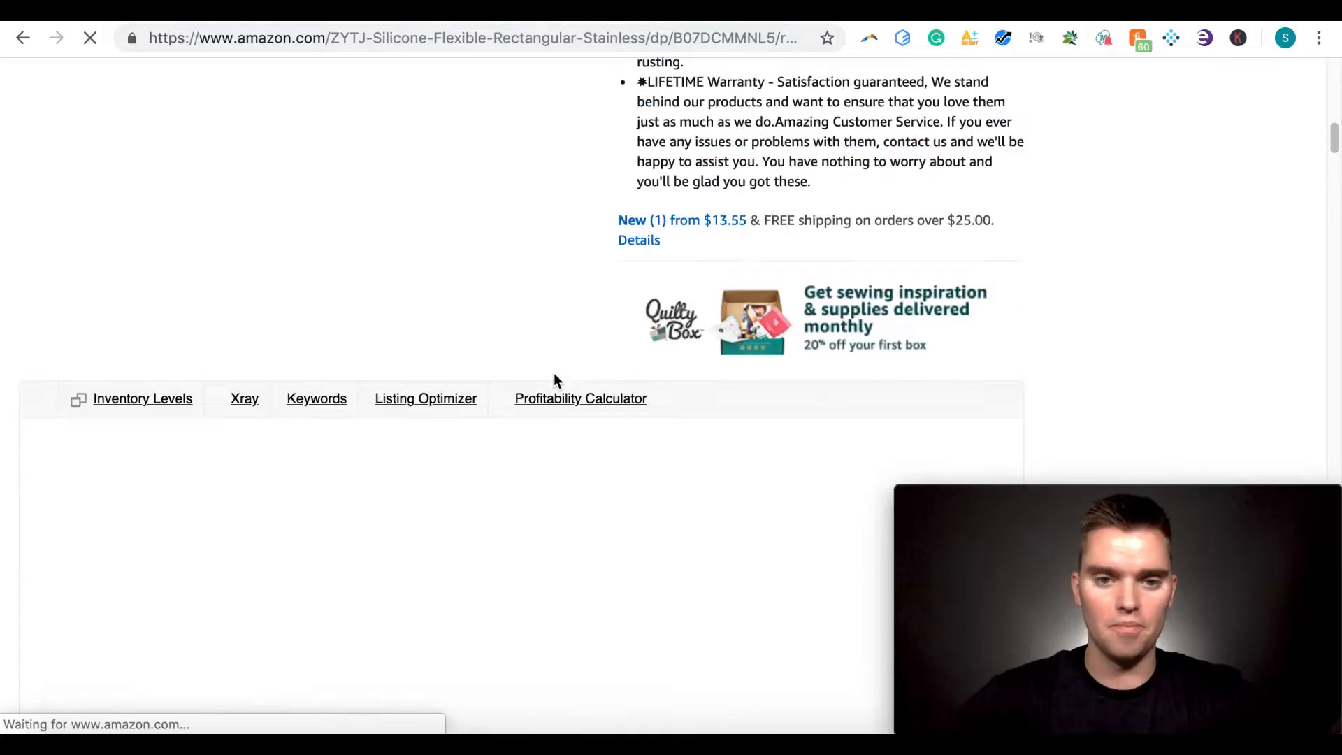
Scroll to the Helium 10 panel charting the listing's 30-day sales rank and price
scroll(down, 3)
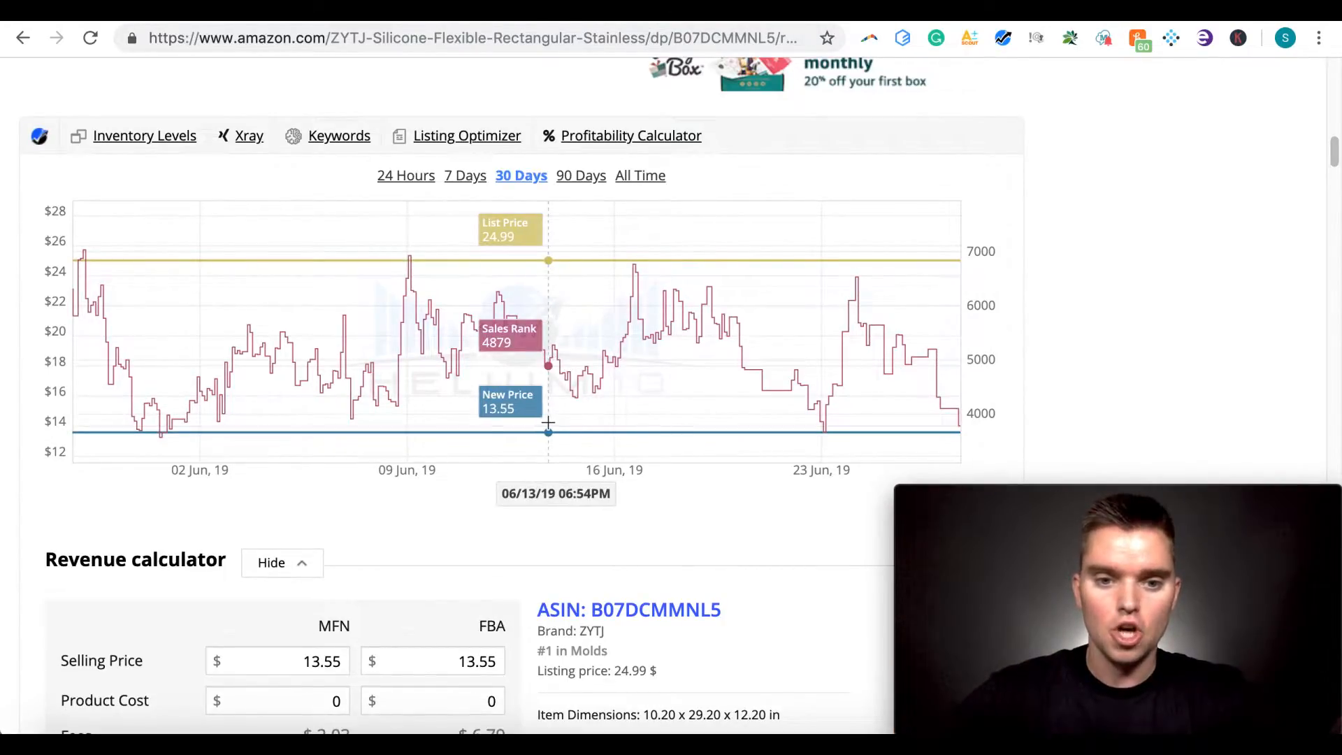
mouse_move(380, 432)
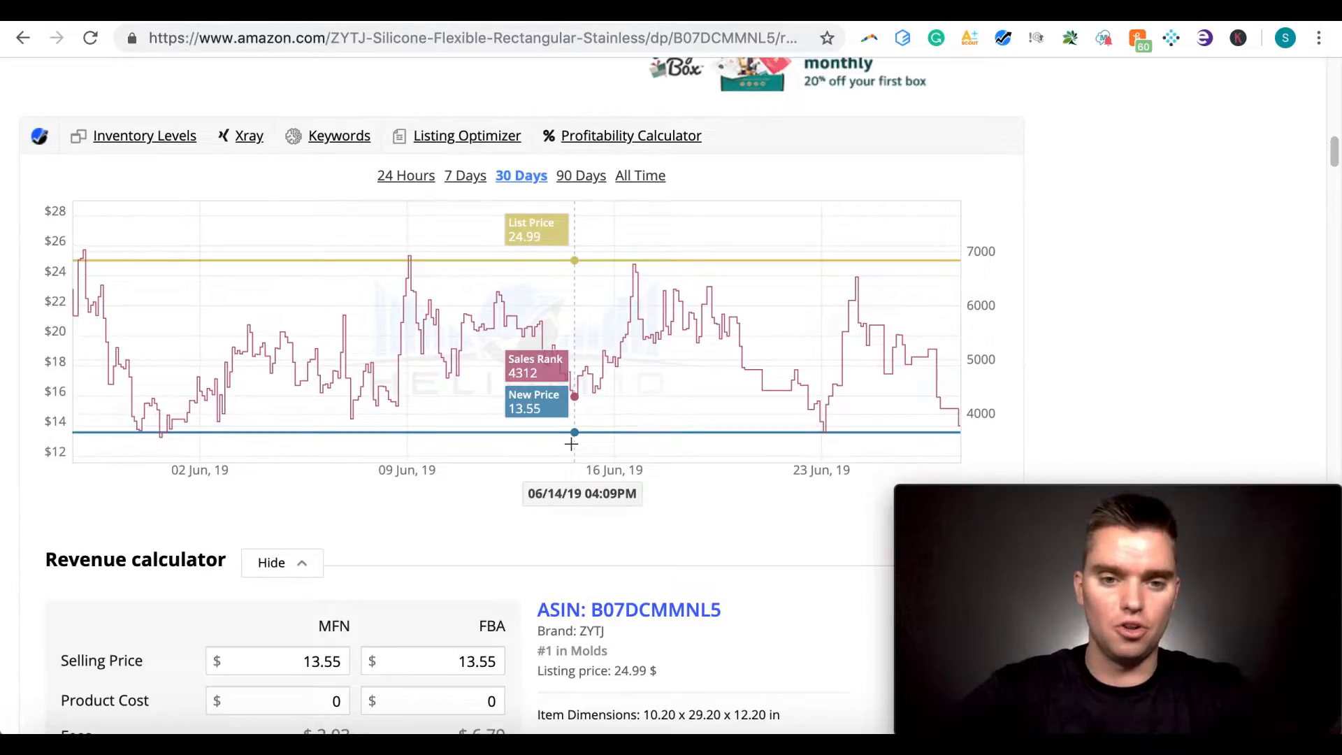
mouse_move(98, 291)
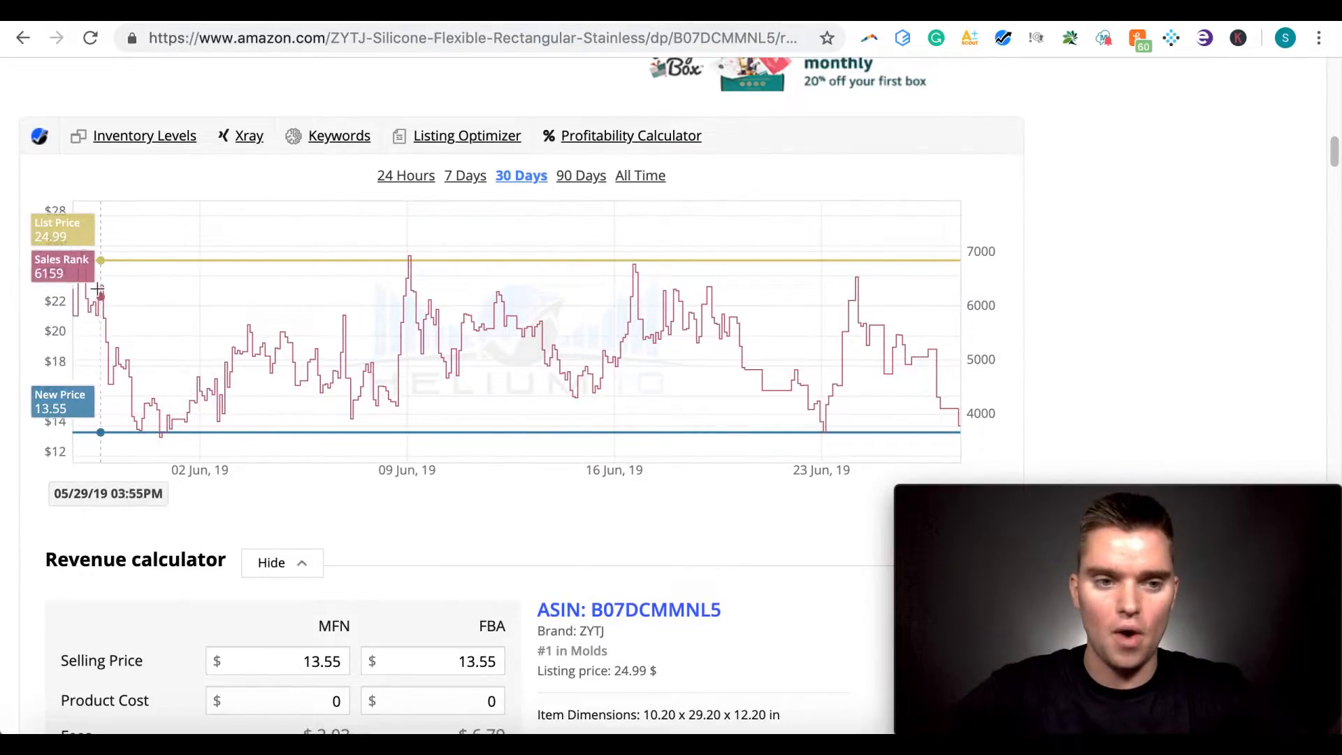
mouse_move(98, 291)
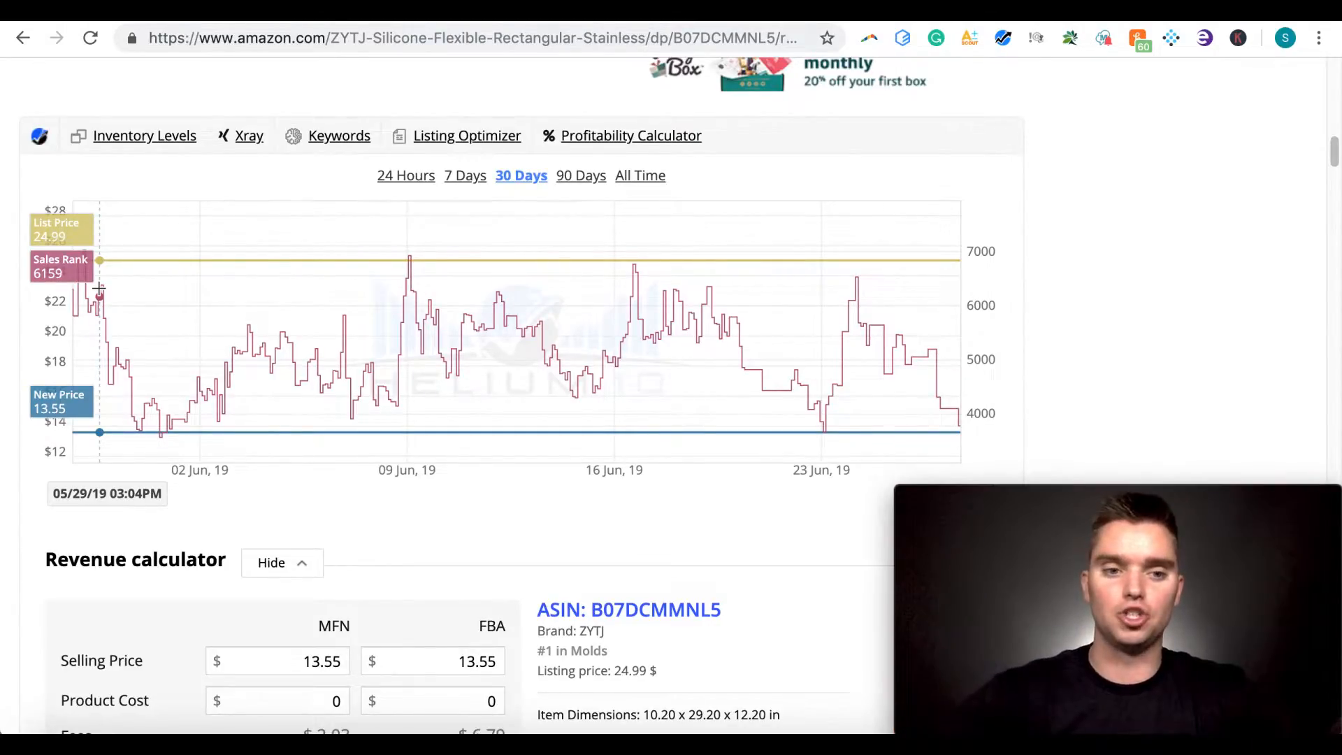
mouse_move(383, 347)
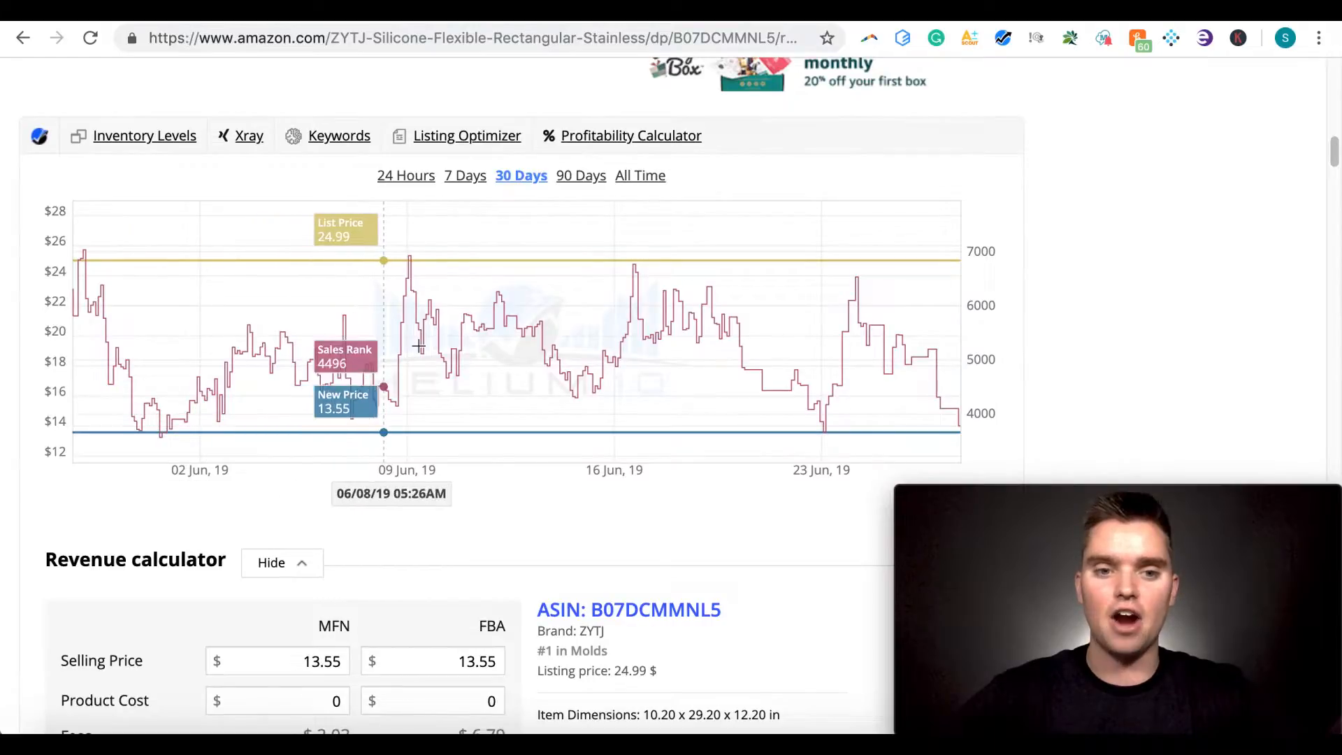
mouse_move(407, 345)
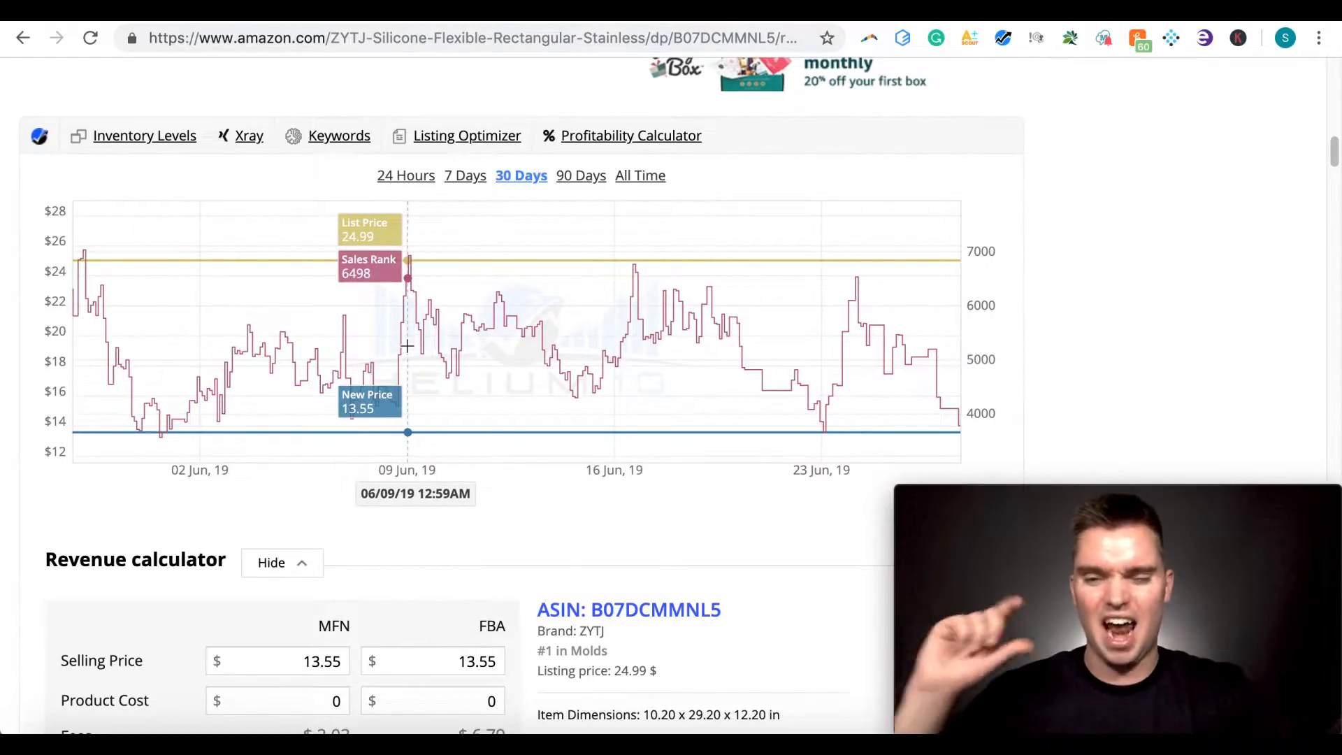
mouse_move(573, 394)
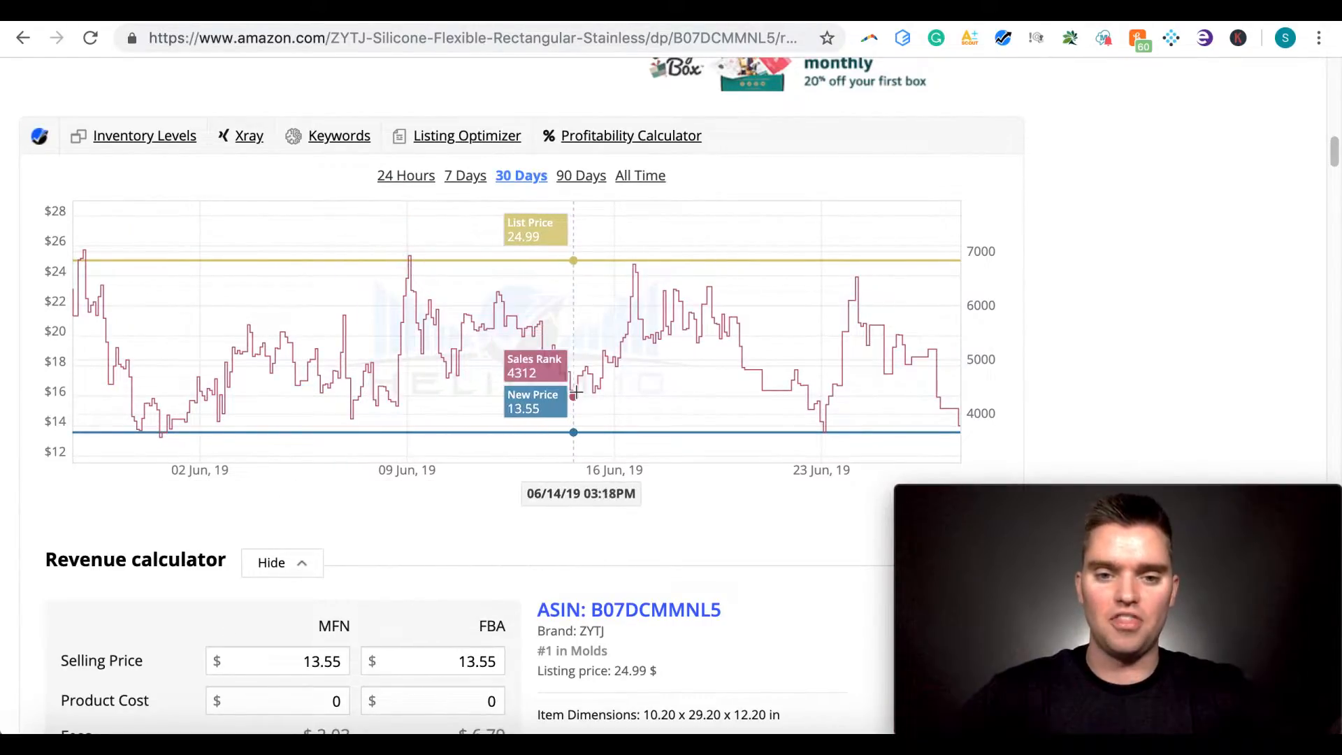
mouse_move(576, 396)
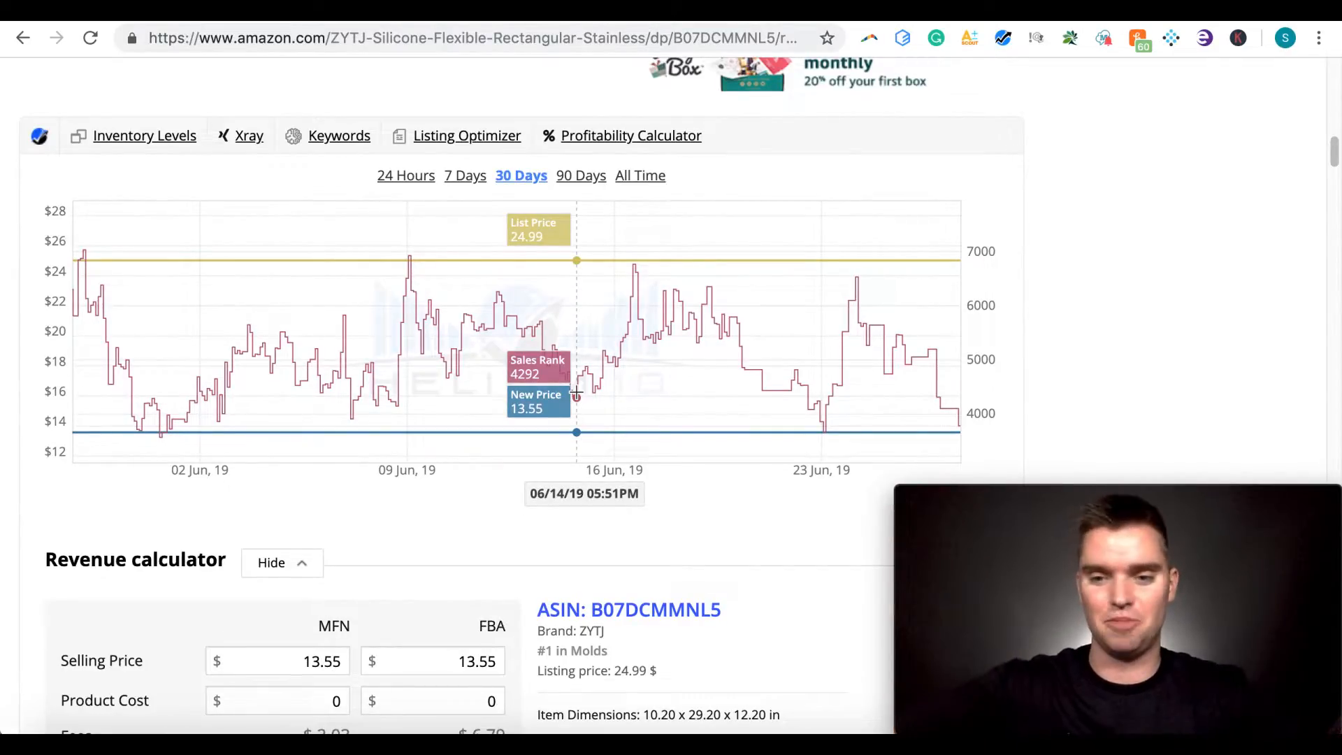
mouse_move(571, 390)
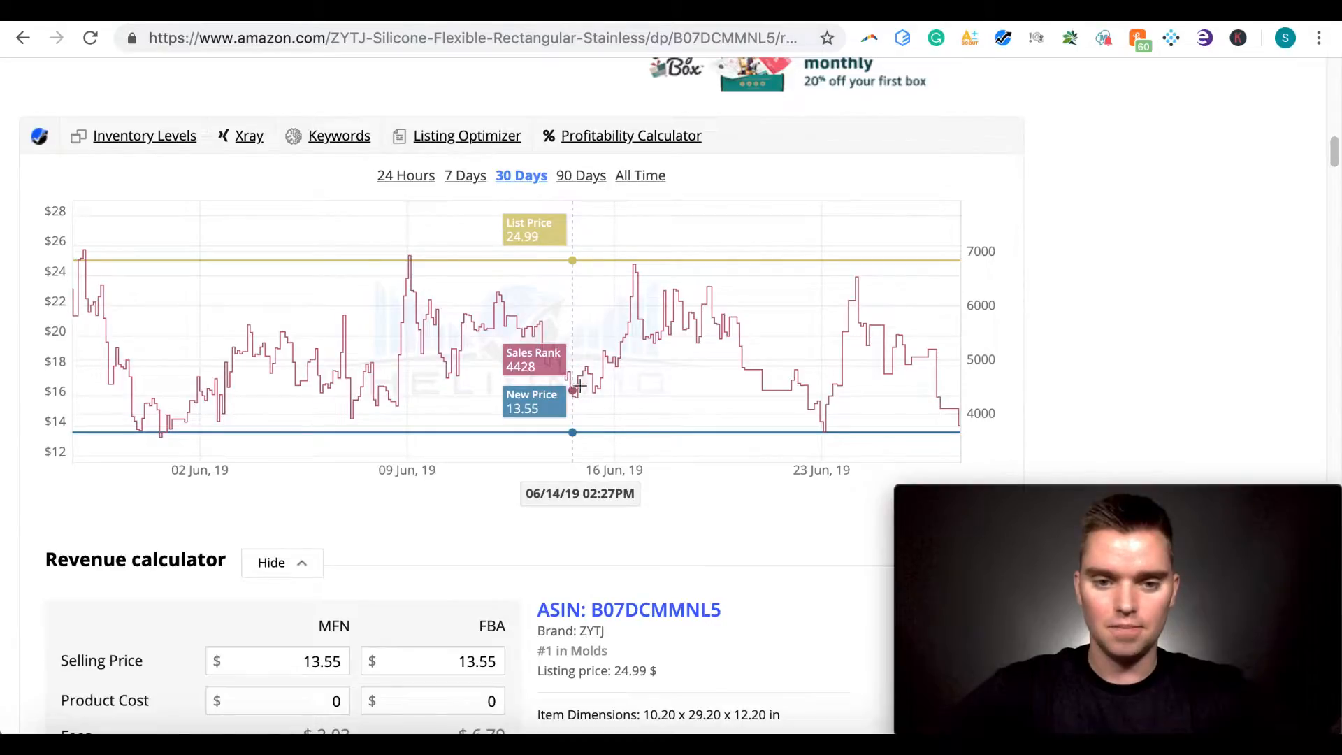
mouse_move(818, 402)
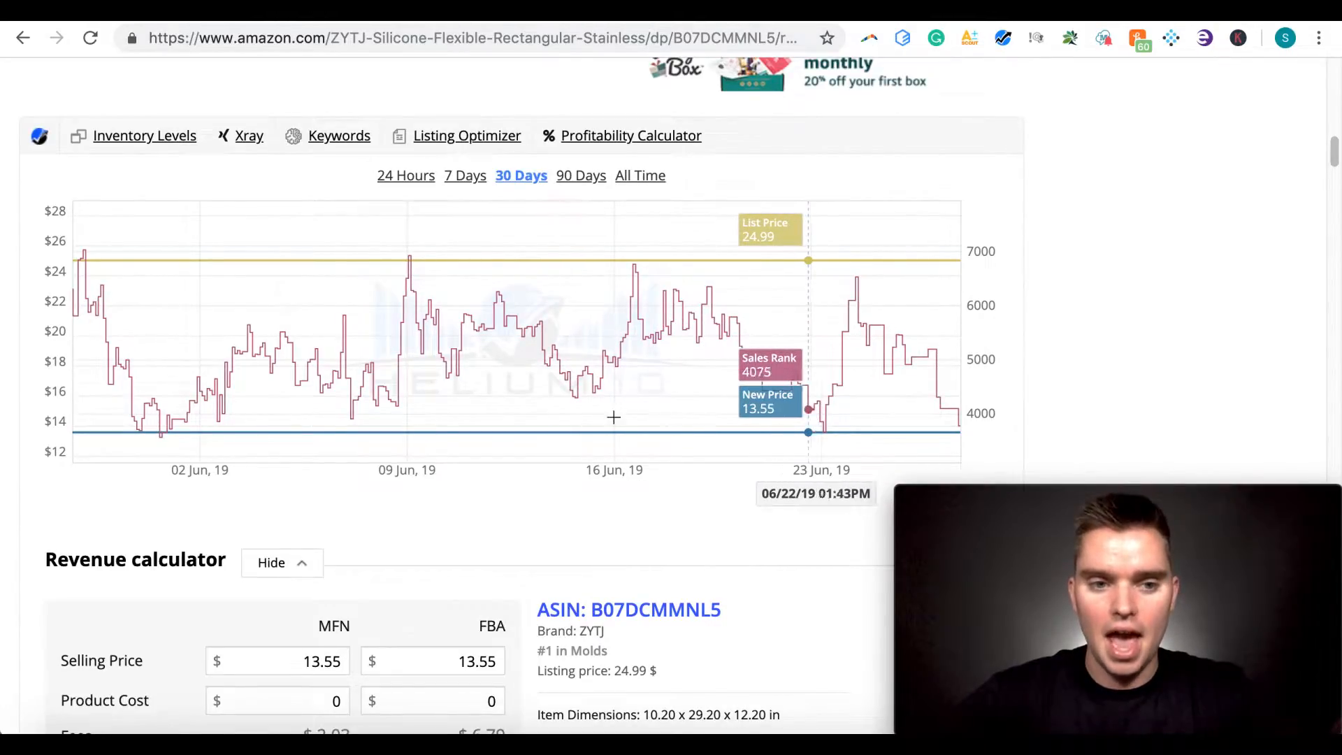
mouse_move(445, 407)
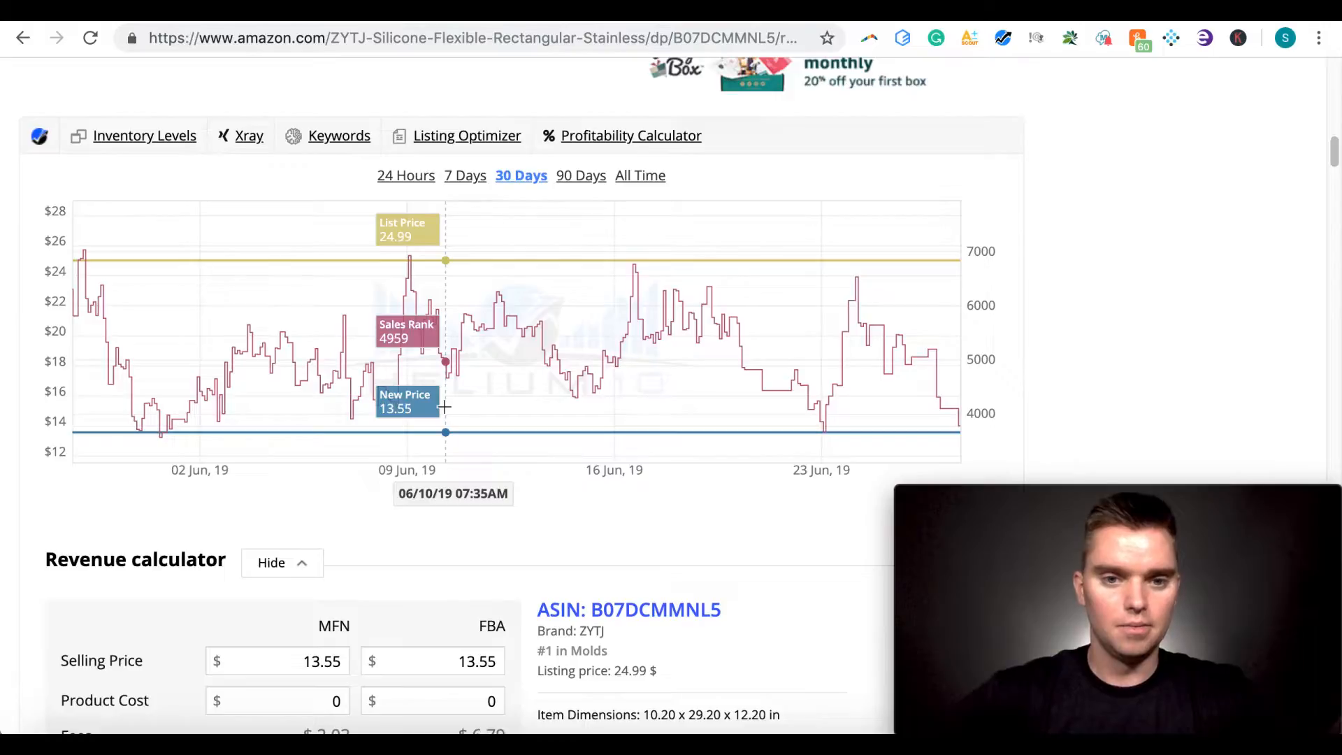
mouse_move(488, 430)
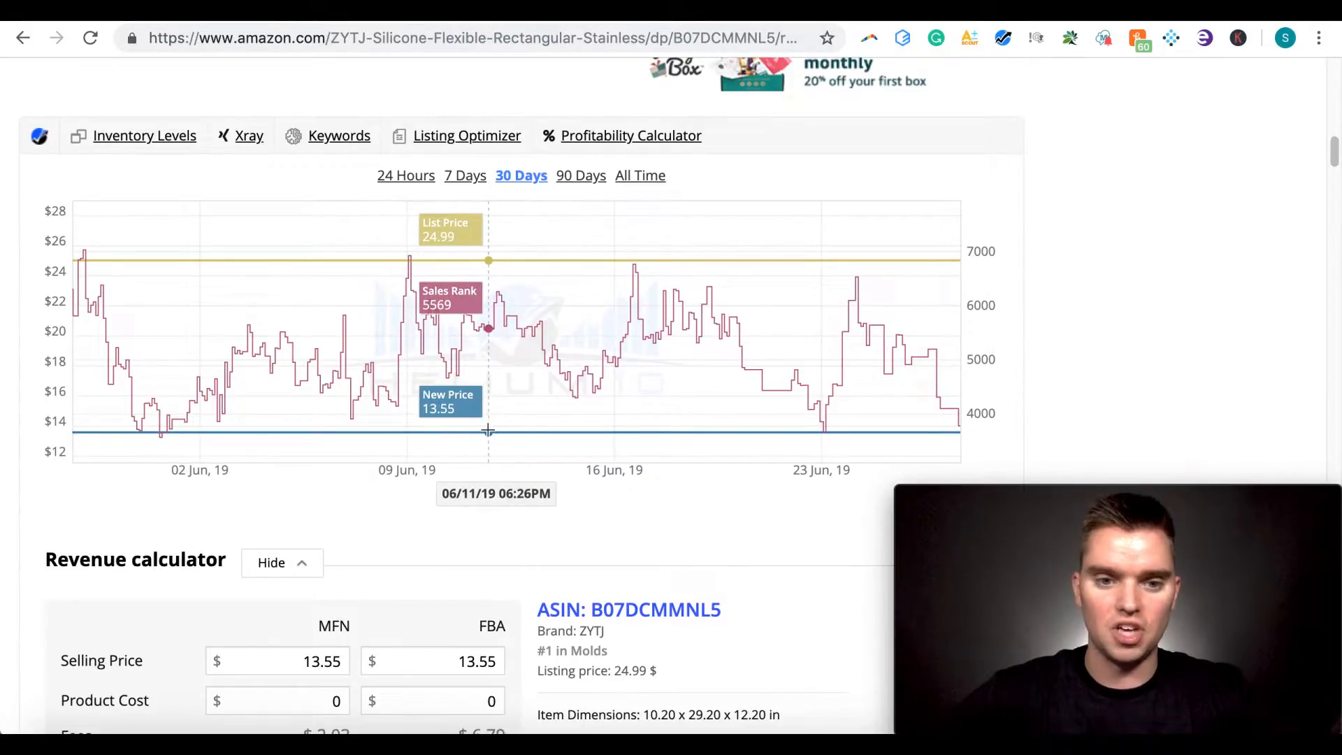
mouse_move(569, 420)
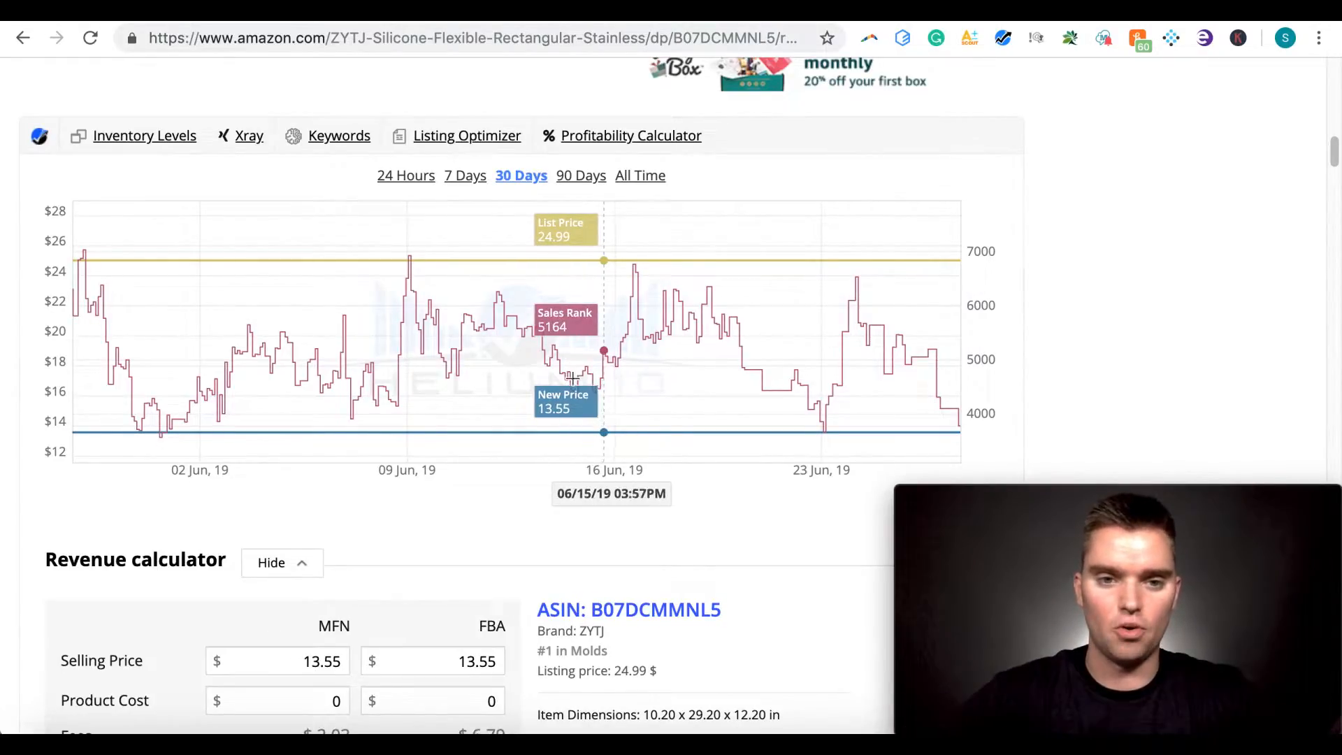
mouse_move(405, 181)
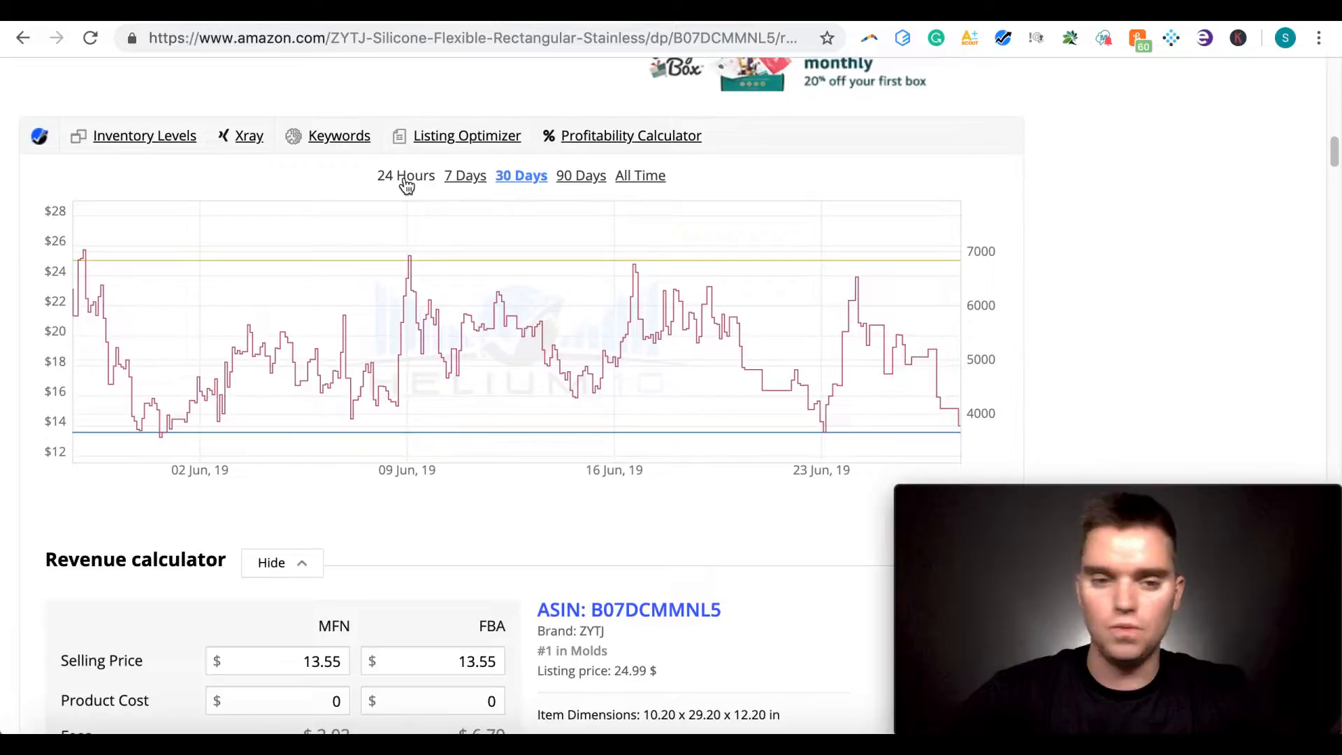
mouse_move(581, 176)
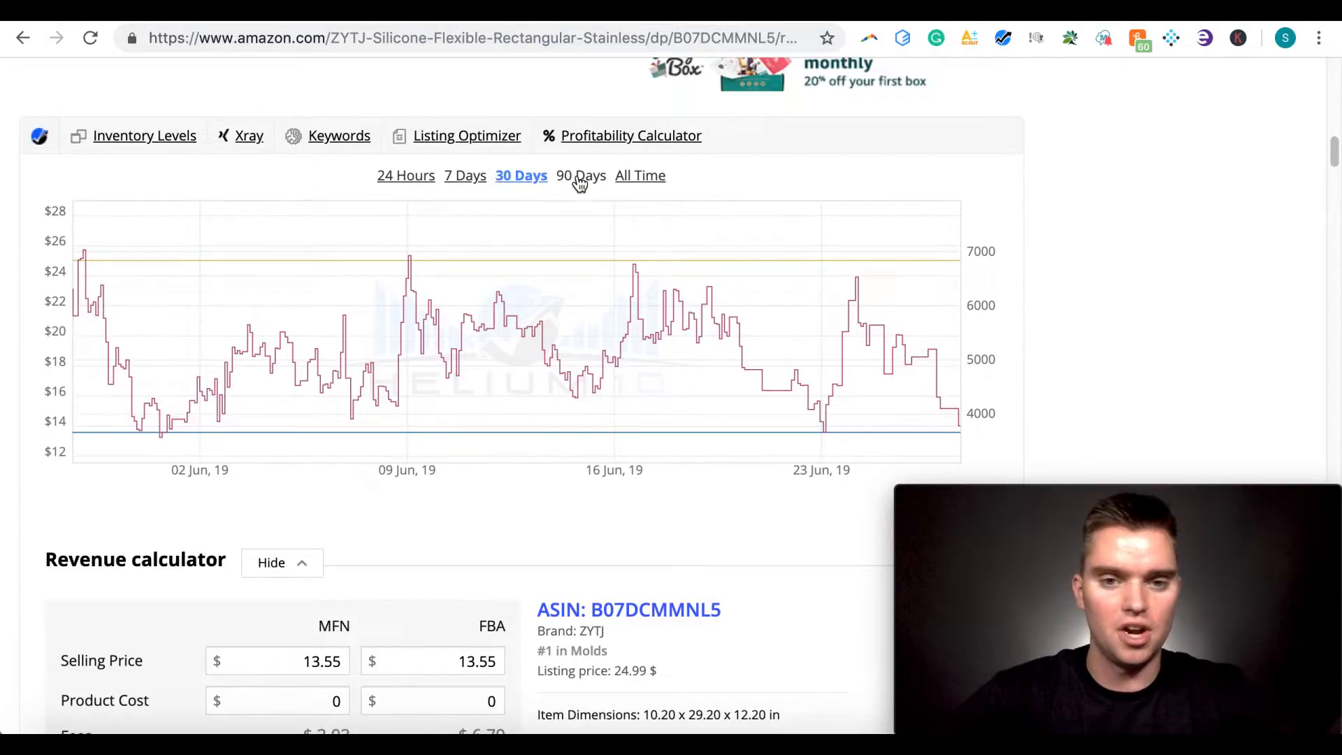
click(639, 176)
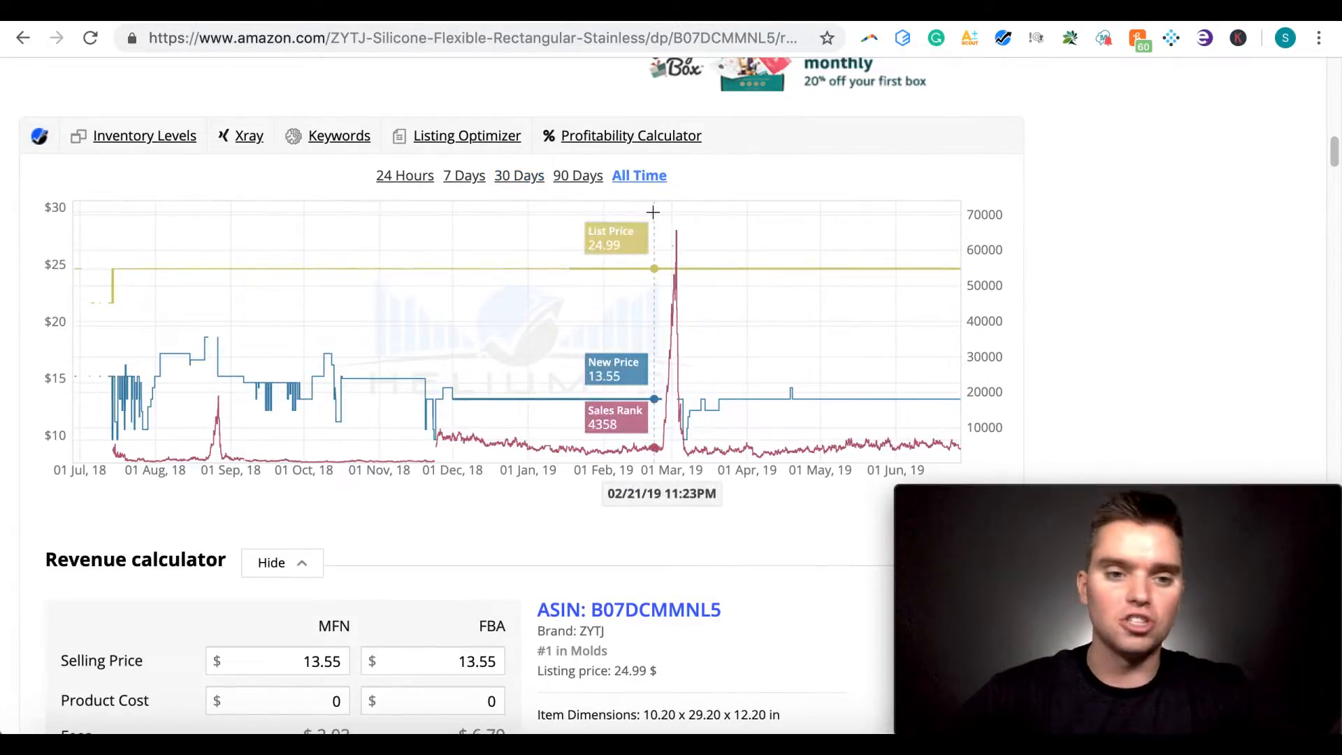
mouse_move(113, 354)
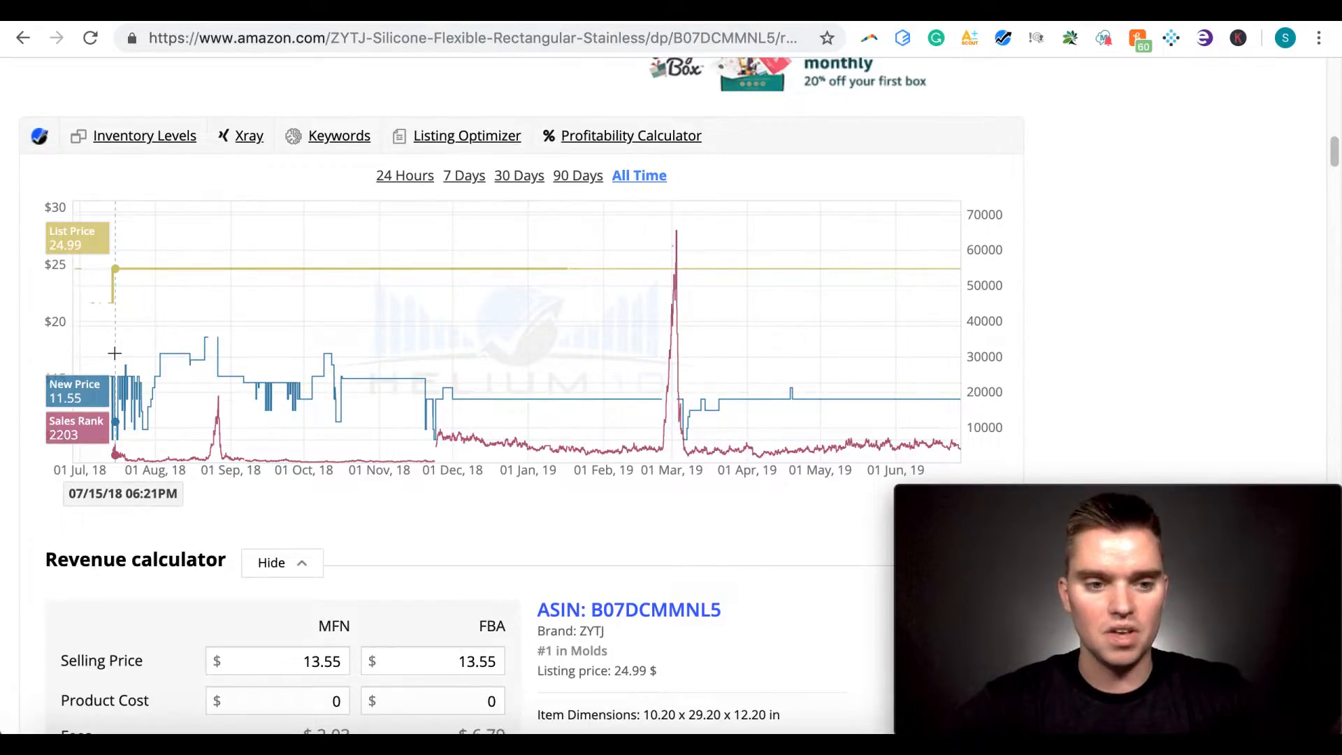
mouse_move(140, 359)
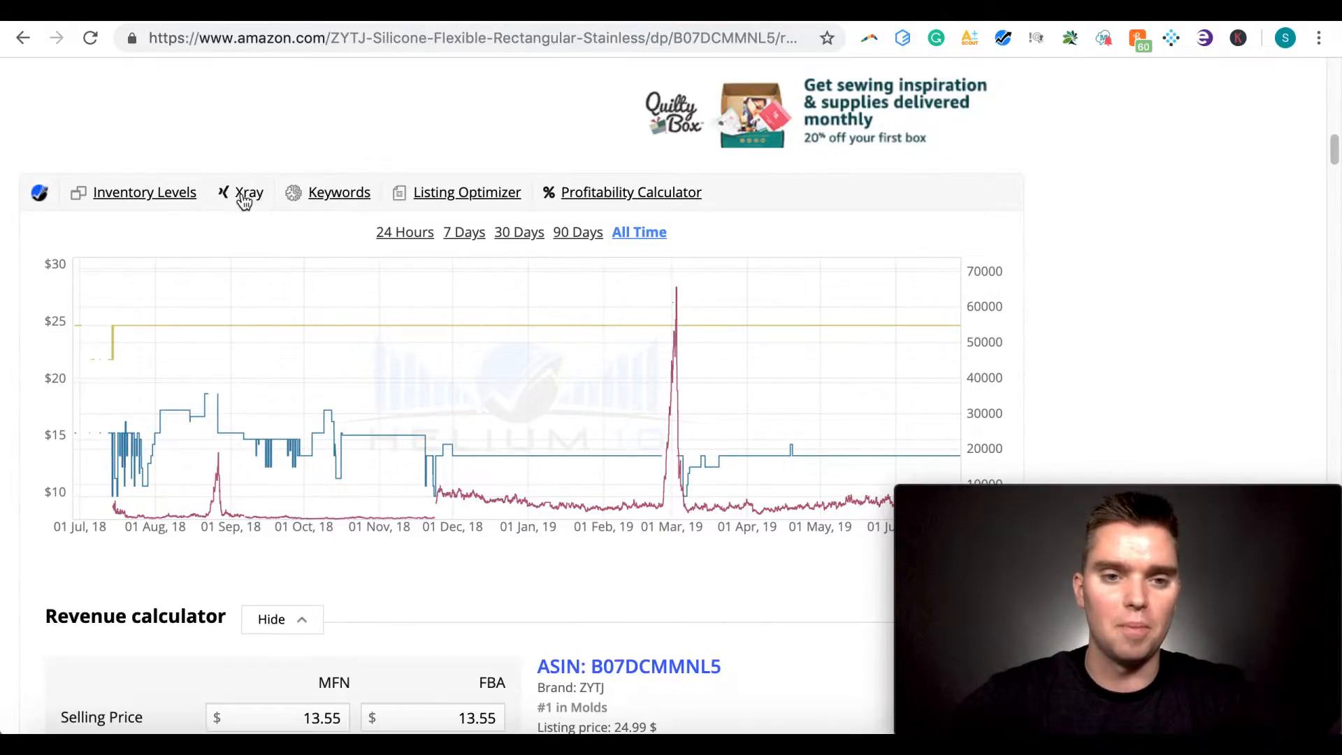
mouse_move(338, 191)
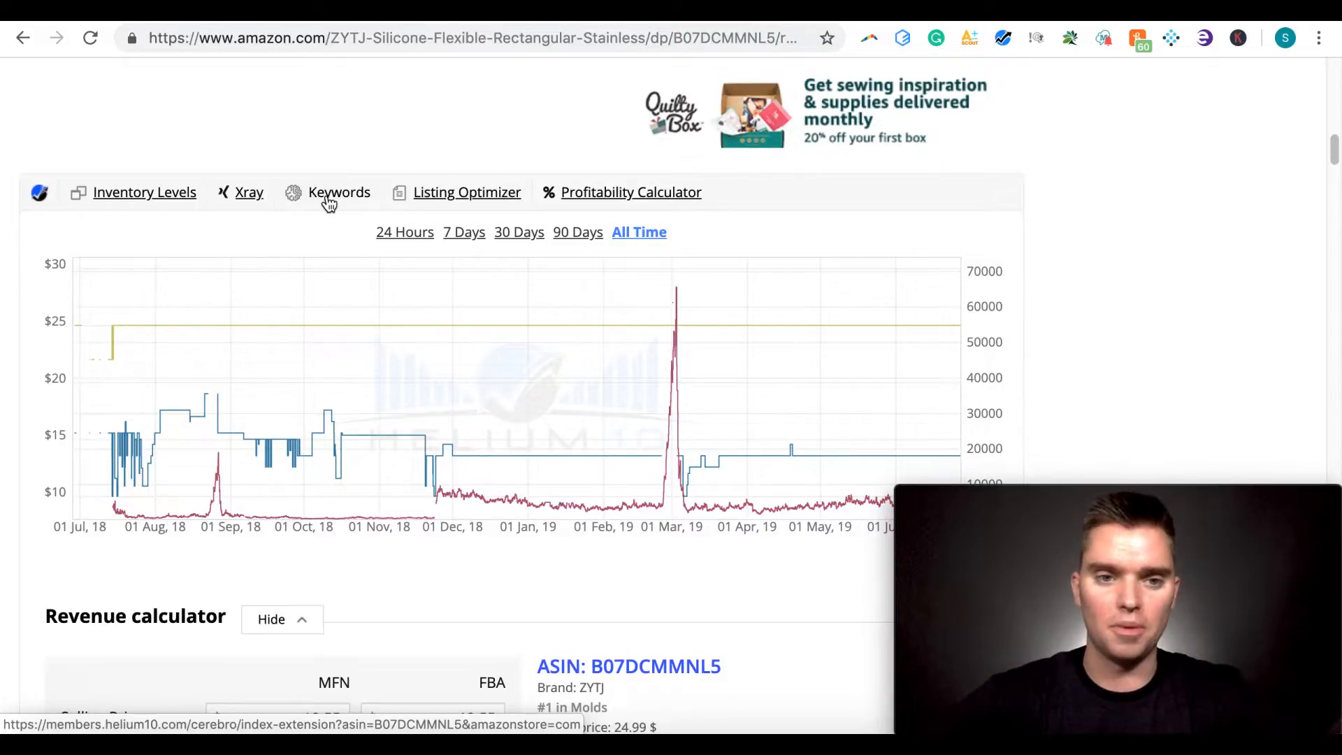
mouse_move(467, 205)
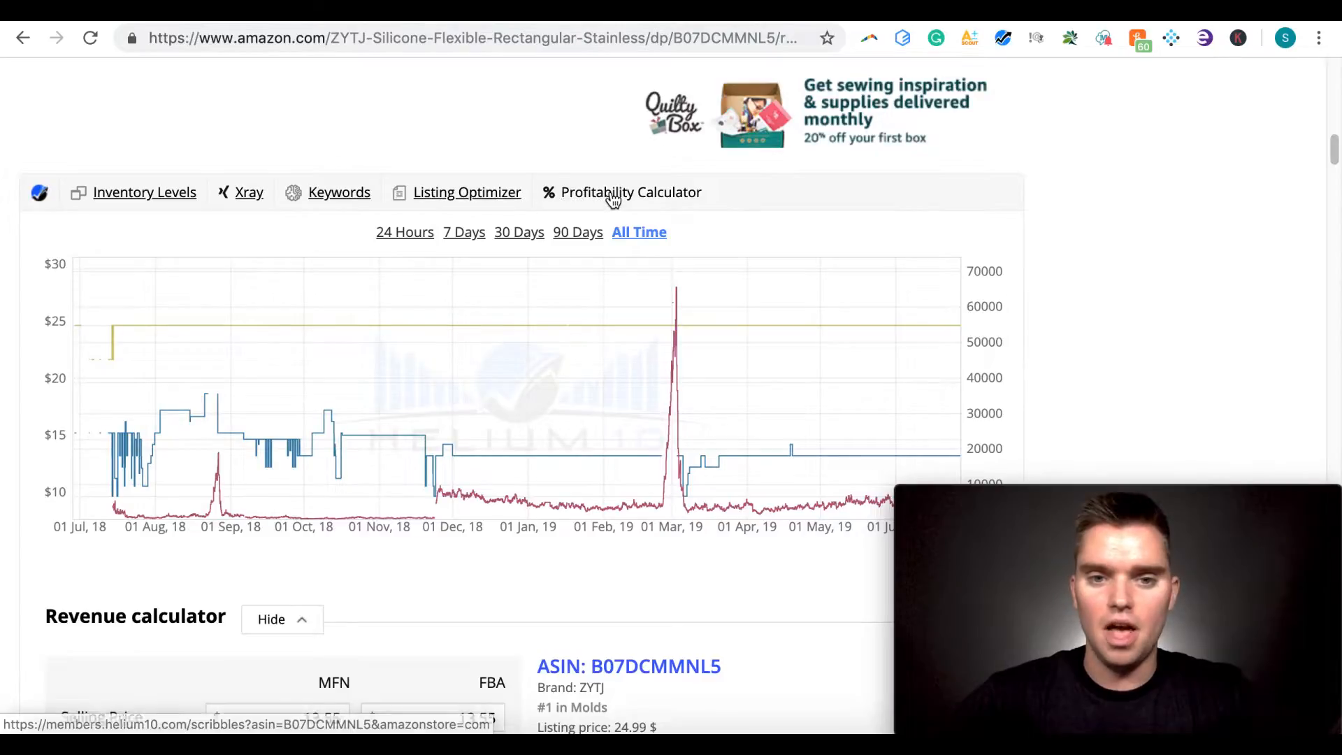
mouse_move(364, 326)
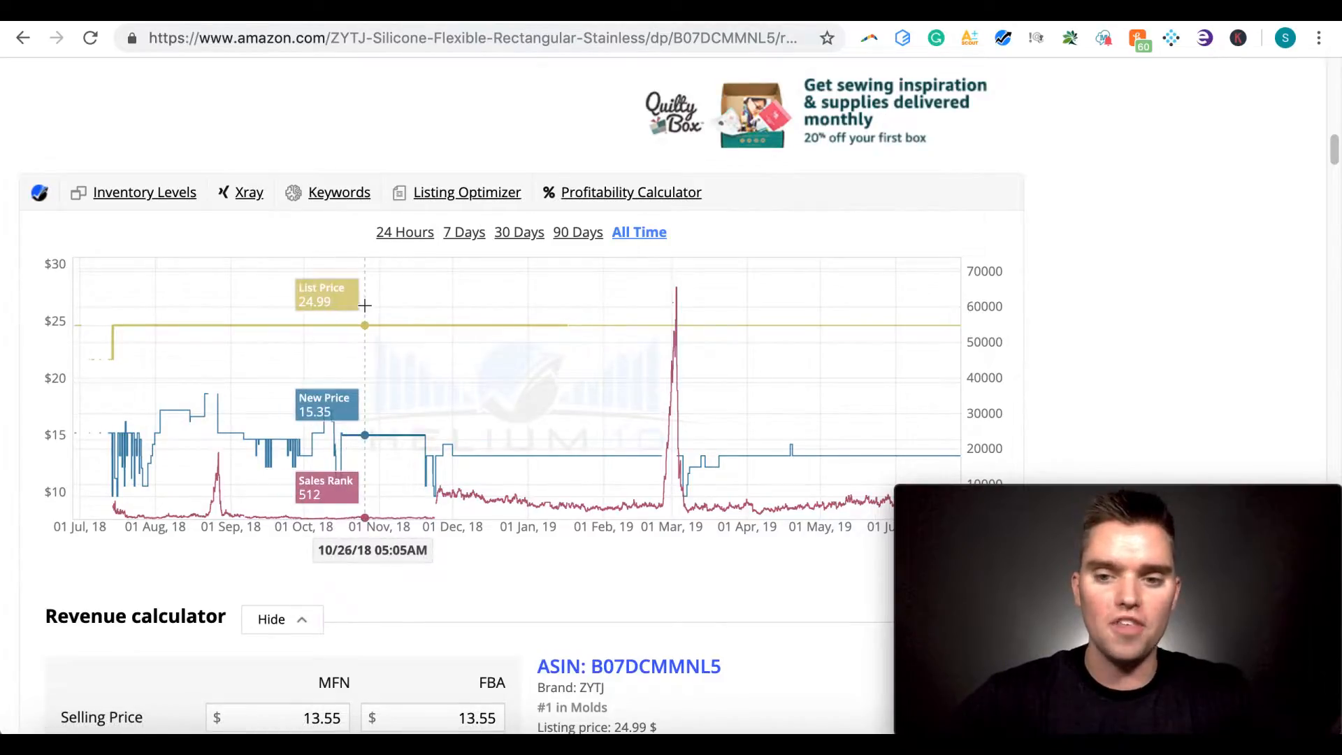
mouse_move(538, 390)
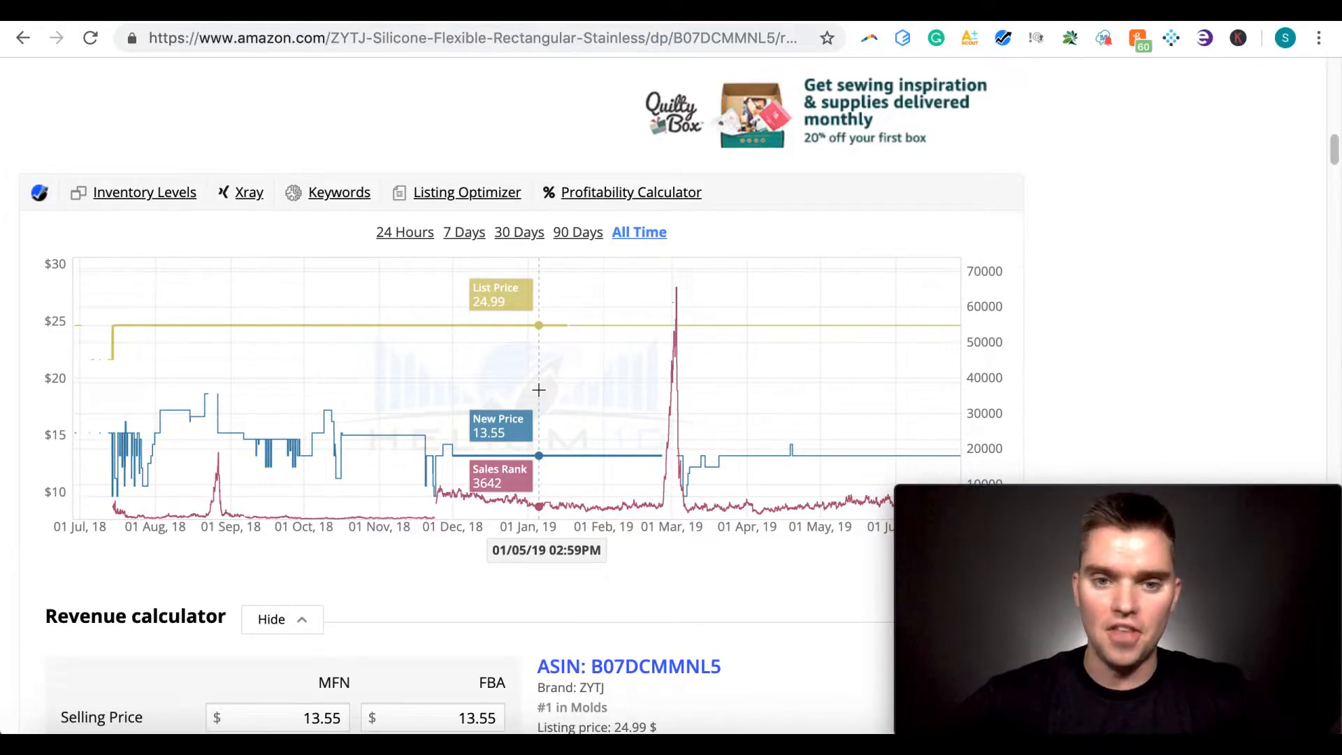
mouse_move(326, 348)
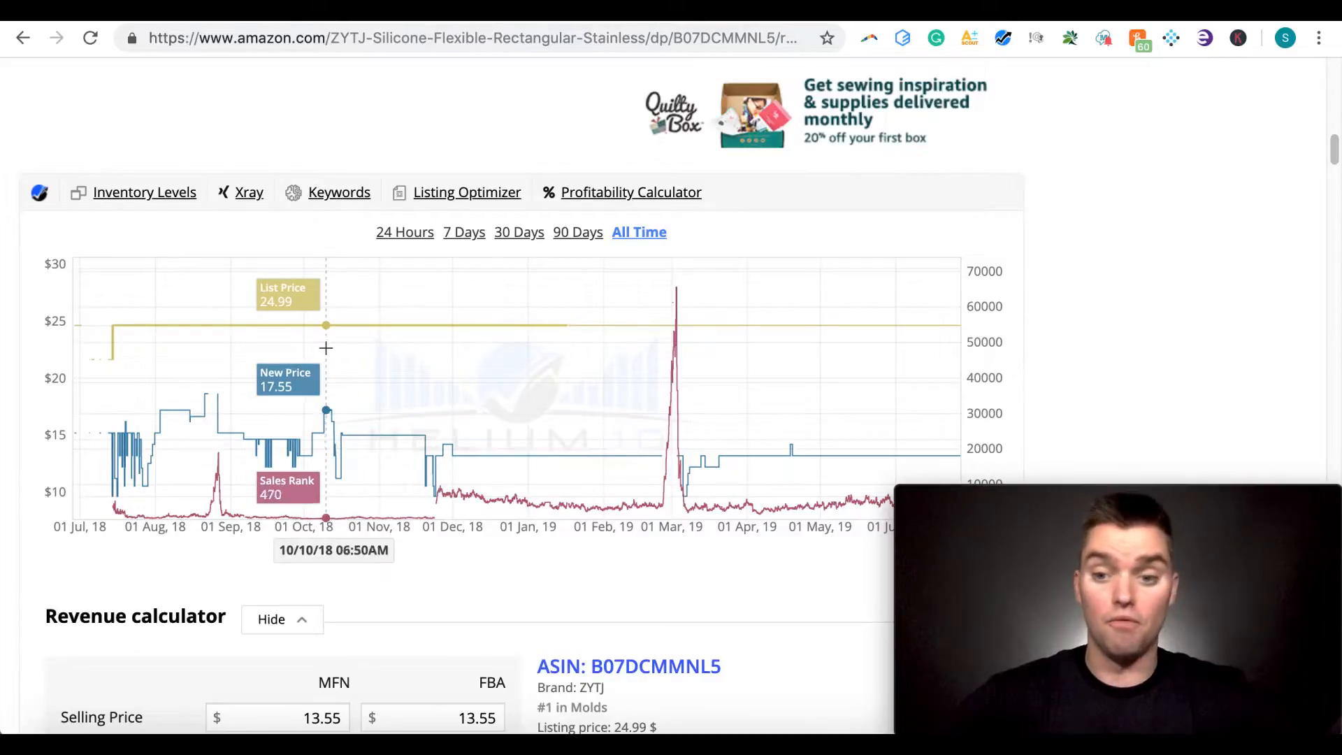
mouse_move(599, 198)
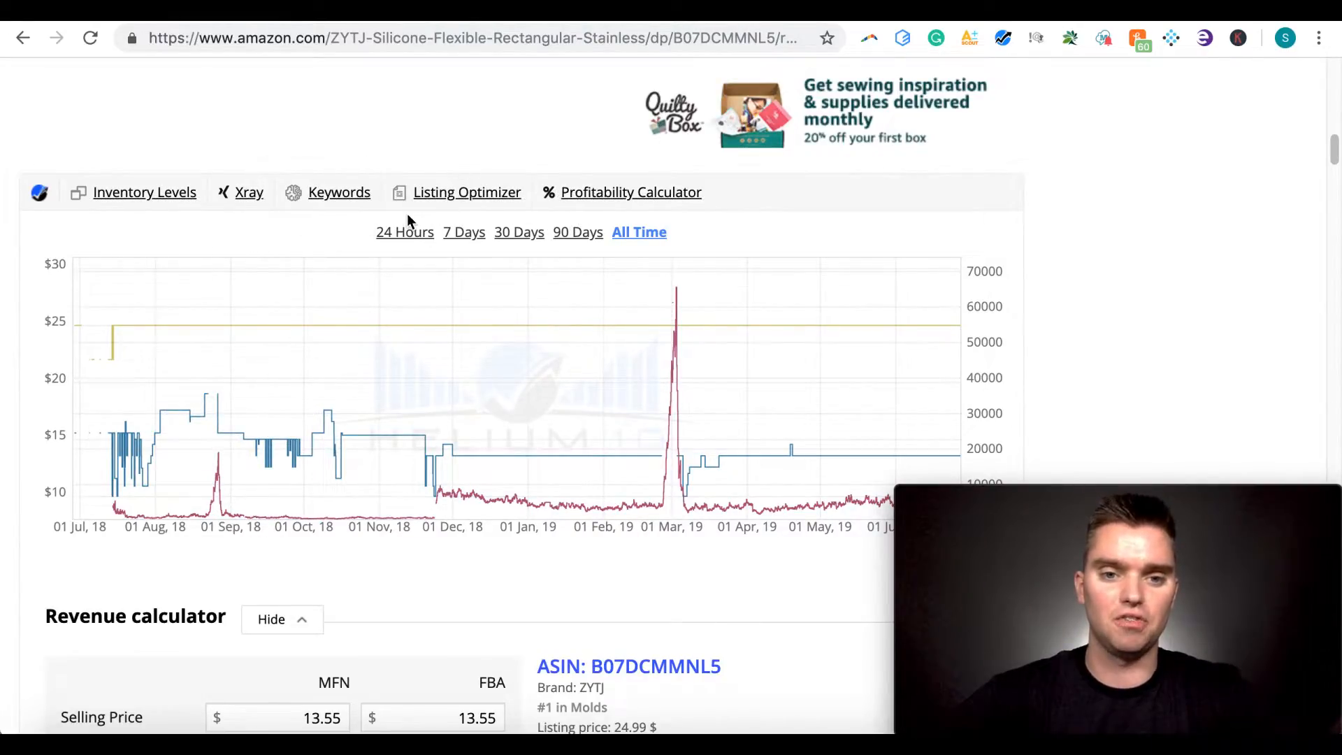
mouse_move(137, 200)
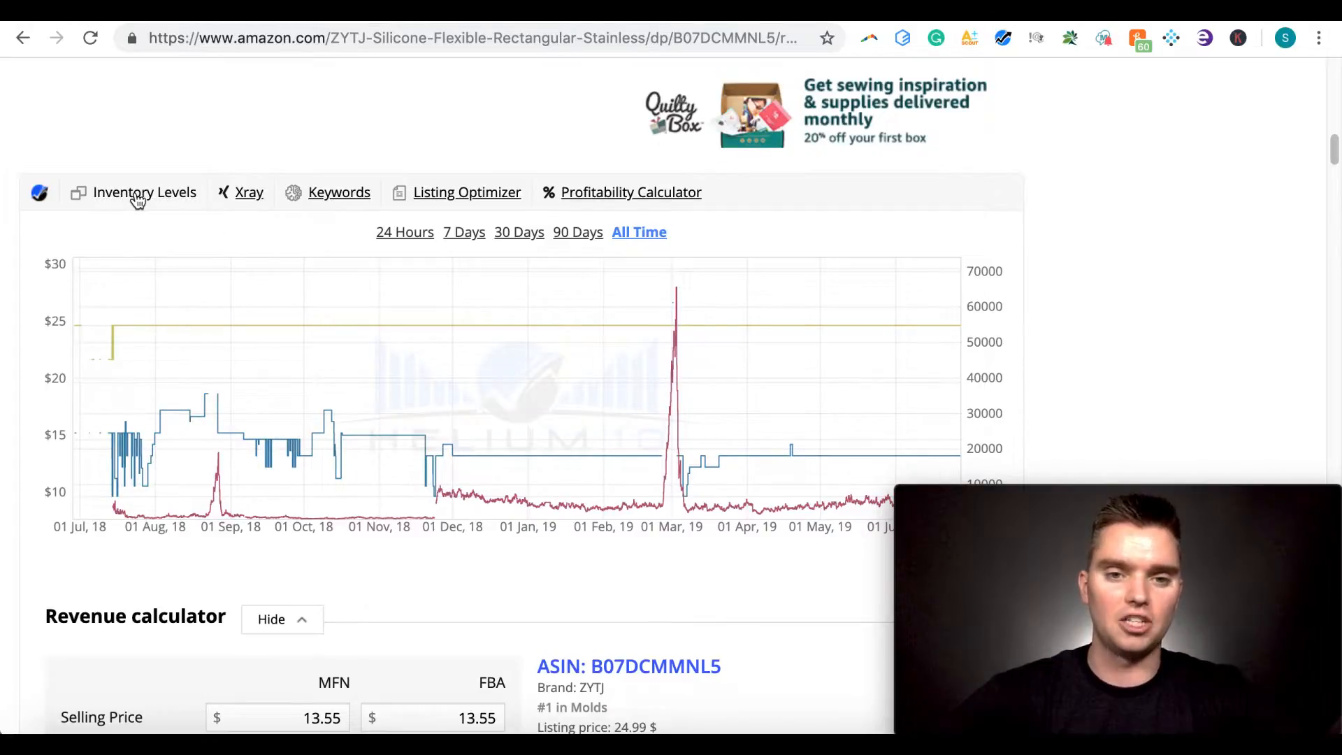
Show Inventory Levels for the ZYTJ kit: 20 in stock at $13.55, fulfilled by Amazon
click(144, 192)
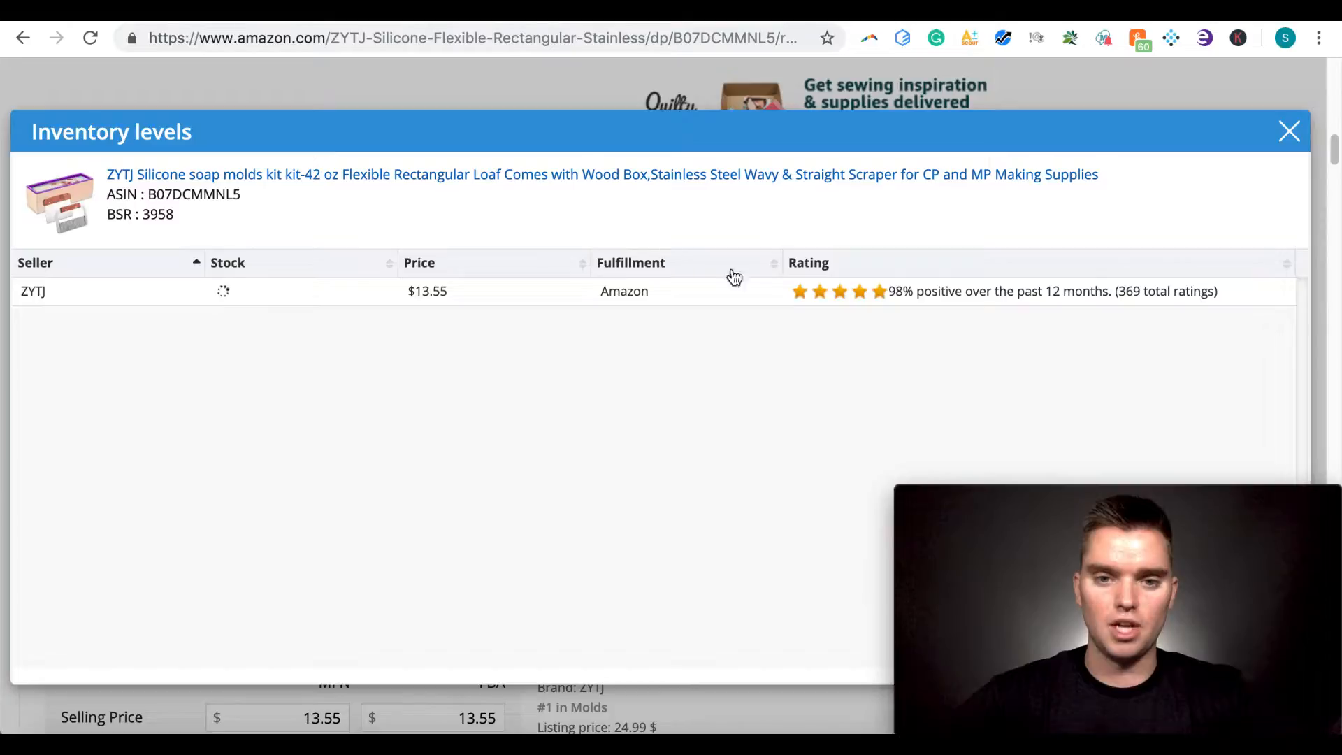
mouse_move(242, 300)
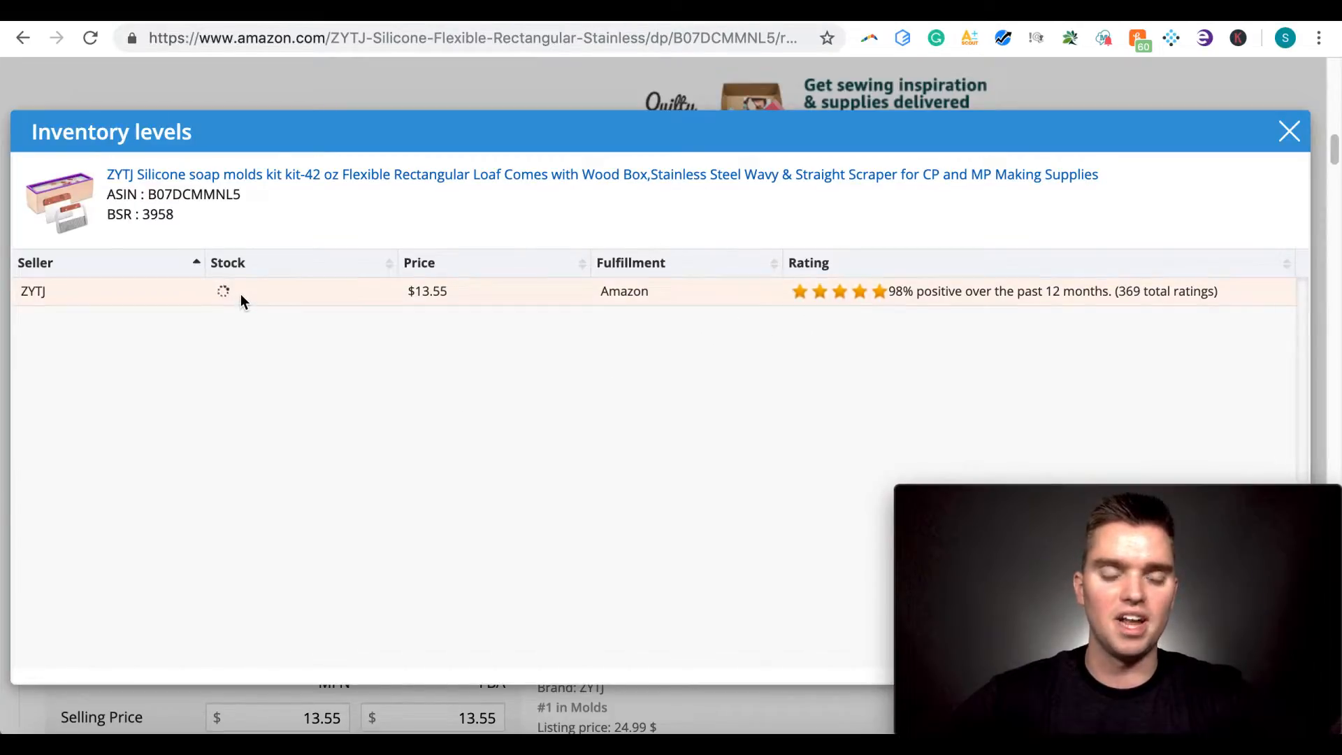
mouse_move(249, 310)
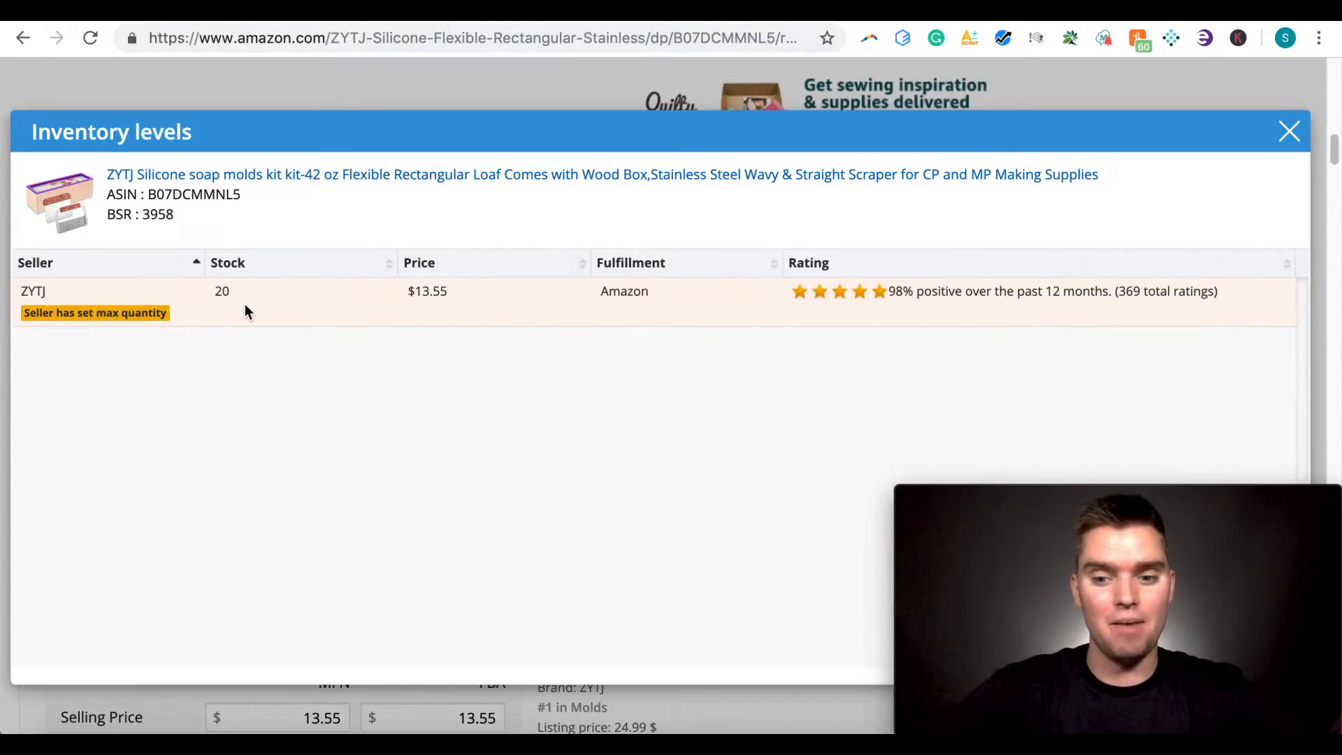
mouse_move(109, 330)
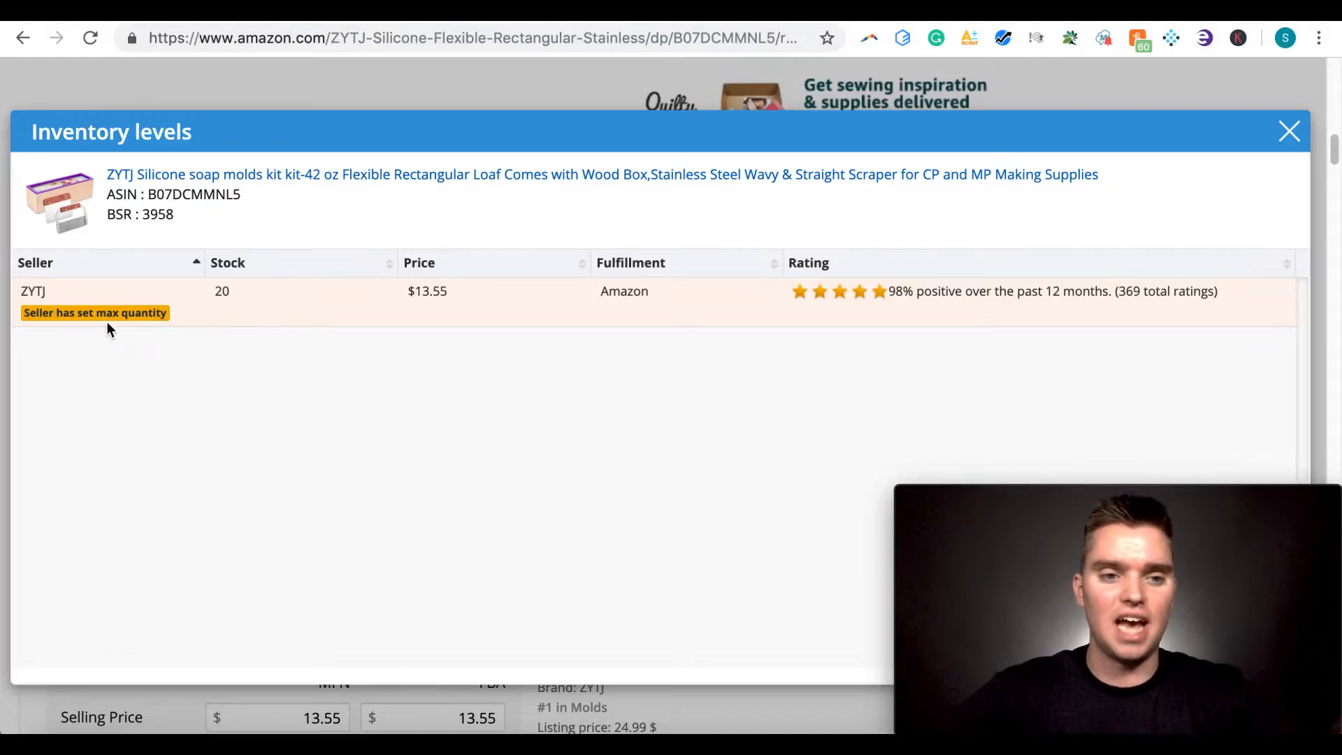
mouse_move(140, 321)
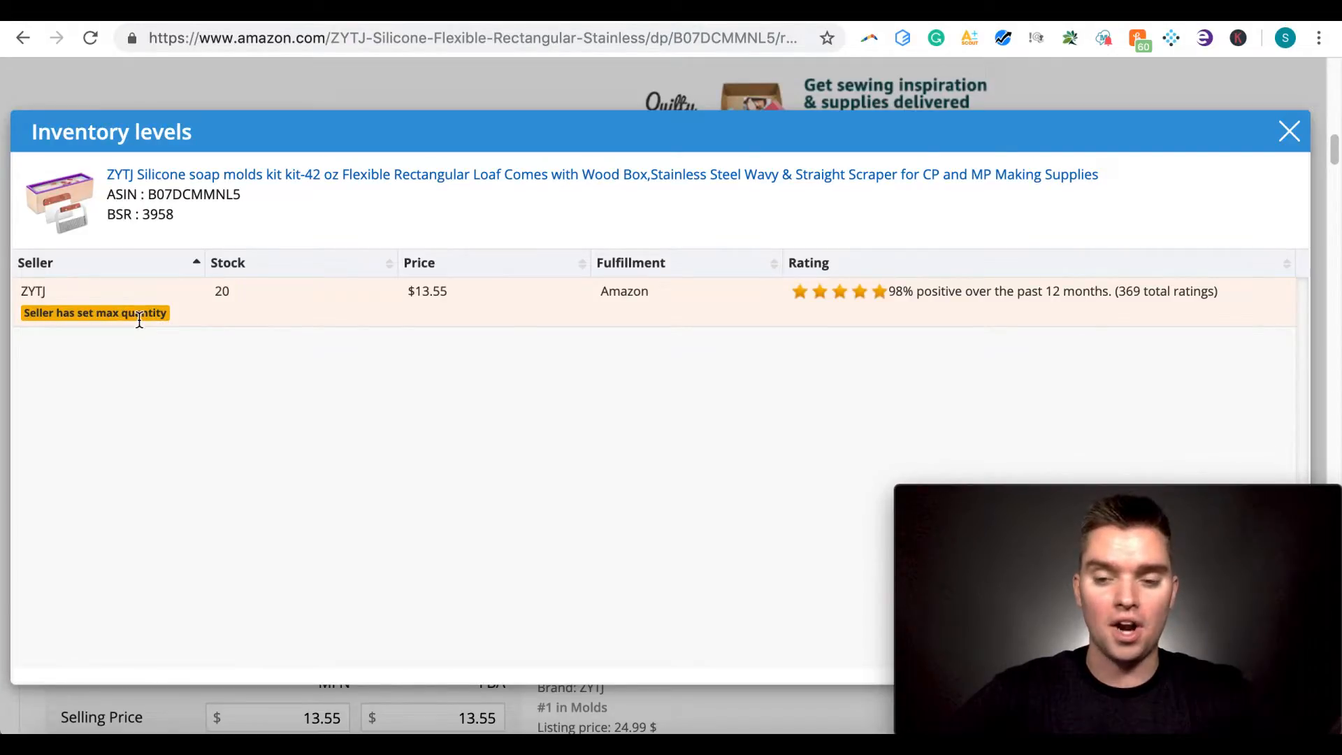
mouse_move(167, 333)
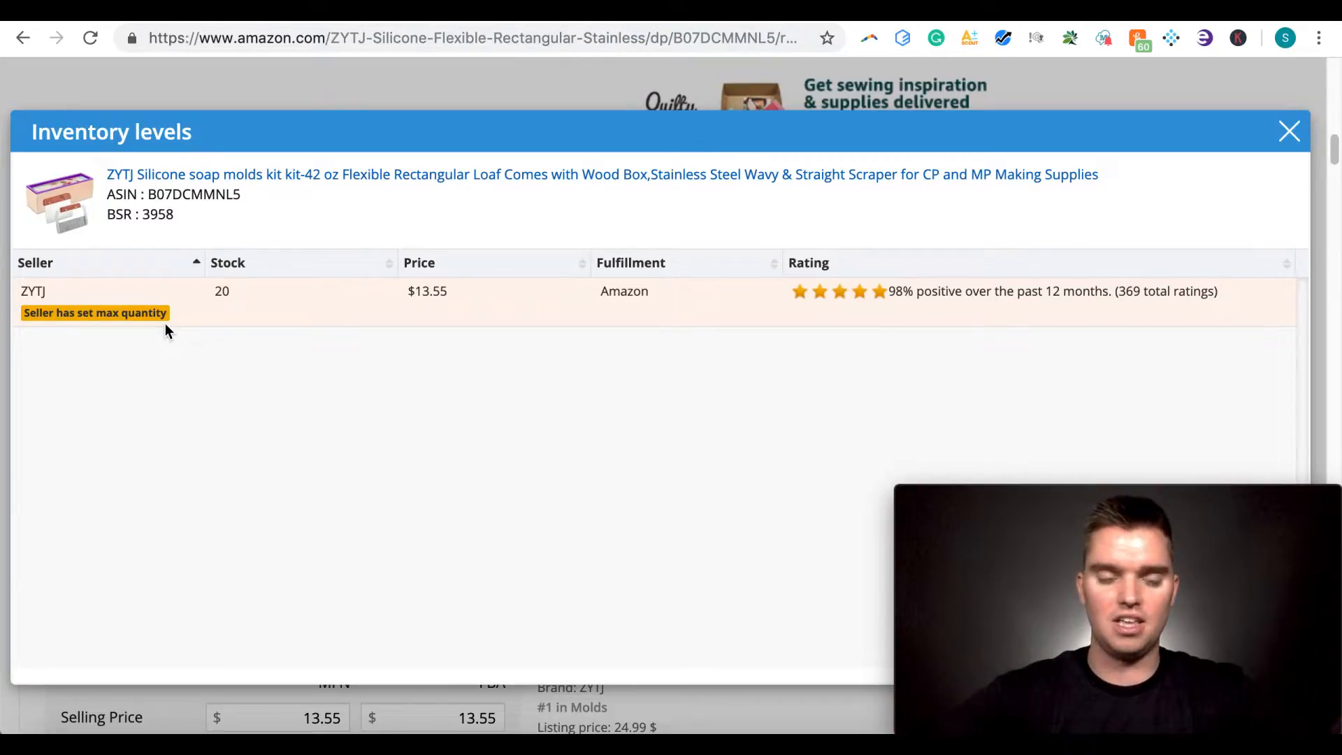
mouse_move(242, 310)
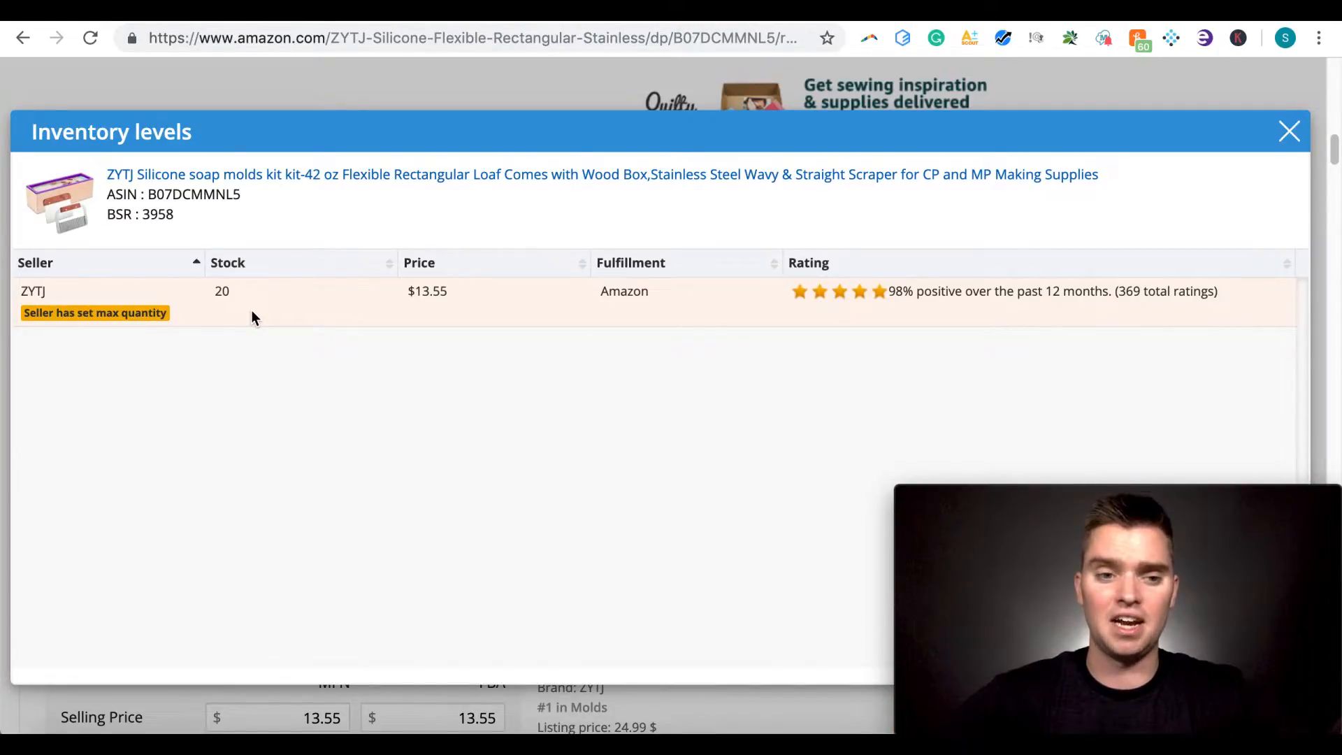
mouse_move(237, 313)
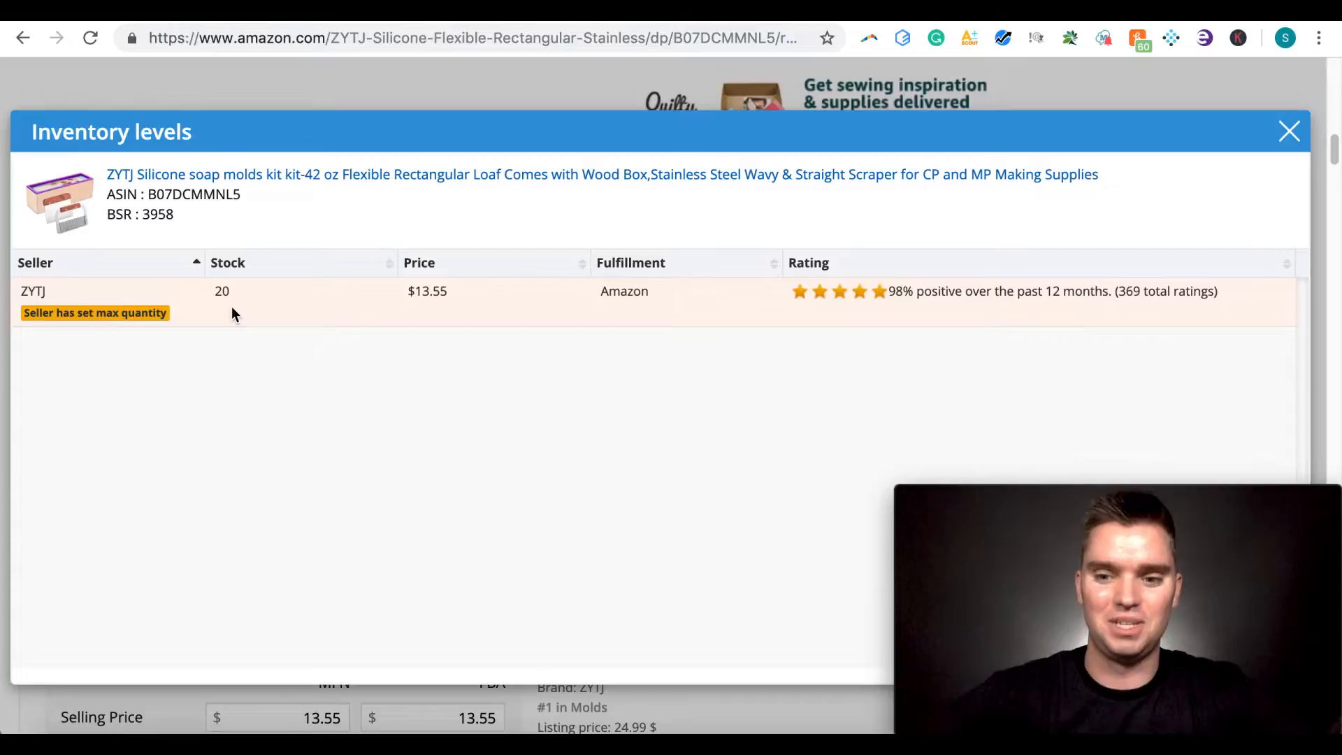
mouse_move(528, 314)
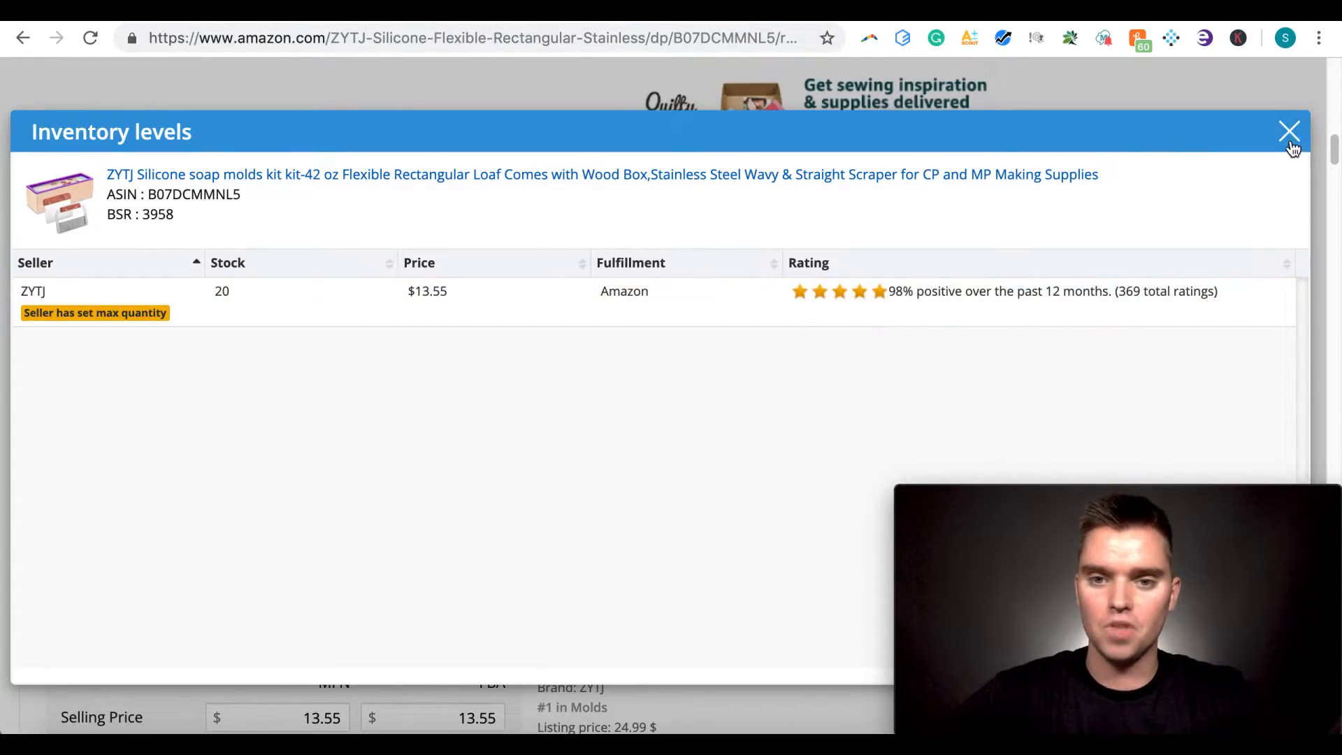
Close Inventory Levels and run the Profitability Calculator, showing $3.58 net and ~26% margin
click(1289, 131)
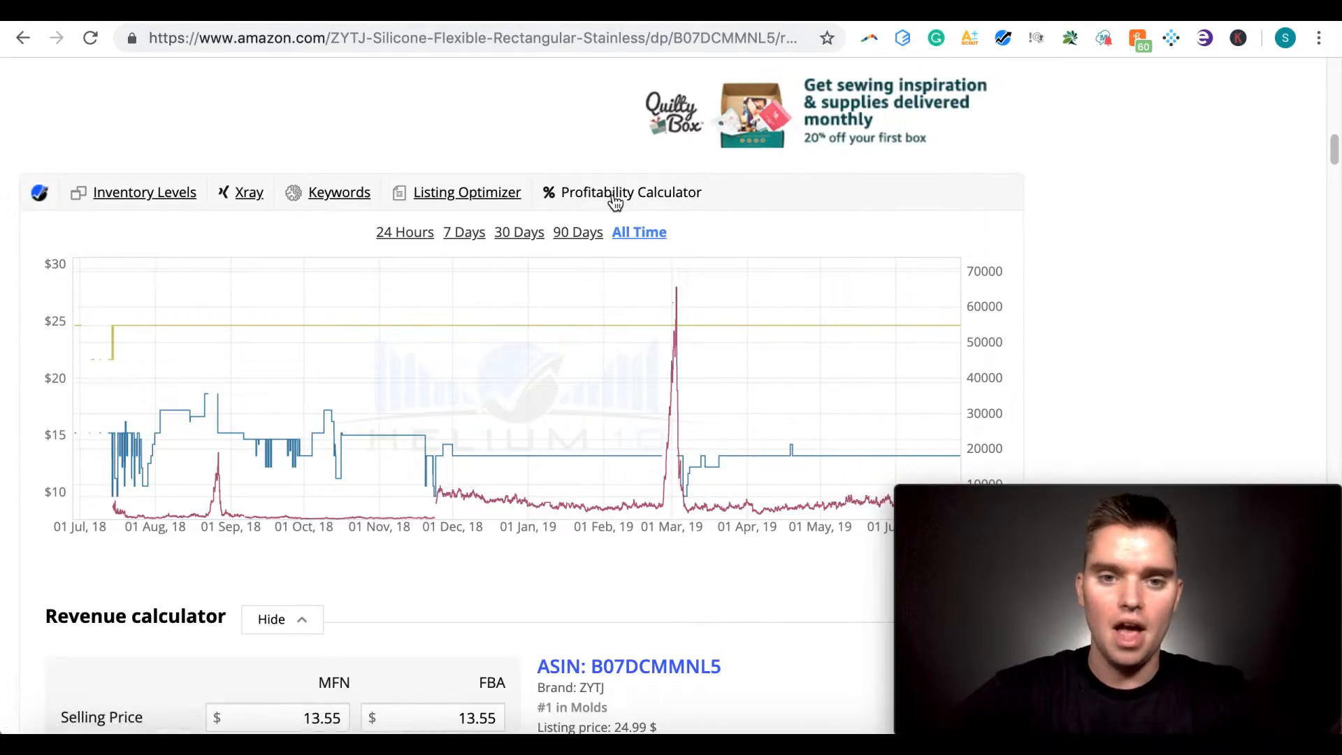
click(621, 191)
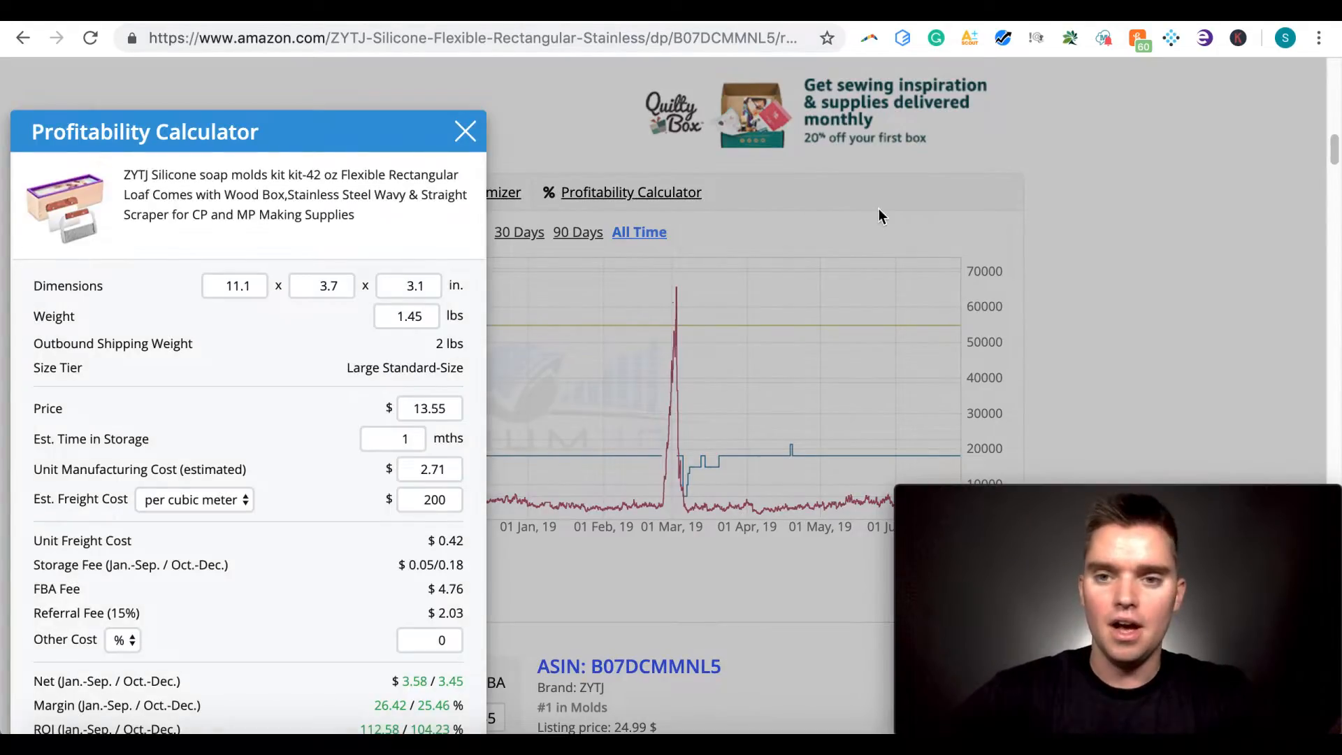
mouse_move(971, 38)
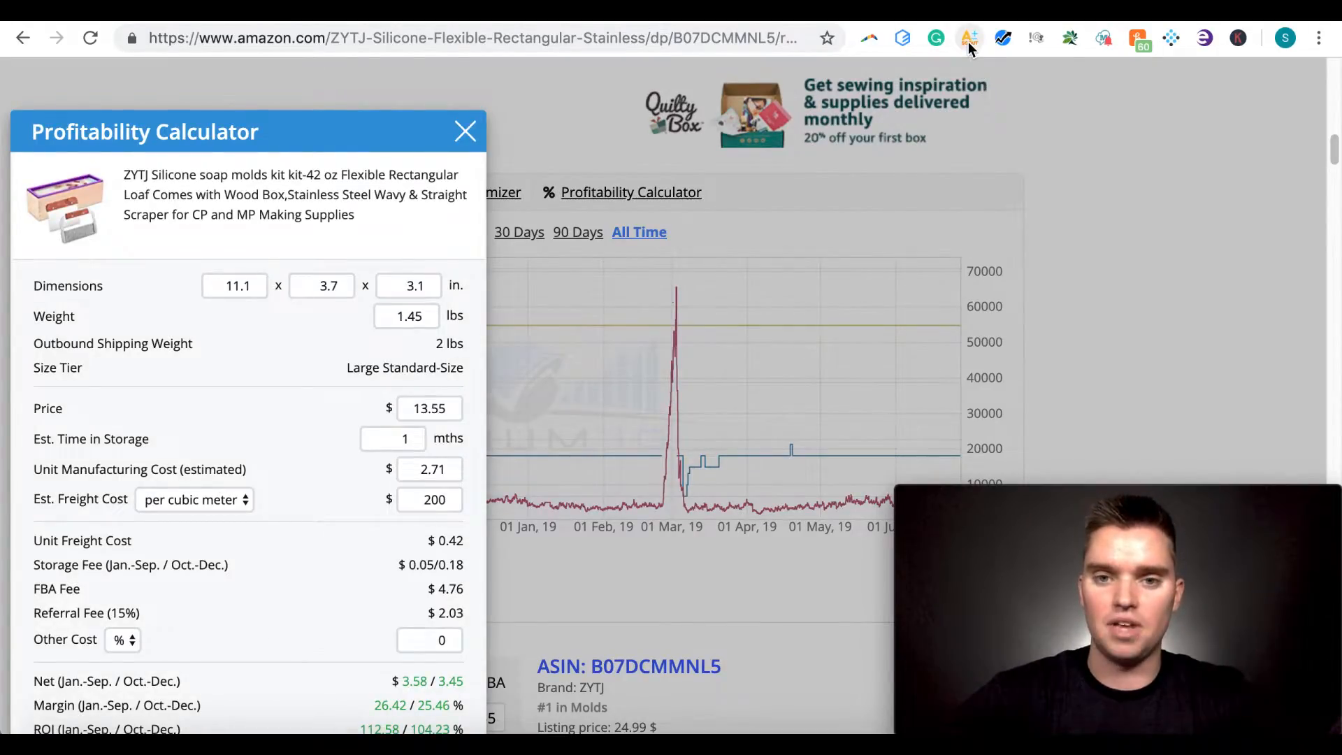
mouse_move(716, 366)
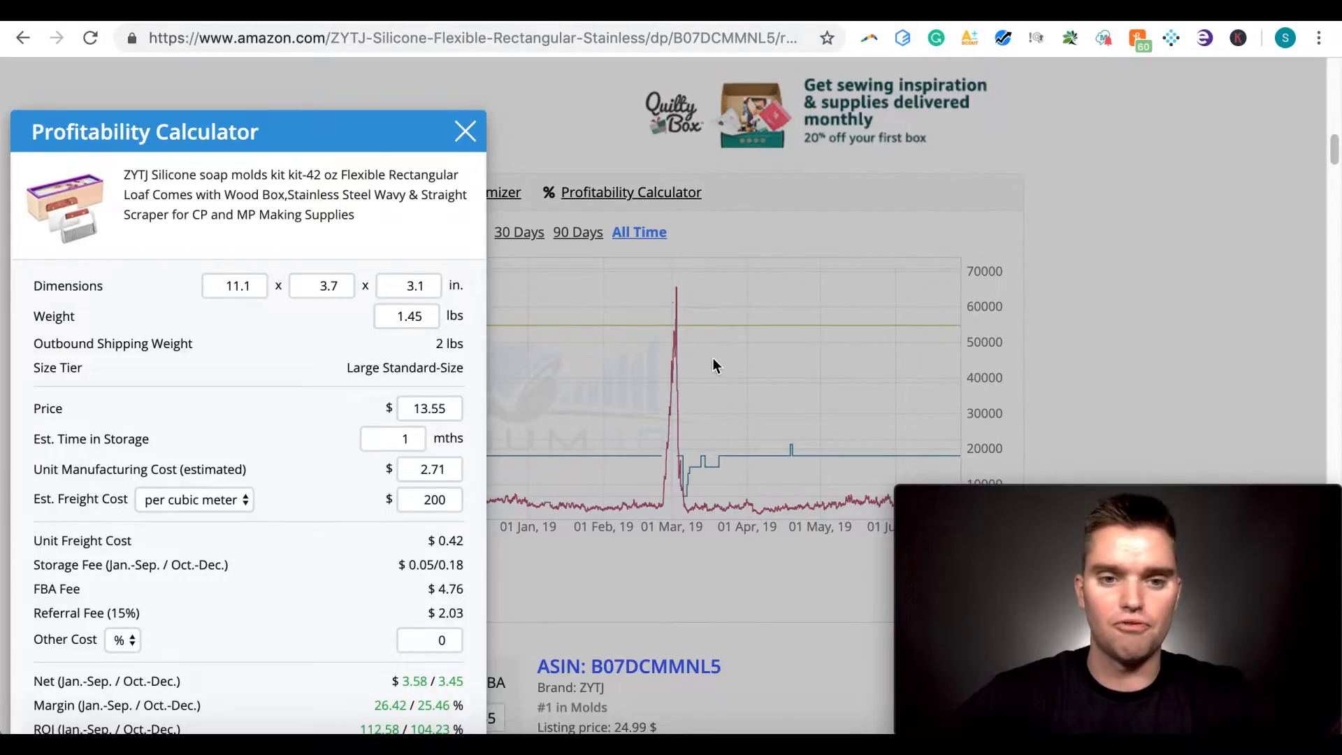
mouse_move(299, 421)
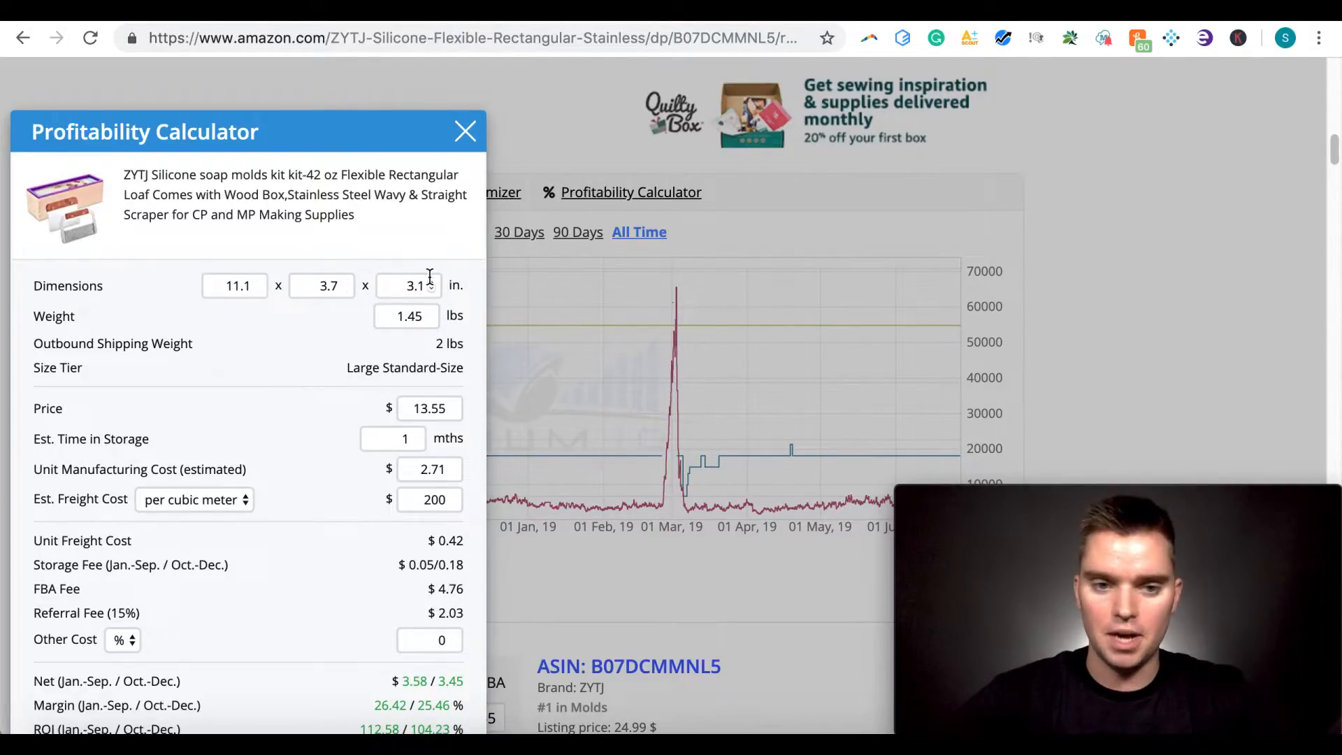
mouse_move(333, 480)
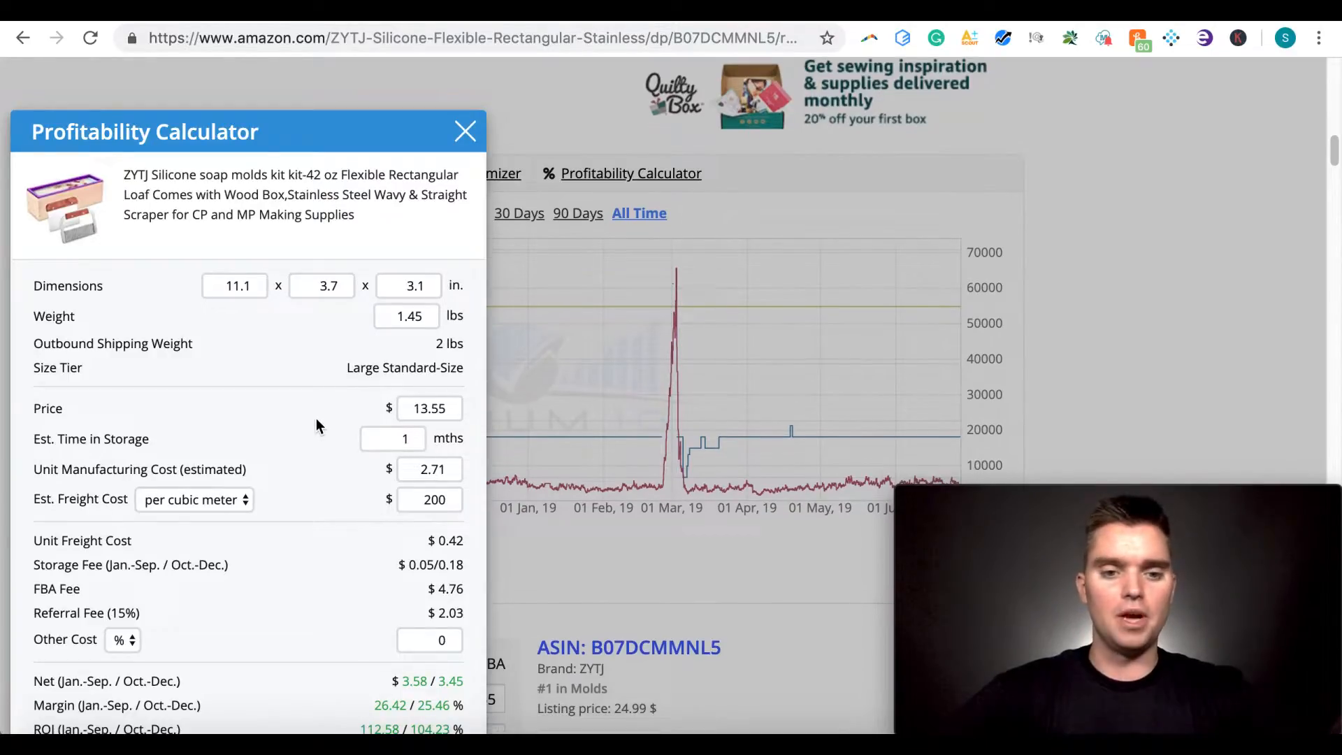
scroll(up, 3)
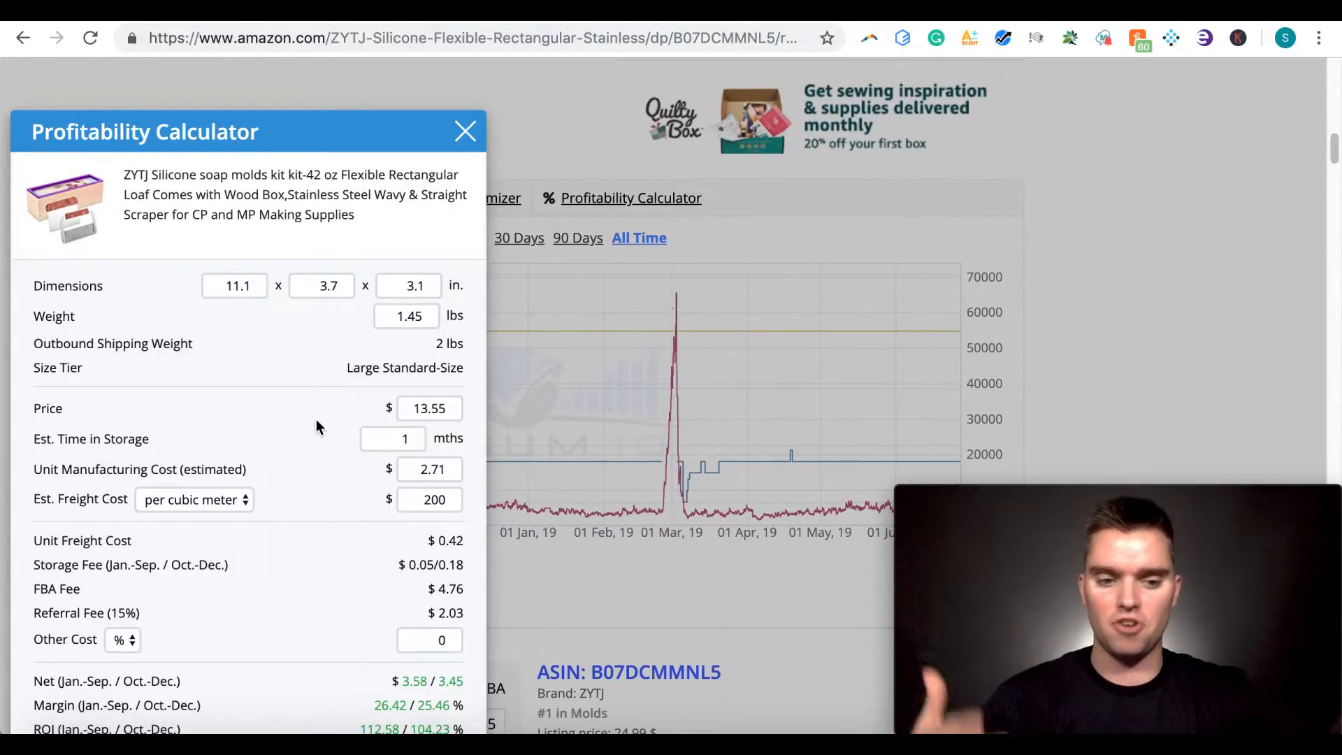
mouse_move(102, 710)
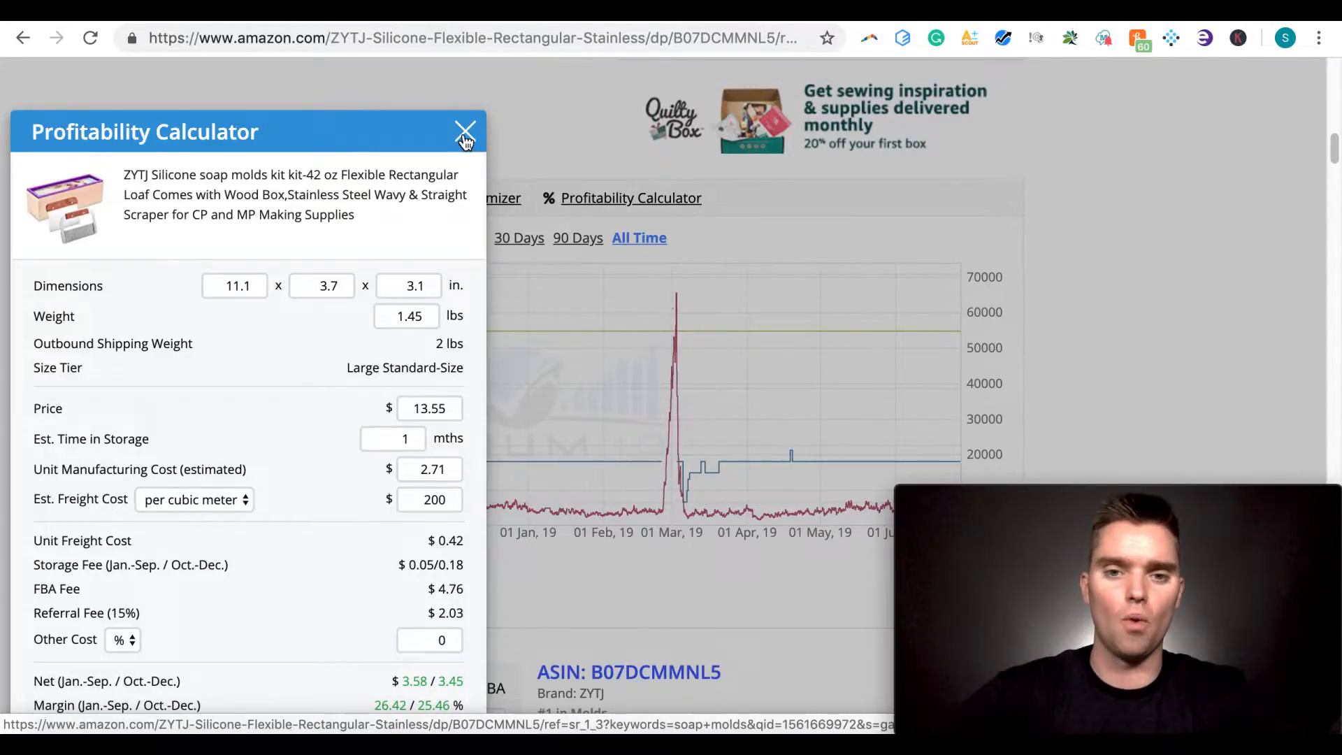
click(465, 131)
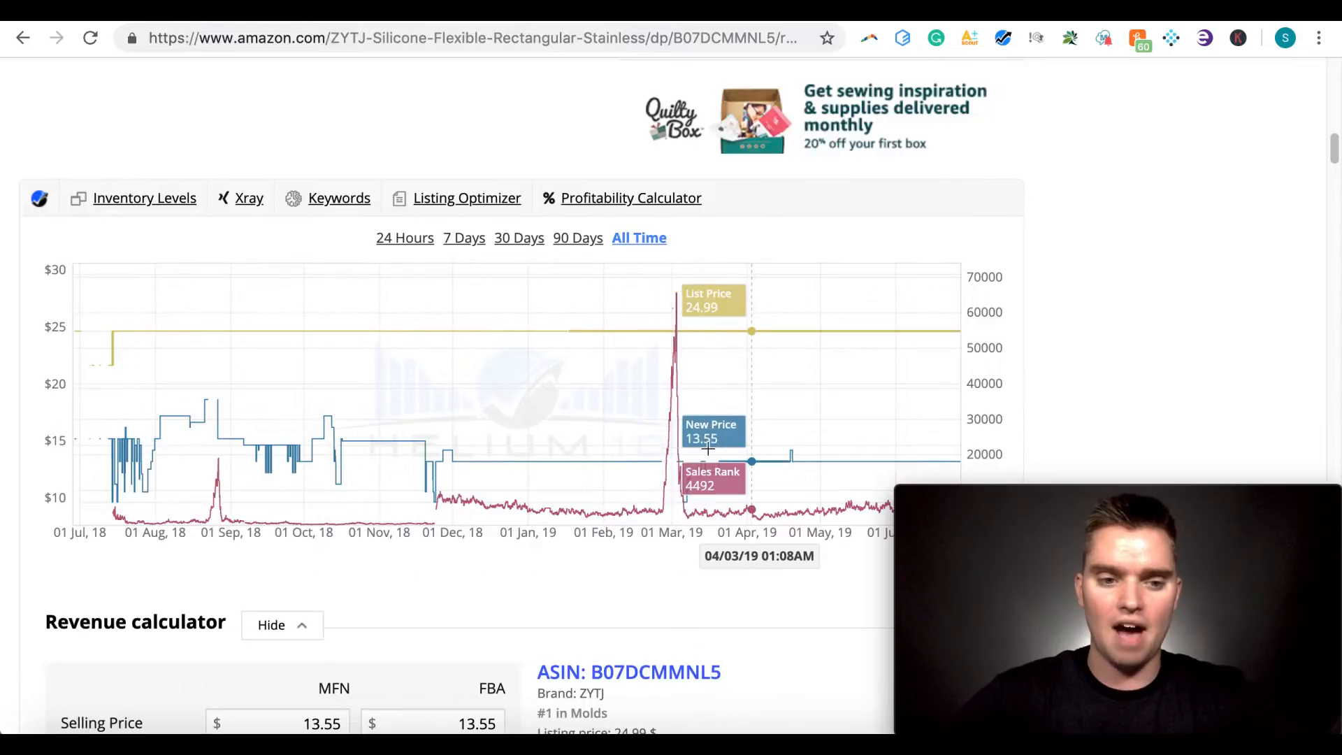
scroll(down, 3)
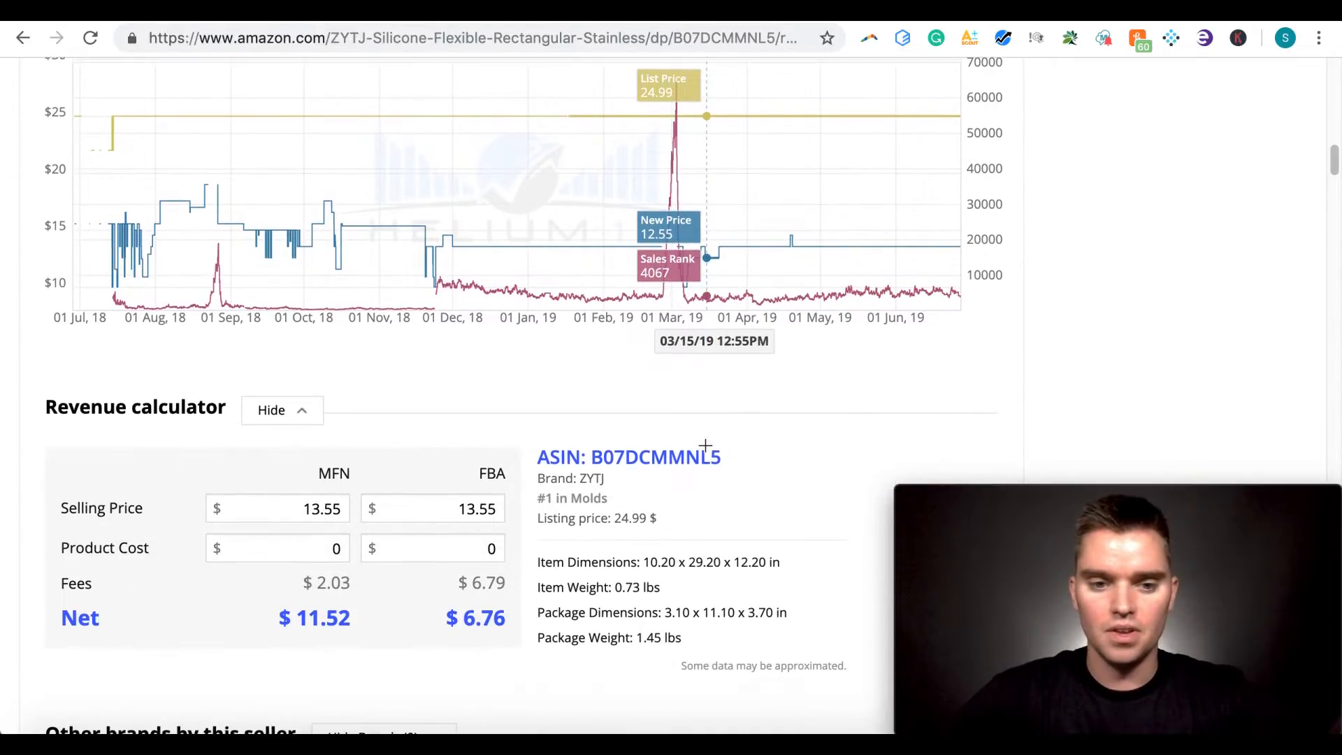
mouse_move(419, 460)
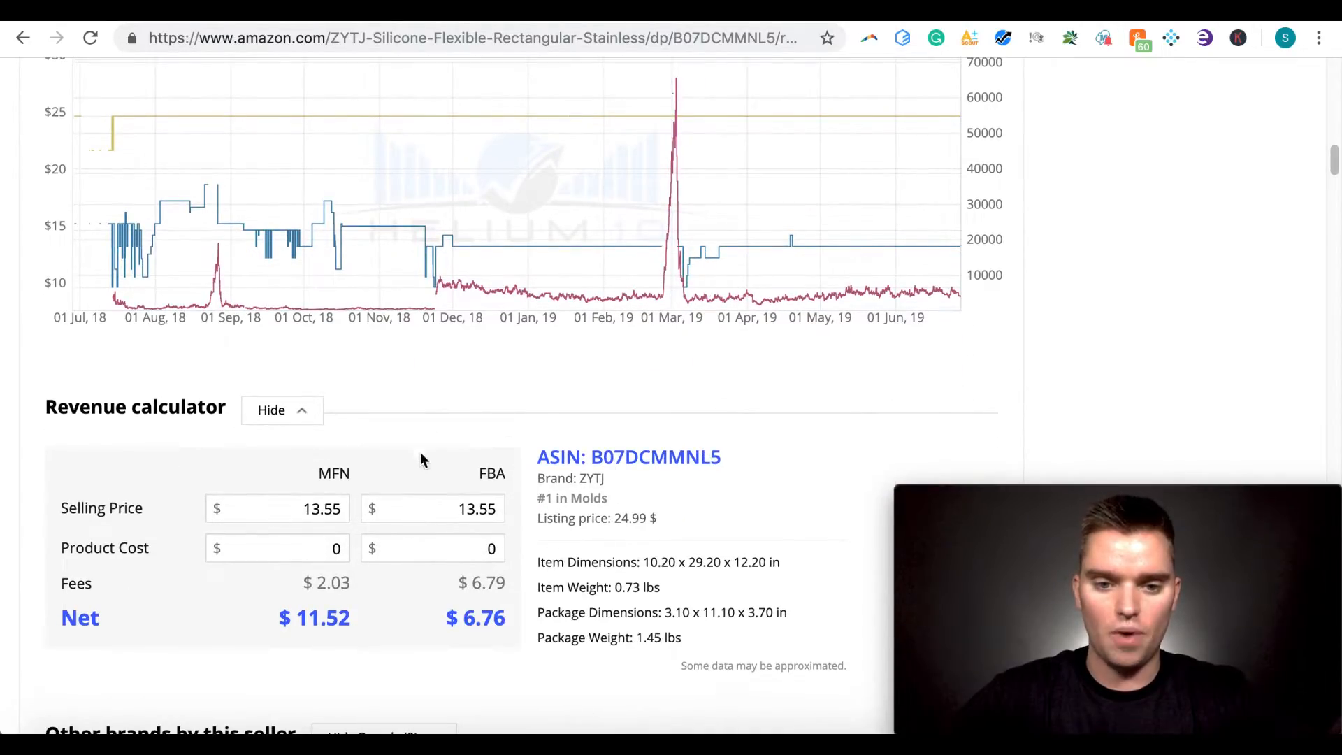
scroll(up, 3)
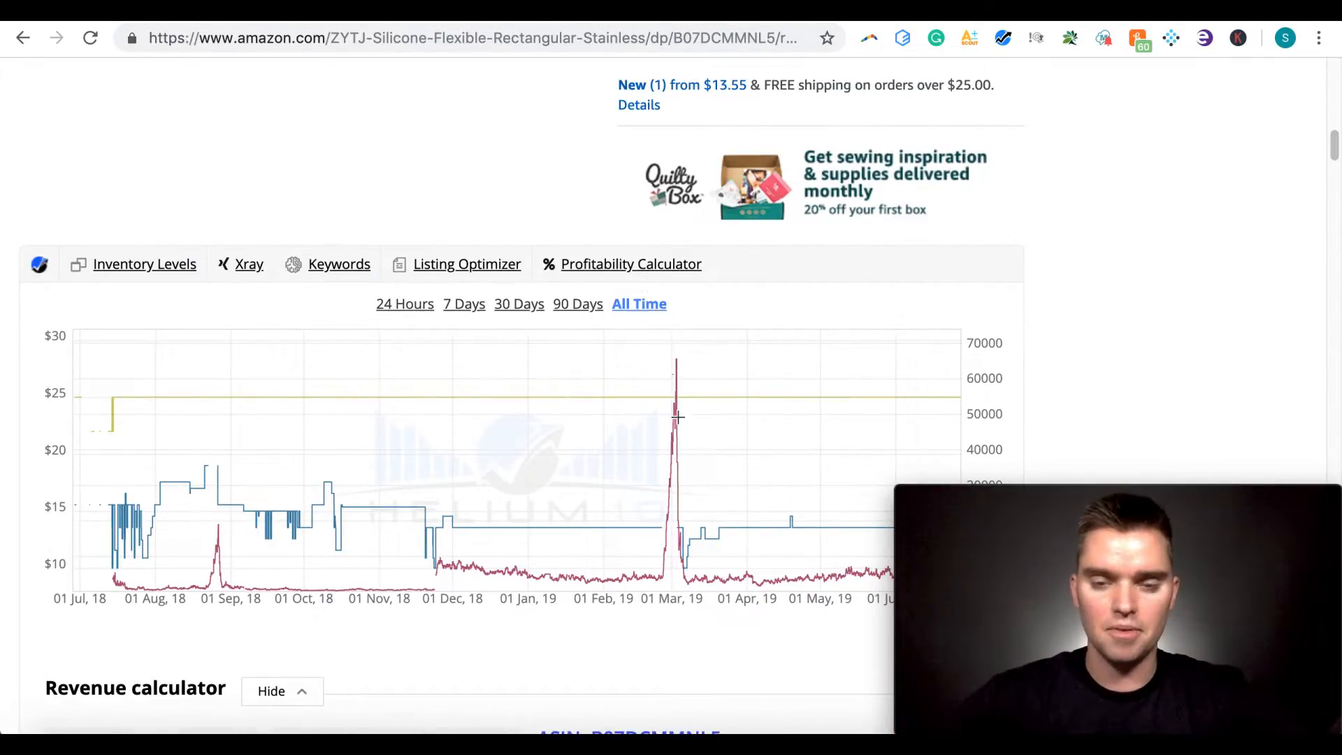
mouse_move(662, 417)
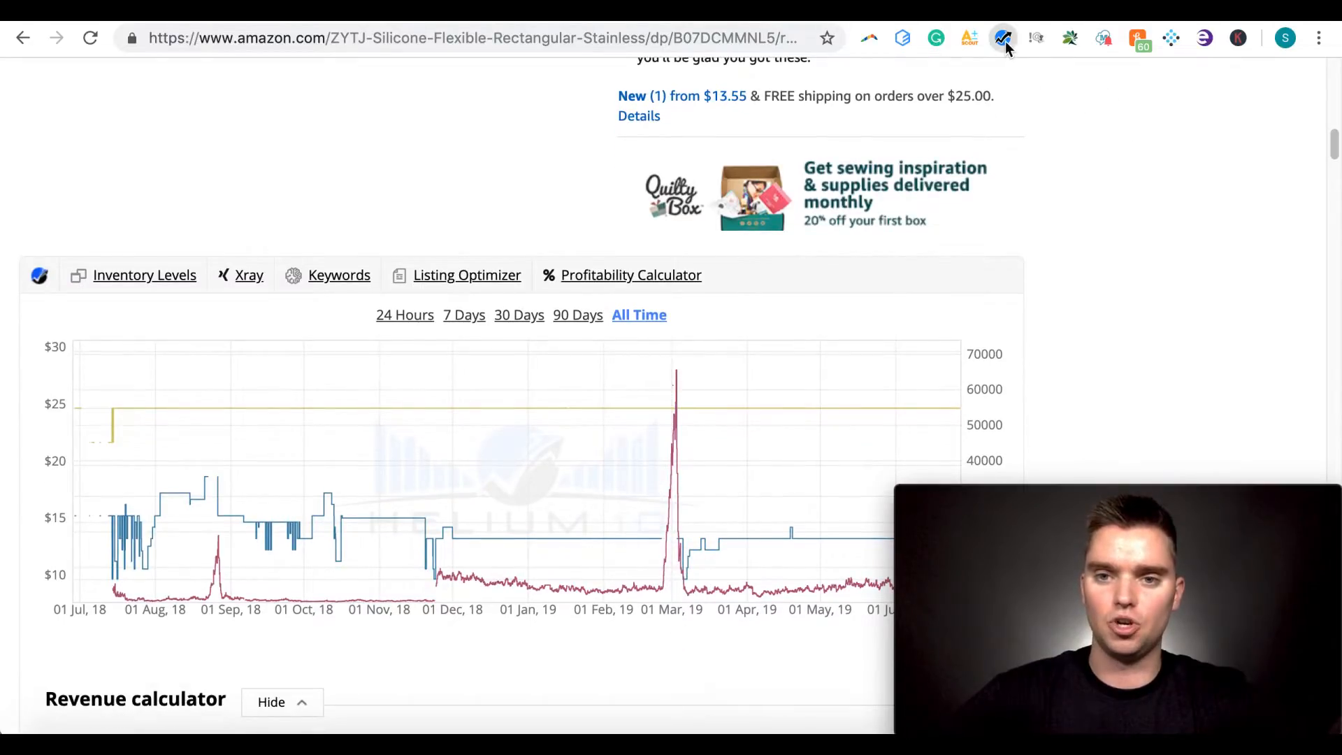
Show the Helium 10 extension's tool list over the ZYTJ listing
click(1004, 38)
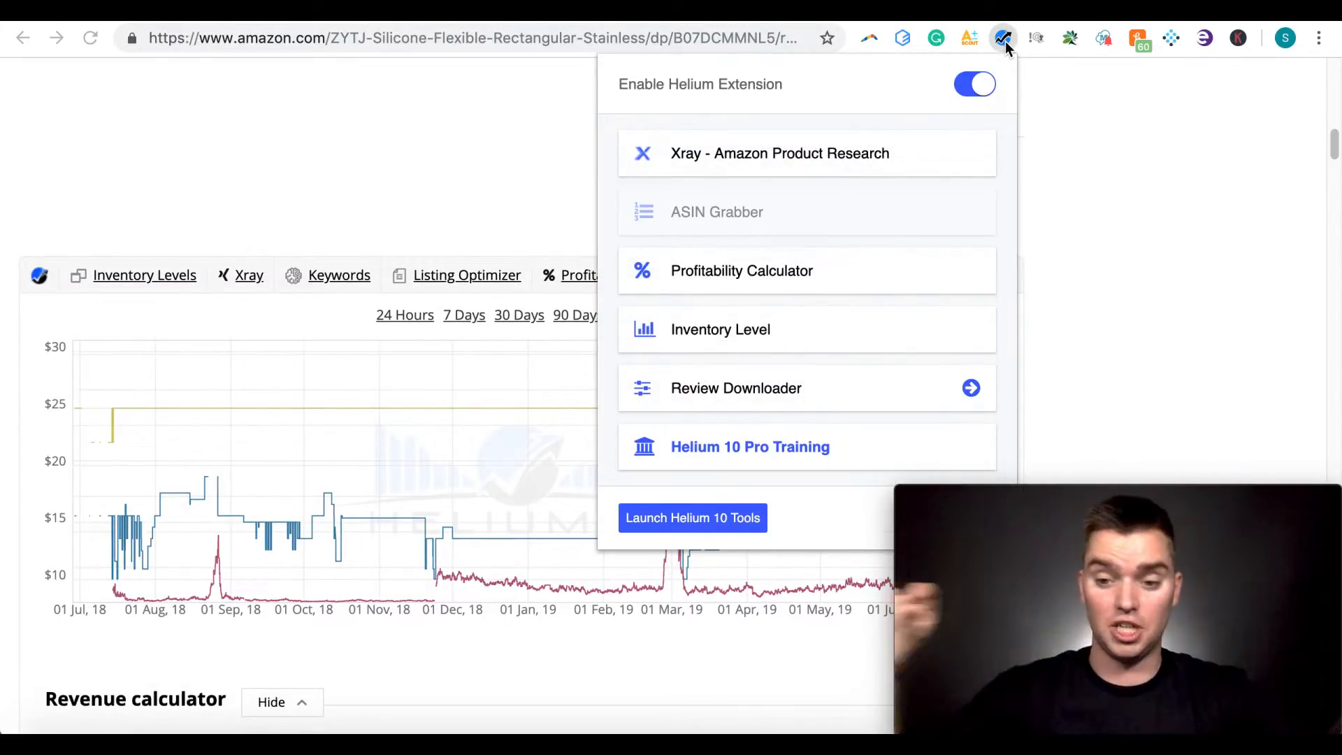
mouse_move(796, 162)
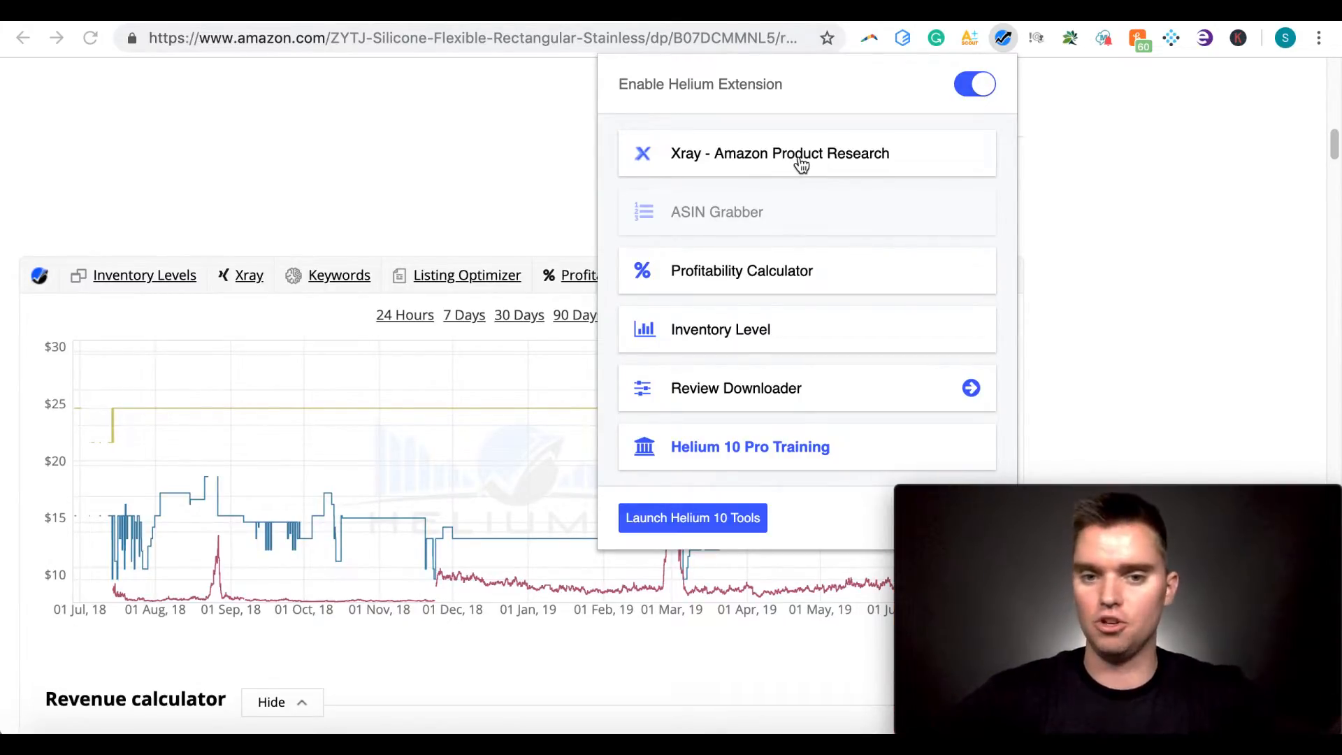
mouse_move(785, 280)
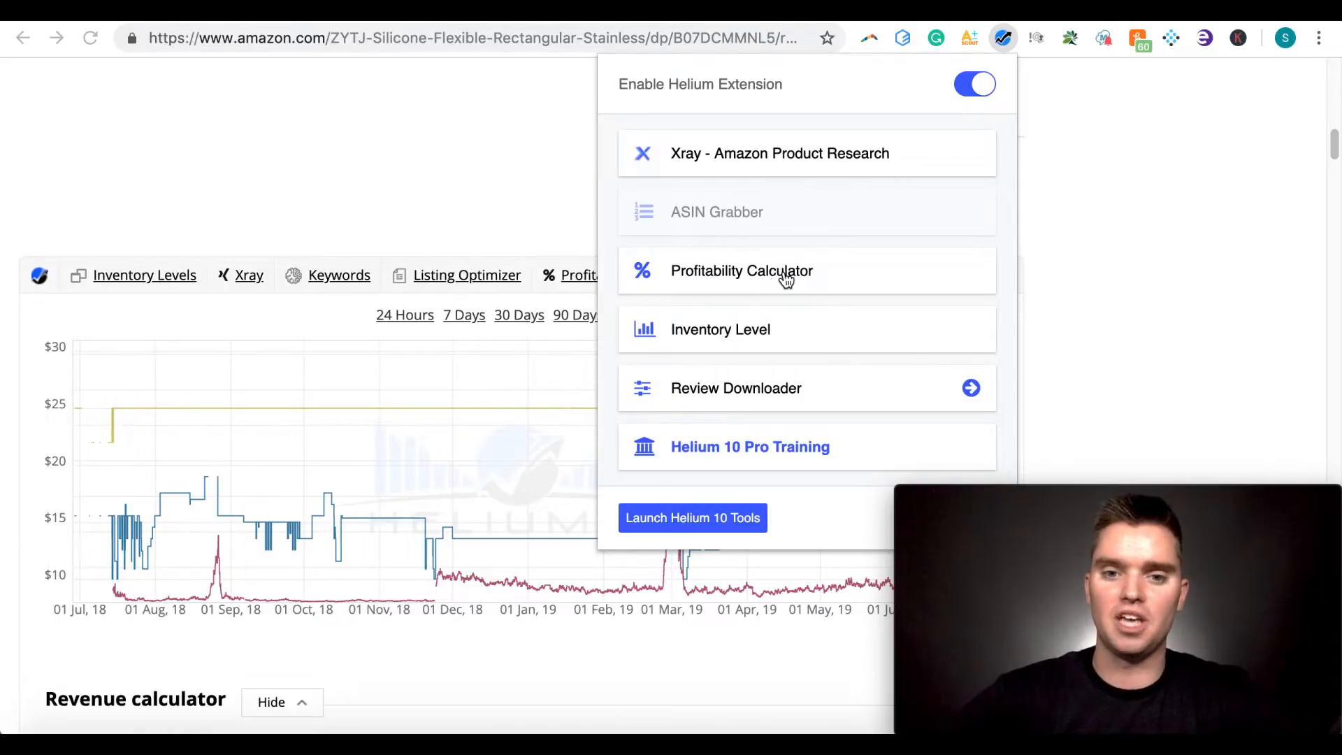
mouse_move(710, 329)
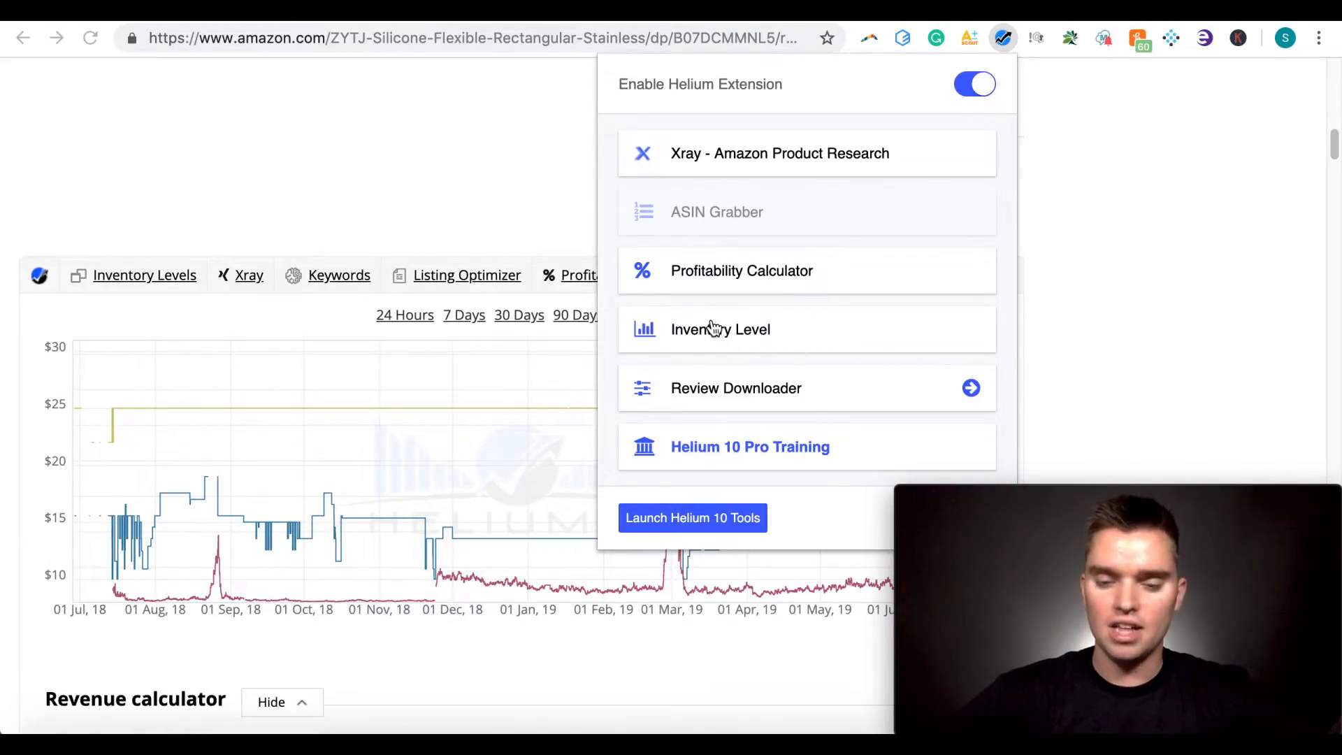
mouse_move(796, 406)
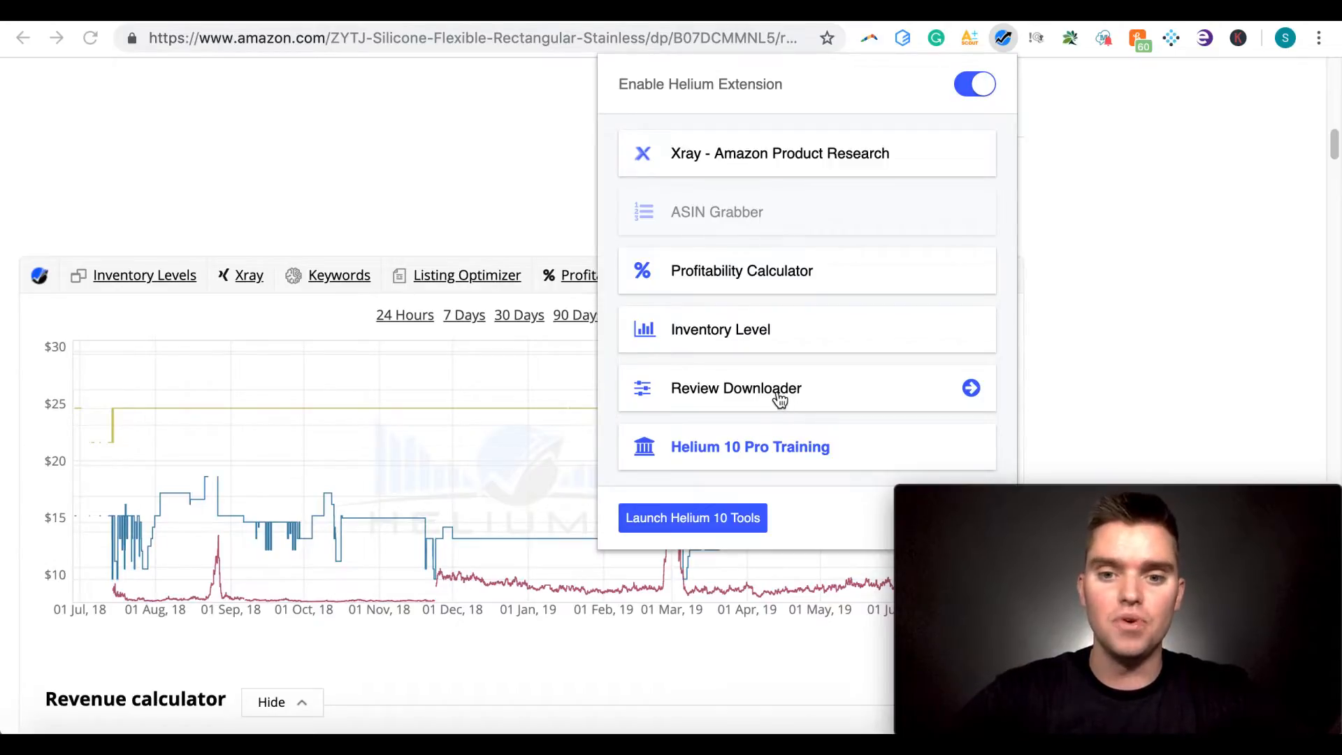
Extract the listing's verified-purchase reviews with Review Downloader, finding 418 reviews
click(970, 387)
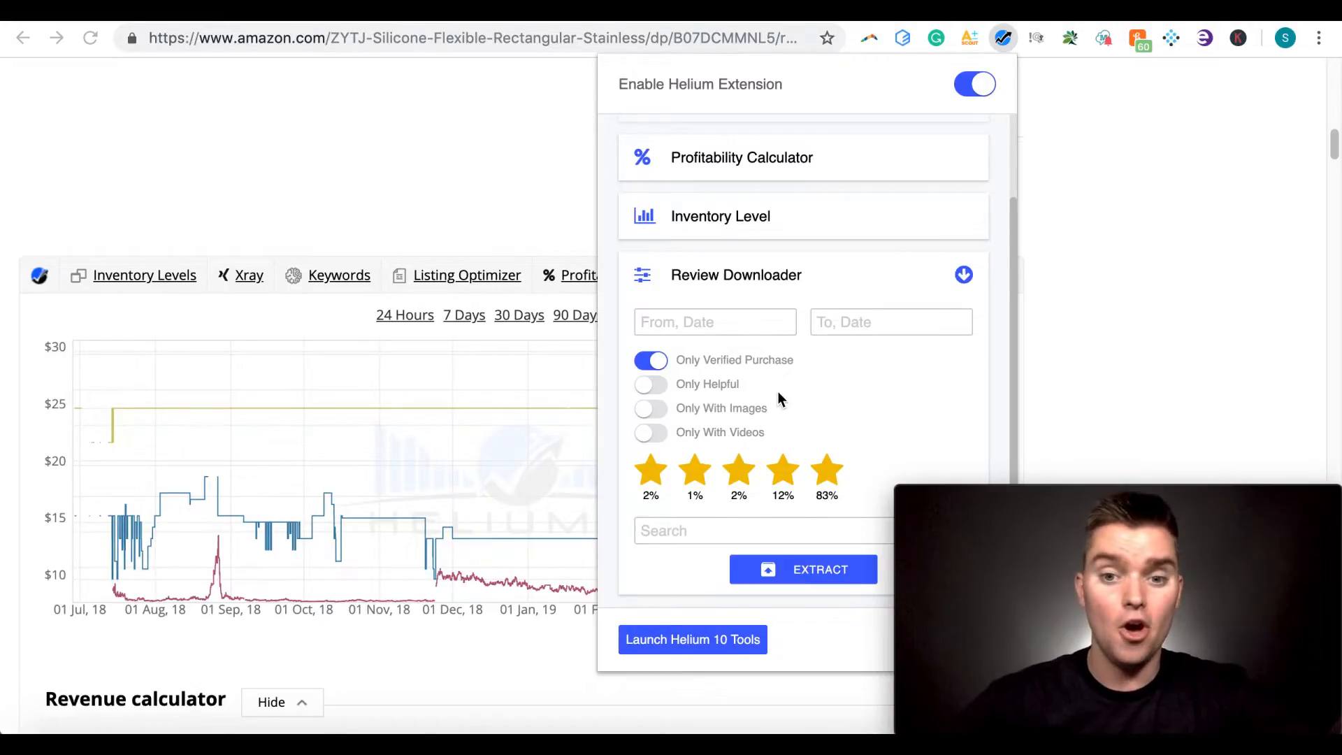
mouse_move(800, 391)
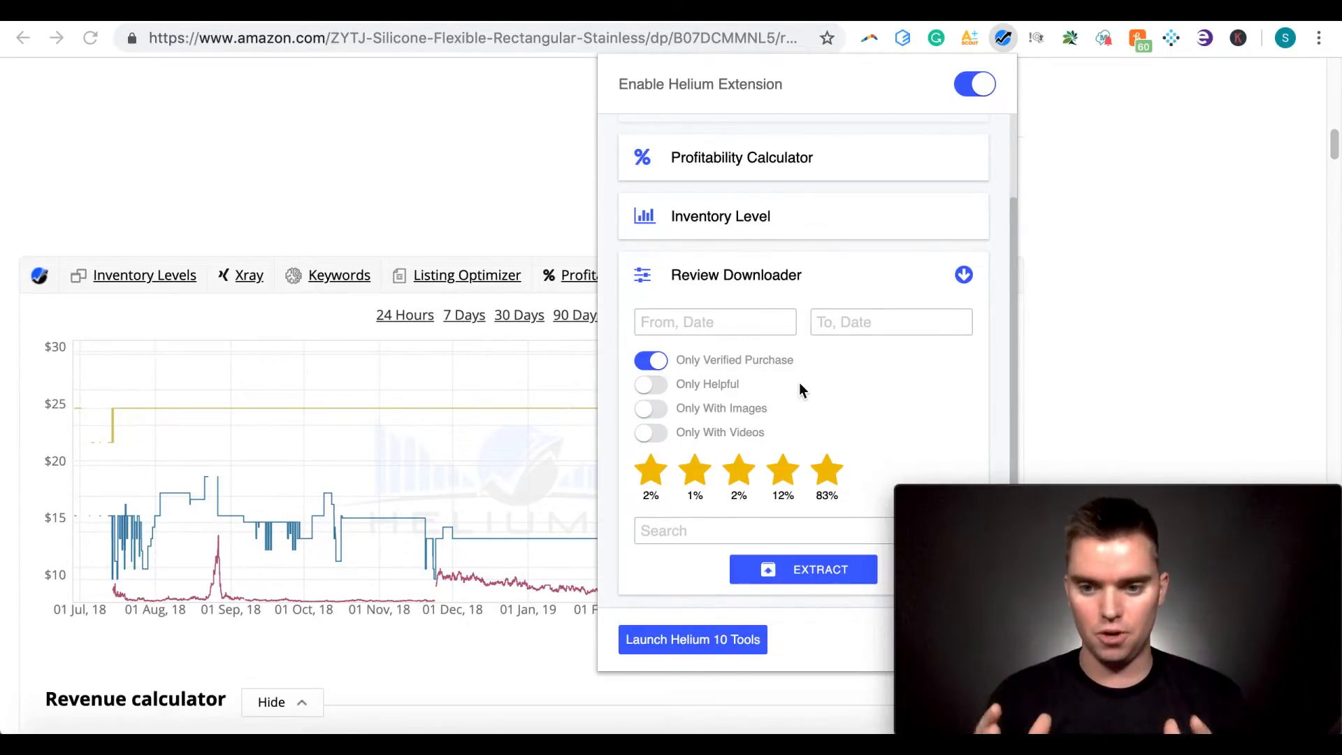
mouse_move(825, 406)
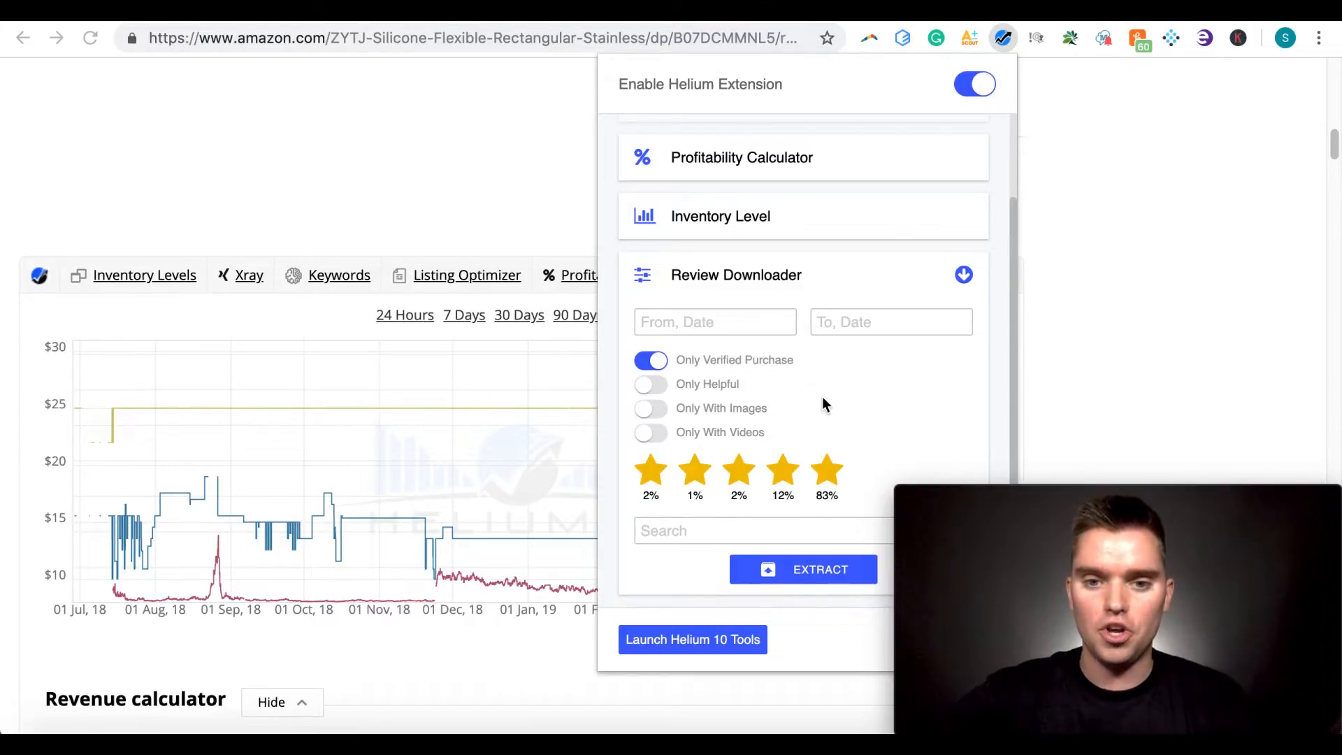
mouse_move(681, 371)
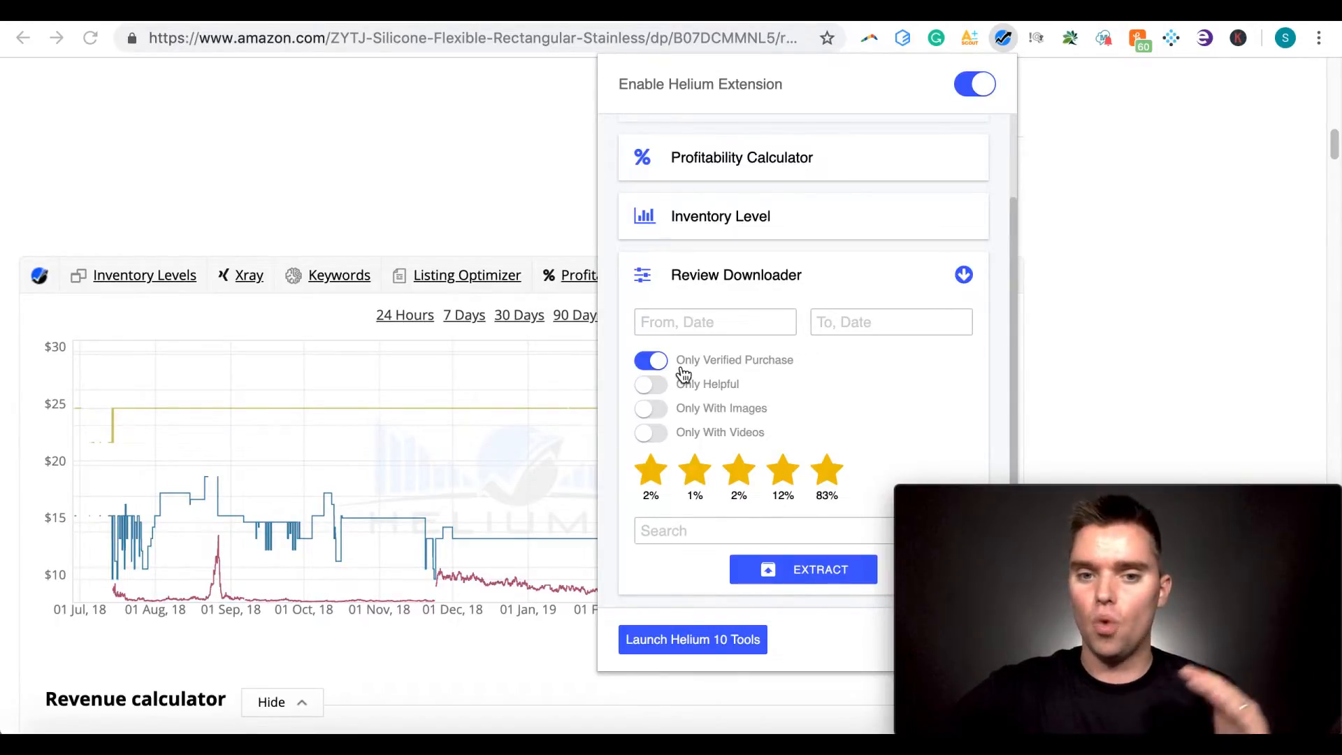
mouse_move(774, 375)
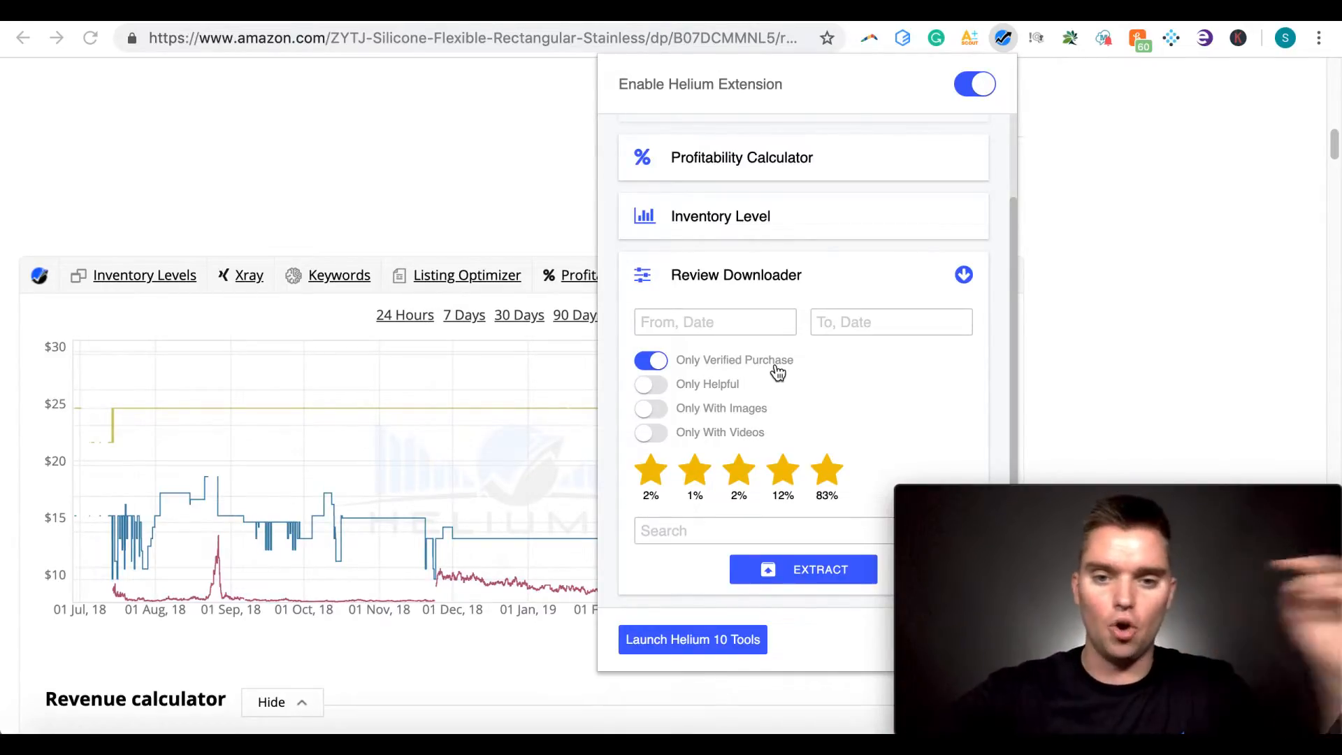
mouse_move(805, 372)
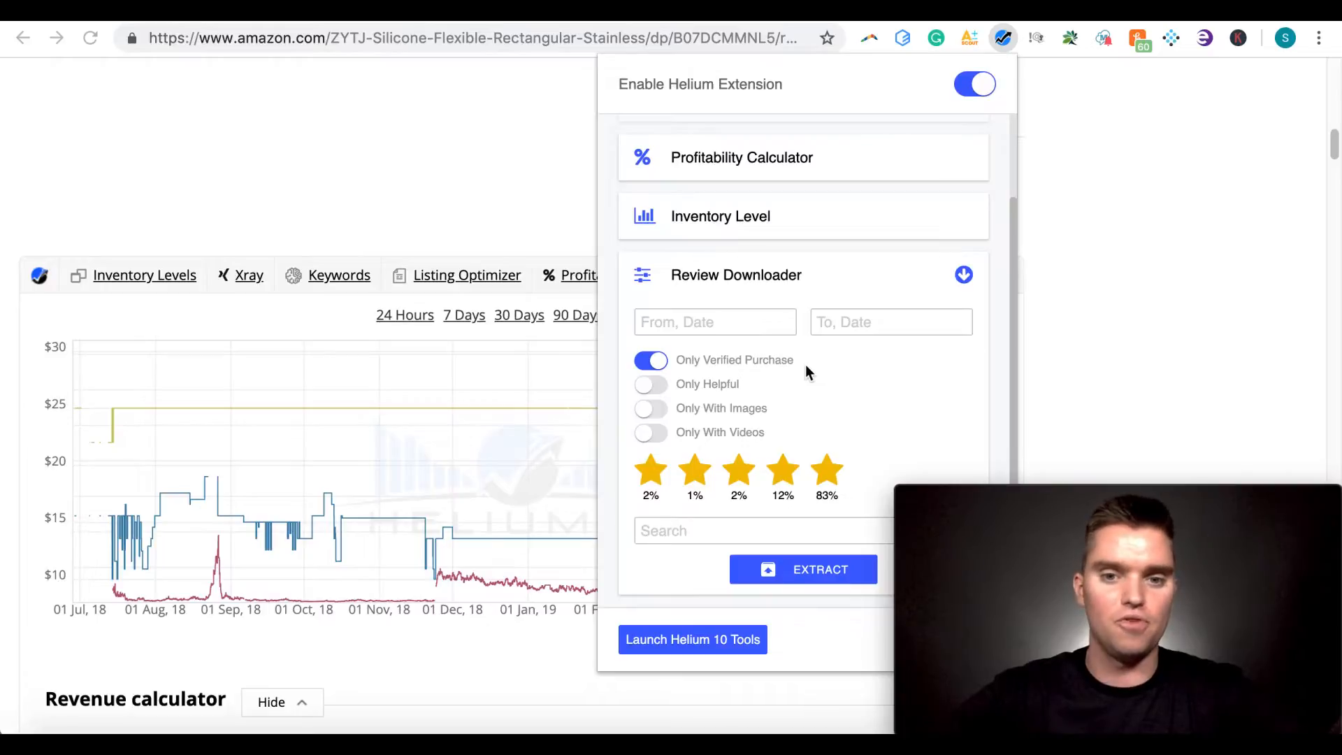
mouse_move(839, 327)
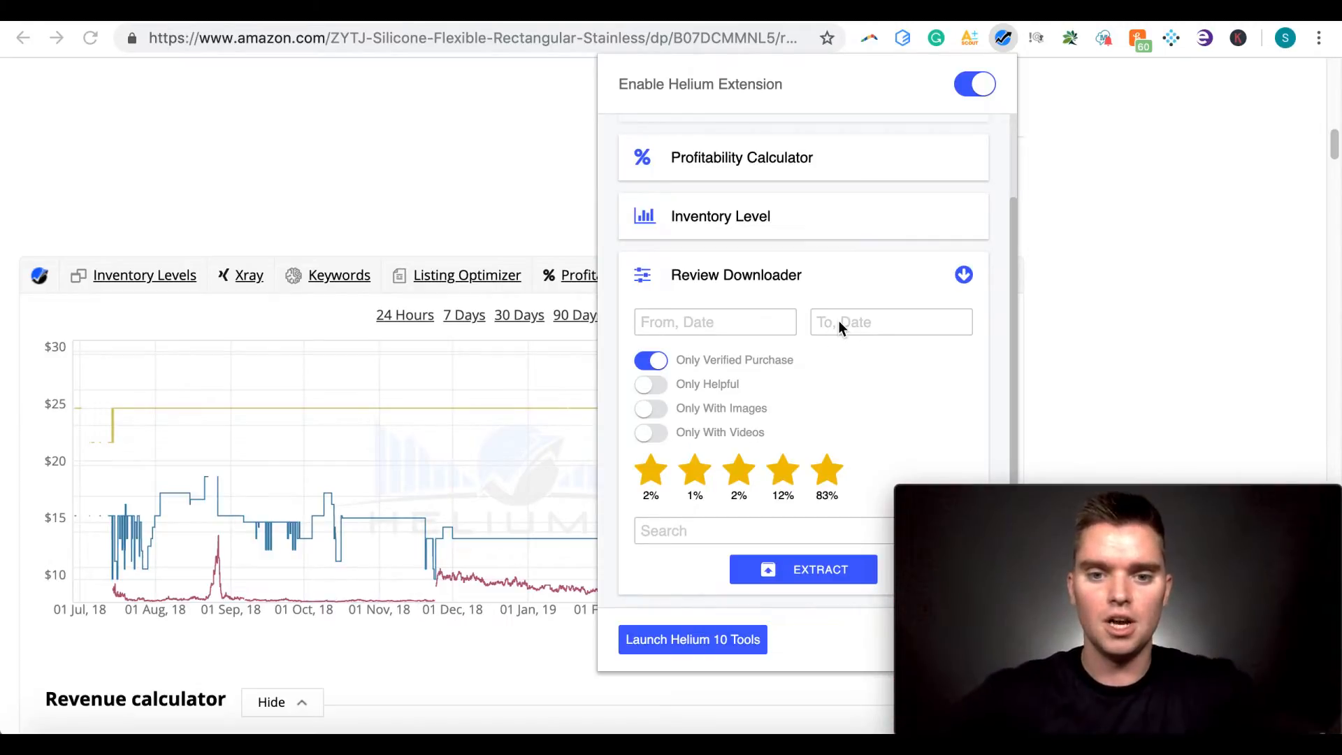
mouse_move(738, 452)
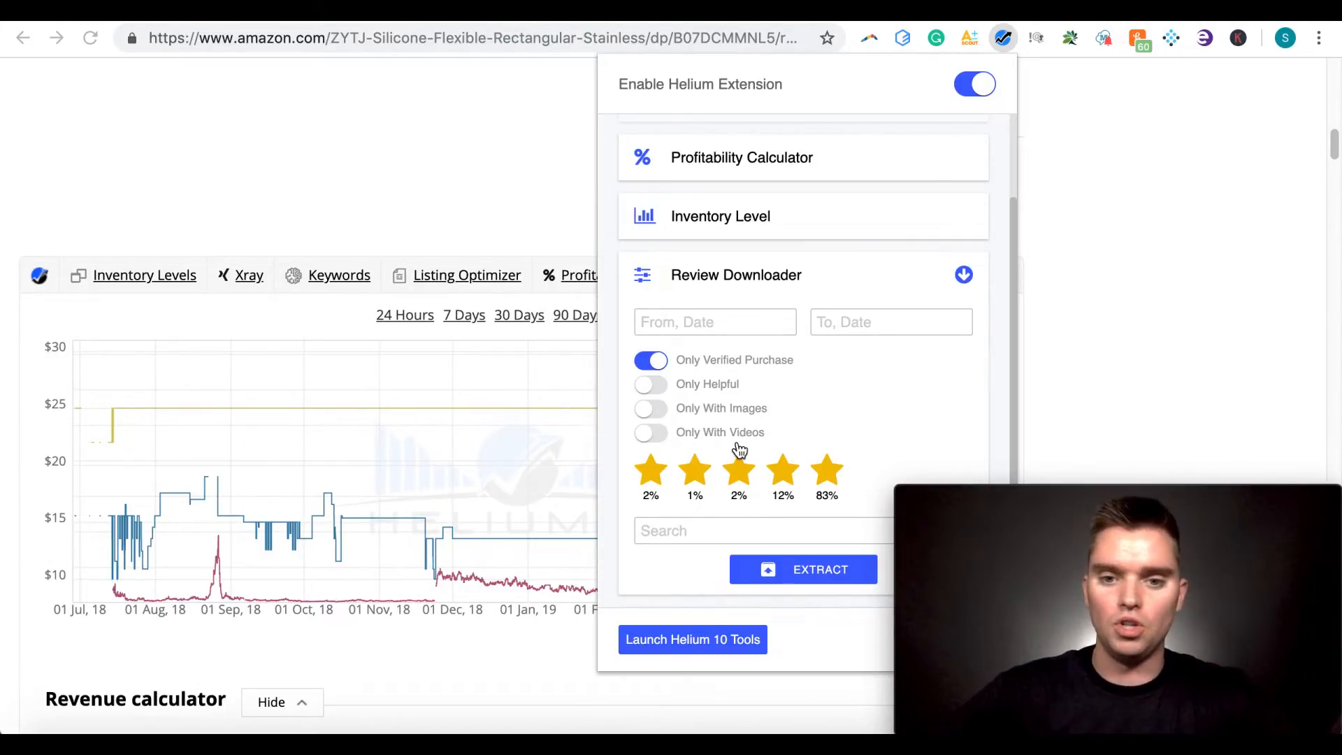
mouse_move(756, 387)
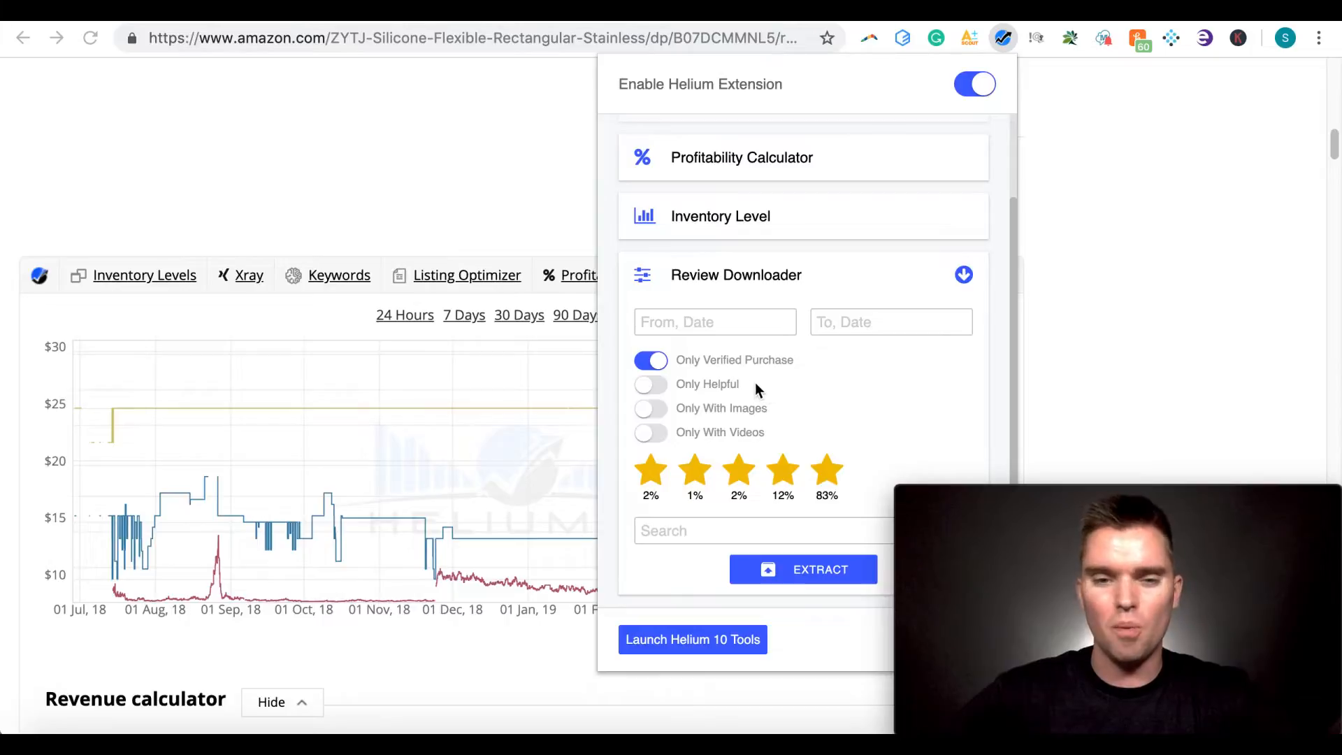
mouse_move(752, 365)
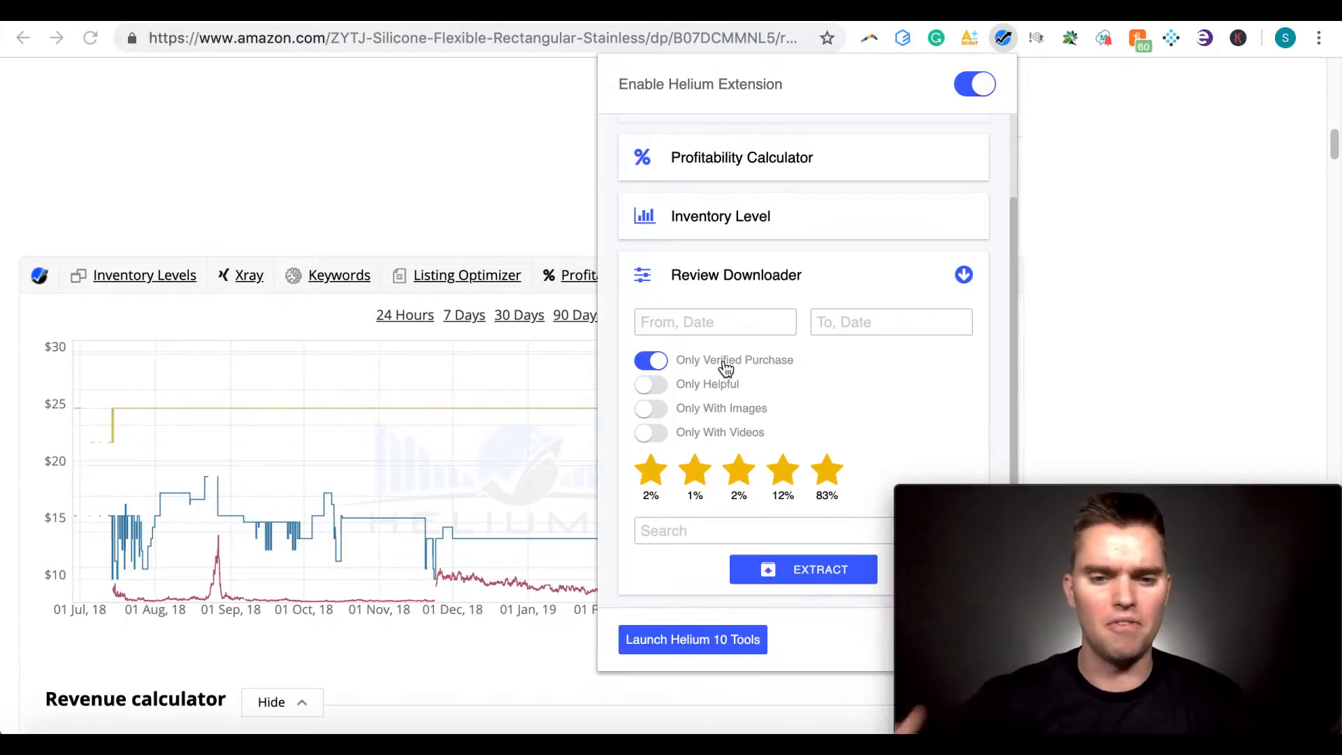
mouse_move(818, 521)
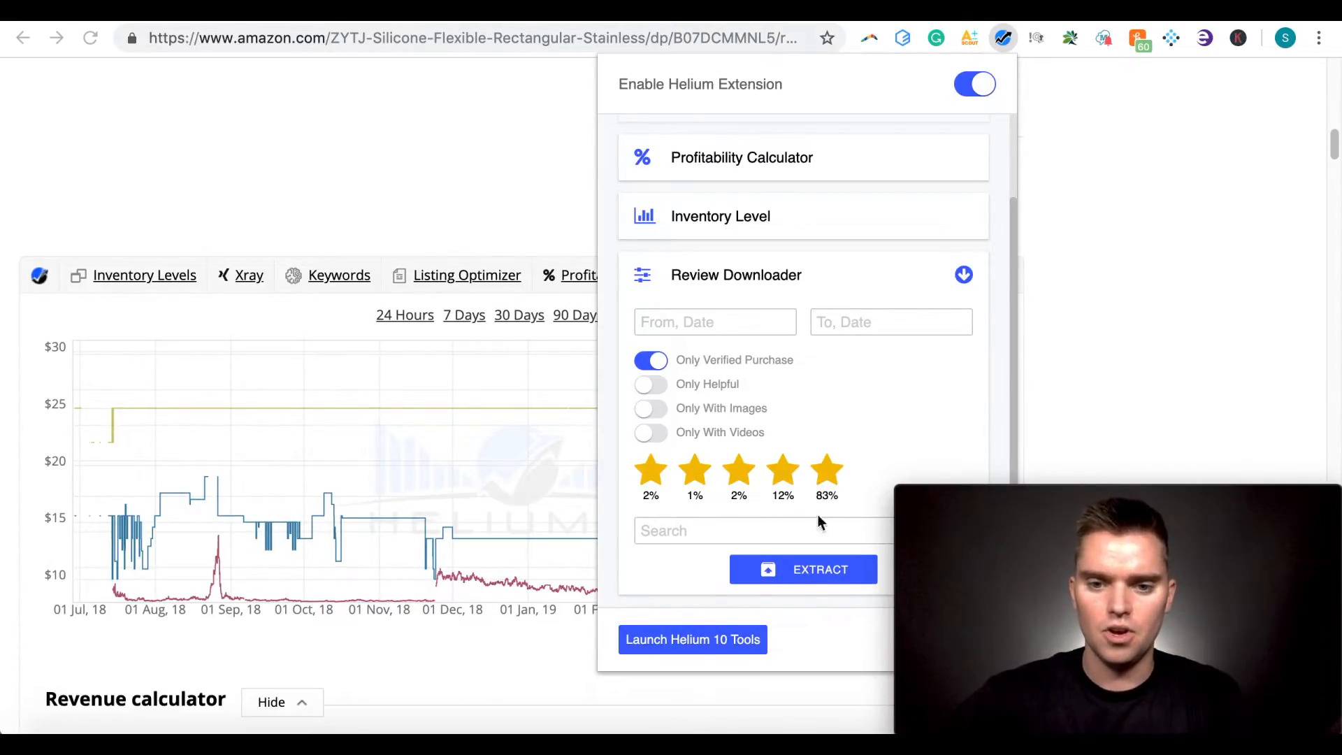
click(802, 569)
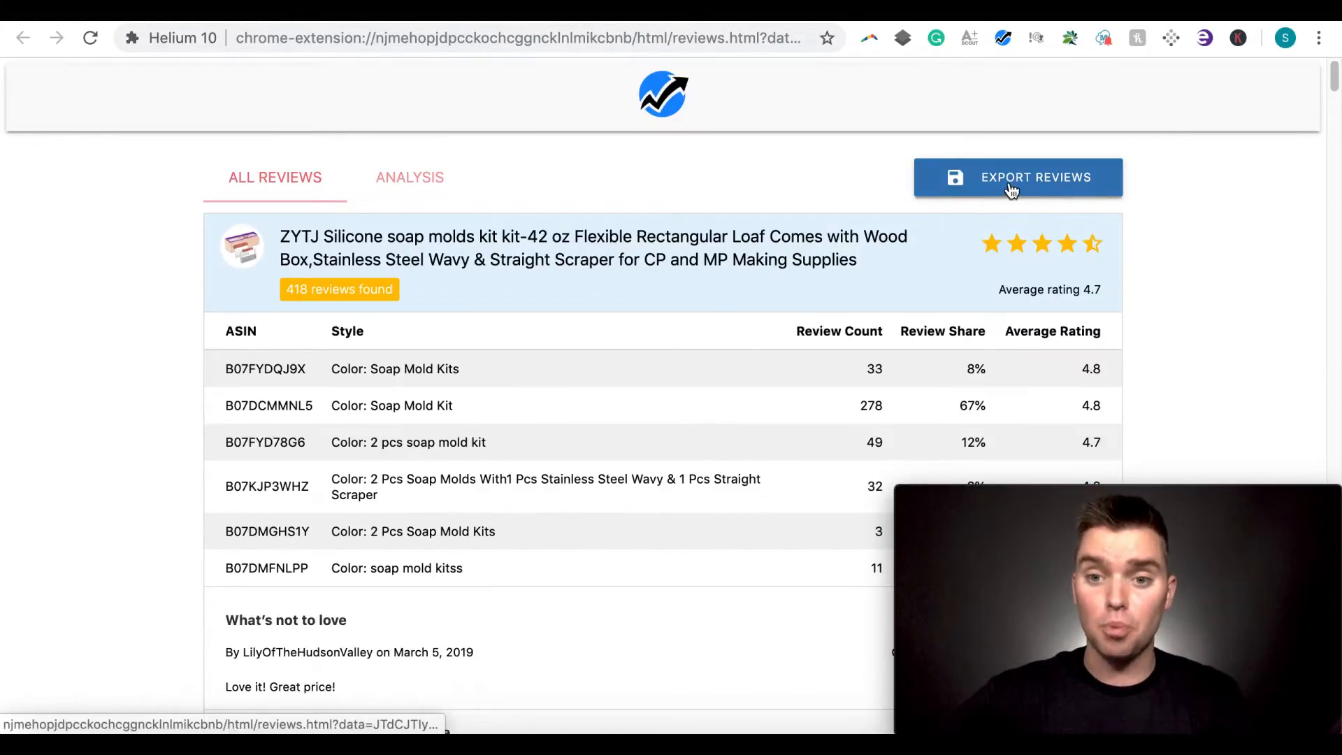
mouse_move(1016, 177)
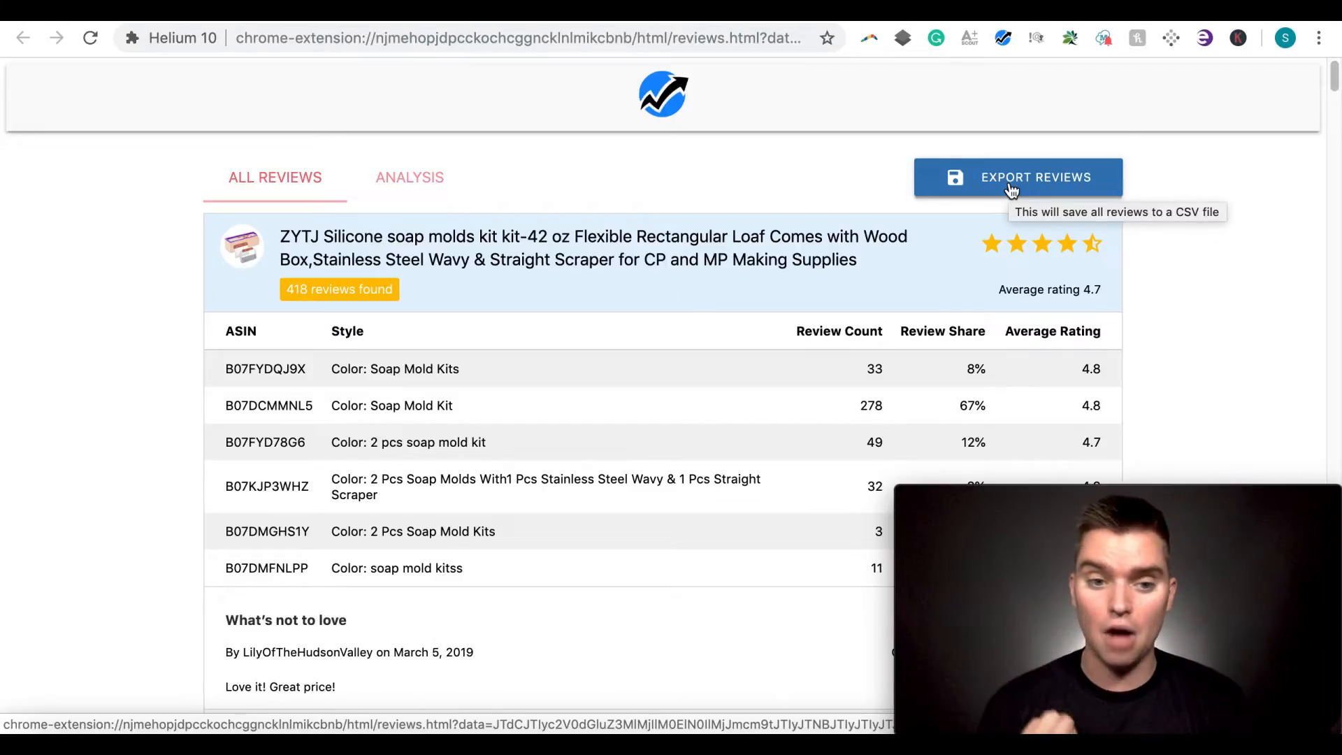
scroll(down, 3)
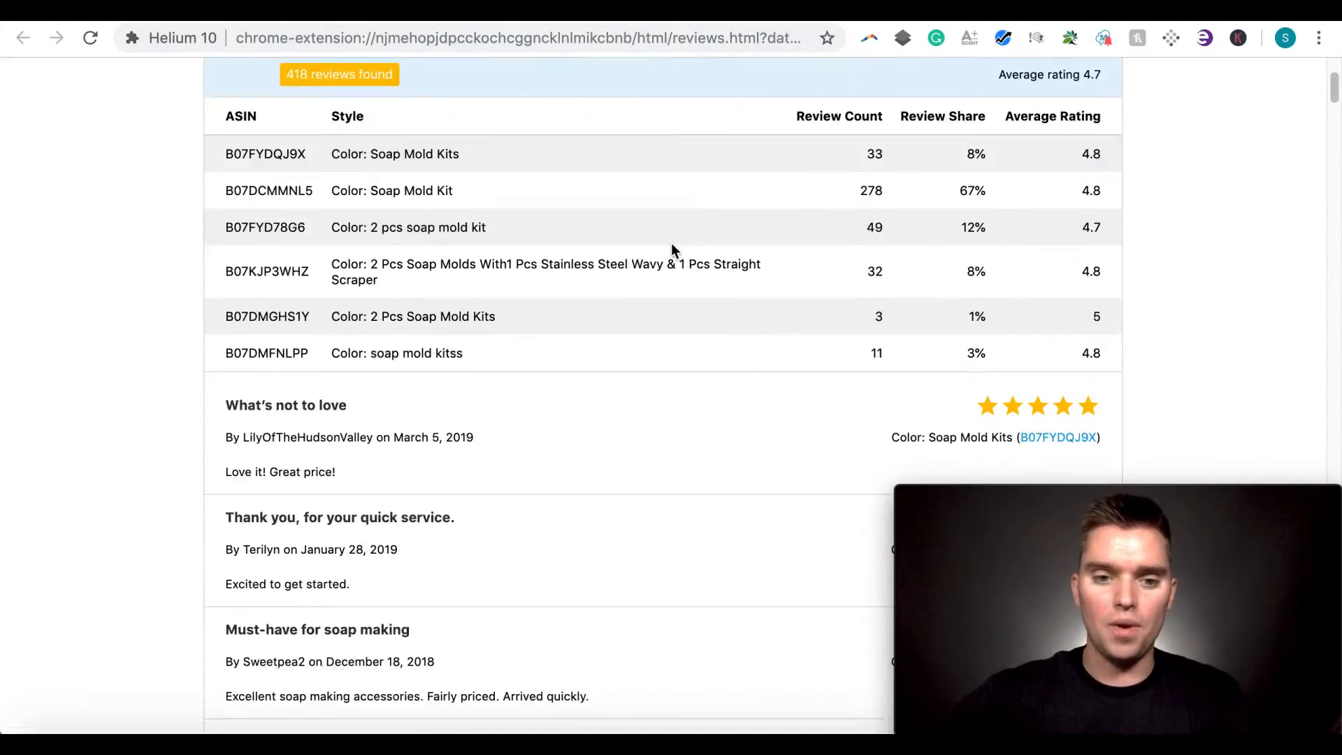
scroll(down, 3)
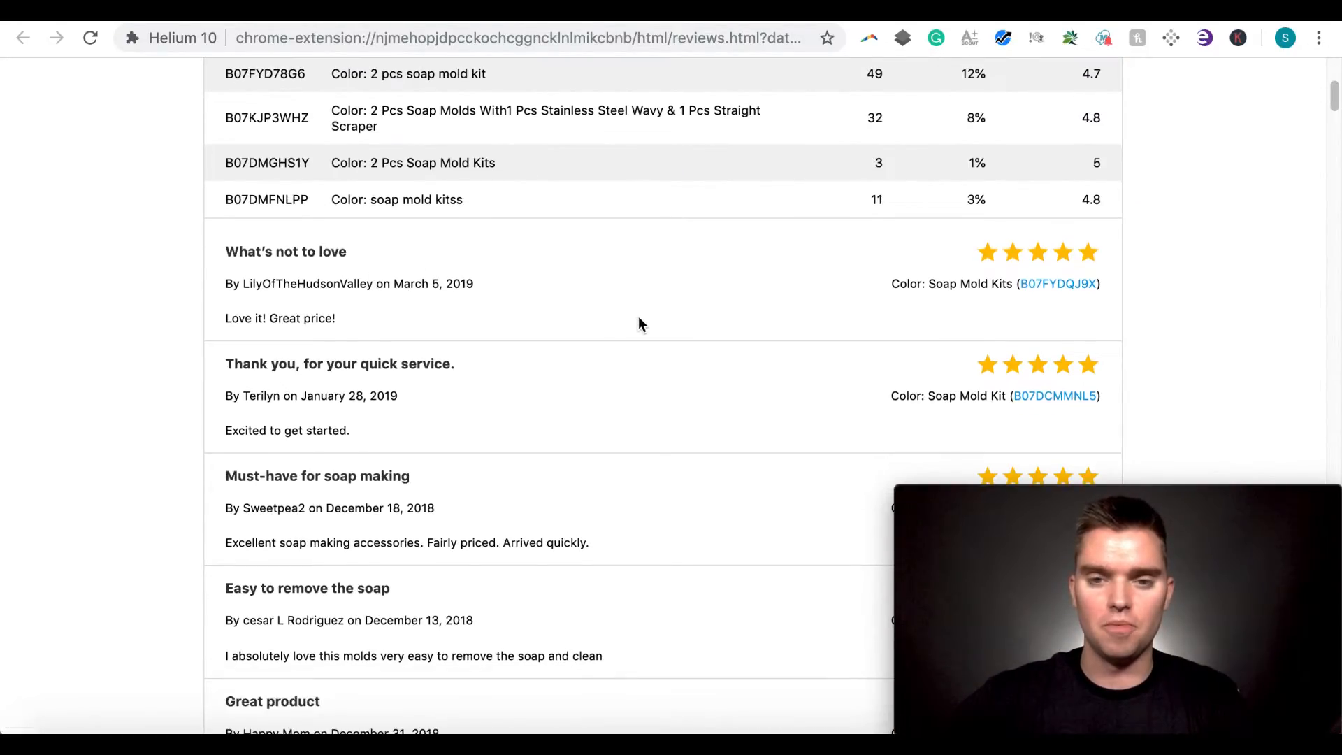
scroll(up, 3)
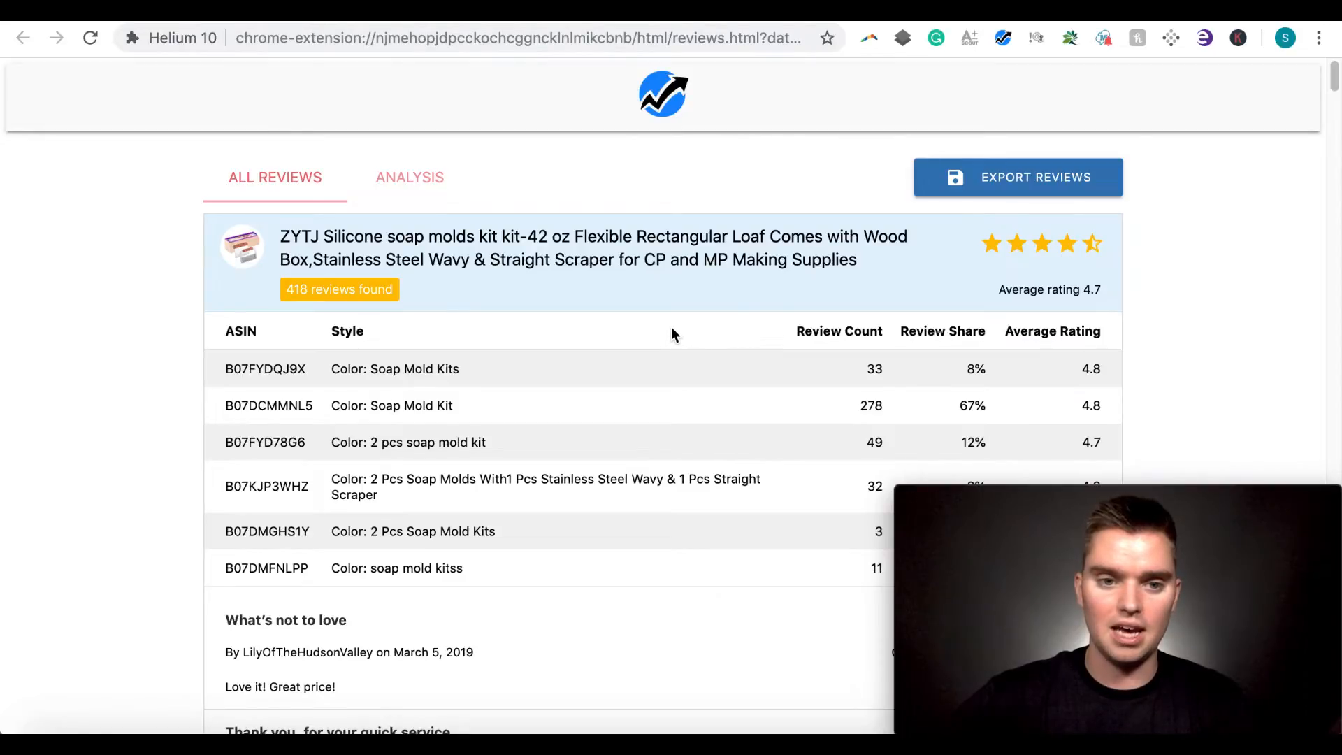
Review the 409-phrase analysis list, led by "easy to use" with 40 mentions and its rating
click(410, 178)
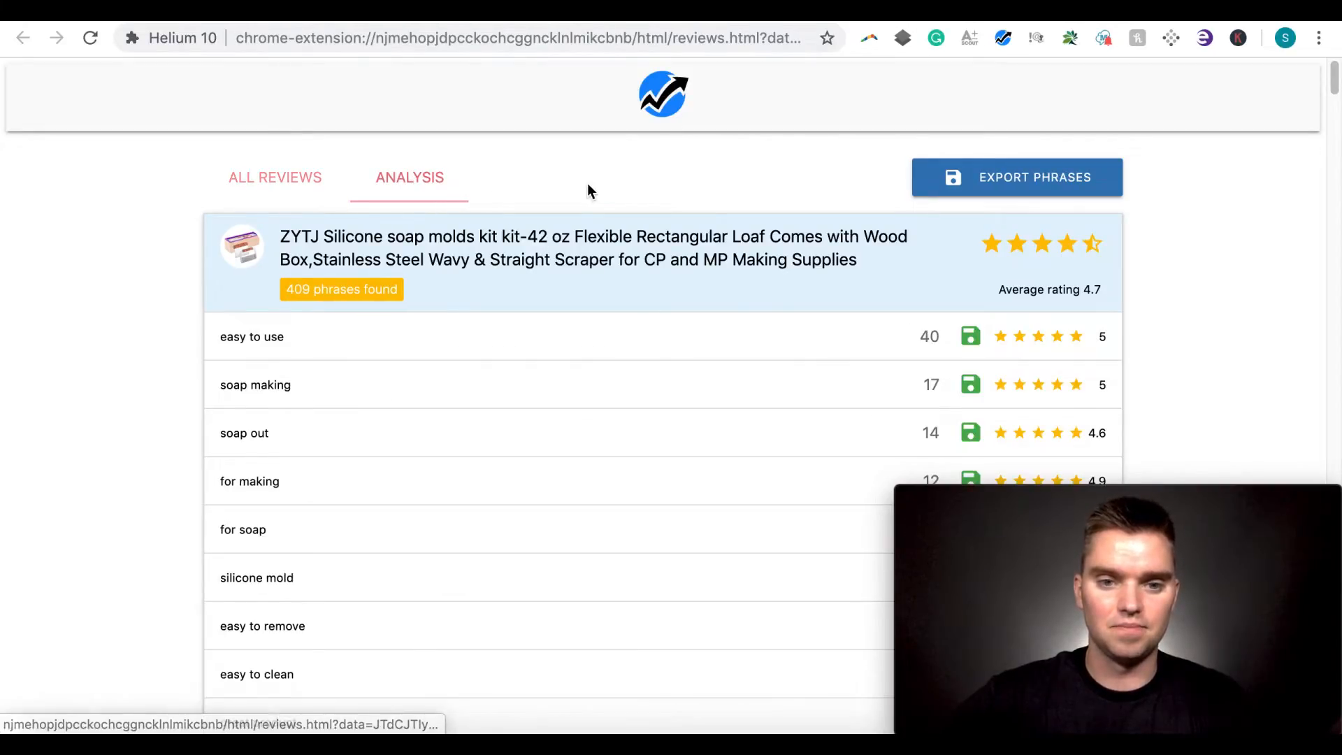
scroll(down, 3)
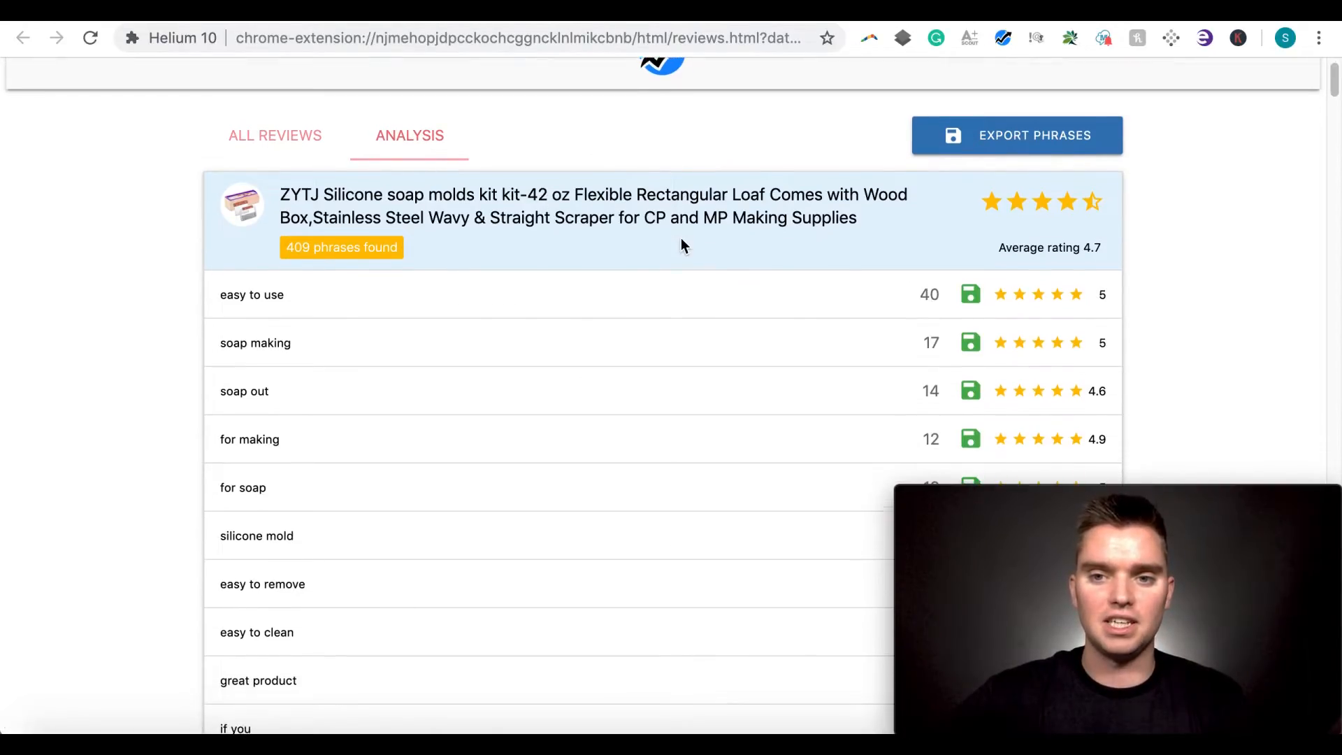
scroll(up, 3)
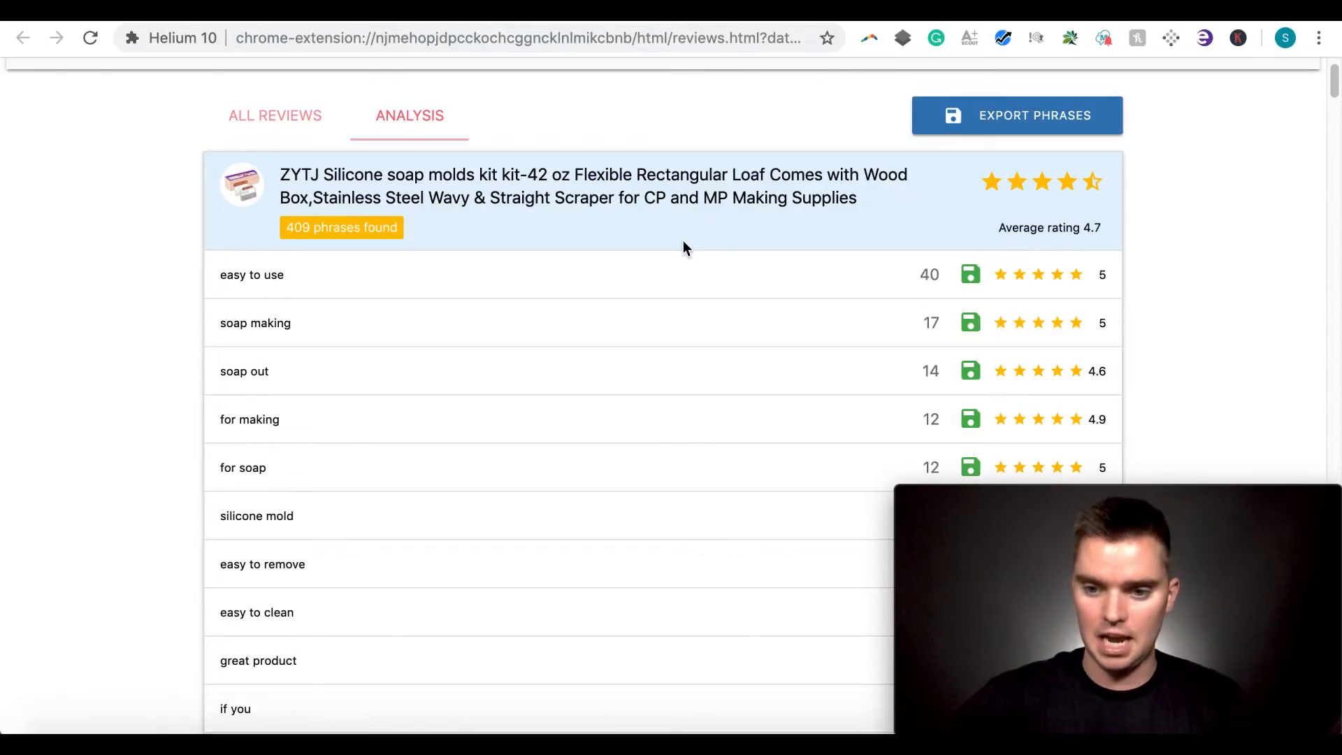
scroll(down, 3)
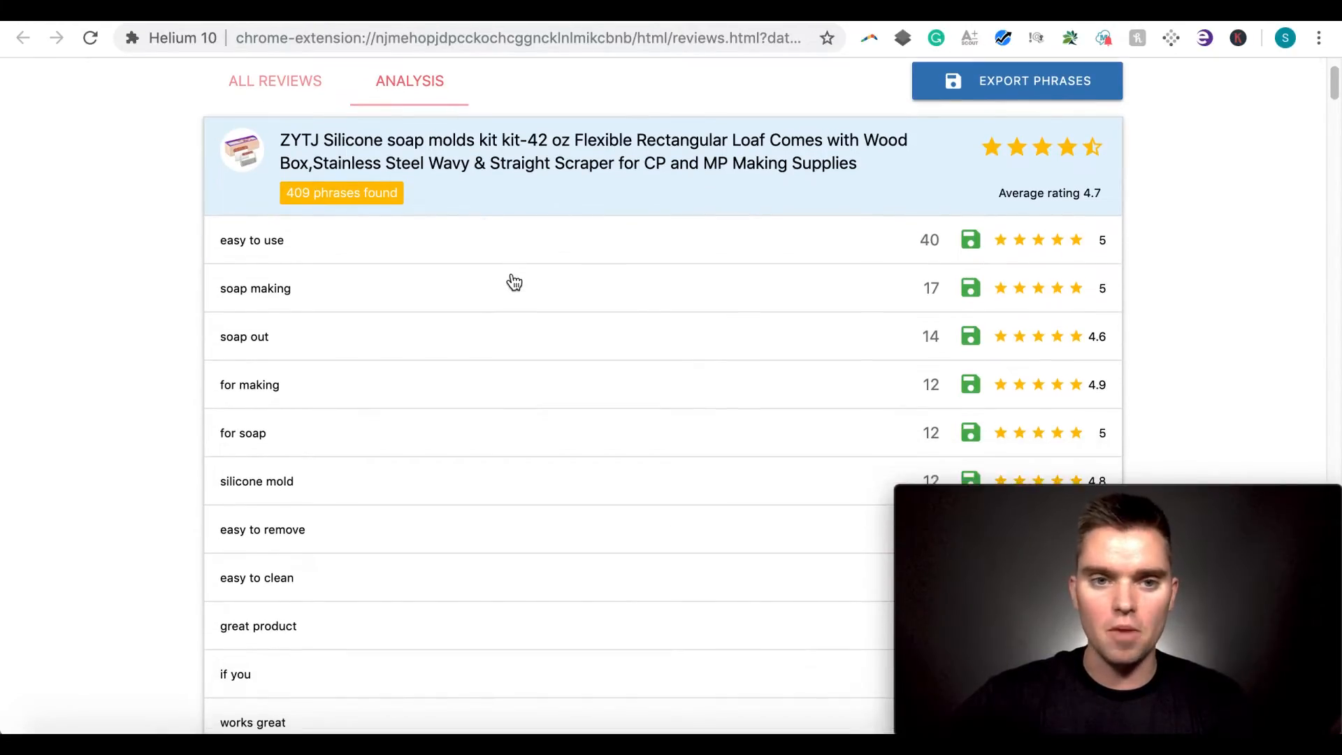
scroll(down, 3)
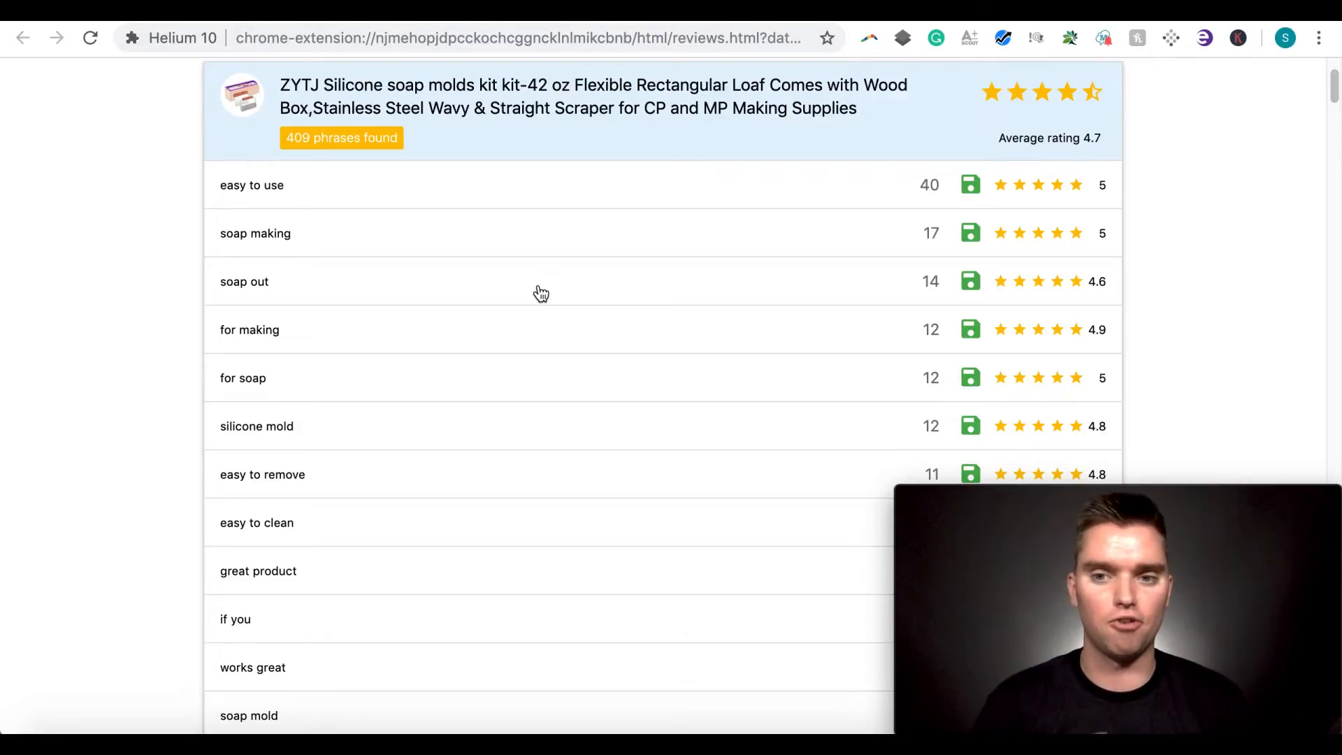
mouse_move(482, 278)
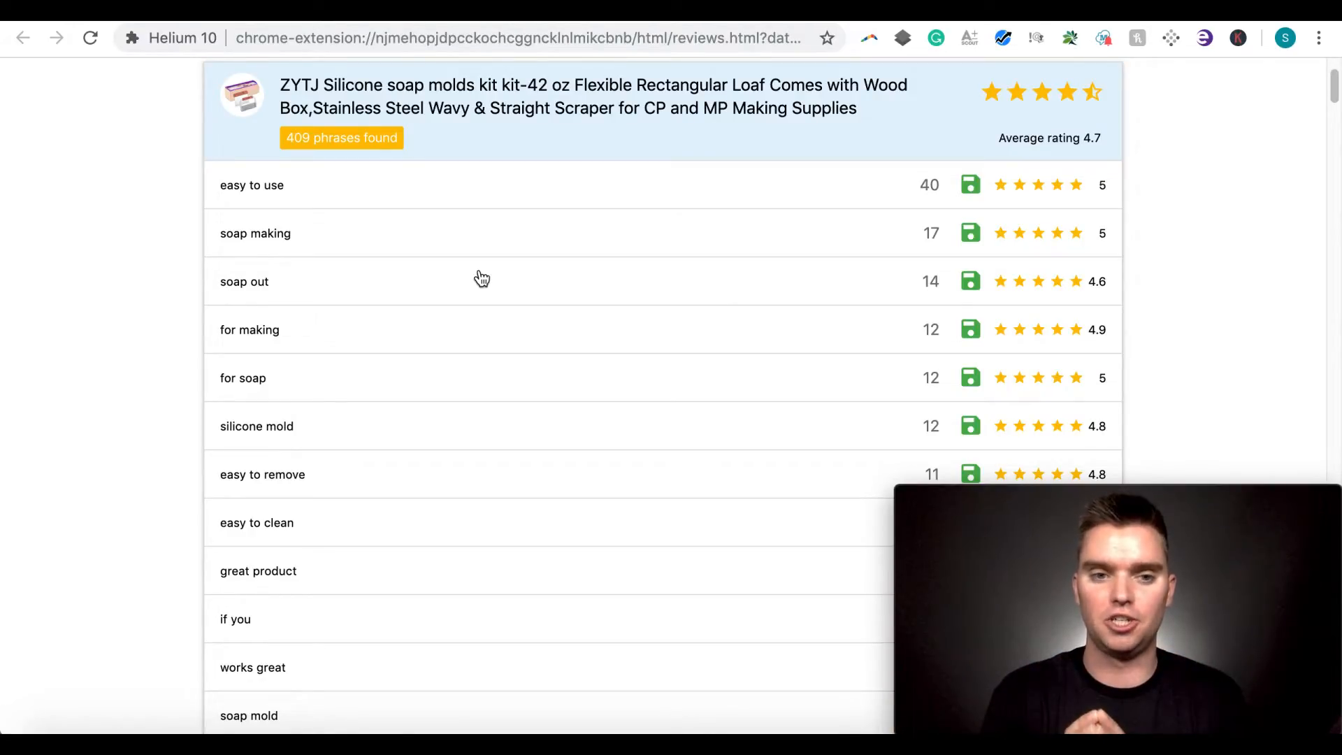
mouse_move(319, 206)
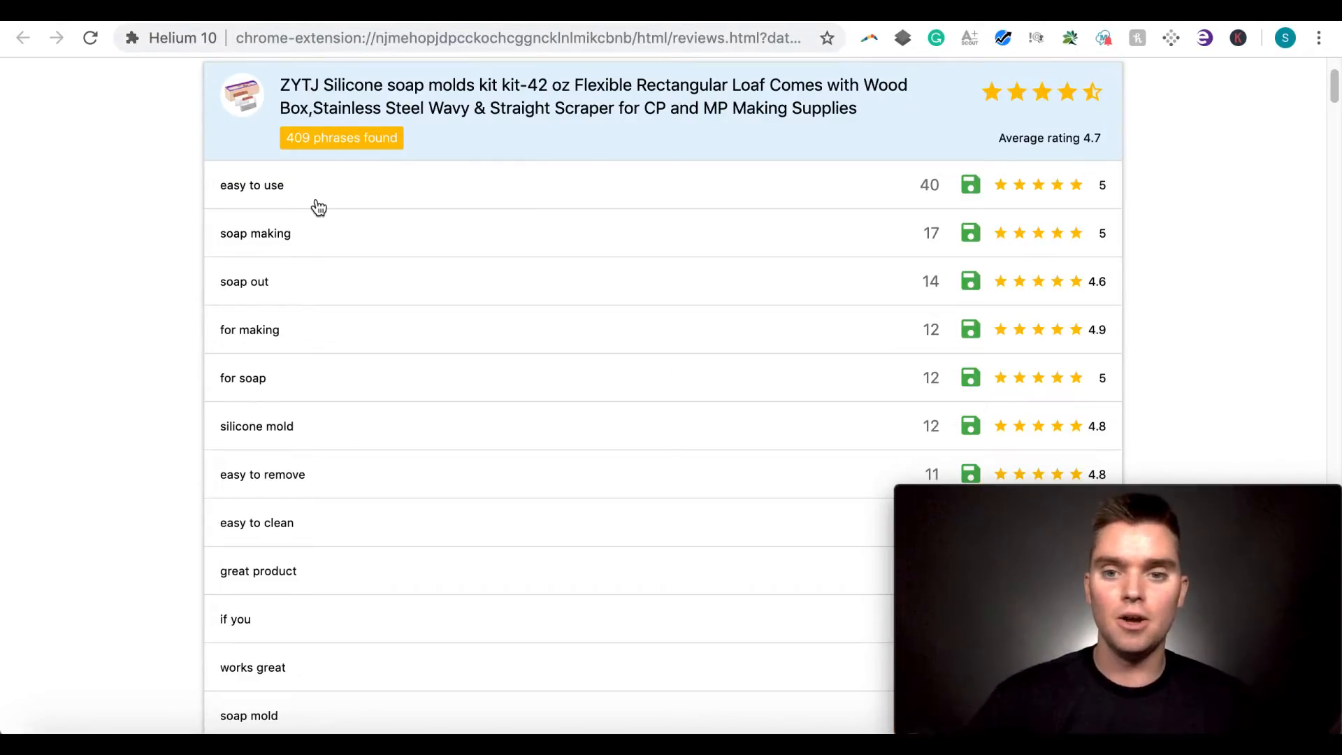
mouse_move(454, 205)
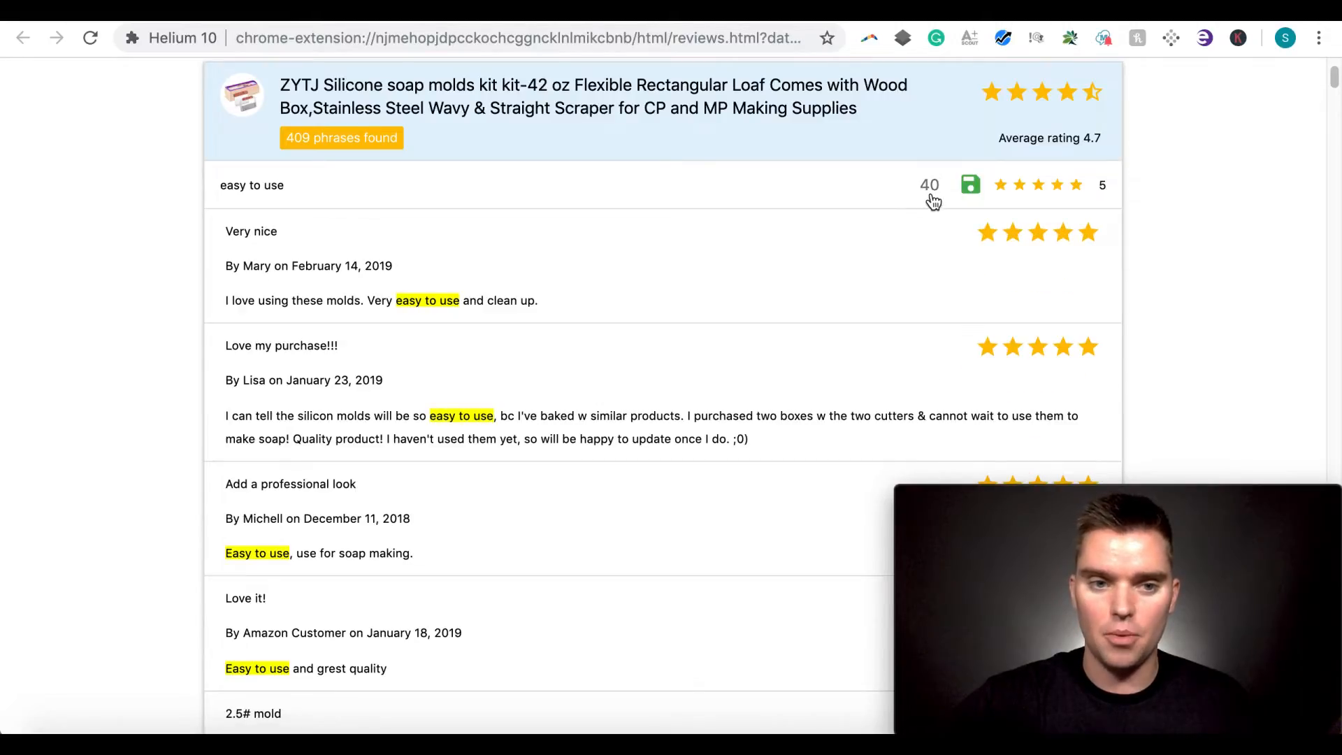
scroll(down, 3)
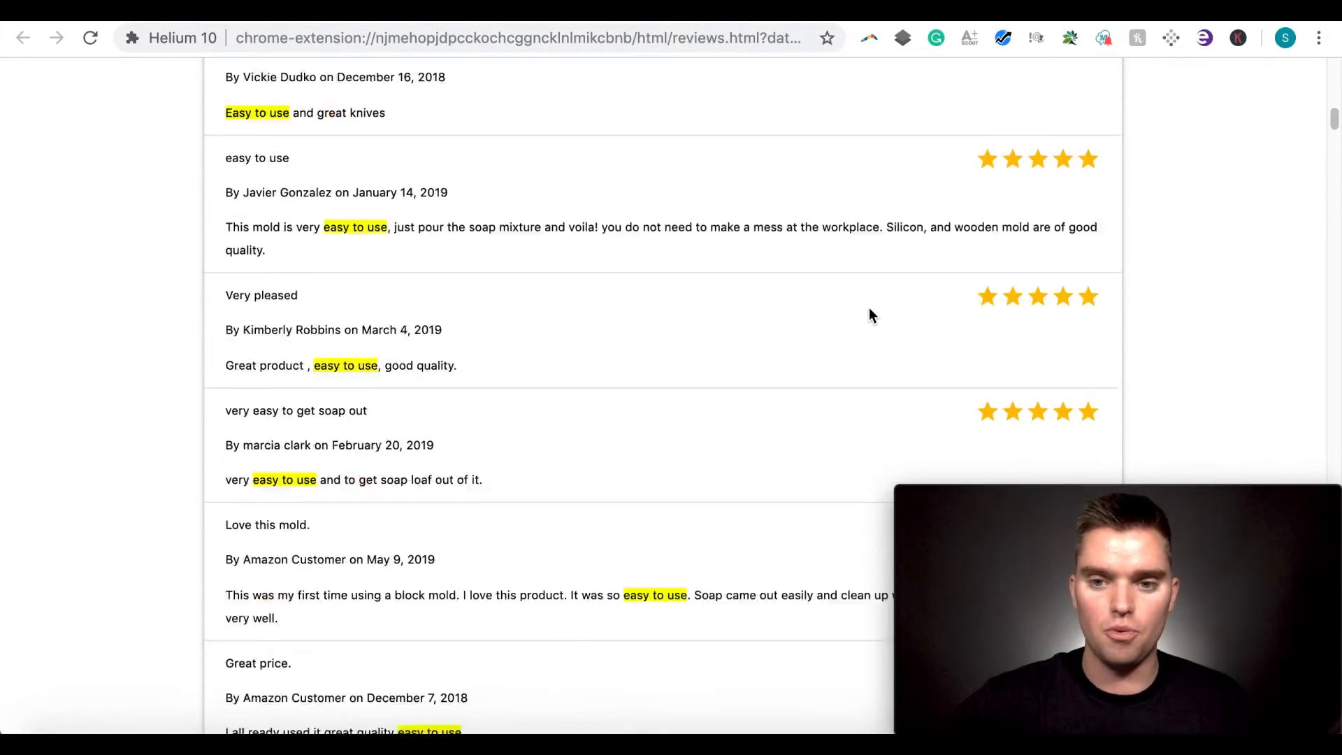
scroll(up, 3)
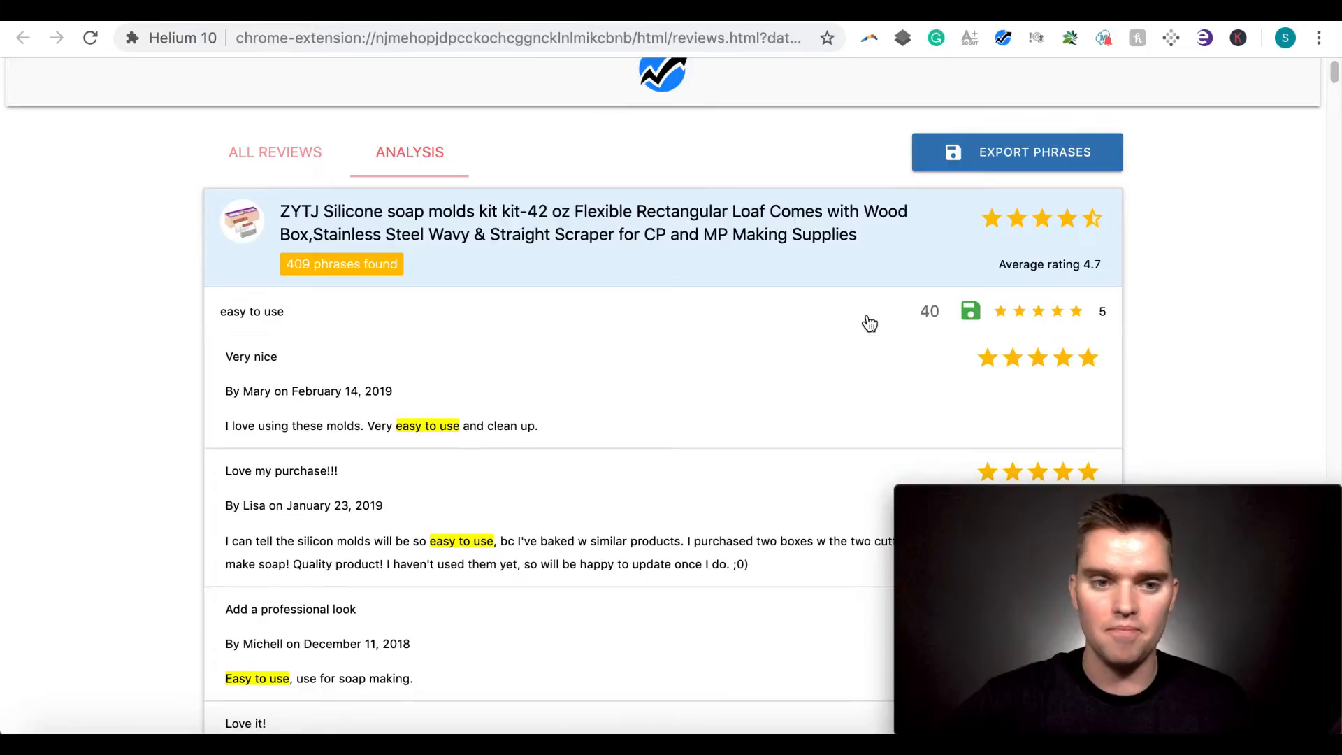
click(252, 310)
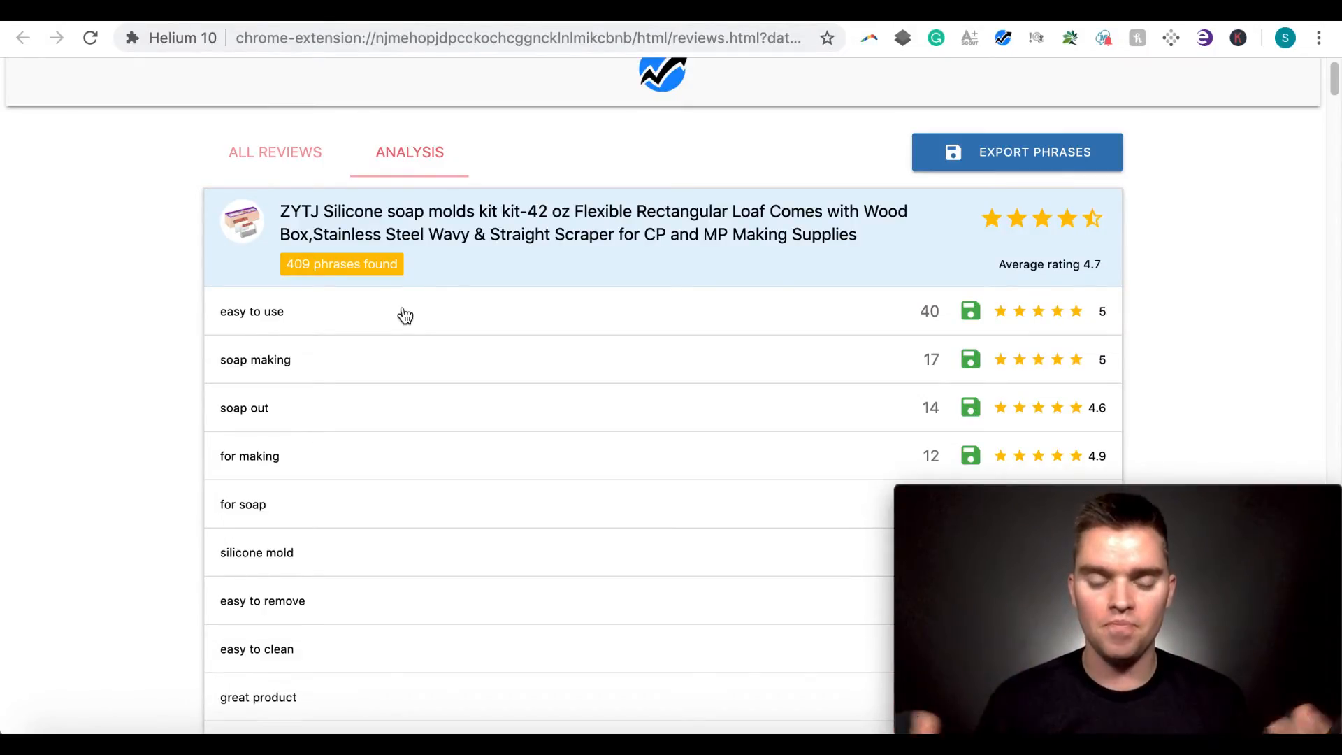
scroll(up, 3)
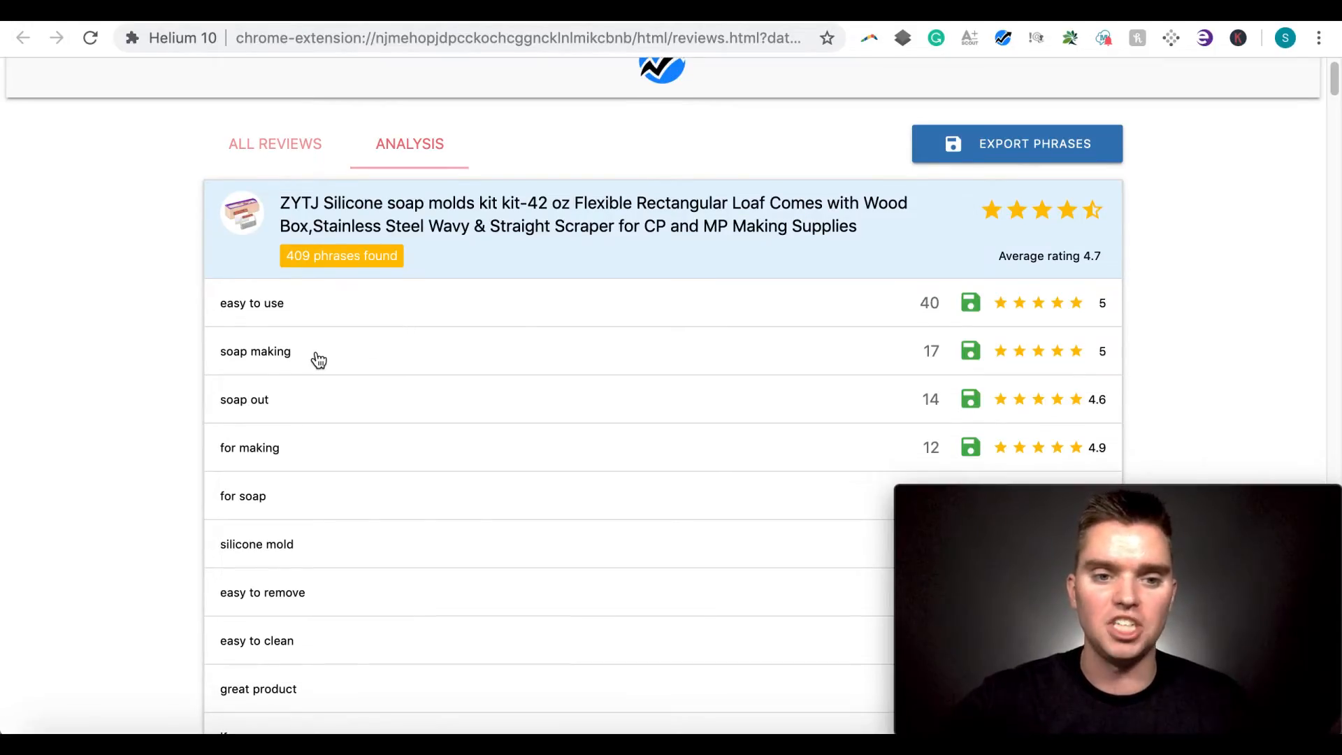
mouse_move(323, 417)
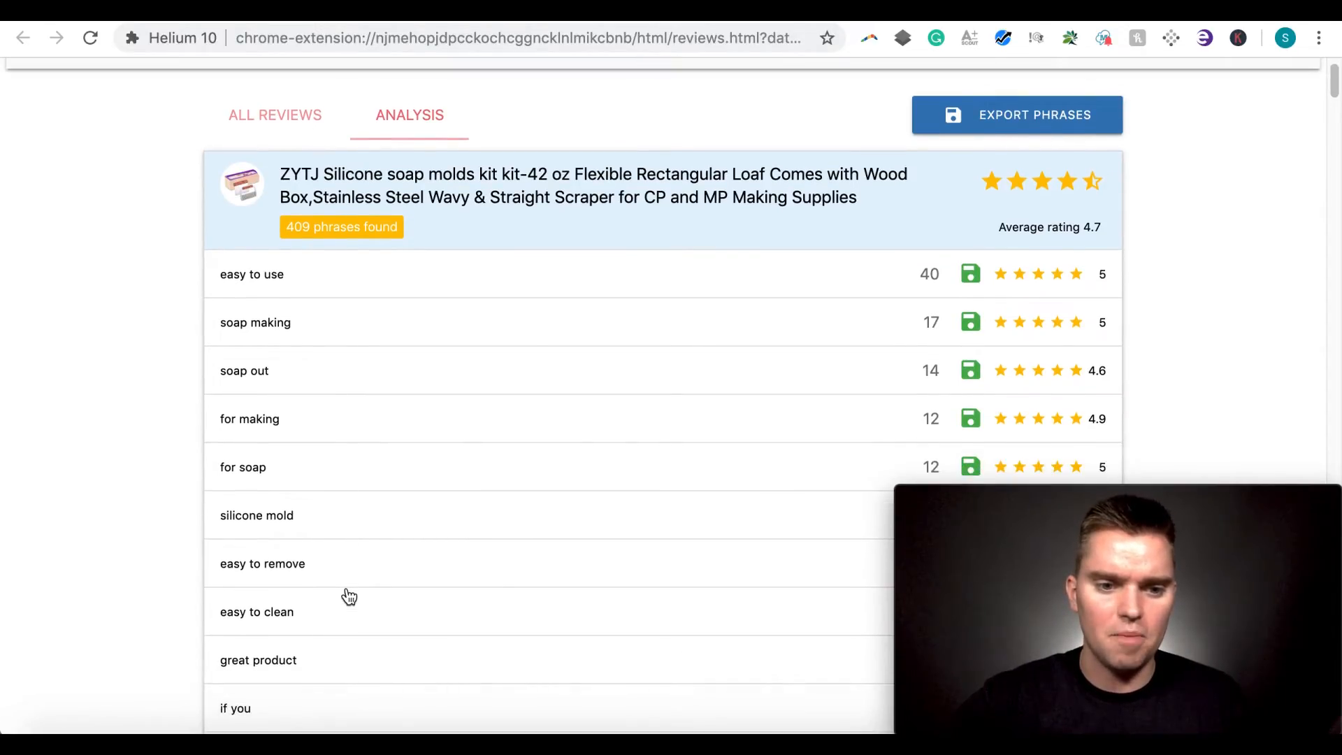
scroll(down, 3)
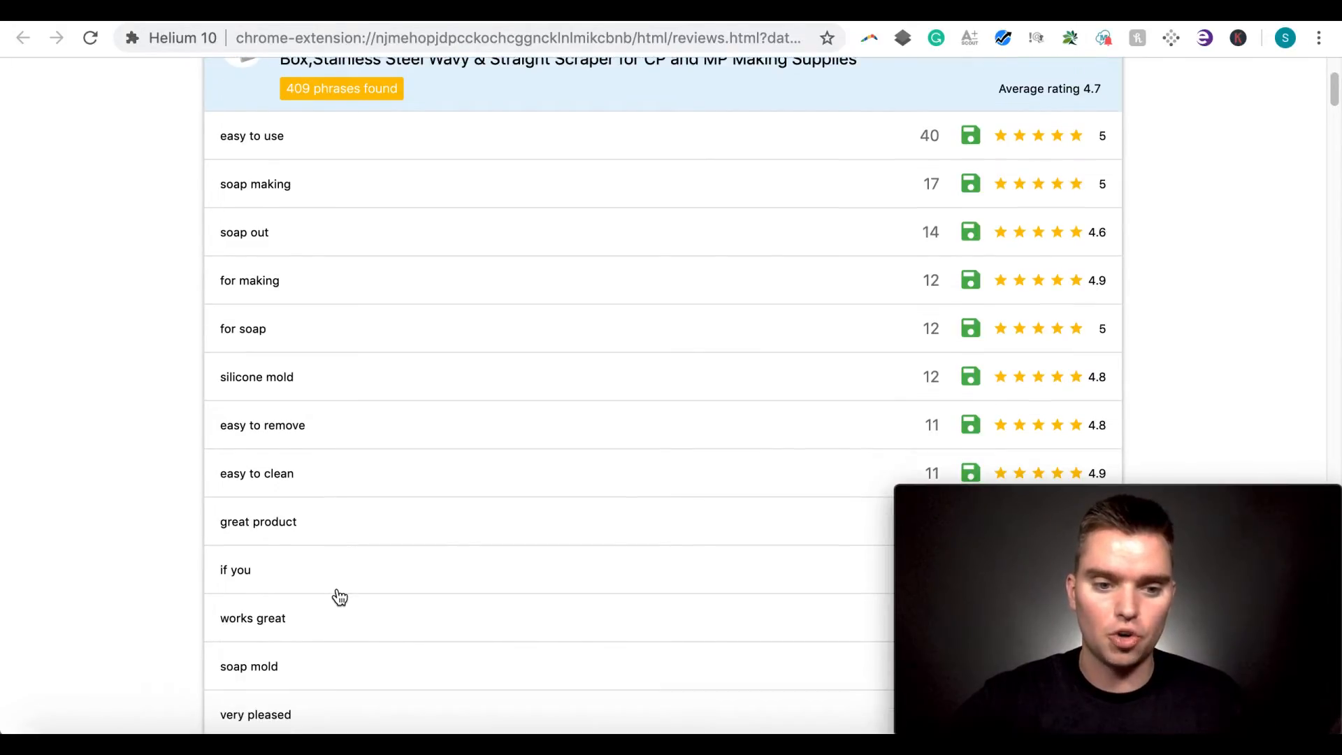
scroll(down, 3)
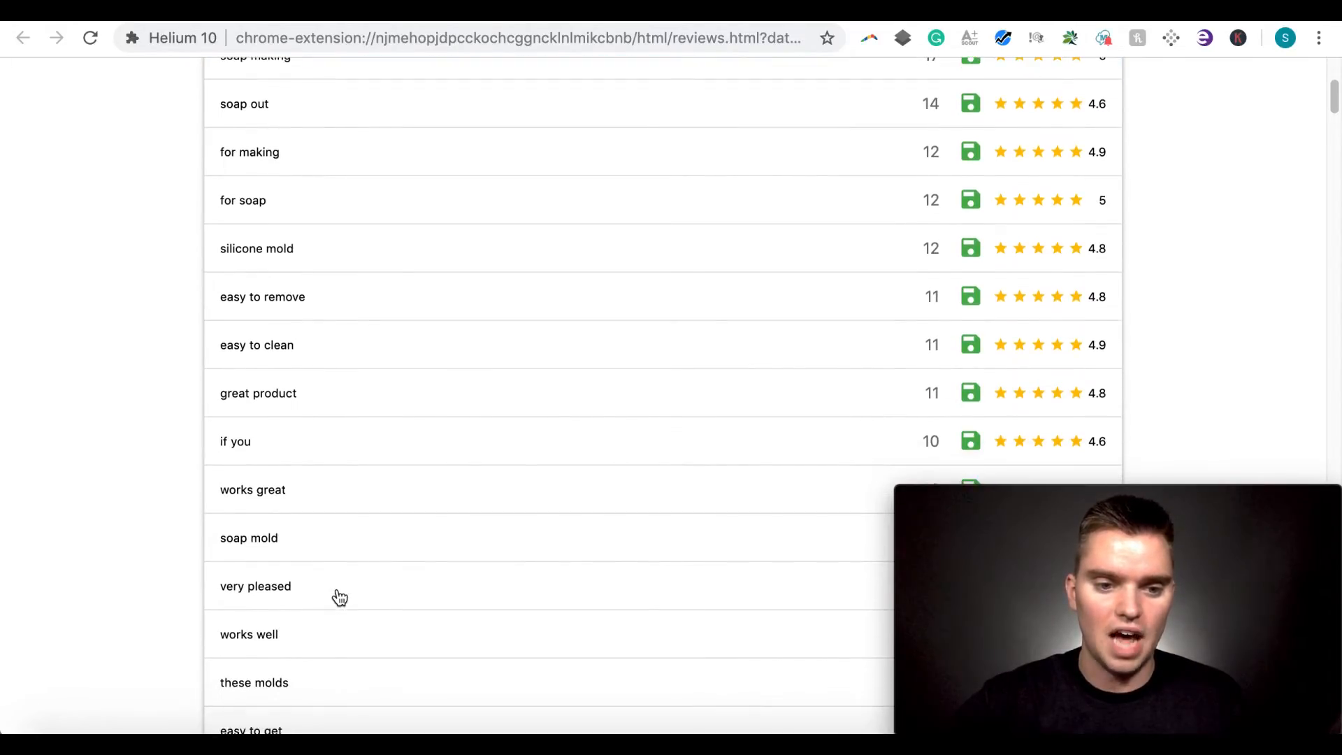
scroll(up, 3)
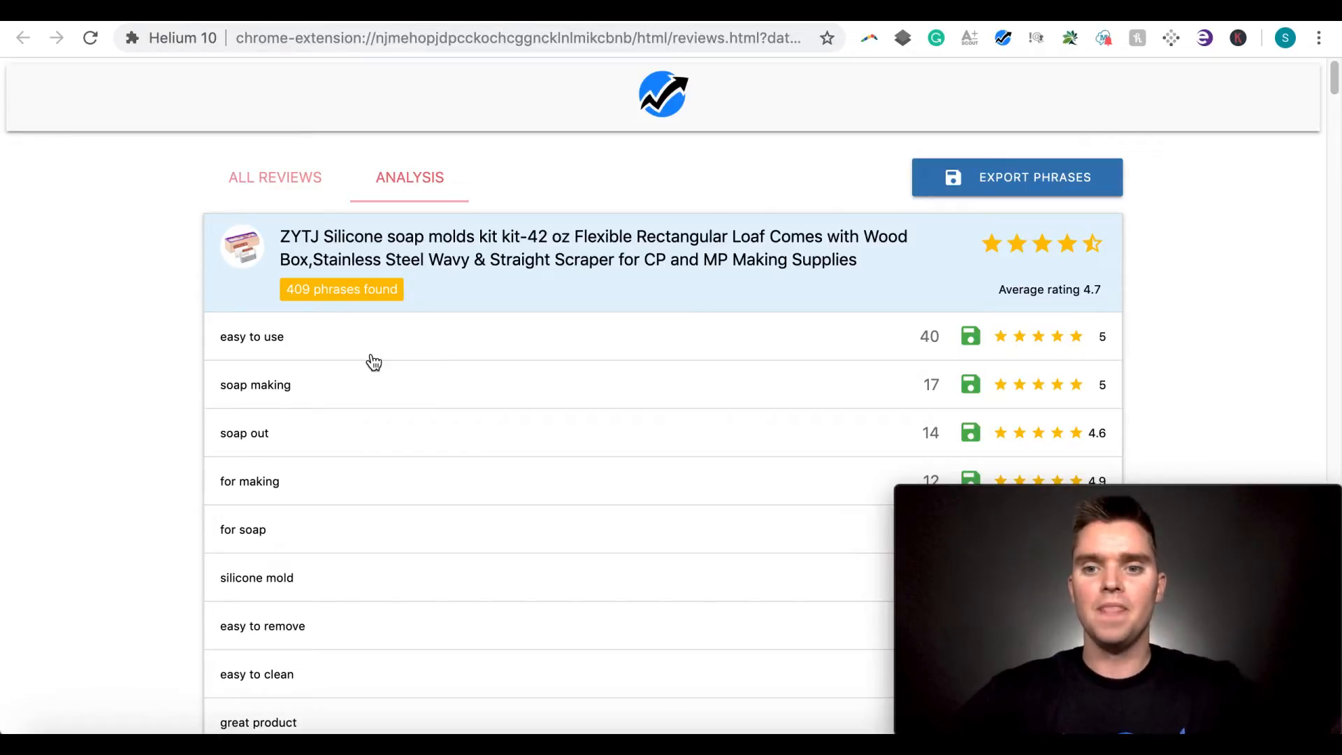
mouse_move(849, 381)
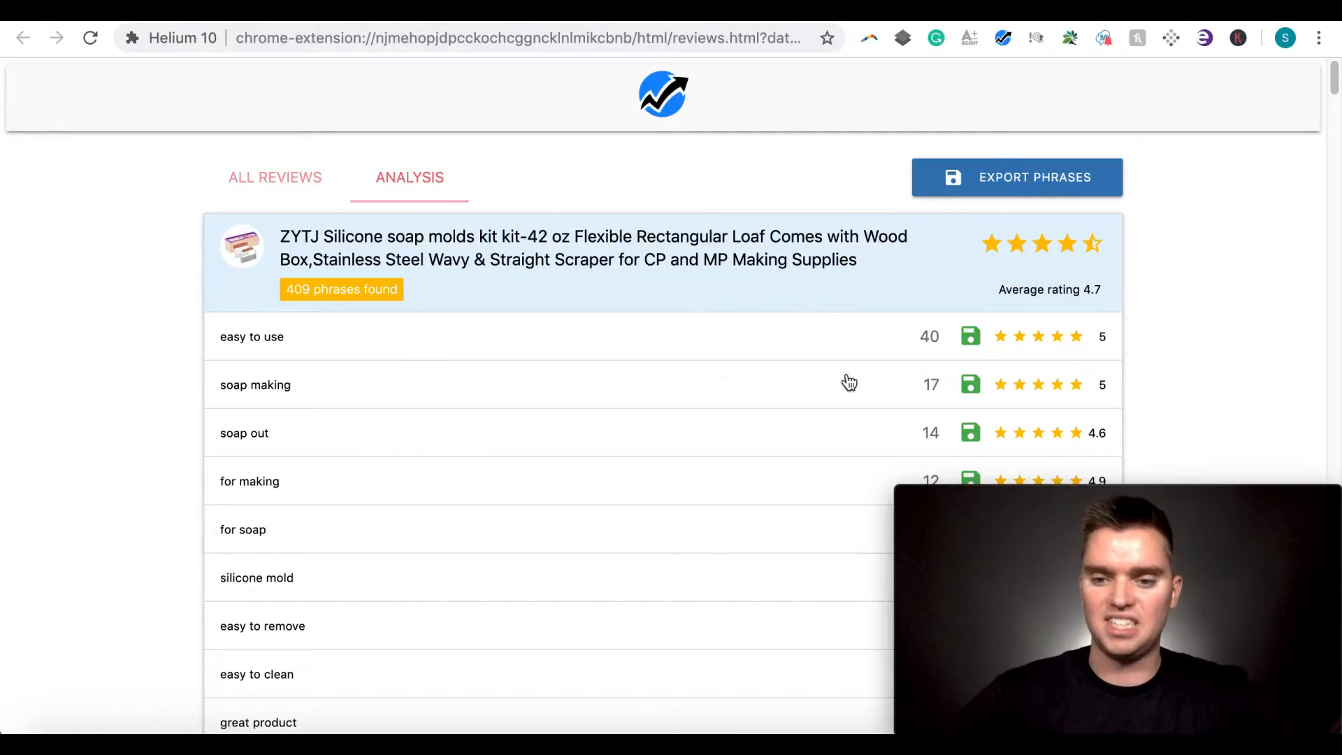
mouse_move(583, 383)
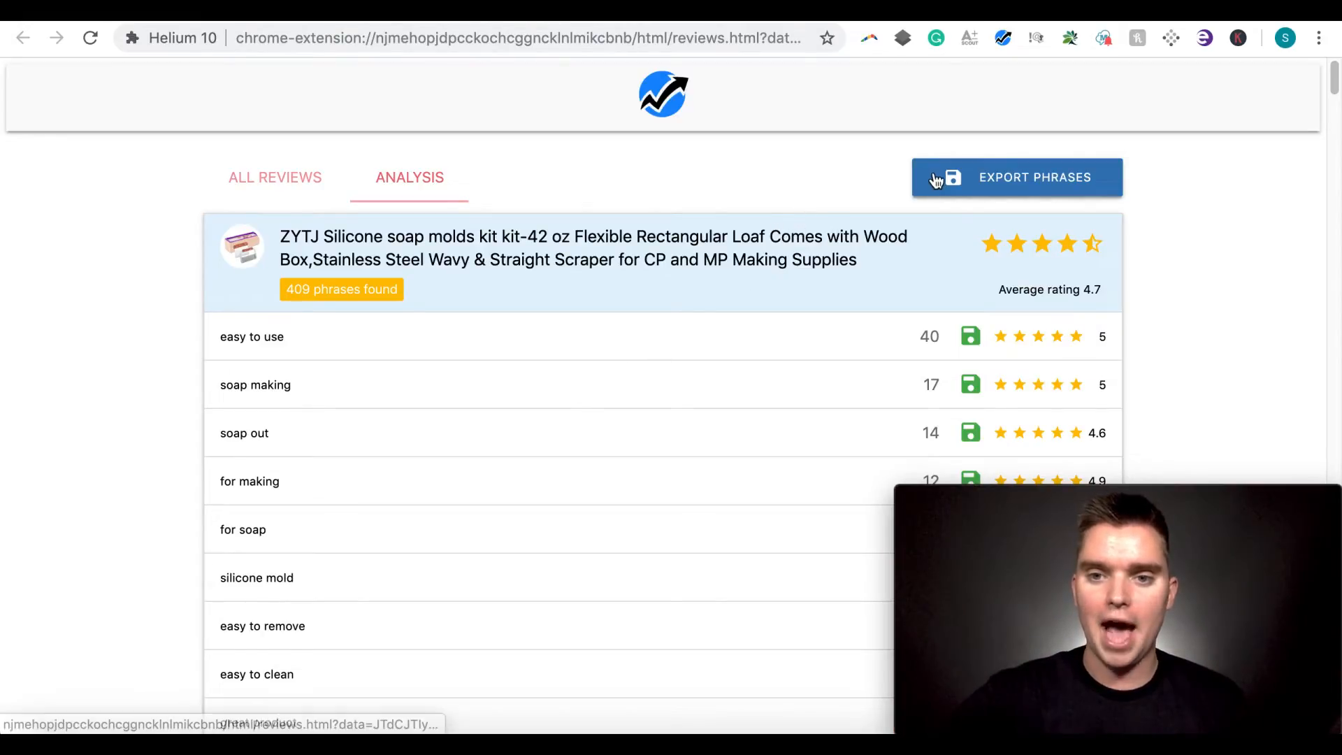
mouse_move(880, 187)
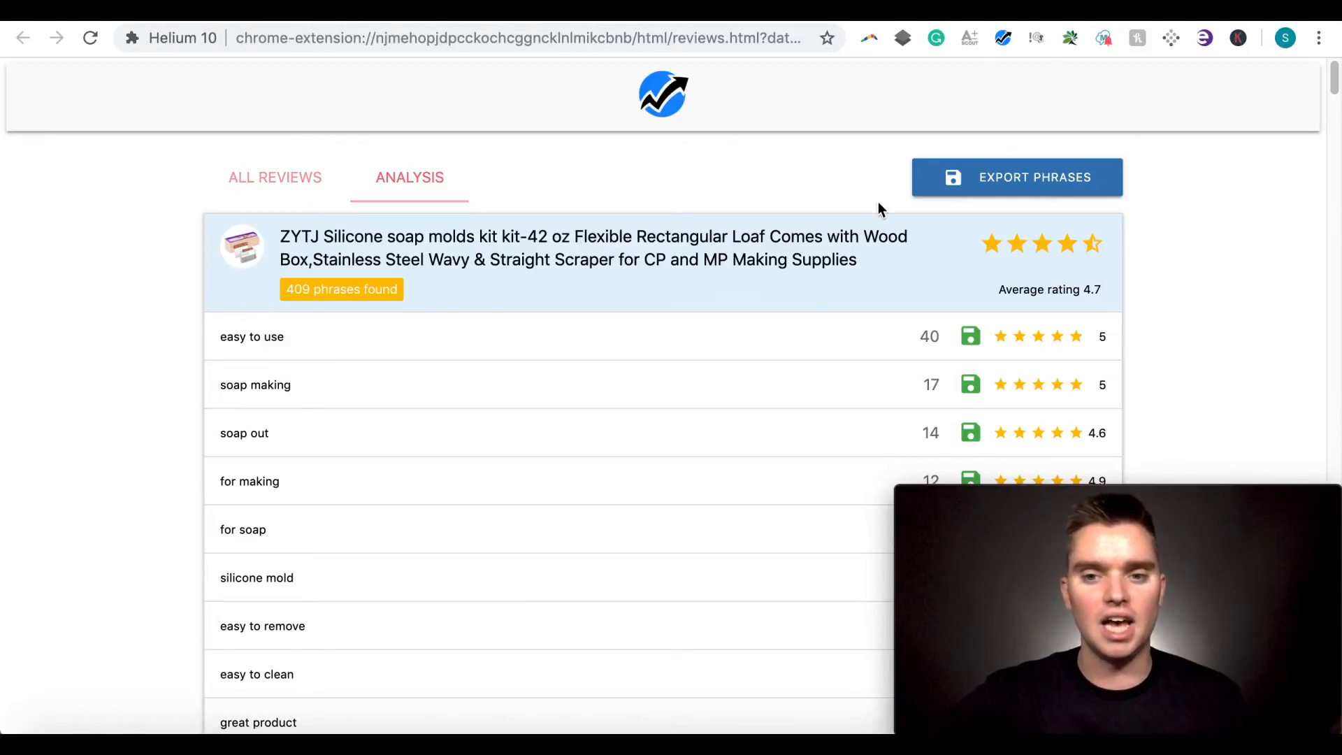
mouse_move(507, 297)
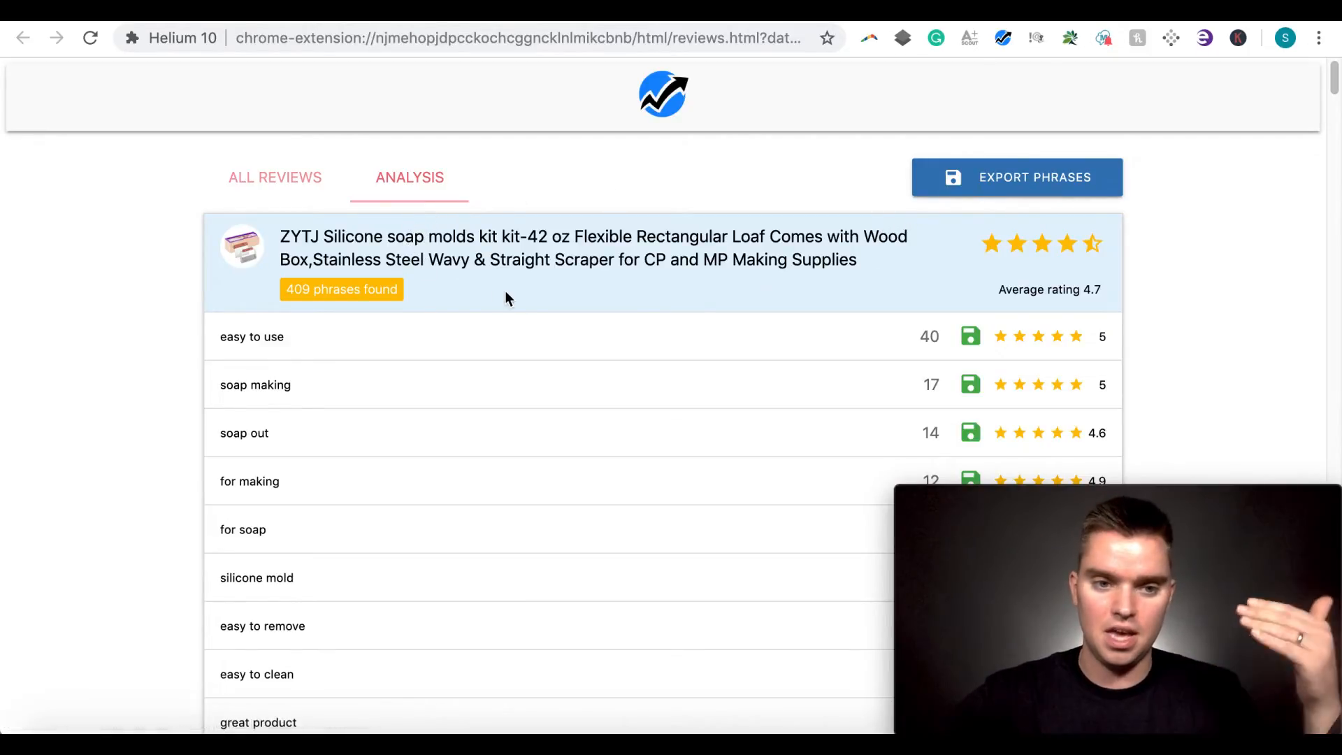
View all 418 extracted reviews with their counts across six ASIN variations
click(276, 178)
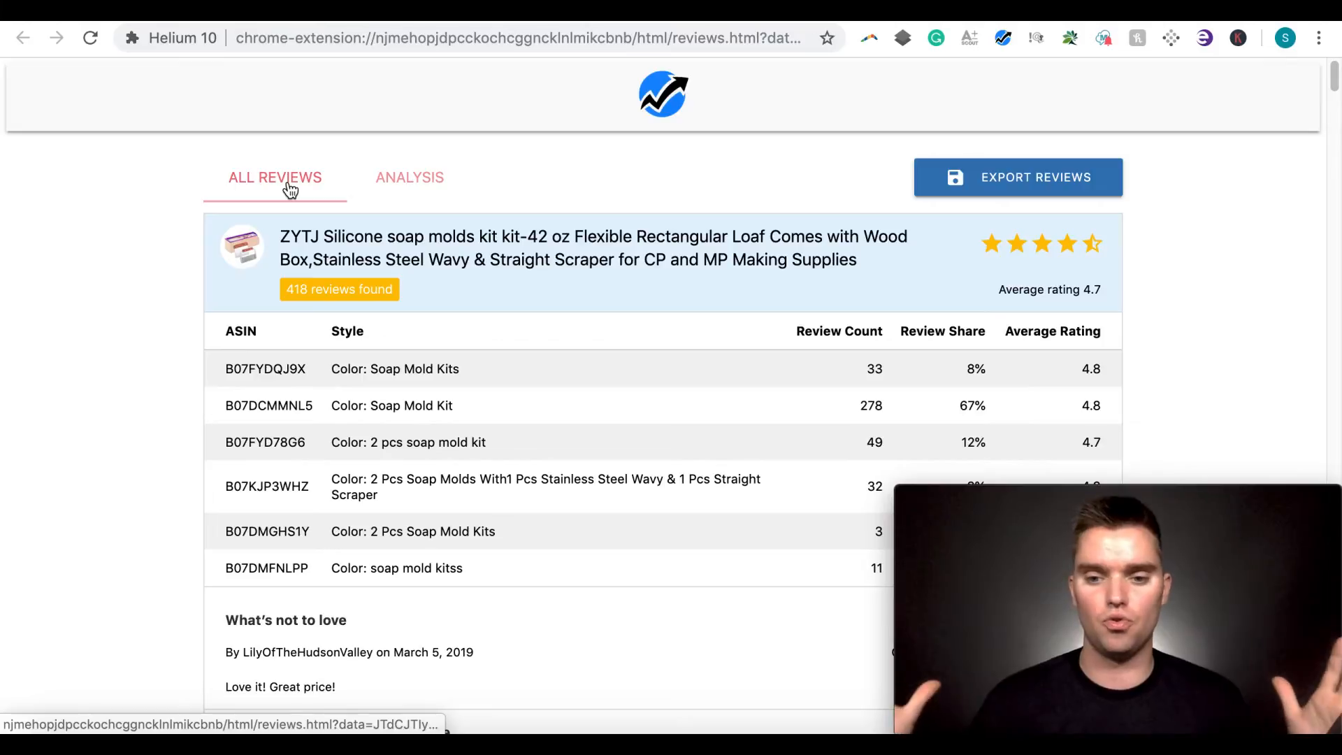
scroll(down, 3)
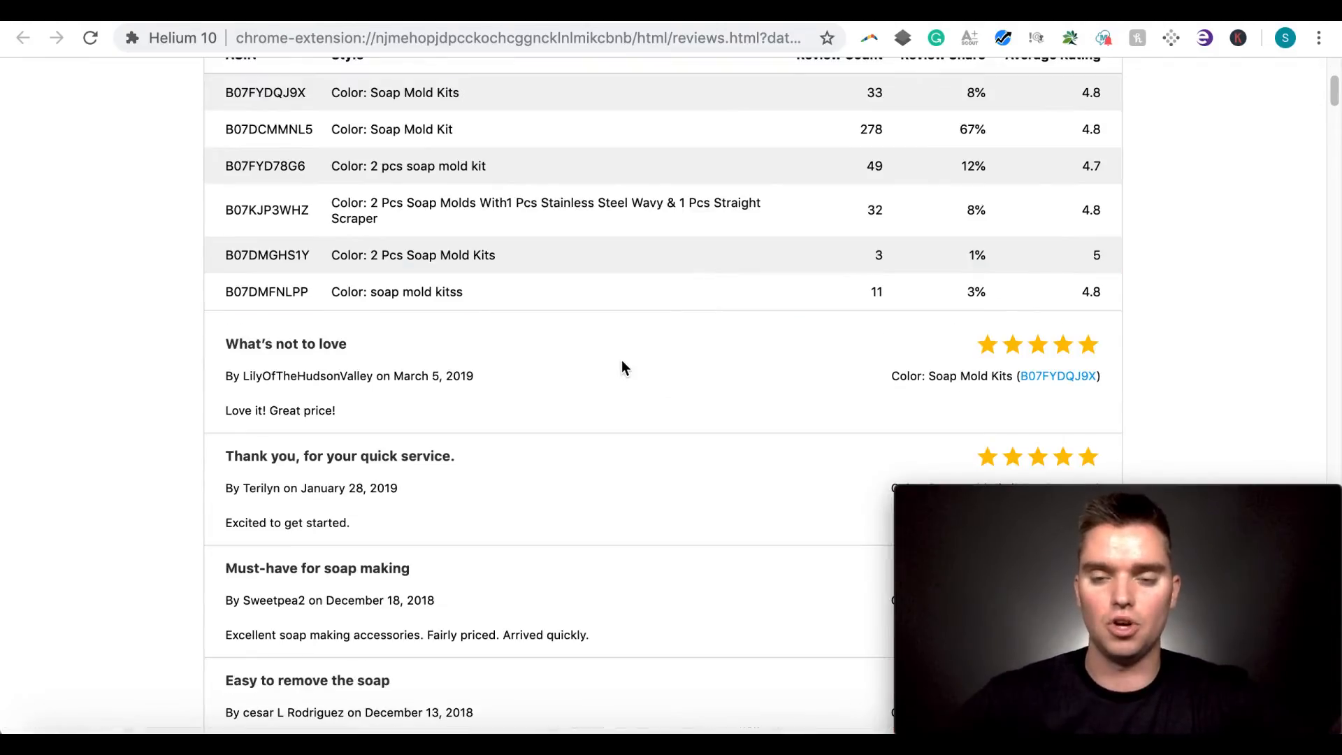
scroll(up, 3)
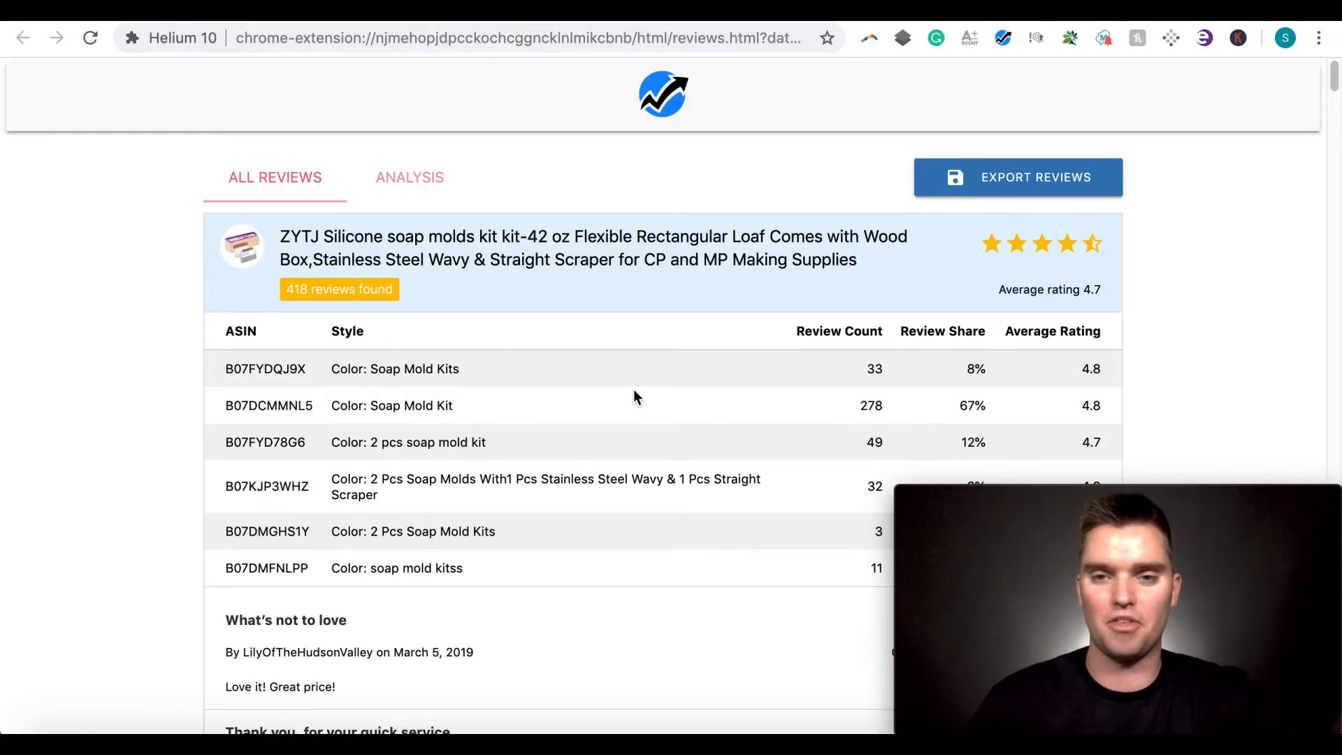
mouse_move(786, 197)
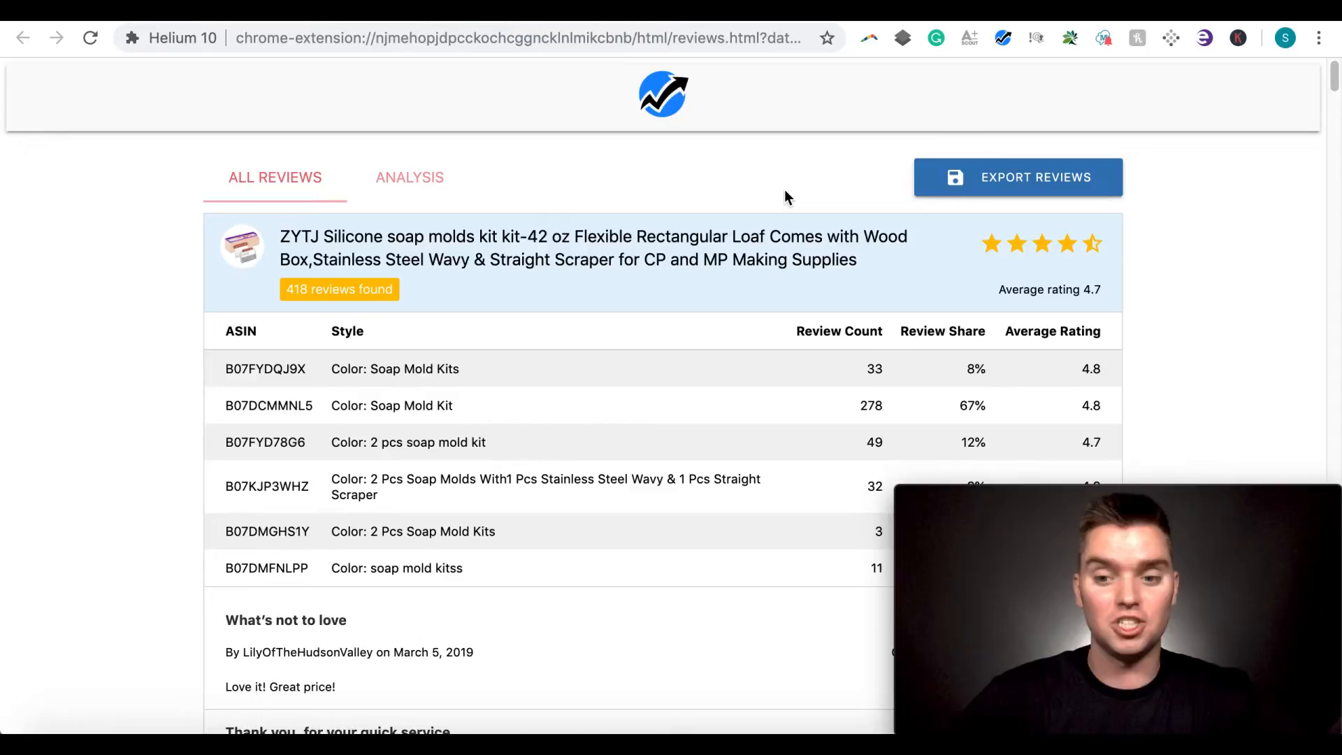
mouse_move(896, 118)
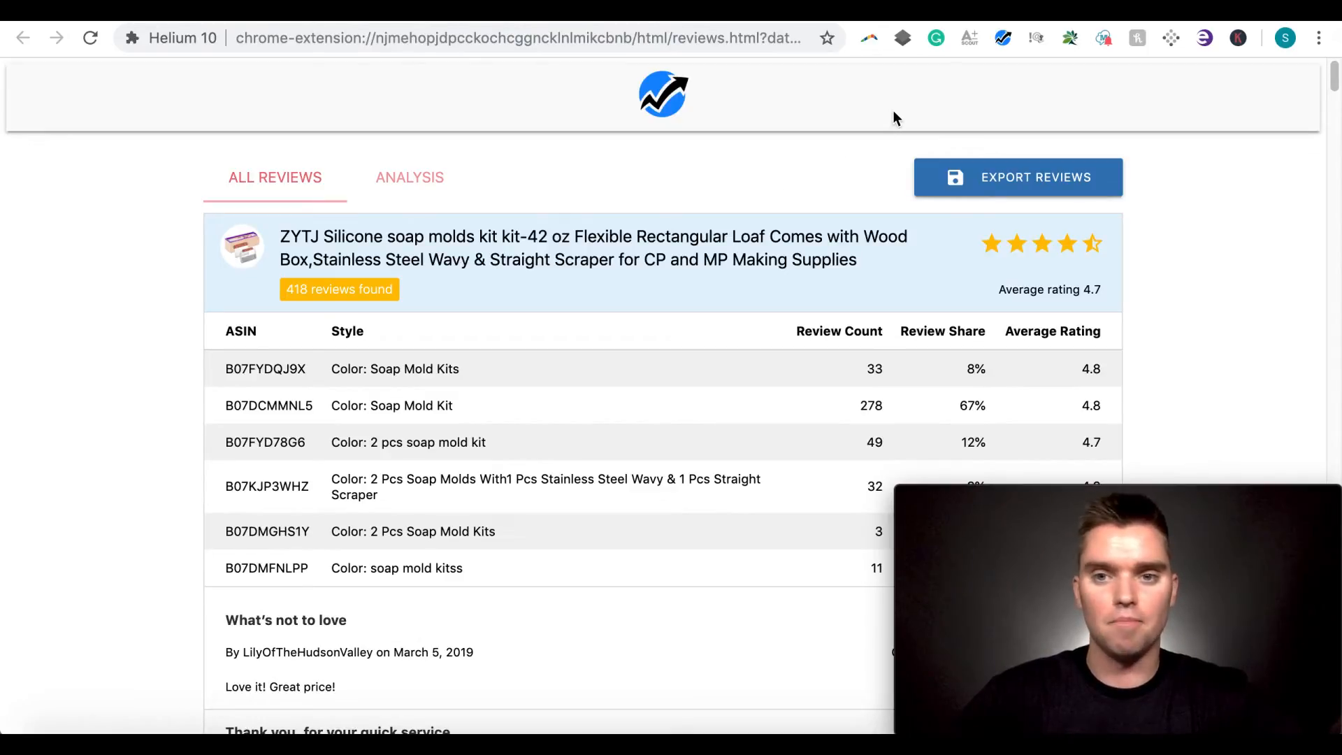
Show the Helium 10 tool menu over the ZYTJ Amazon listing
click(1003, 38)
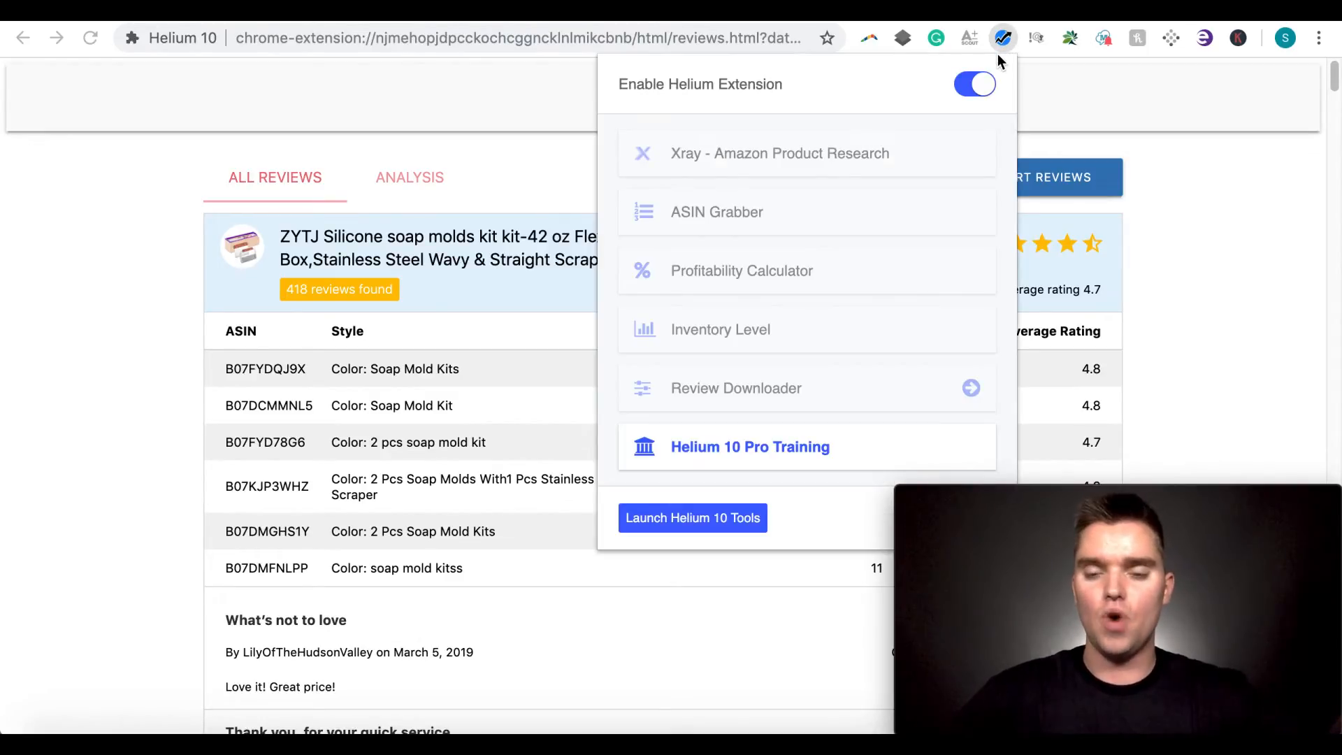
mouse_move(600, 62)
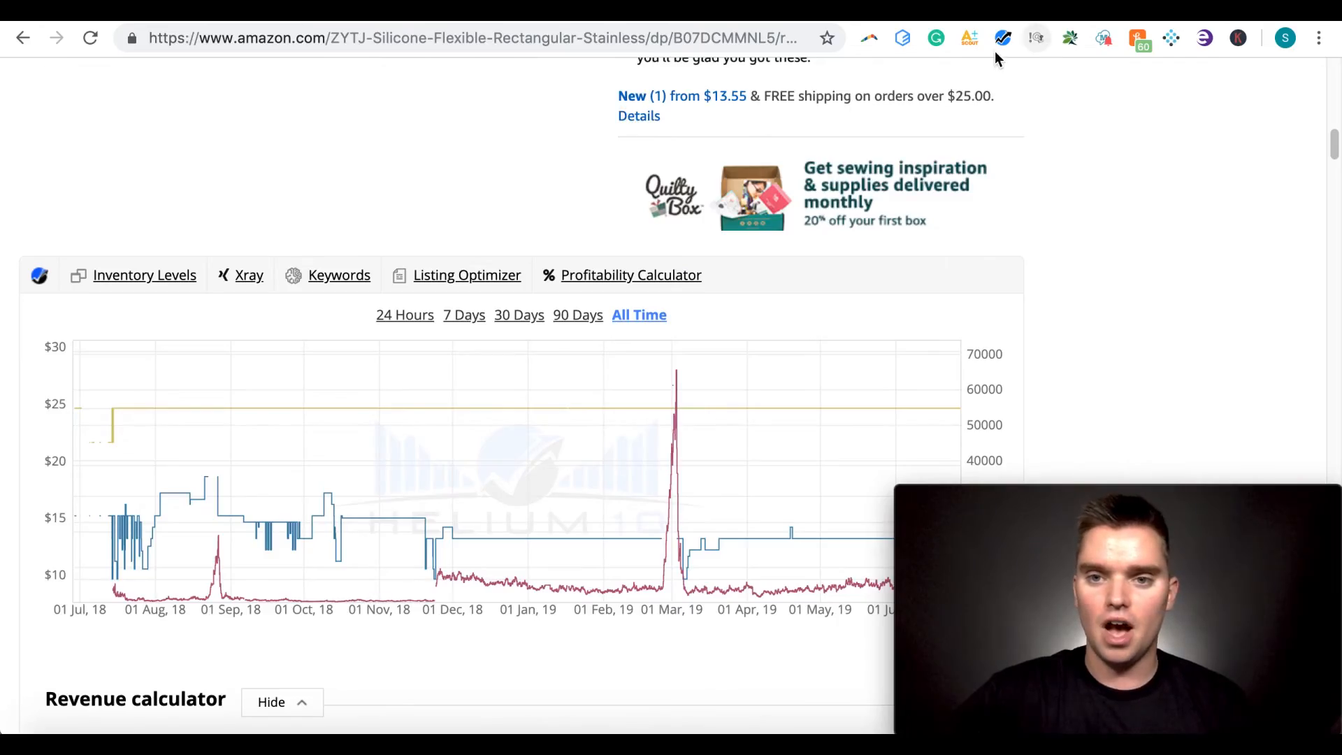
click(1004, 37)
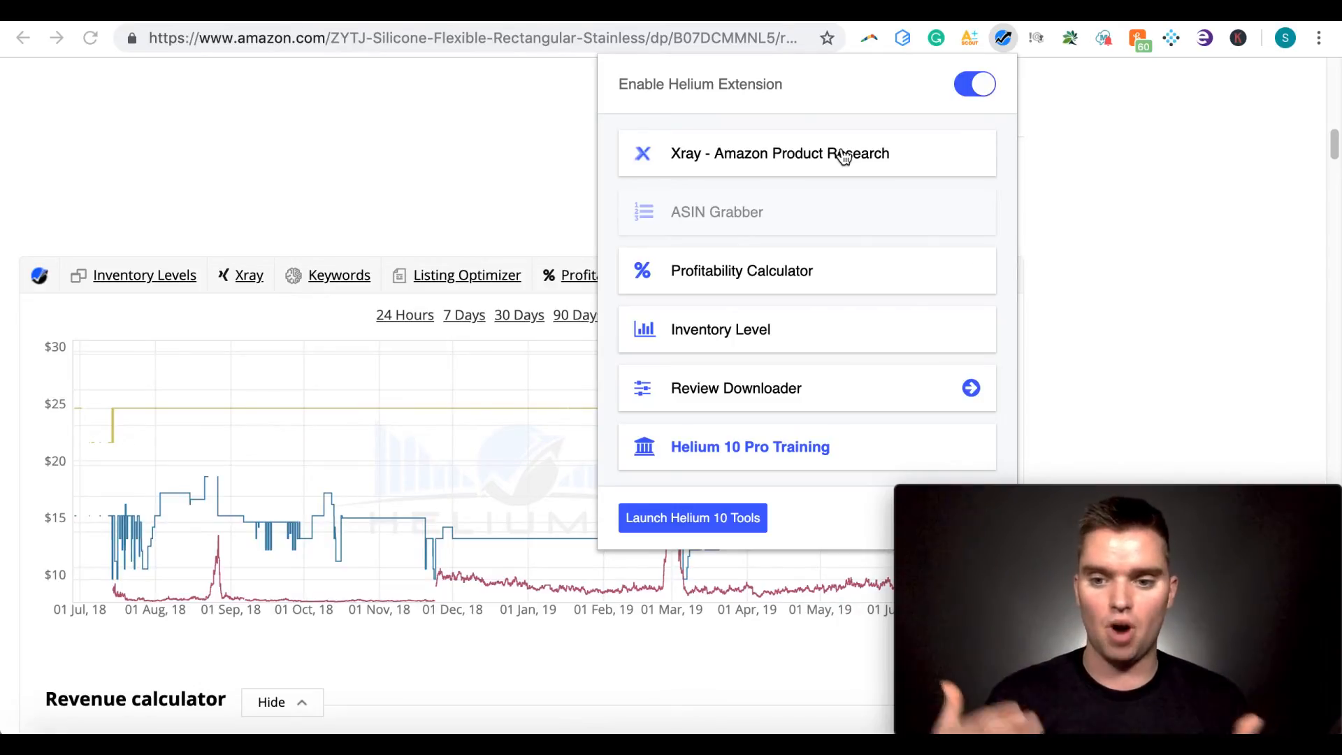
mouse_move(829, 281)
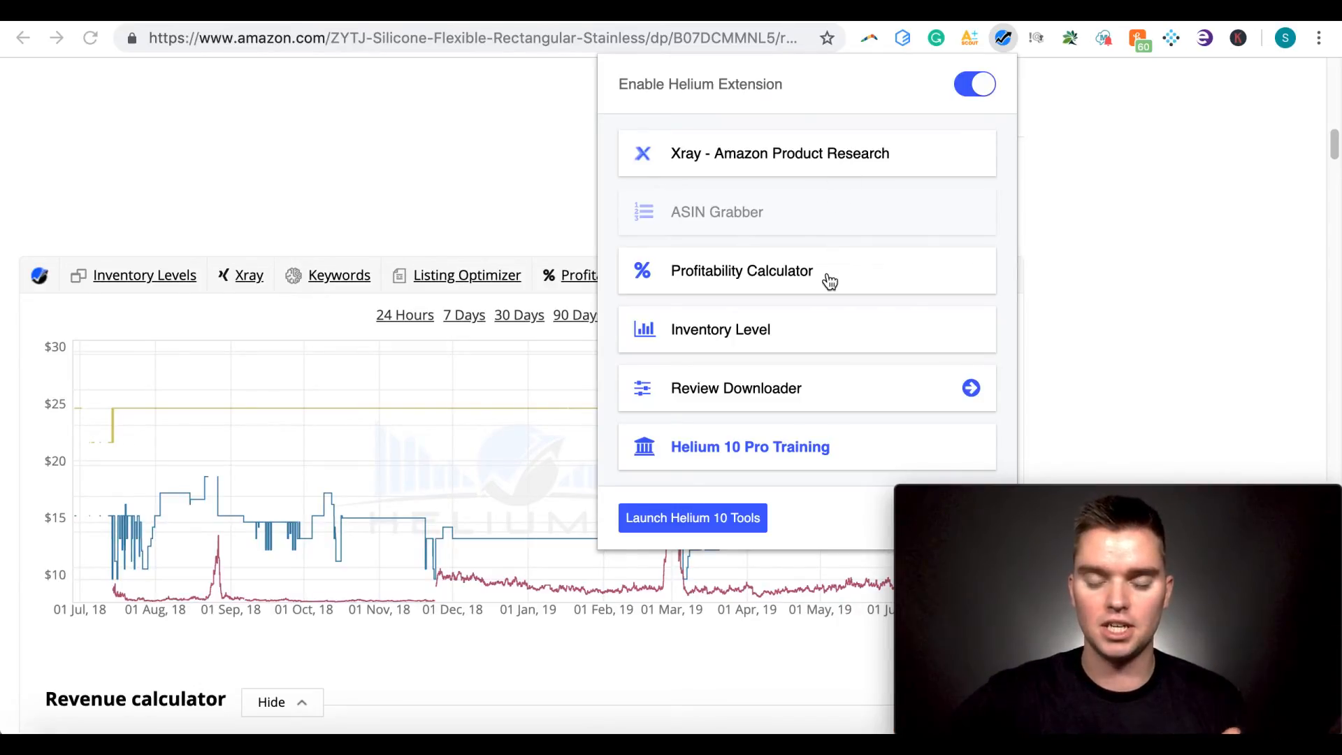
mouse_move(772, 345)
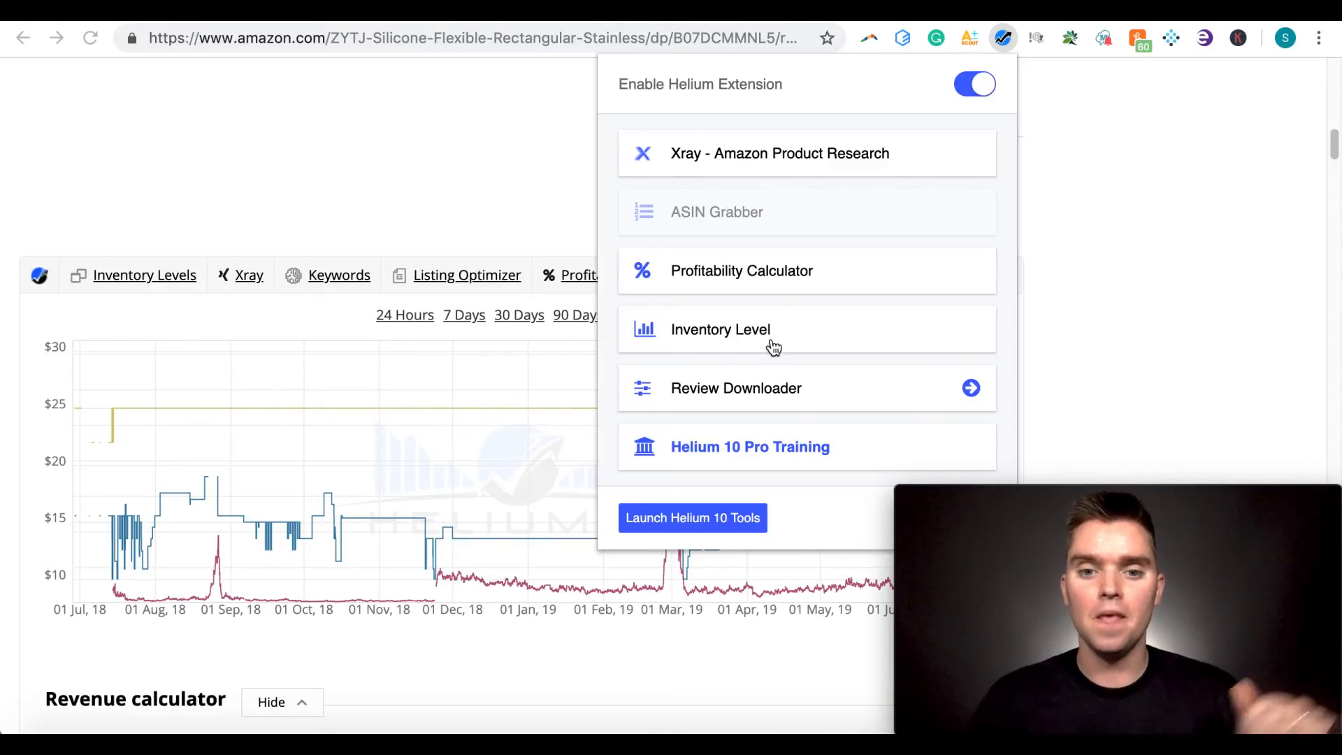
mouse_move(784, 391)
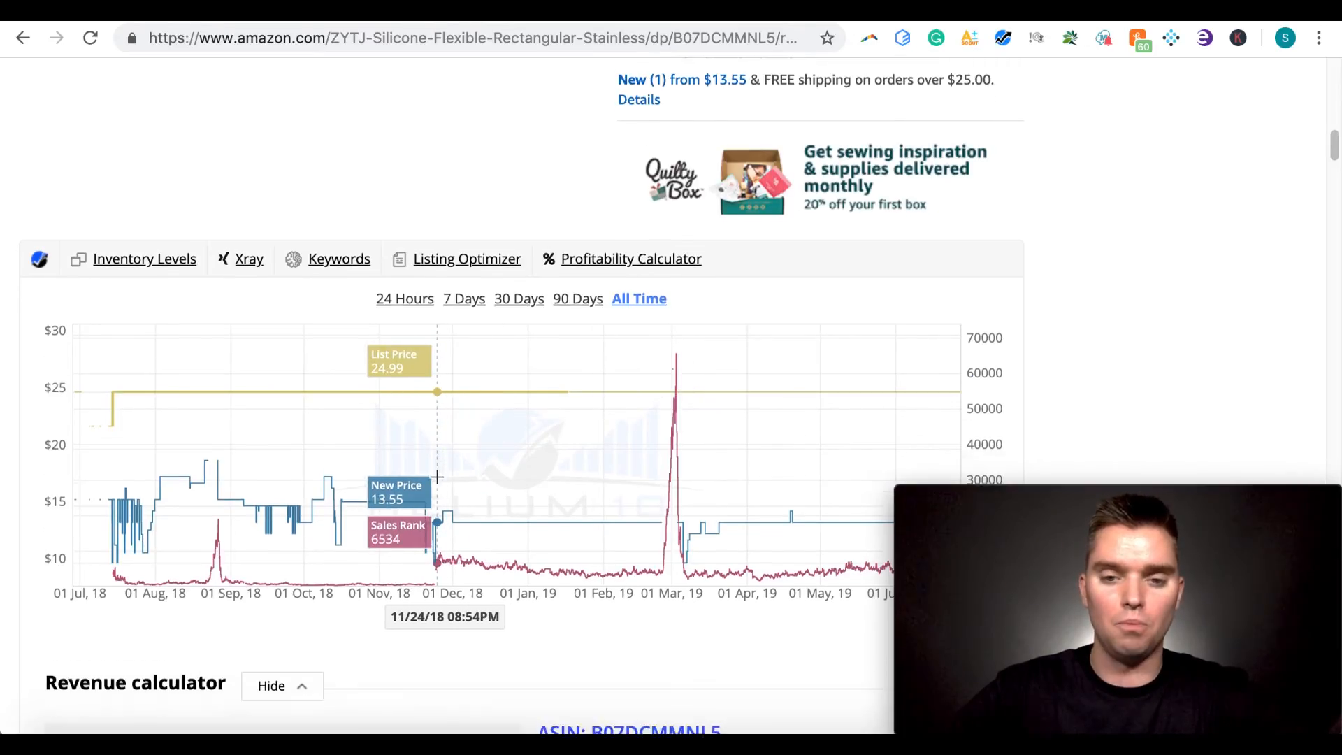
Bring the listing's all-time price and sales rank chart into view
scroll(down, 3)
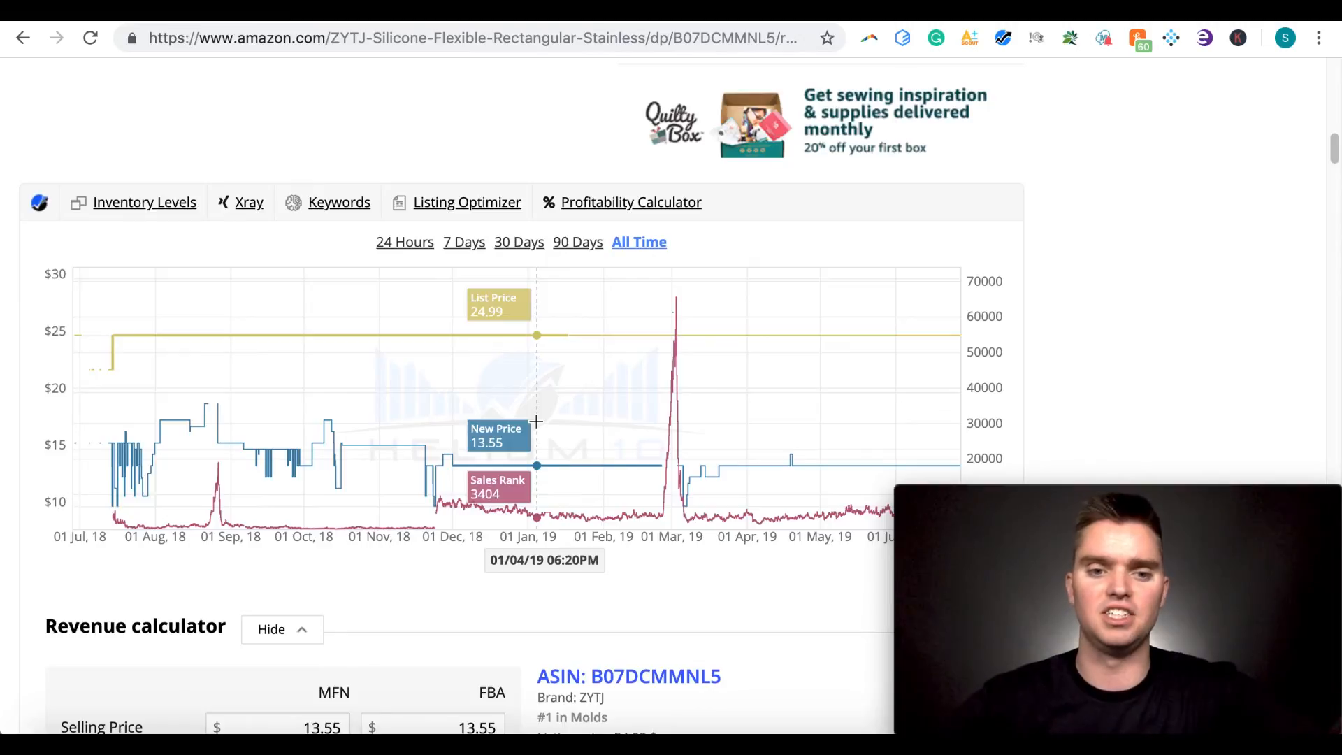
mouse_move(490, 419)
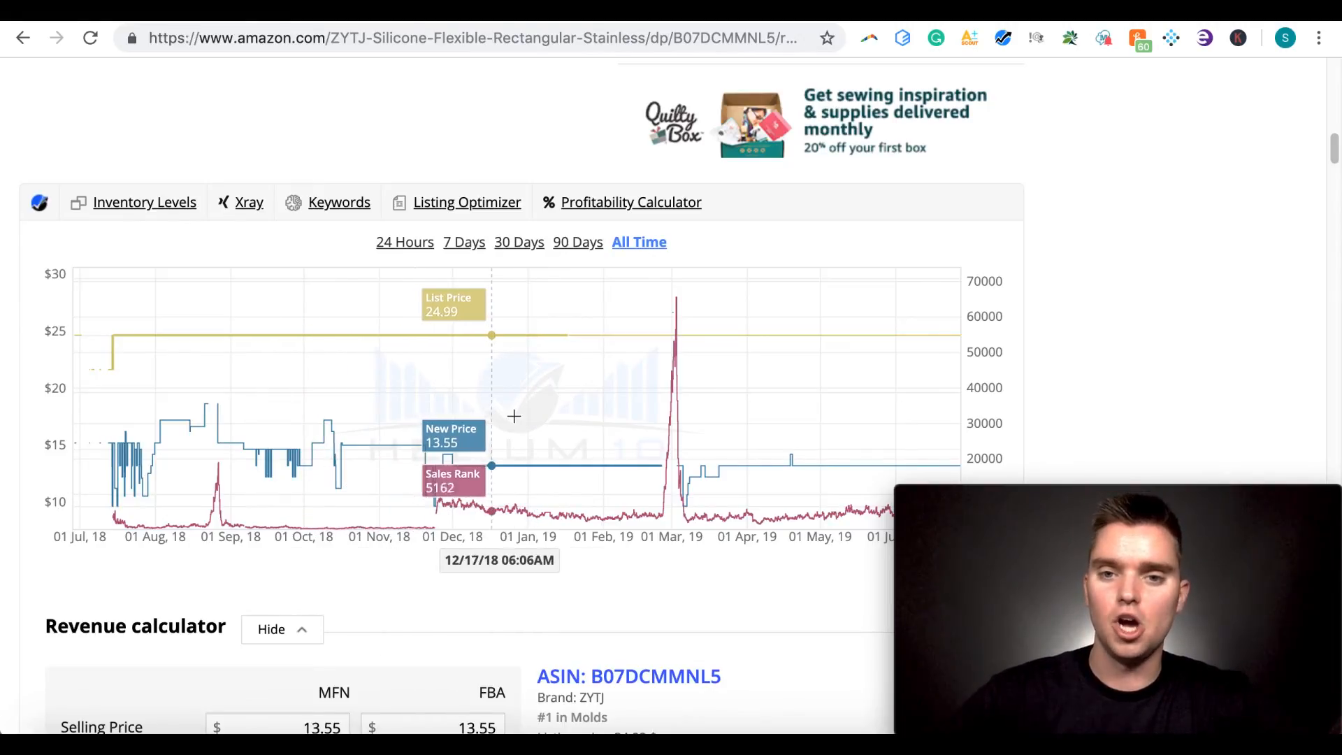